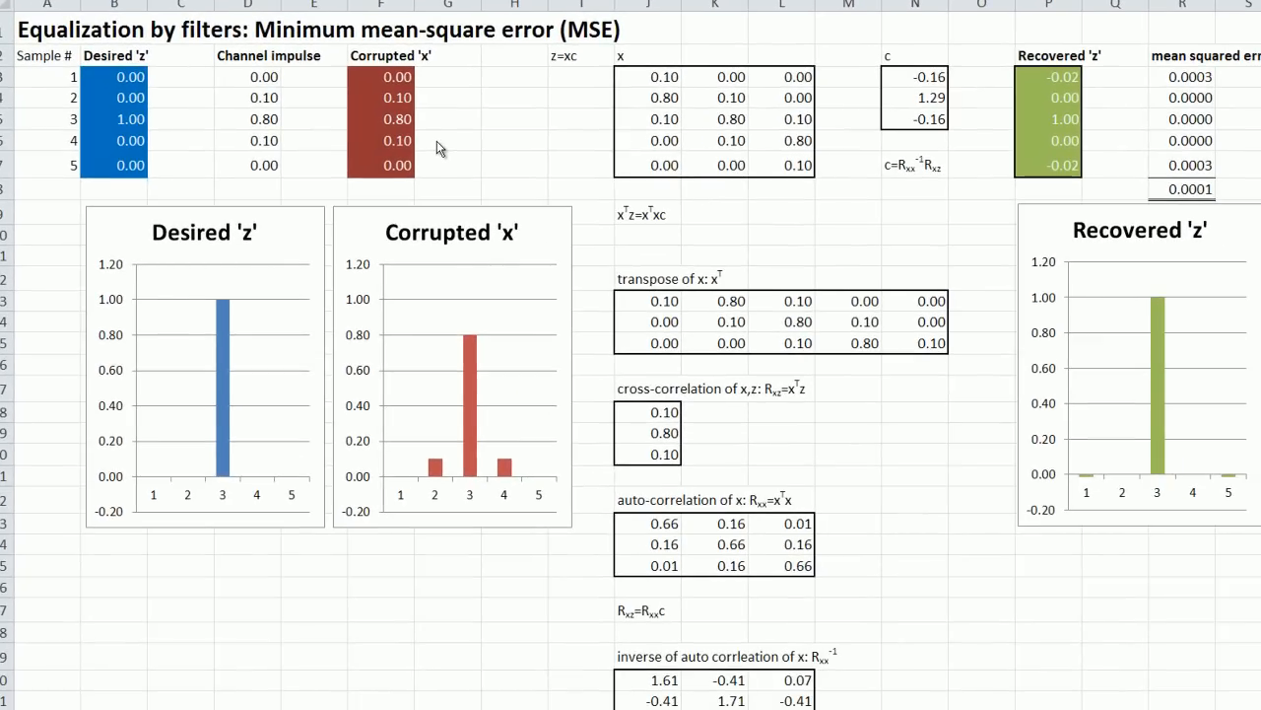
mouse_move(445, 138)
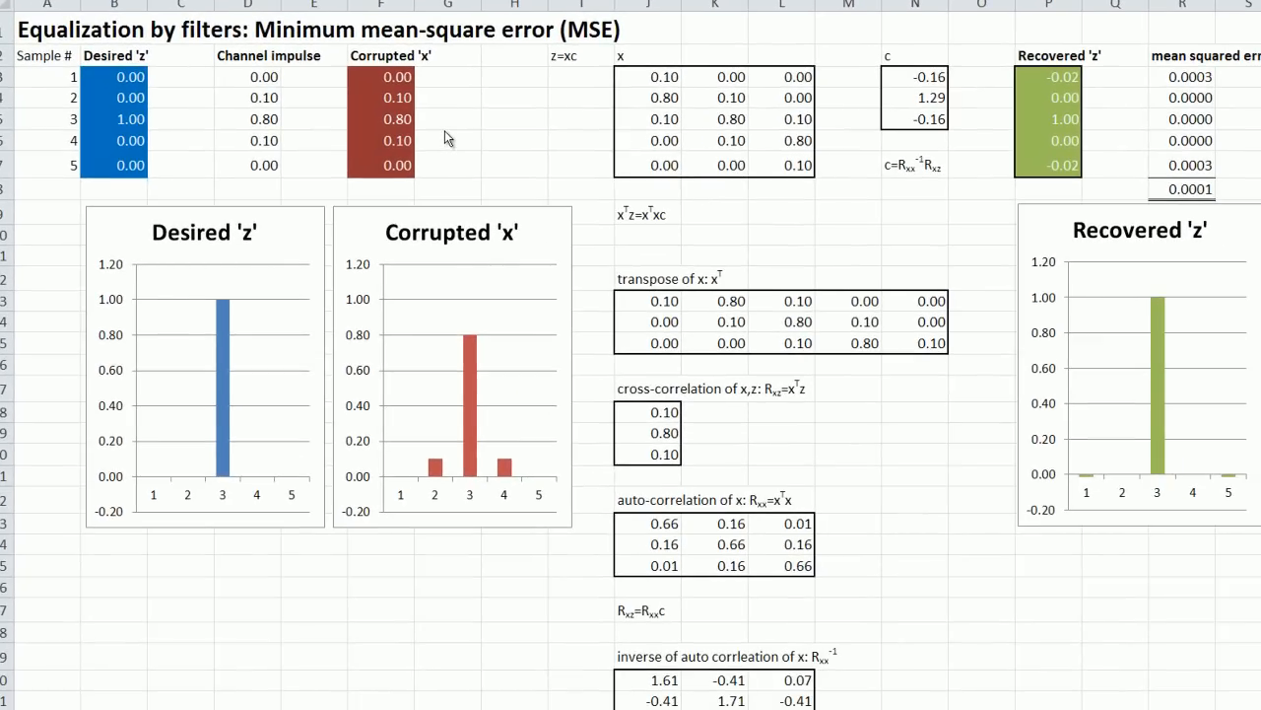
mouse_move(469, 134)
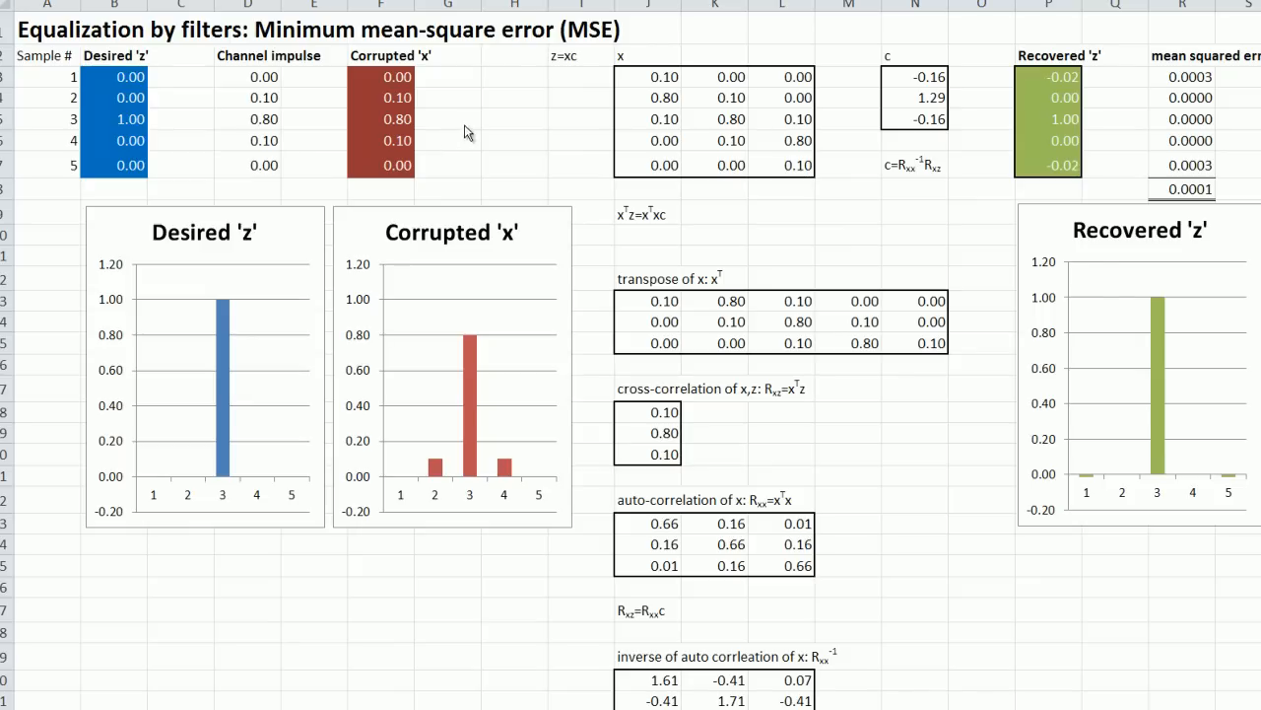
mouse_move(477, 142)
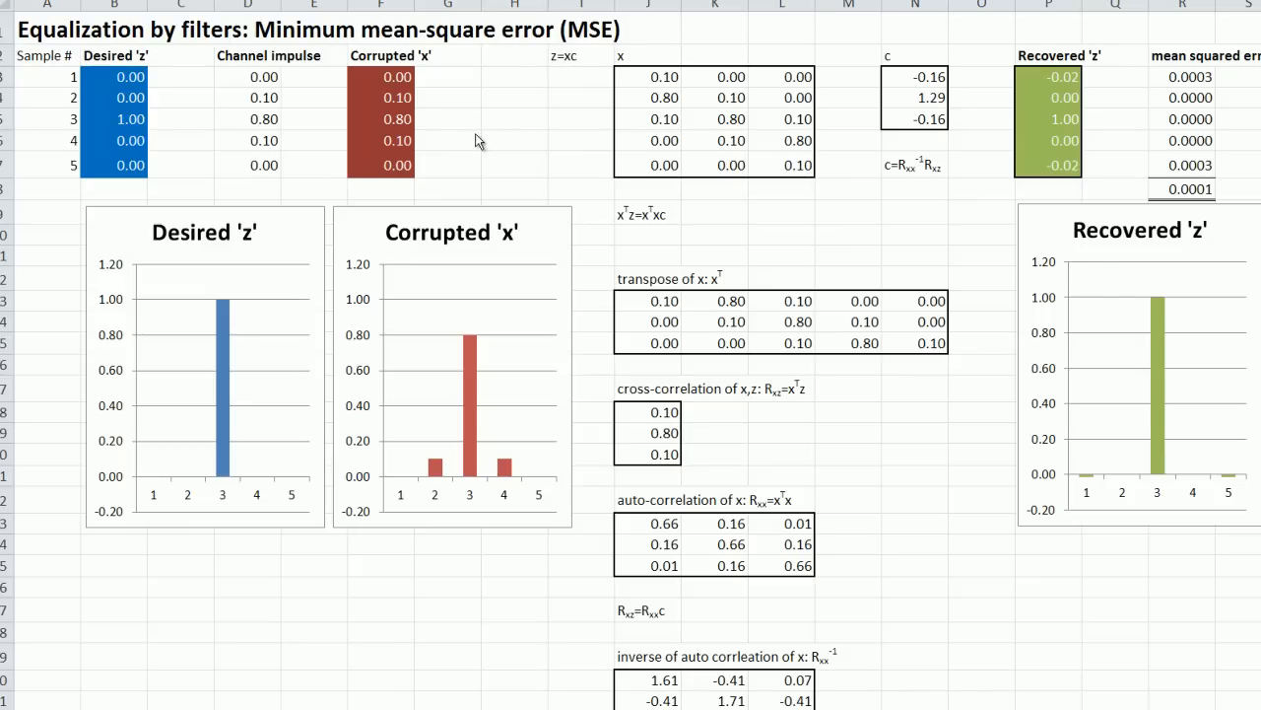
mouse_move(481, 136)
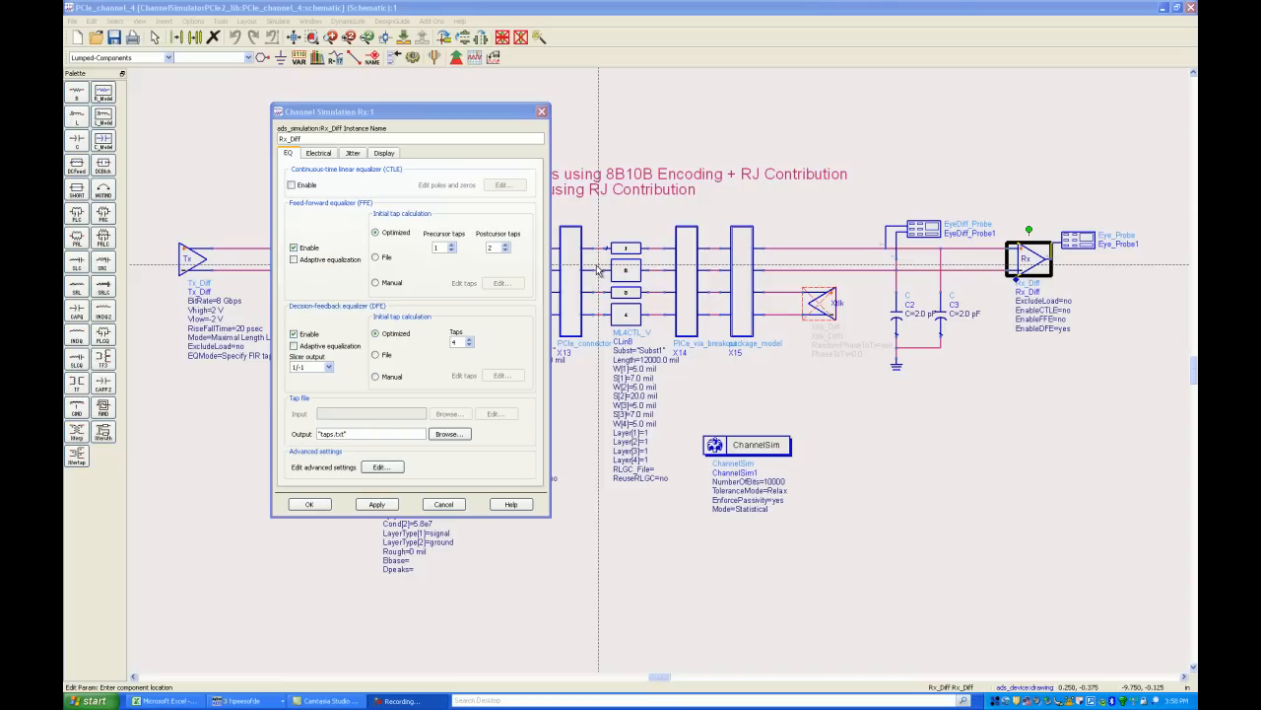
mouse_move(983, 240)
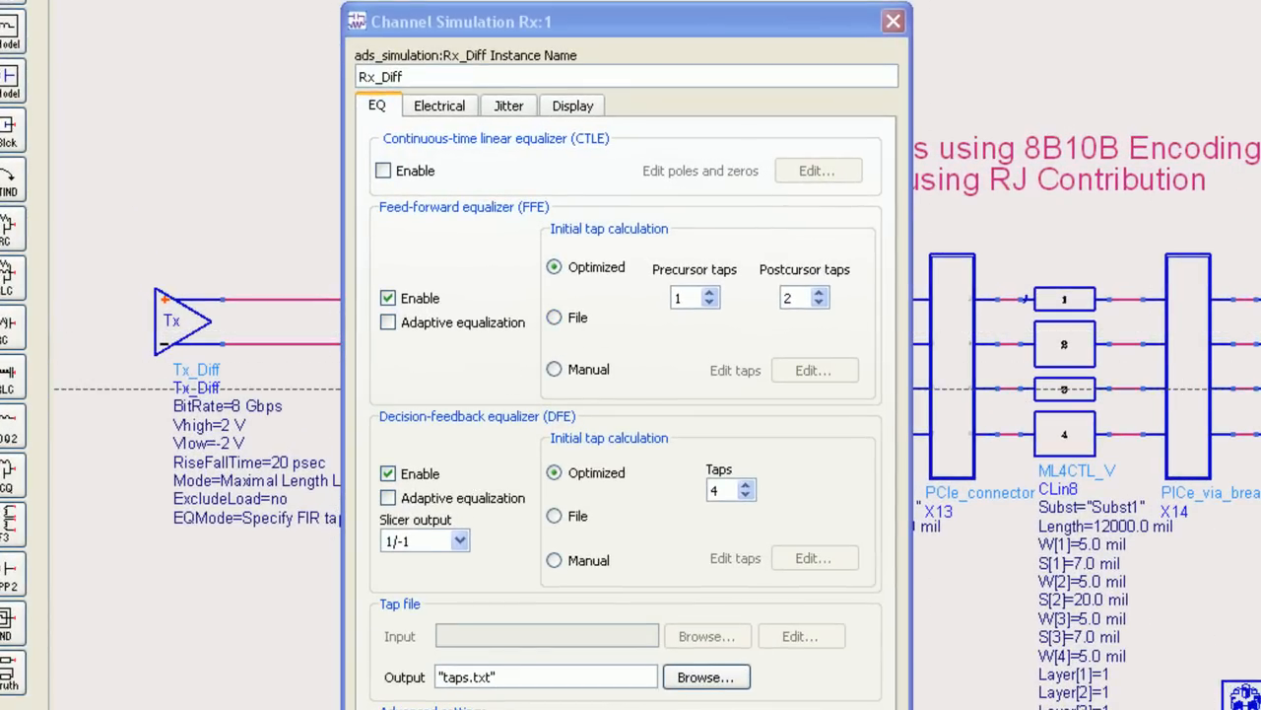
mouse_move(595, 365)
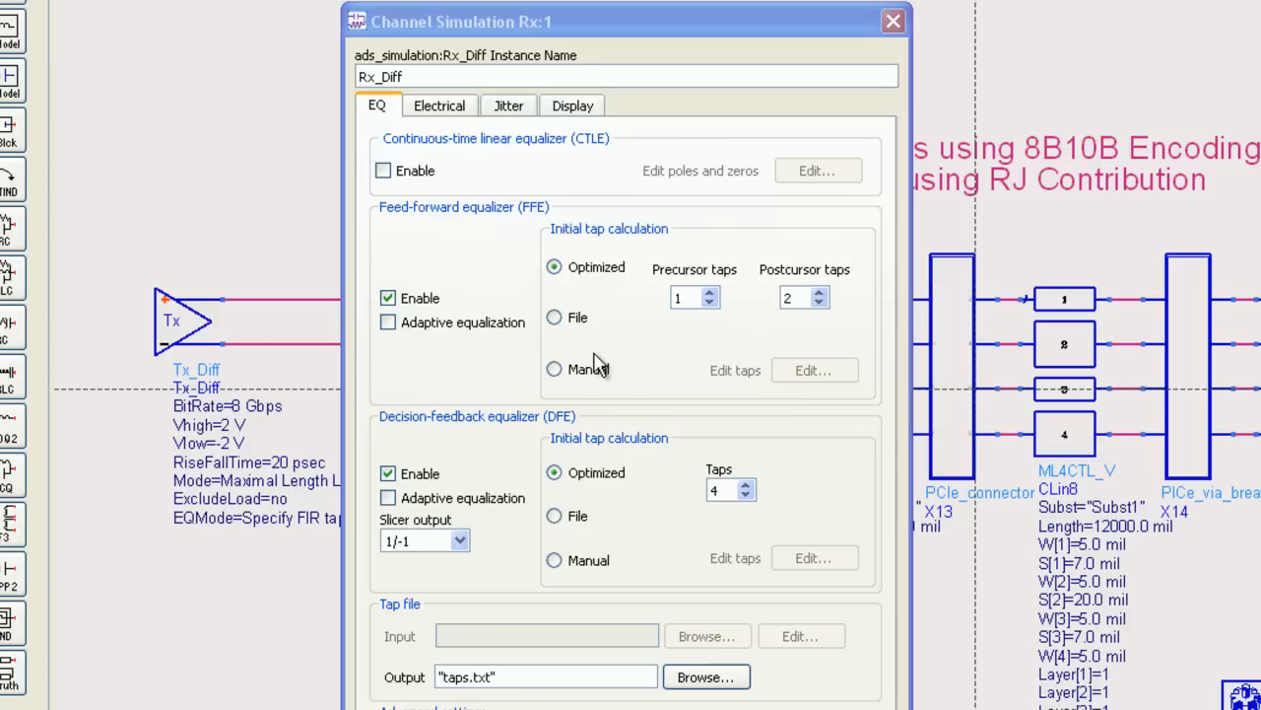
mouse_move(849, 374)
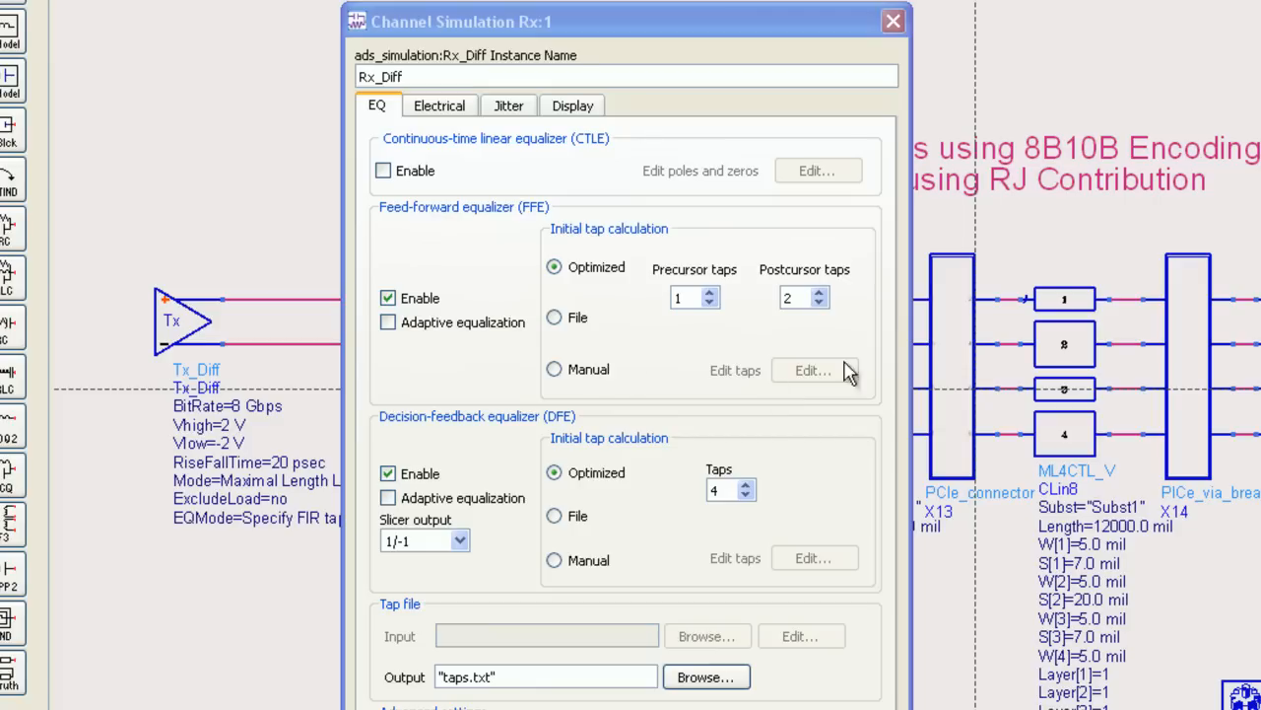
mouse_move(1232, 404)
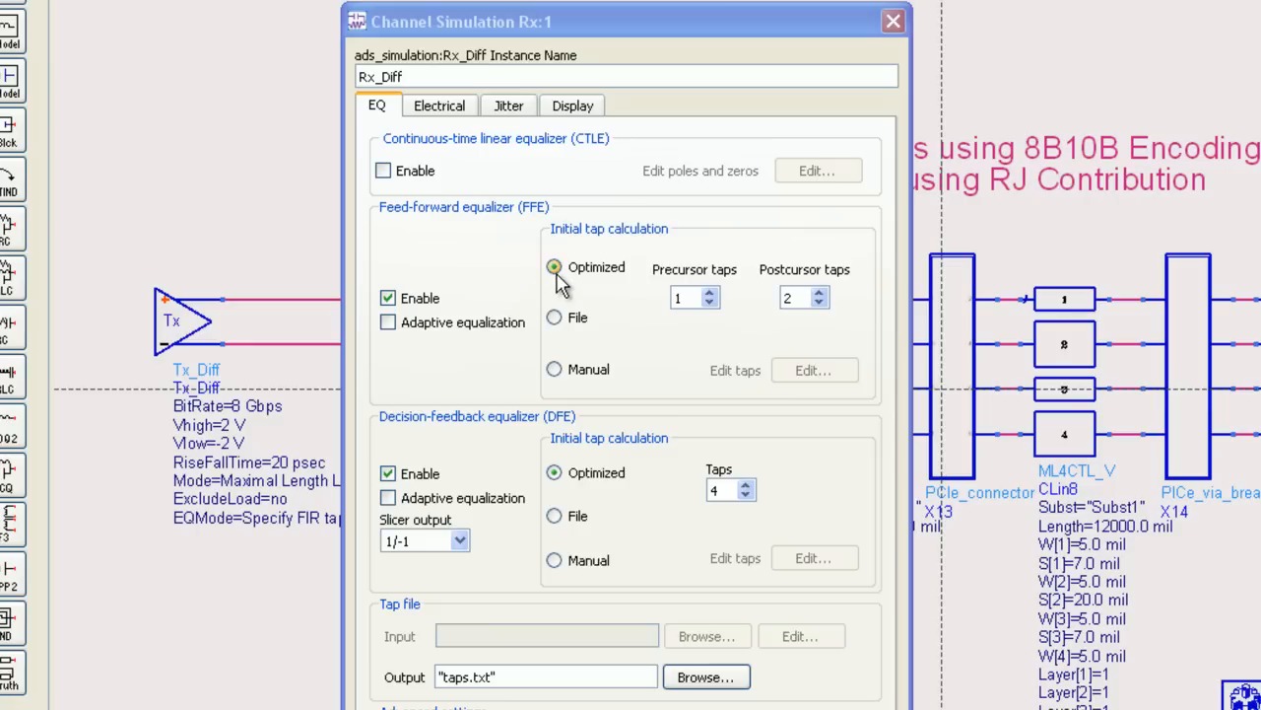
mouse_move(556, 283)
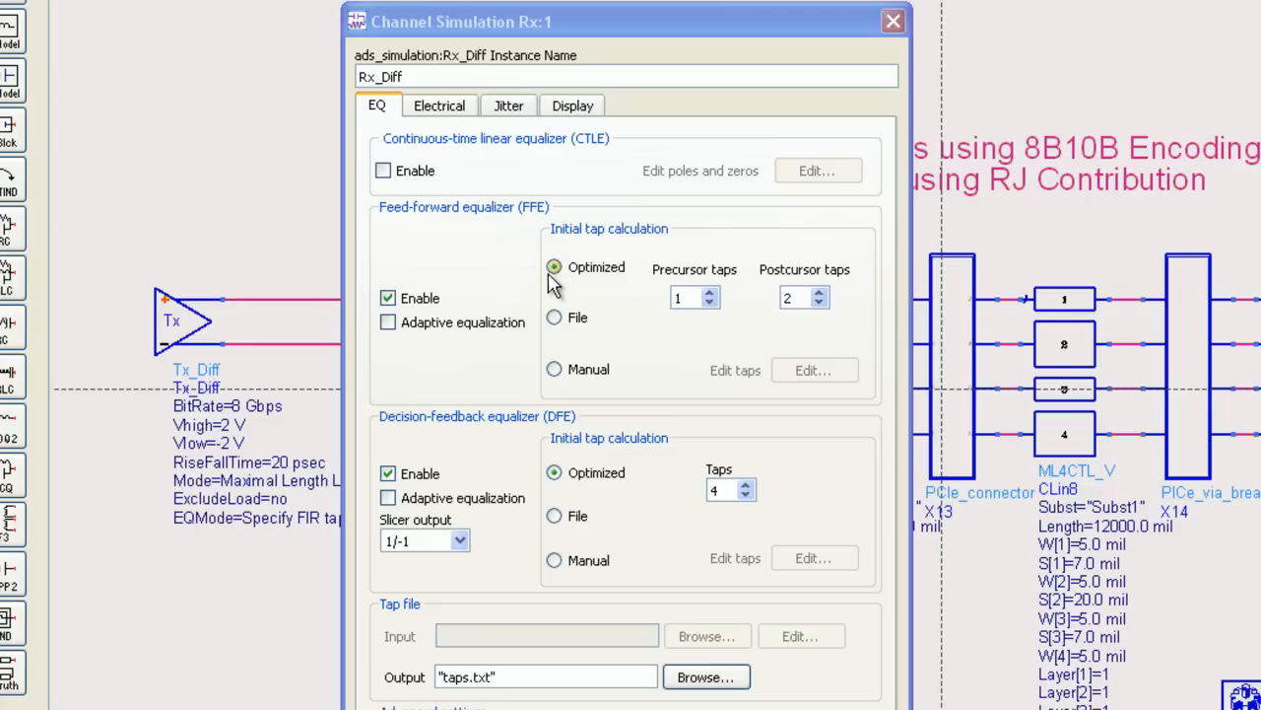
Toggle FFE adaptive equalization on and back off, keeping Optimized selected
left_click(387, 323)
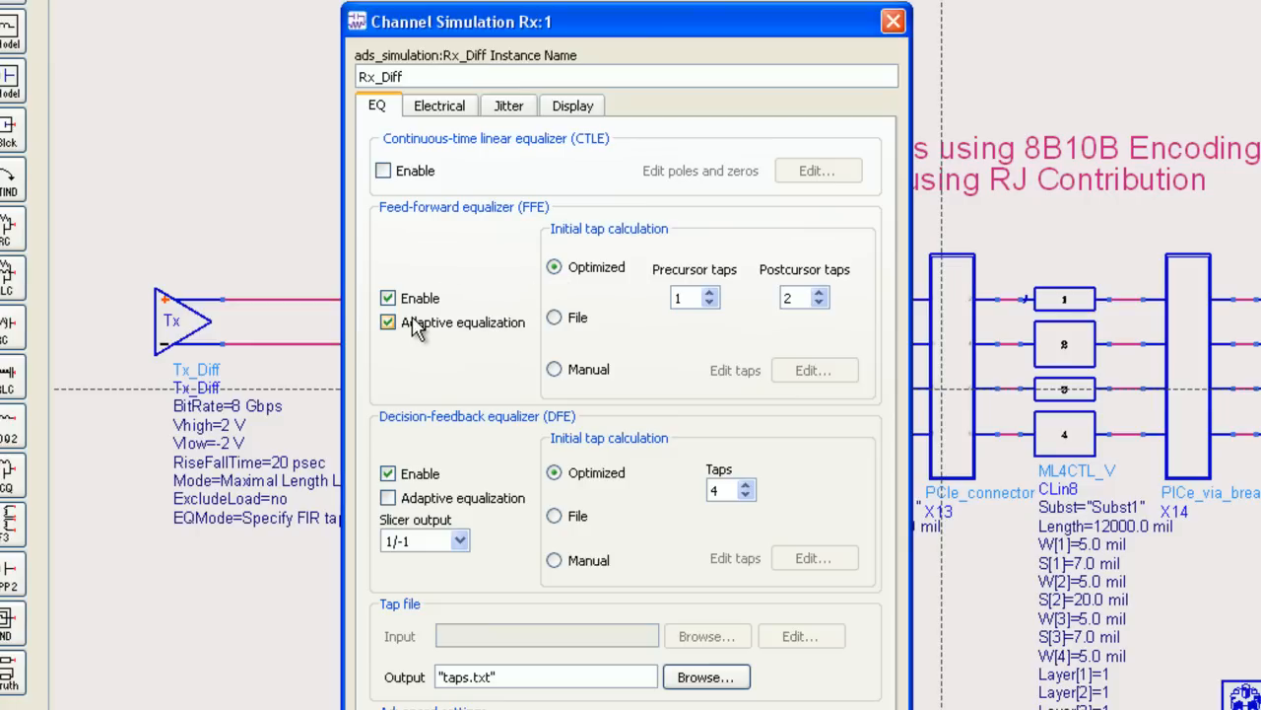
left_click(387, 323)
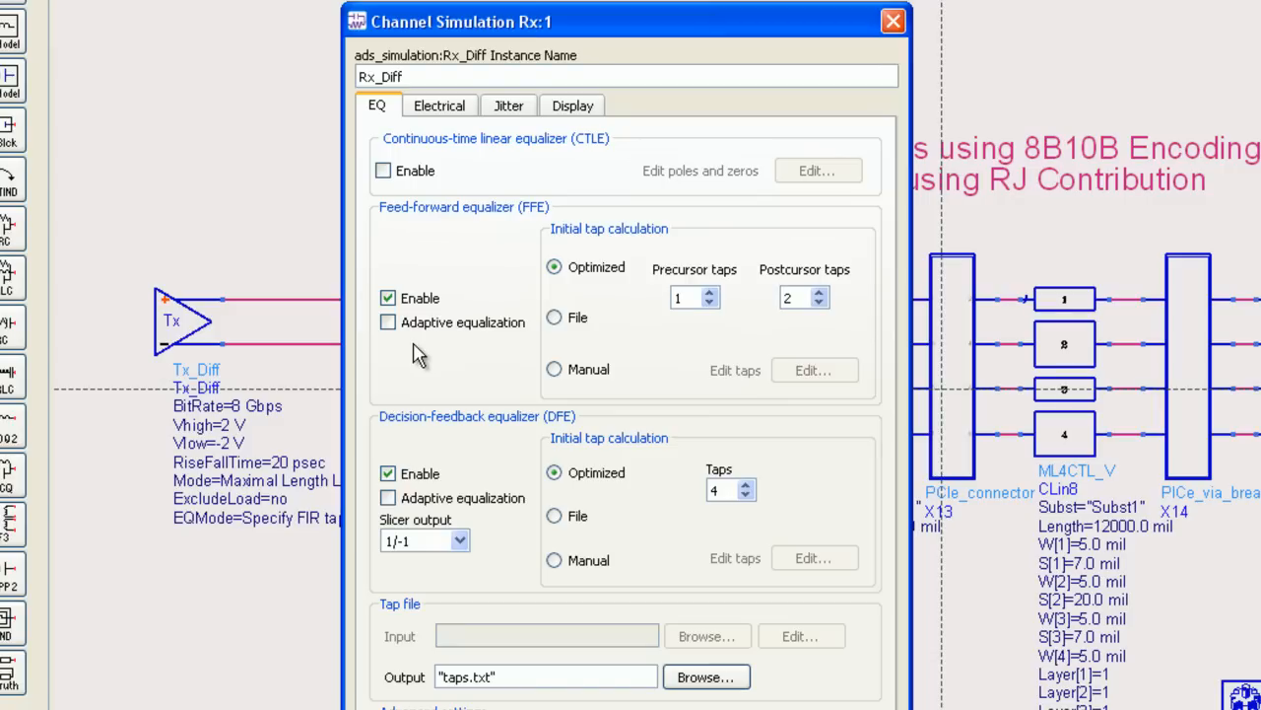
mouse_move(649, 292)
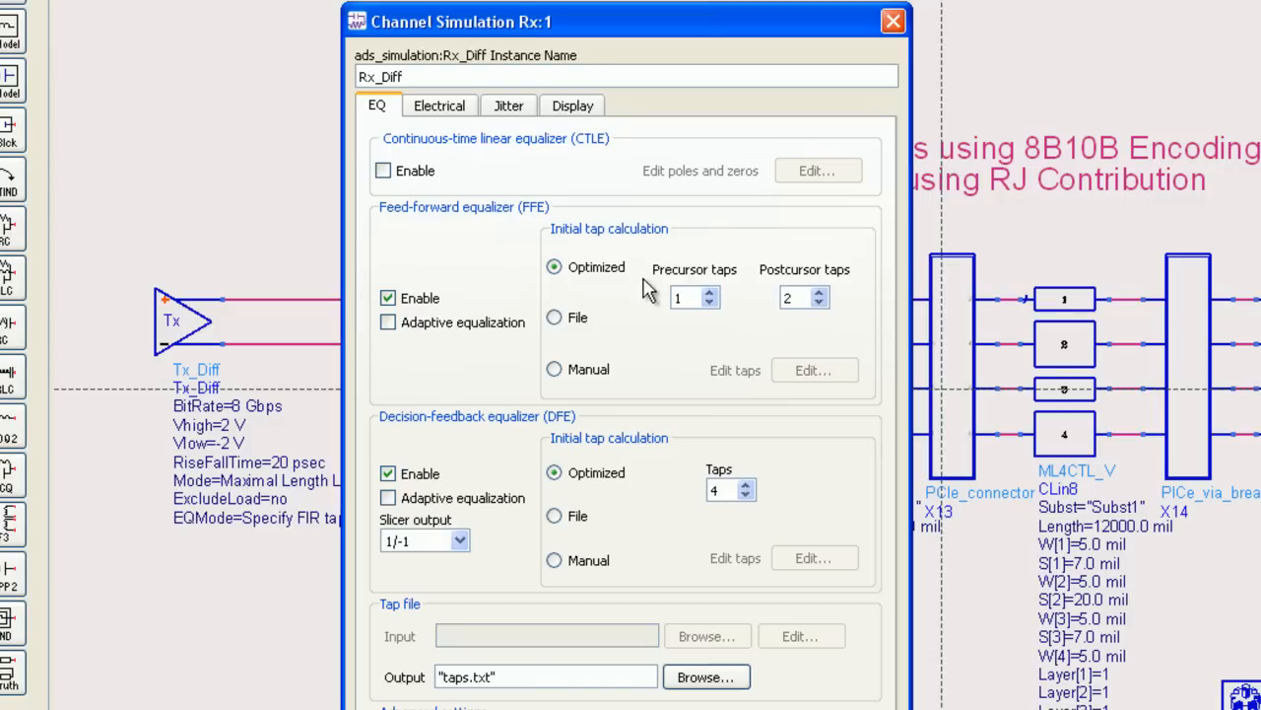
mouse_move(788, 327)
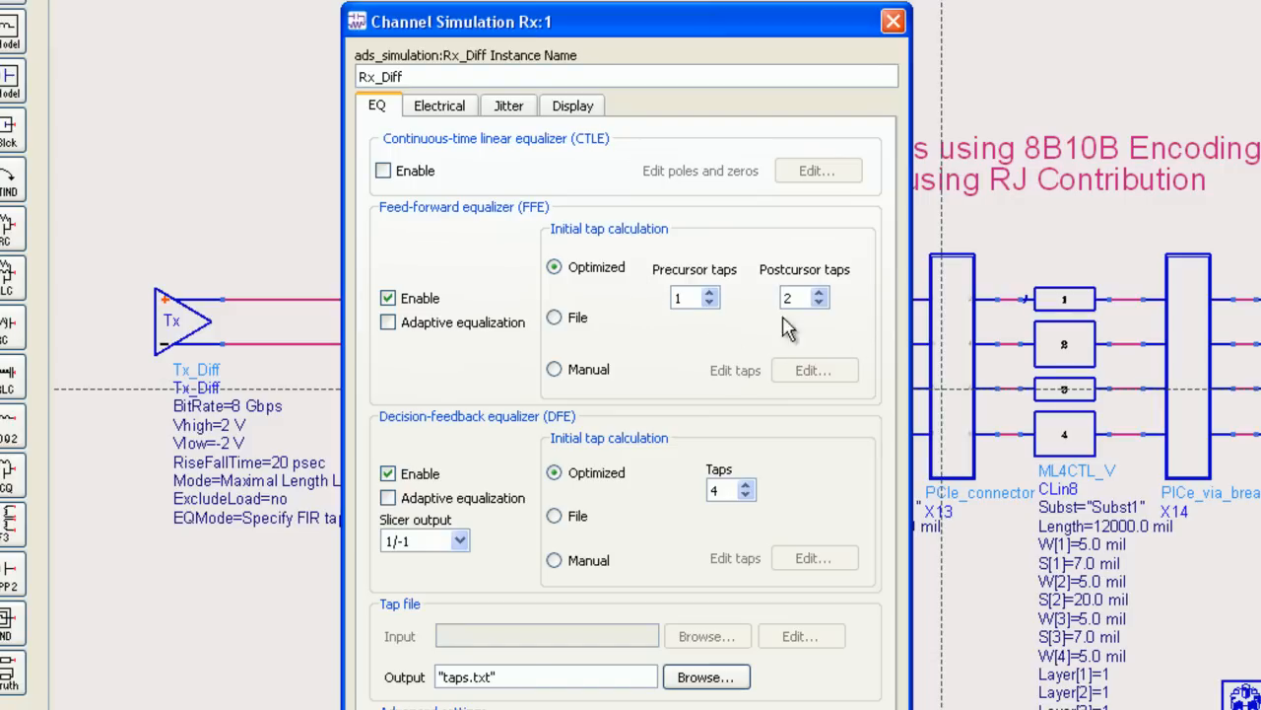
mouse_move(522, 241)
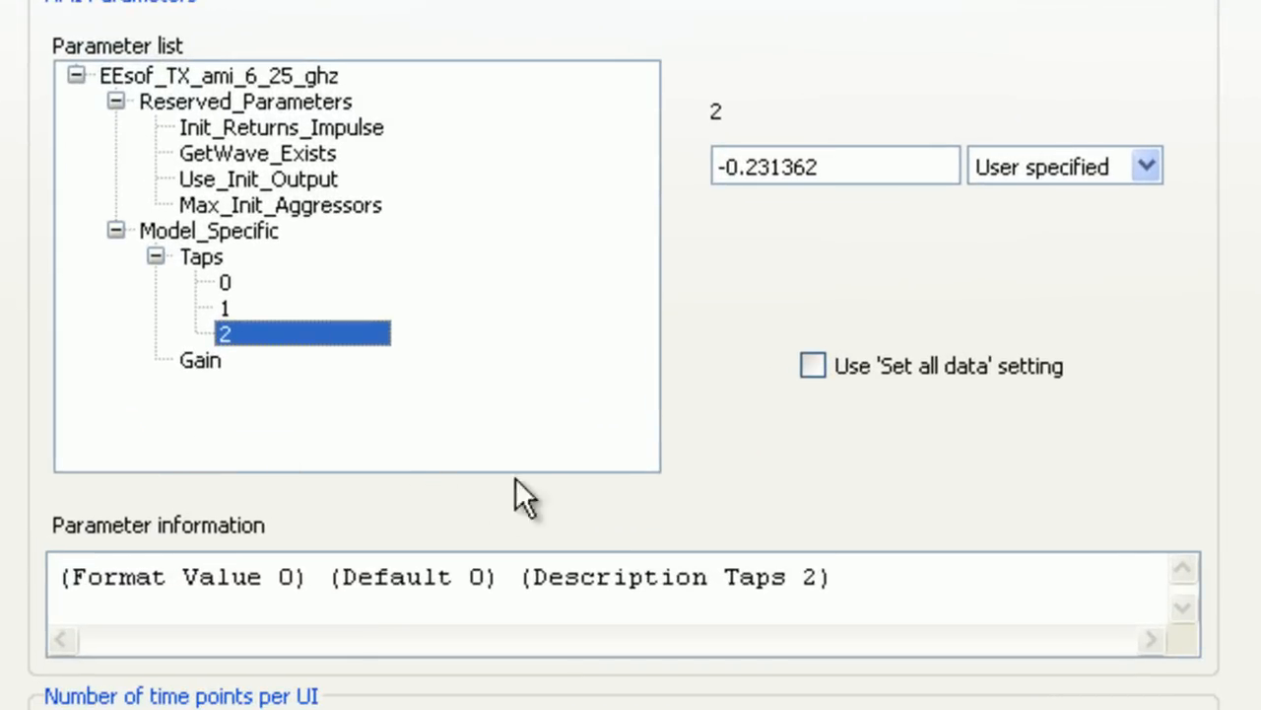
View the Tx AMI tap 0 and tap 1 values in the Parameter list
left_click(225, 284)
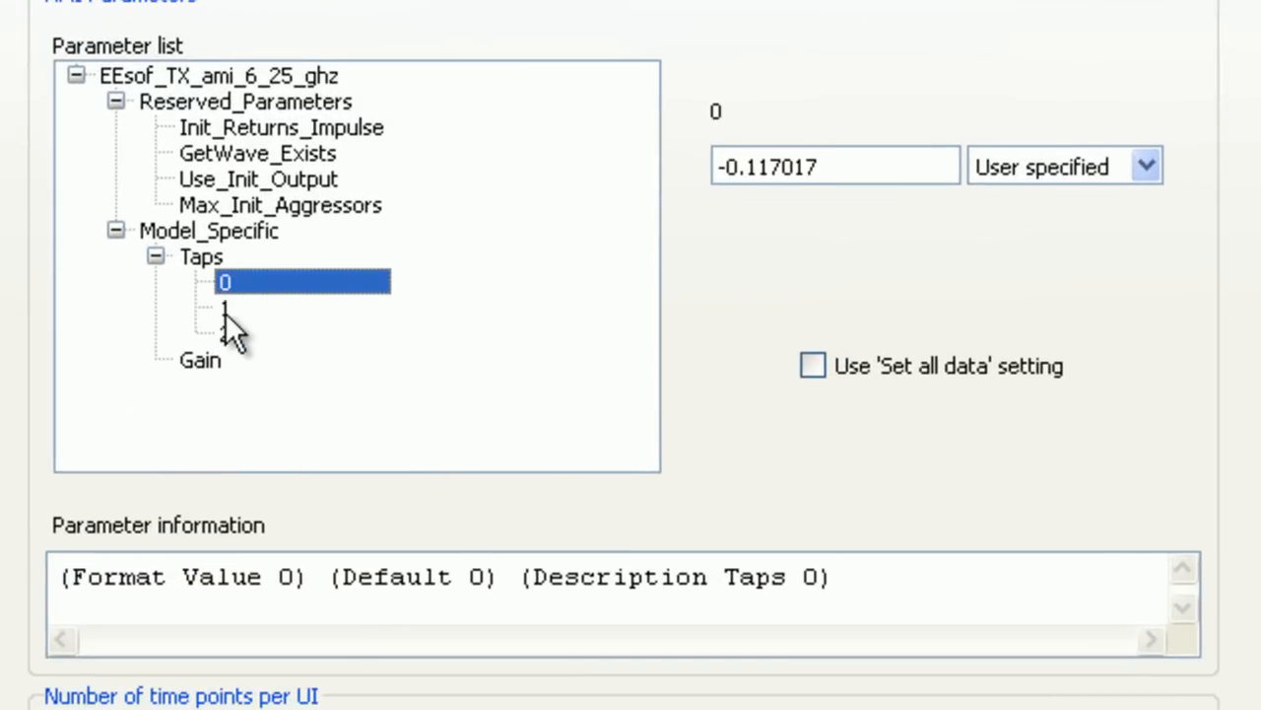
left_click(225, 333)
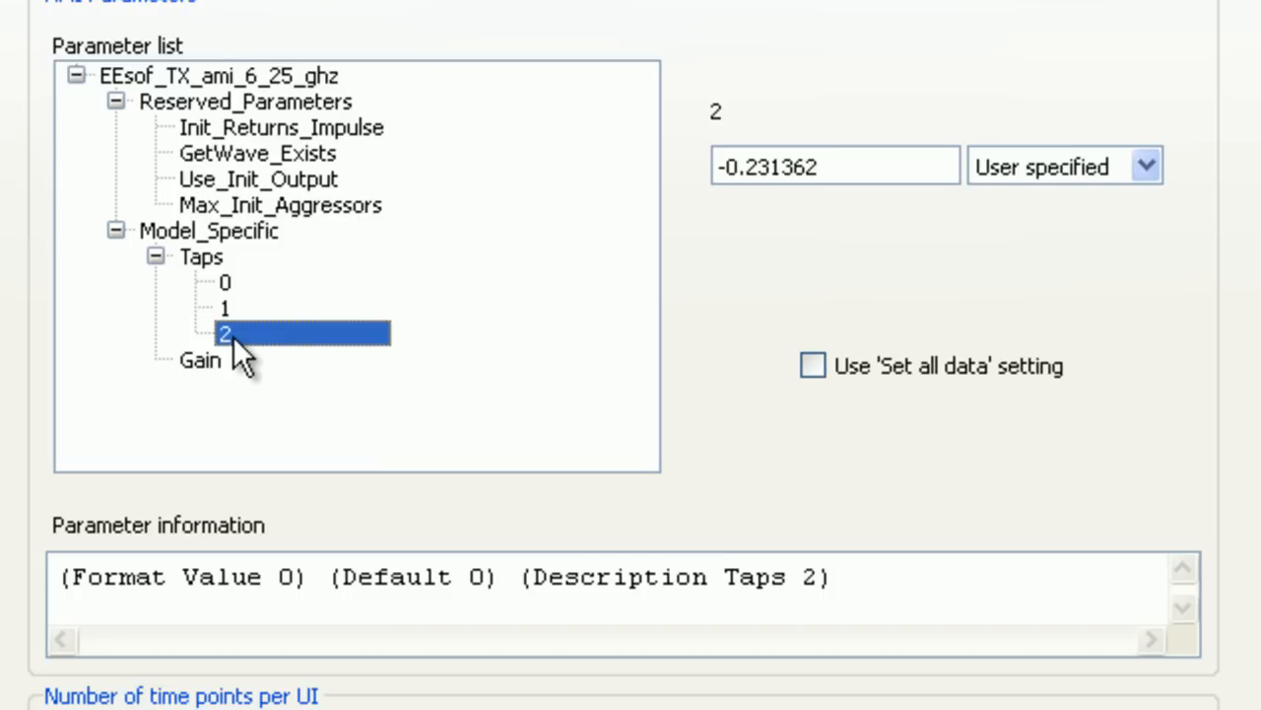
mouse_move(512, 325)
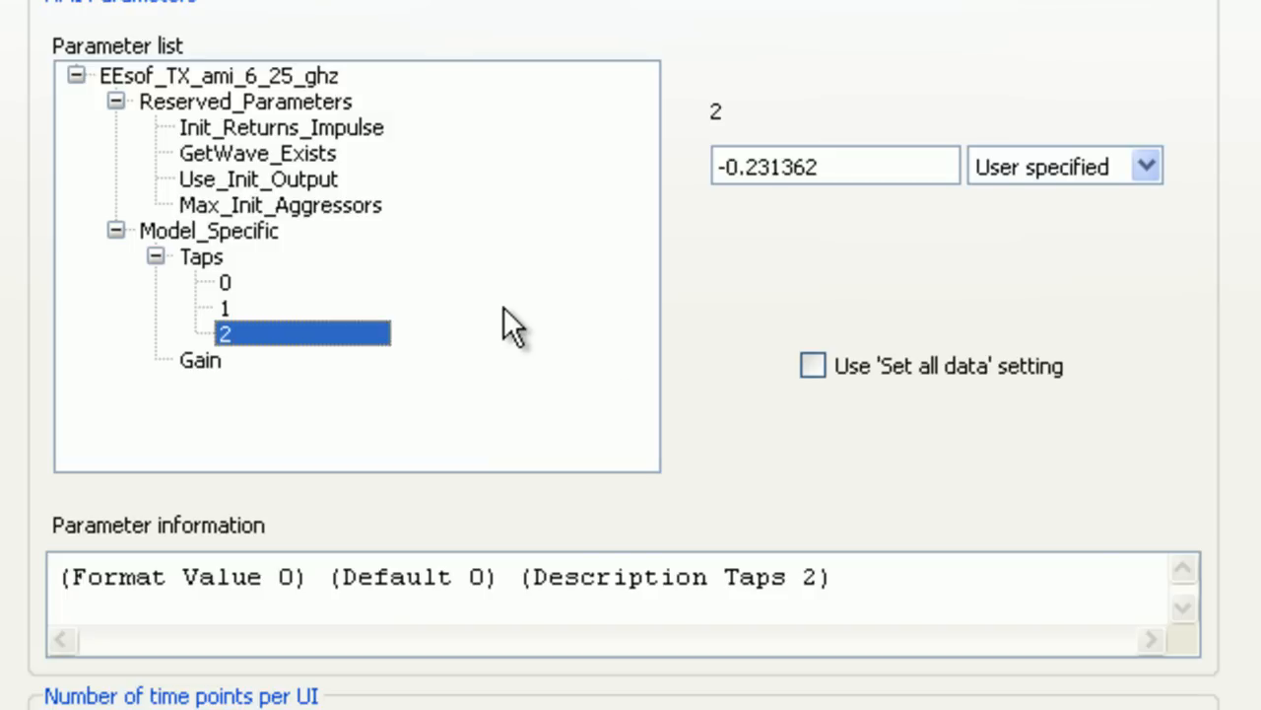
mouse_move(404, 193)
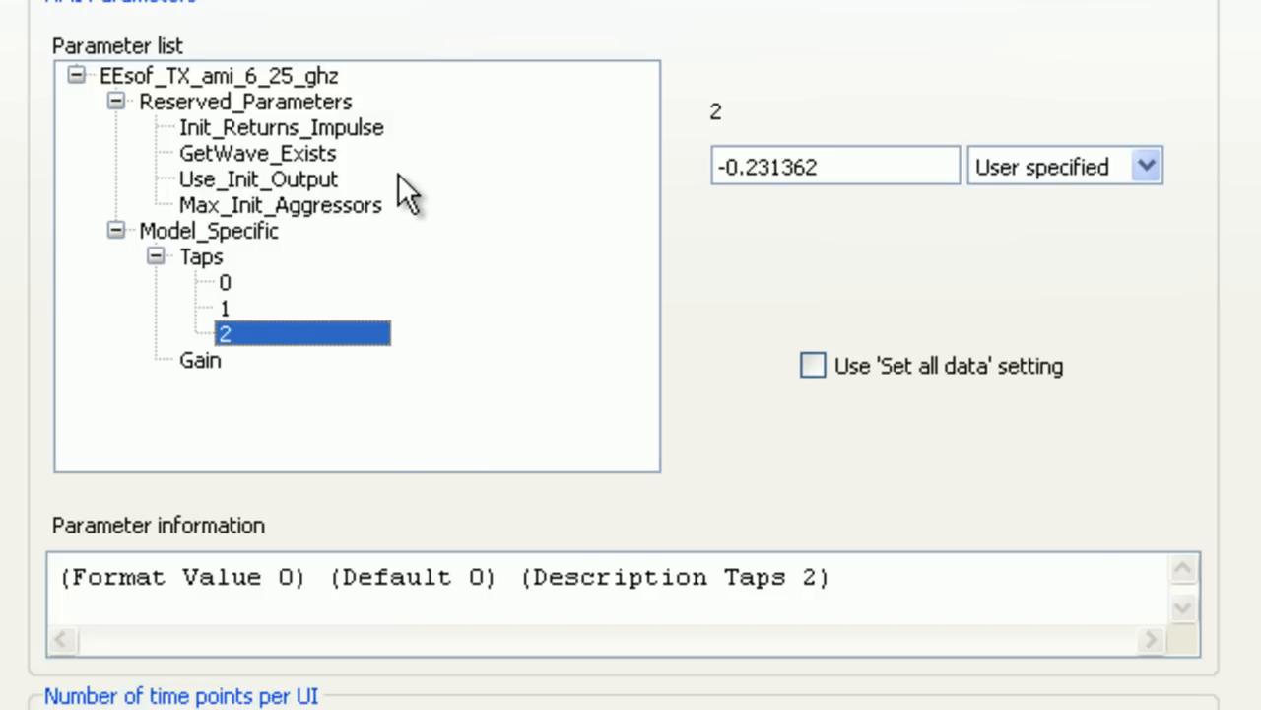
mouse_move(434, 241)
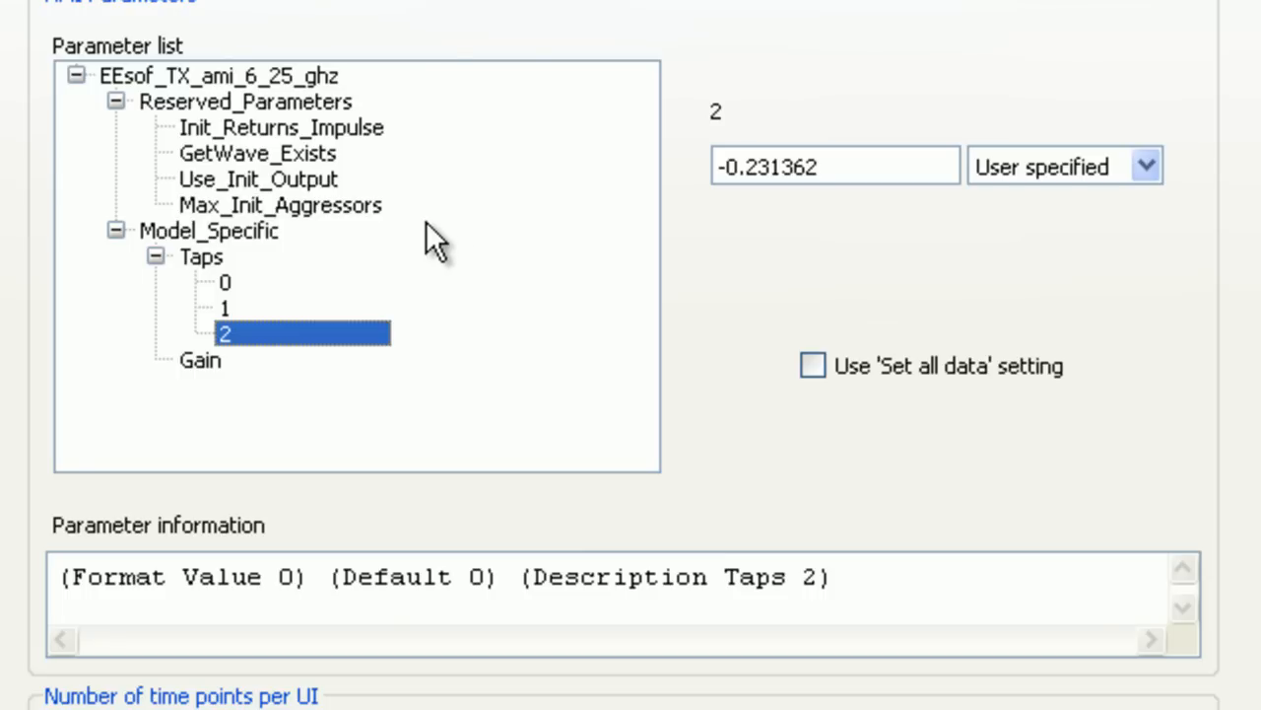
mouse_move(391, 266)
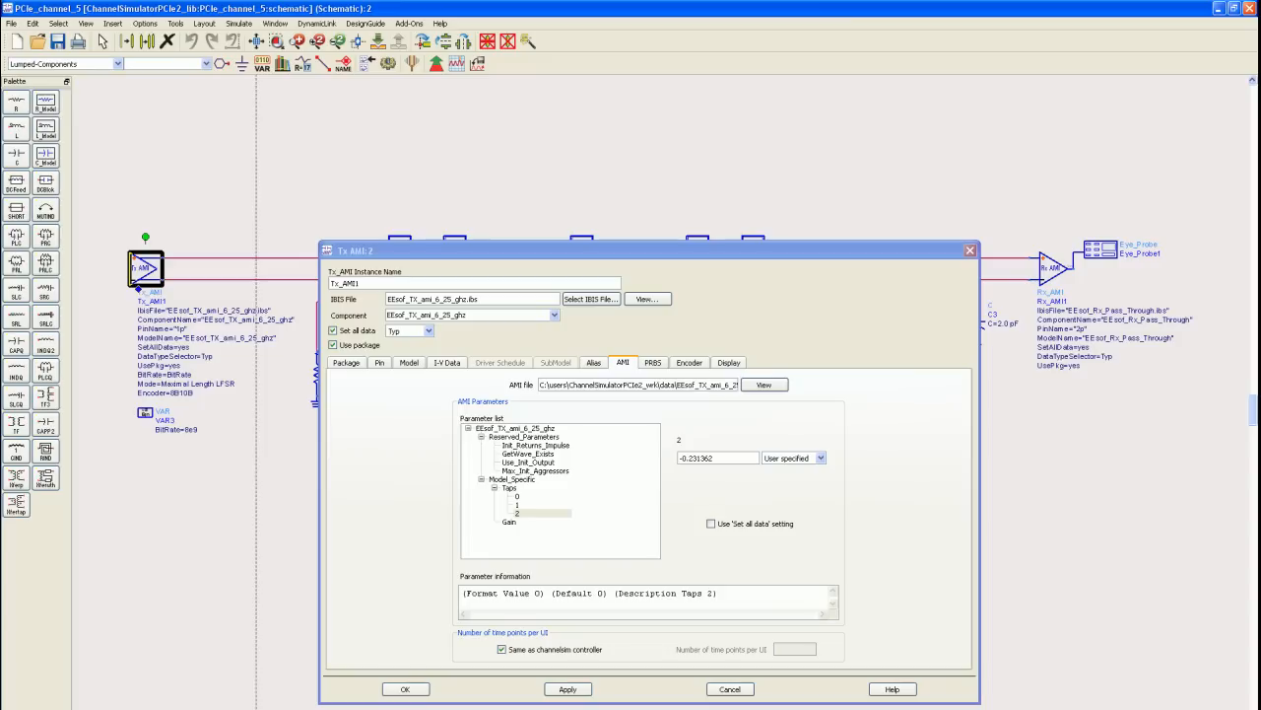
mouse_move(579, 516)
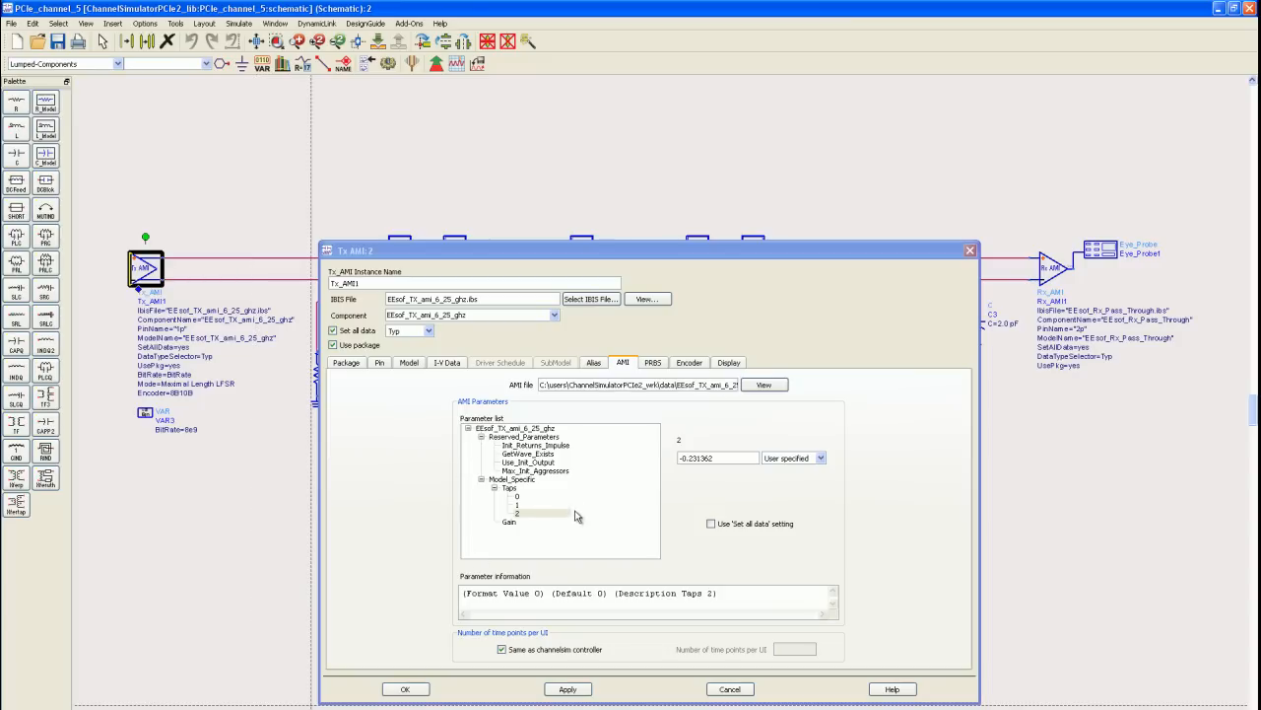
mouse_move(552, 509)
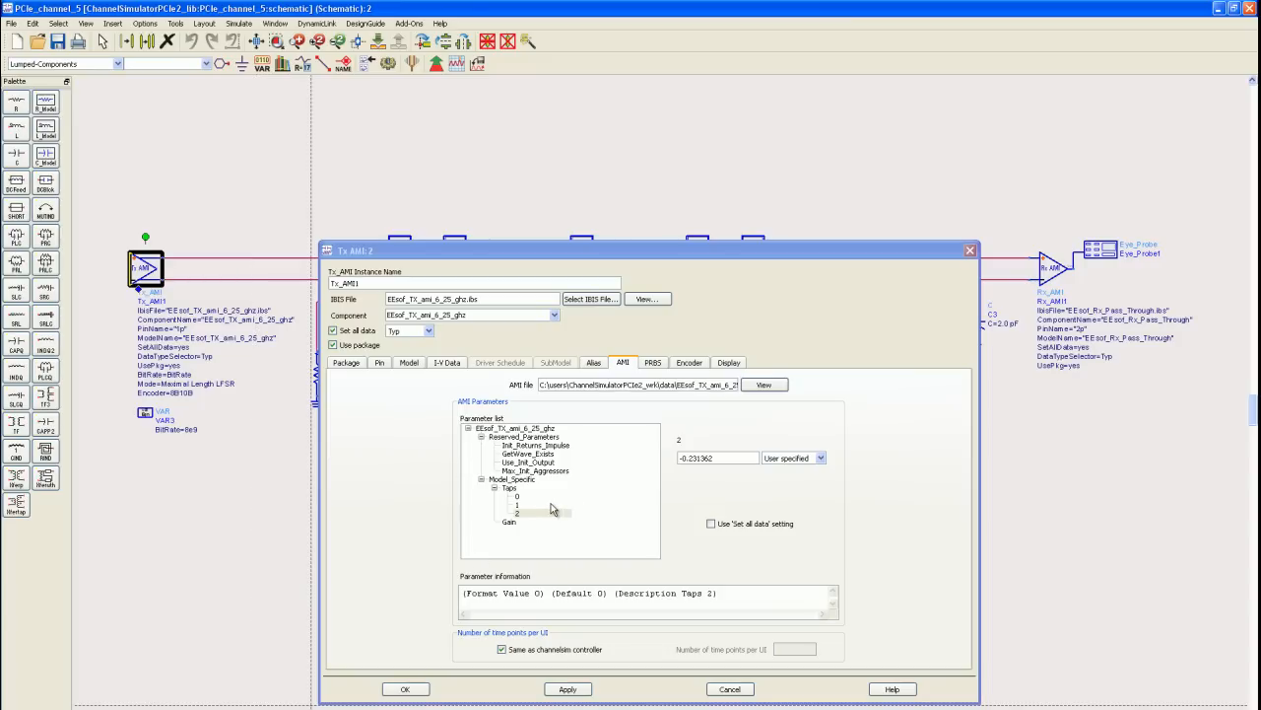
mouse_move(461, 596)
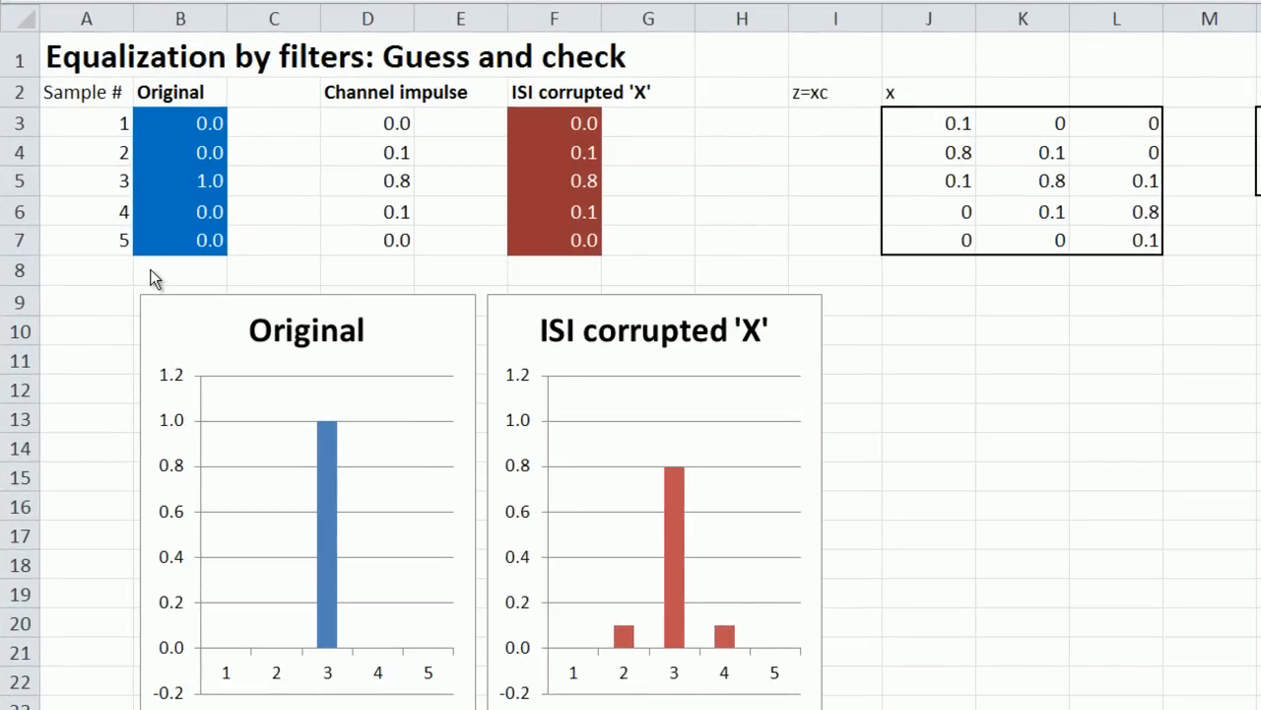
mouse_move(134, 138)
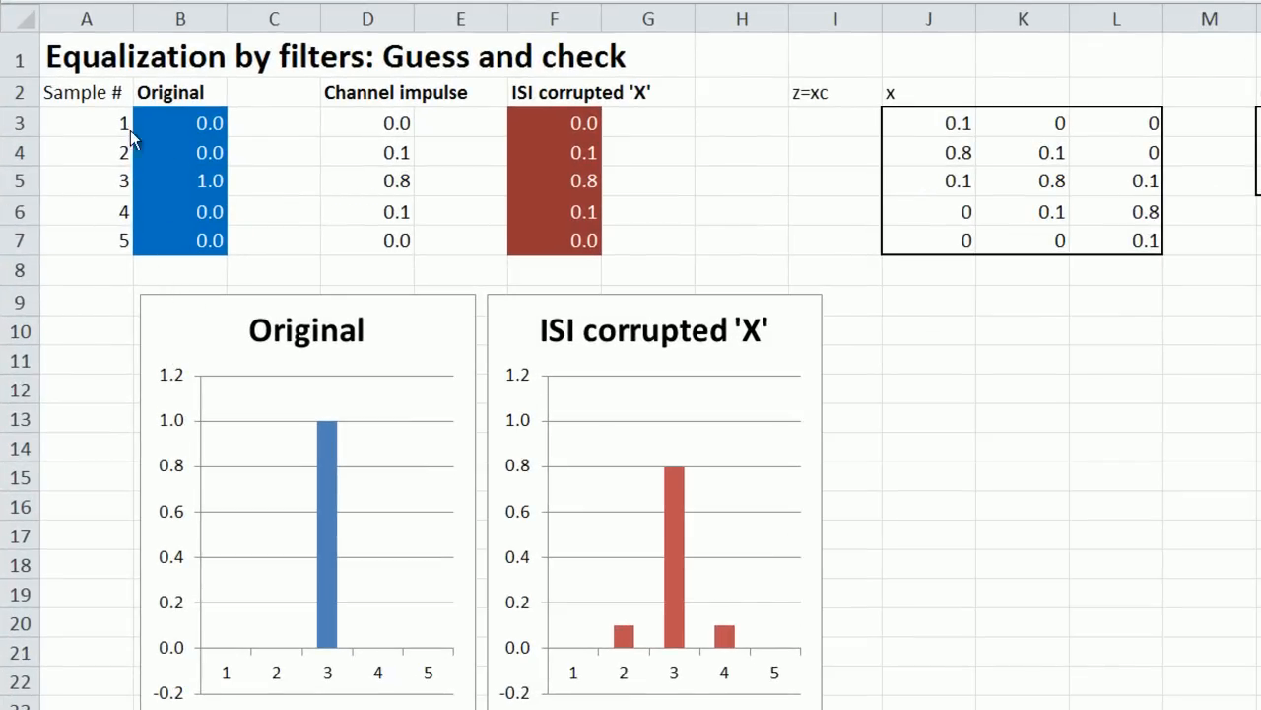
mouse_move(114, 169)
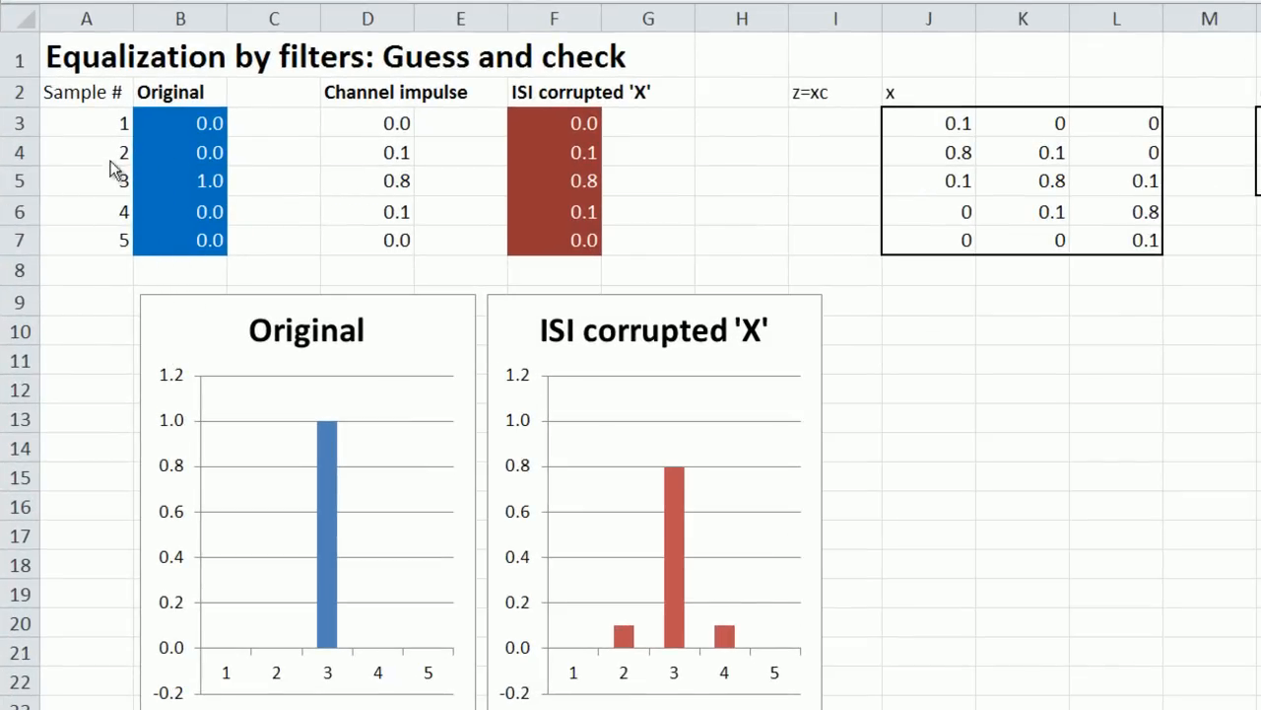
mouse_move(99, 130)
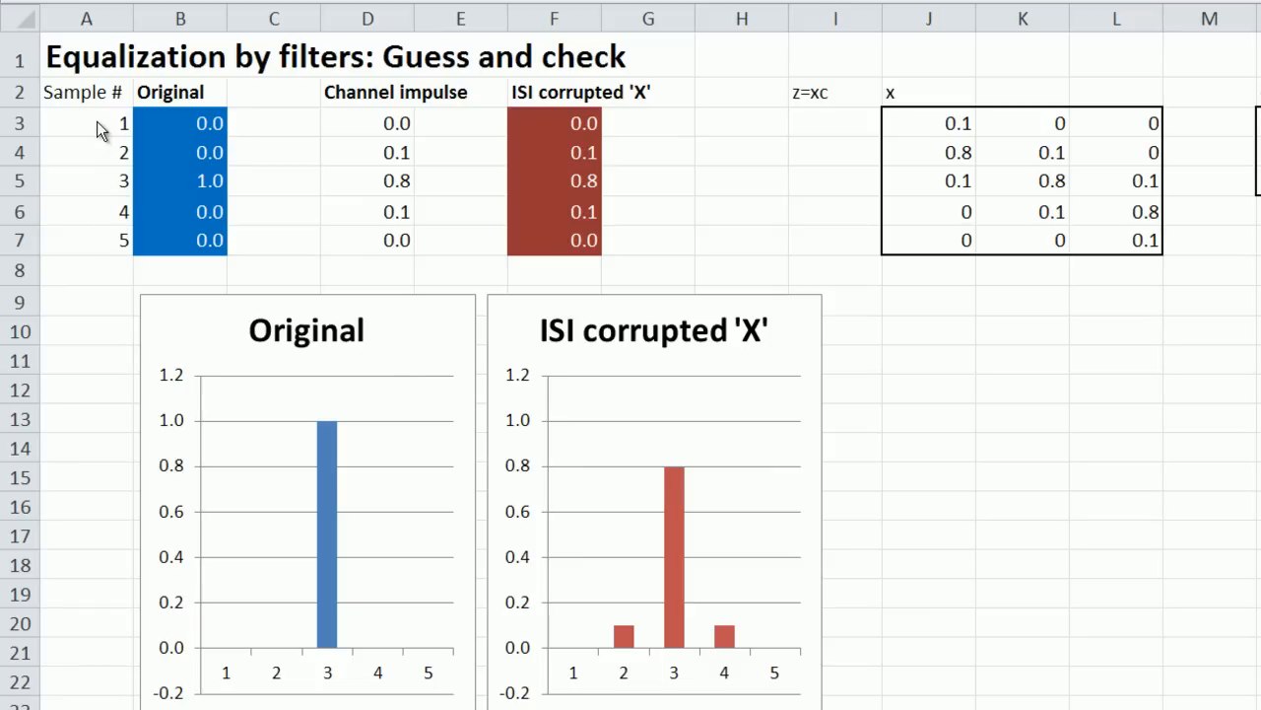
mouse_move(96, 258)
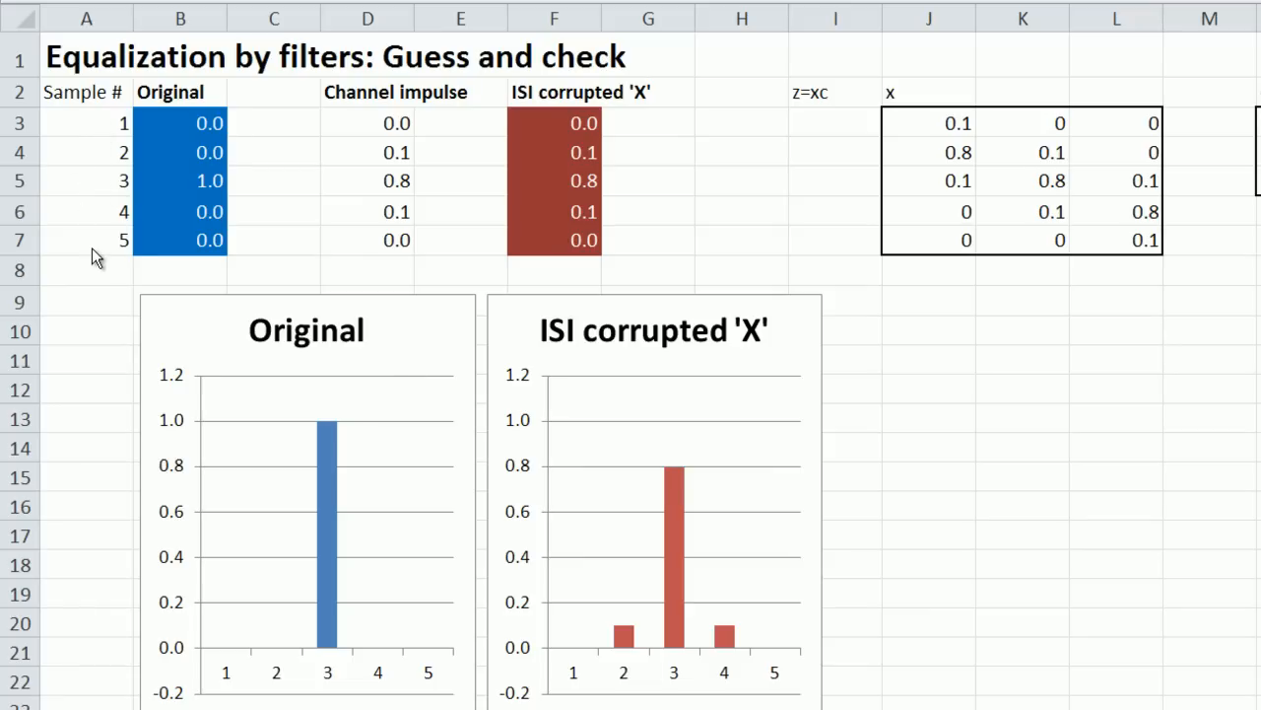
mouse_move(252, 198)
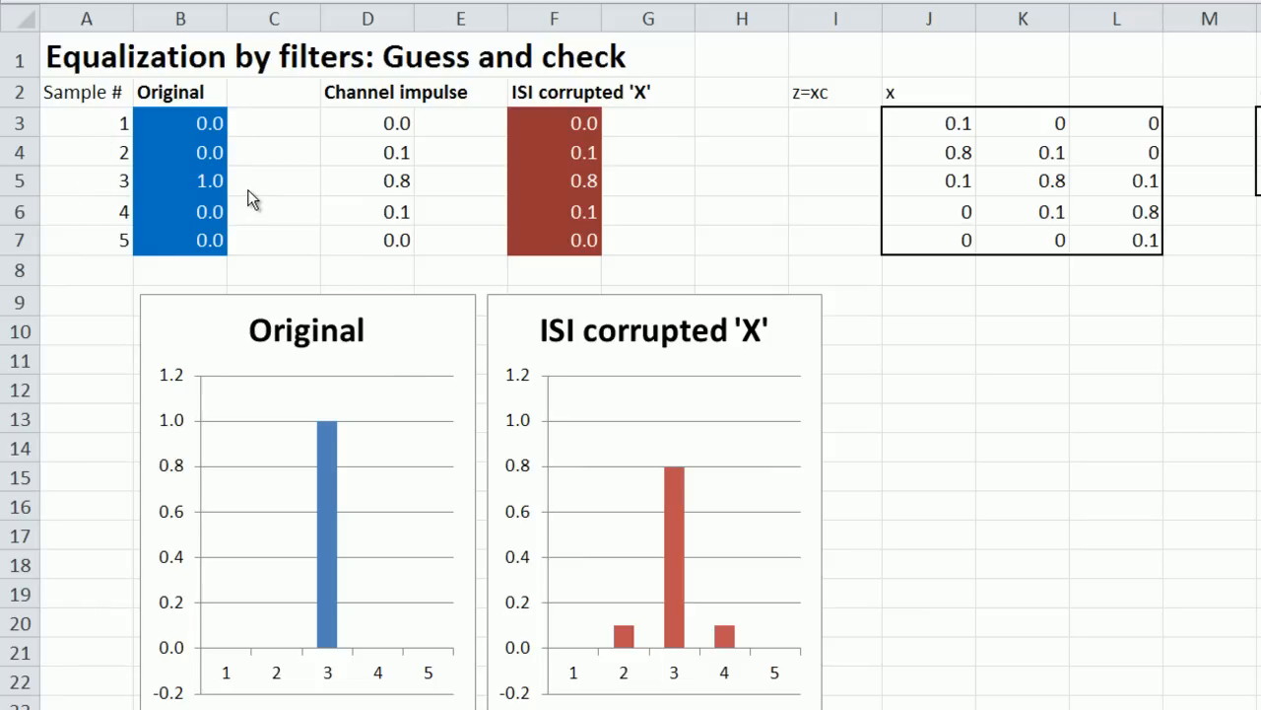
mouse_move(343, 193)
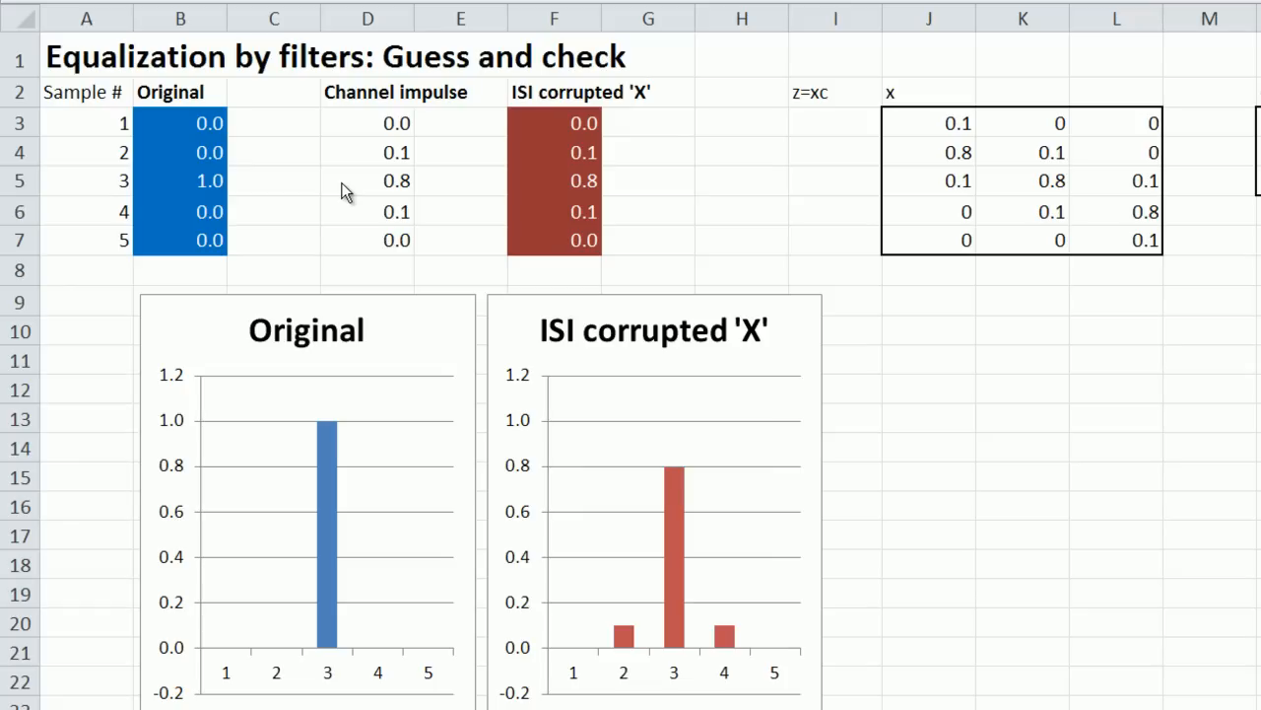
mouse_move(390, 186)
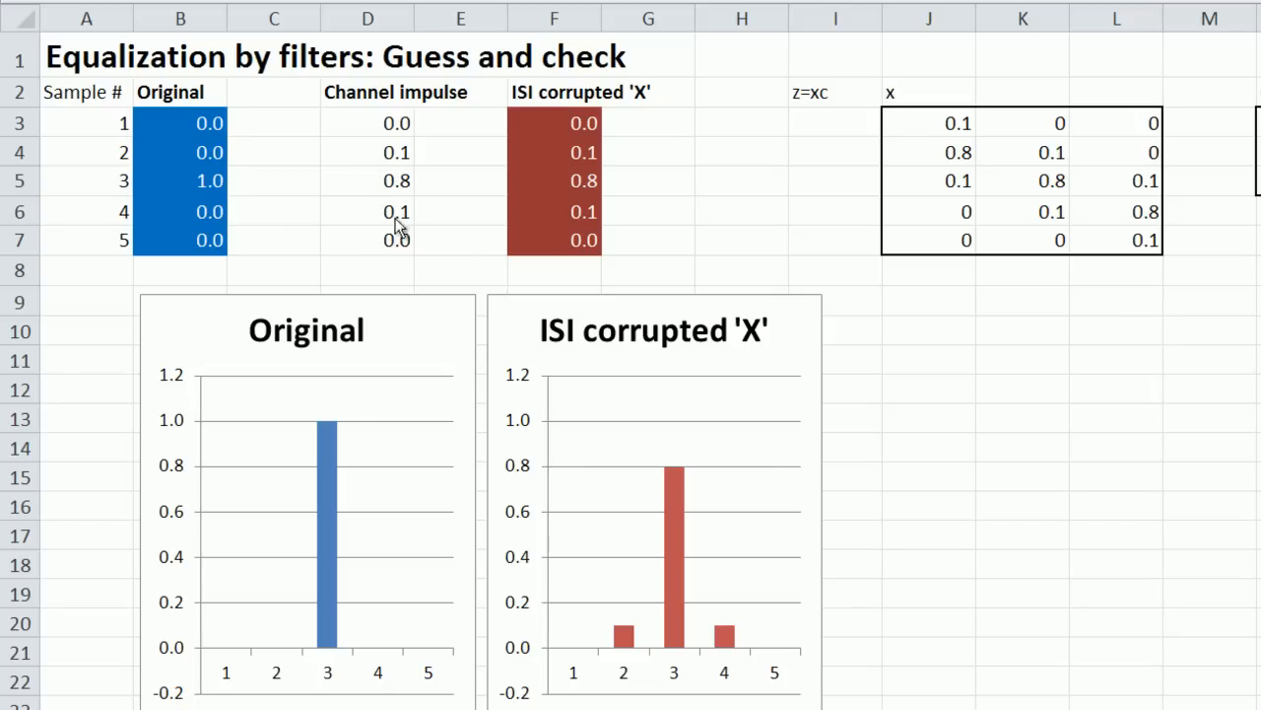
mouse_move(430, 197)
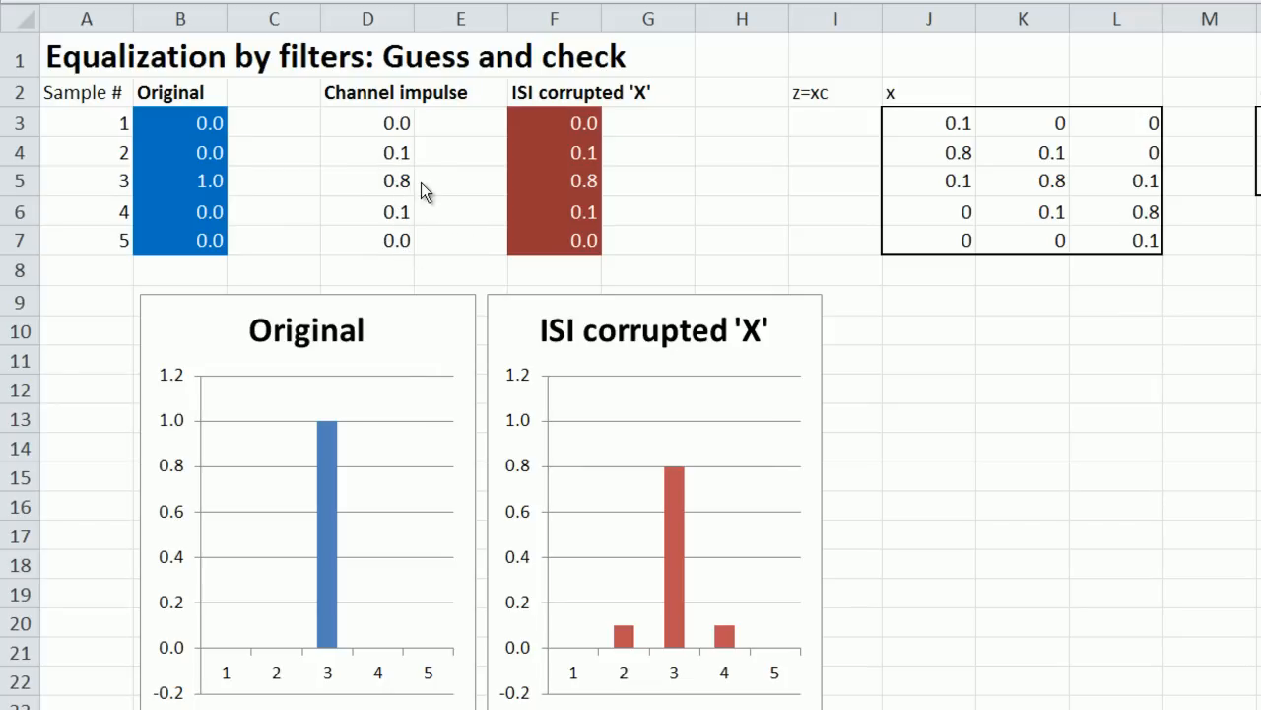
mouse_move(412, 177)
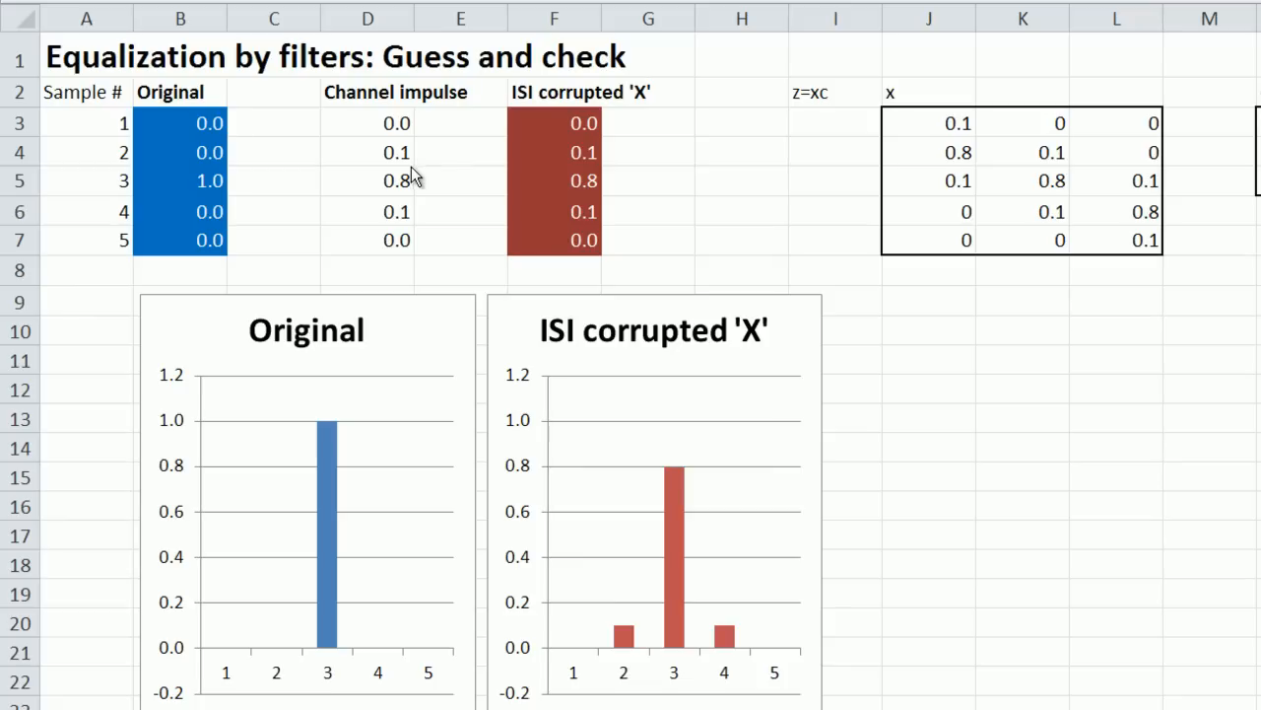
mouse_move(422, 225)
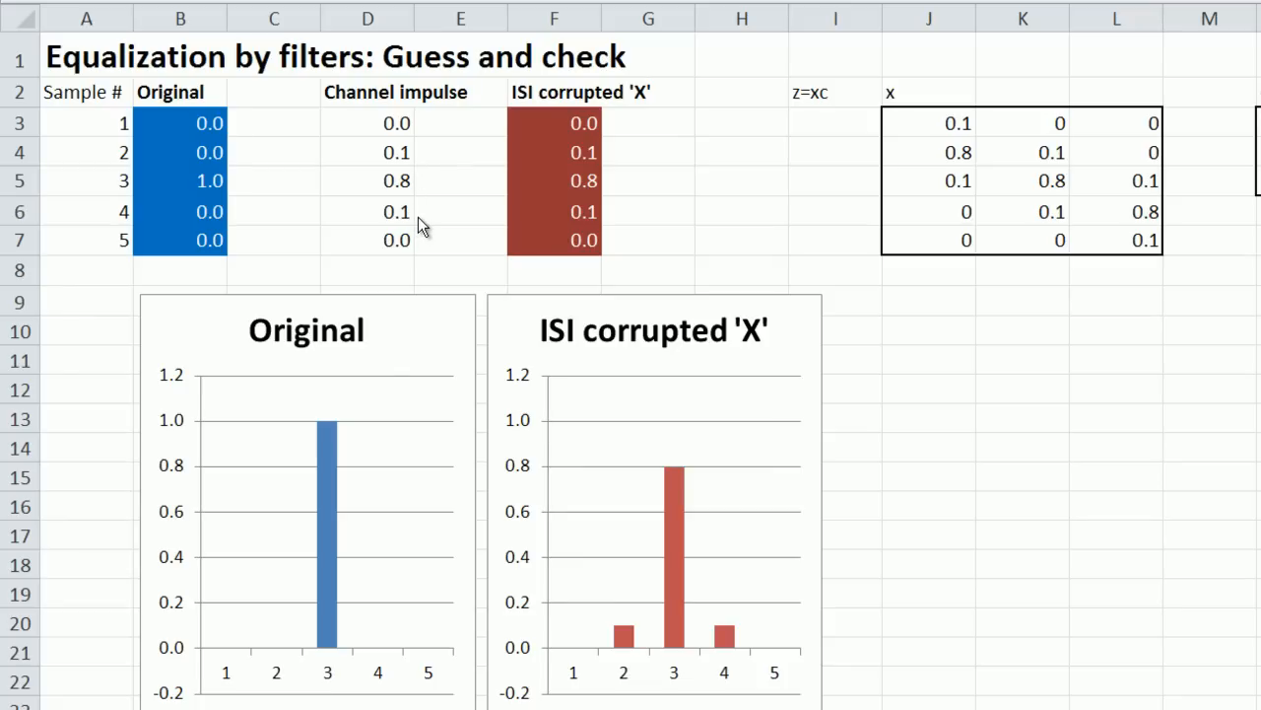
mouse_move(481, 209)
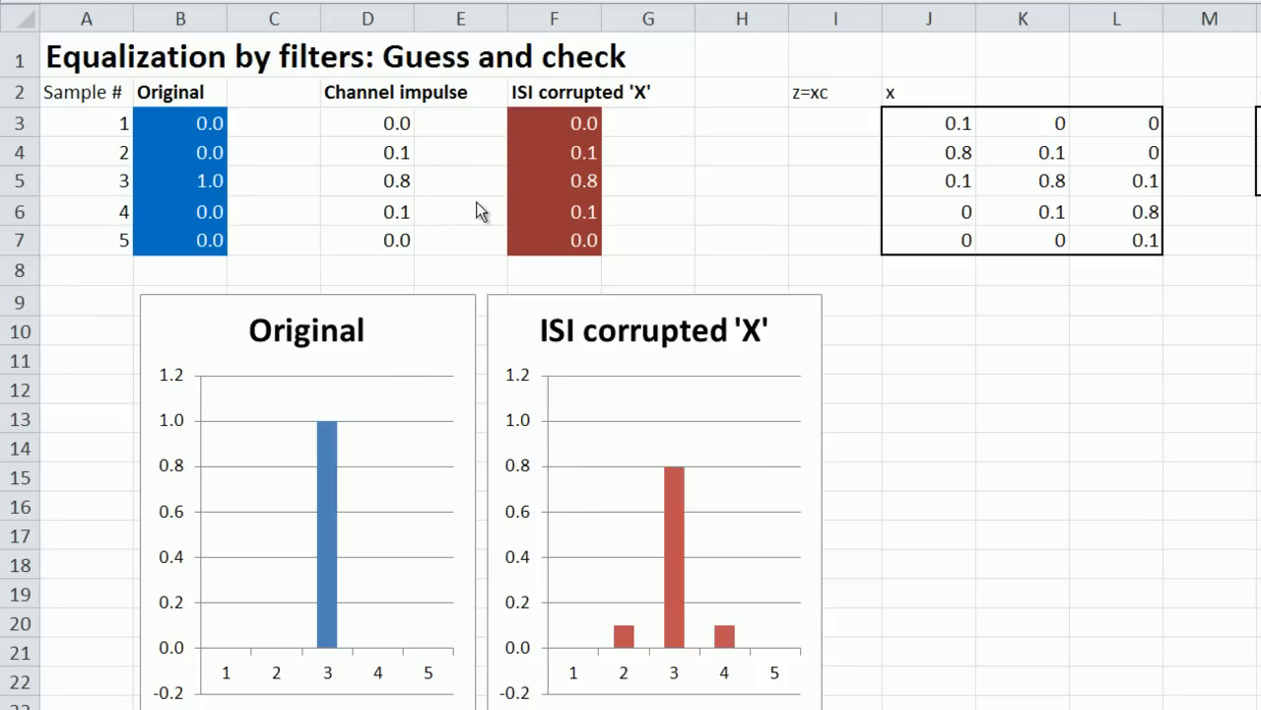
mouse_move(709, 217)
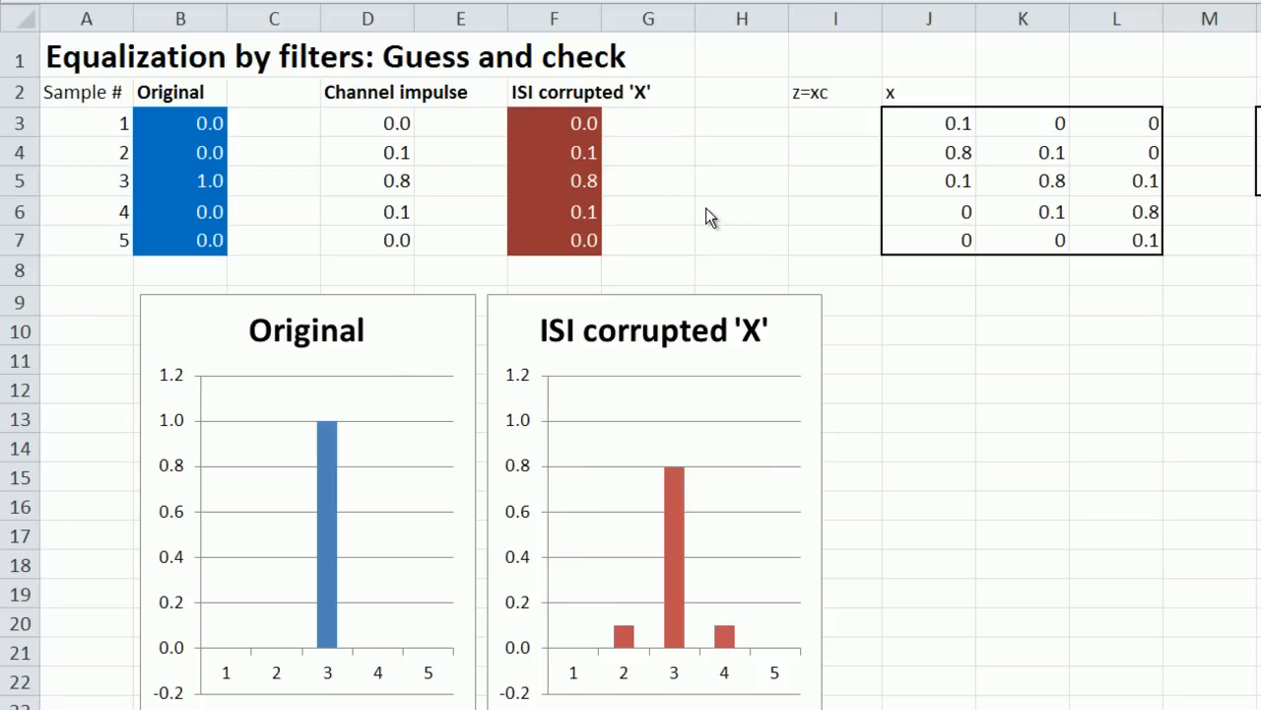
mouse_move(674, 207)
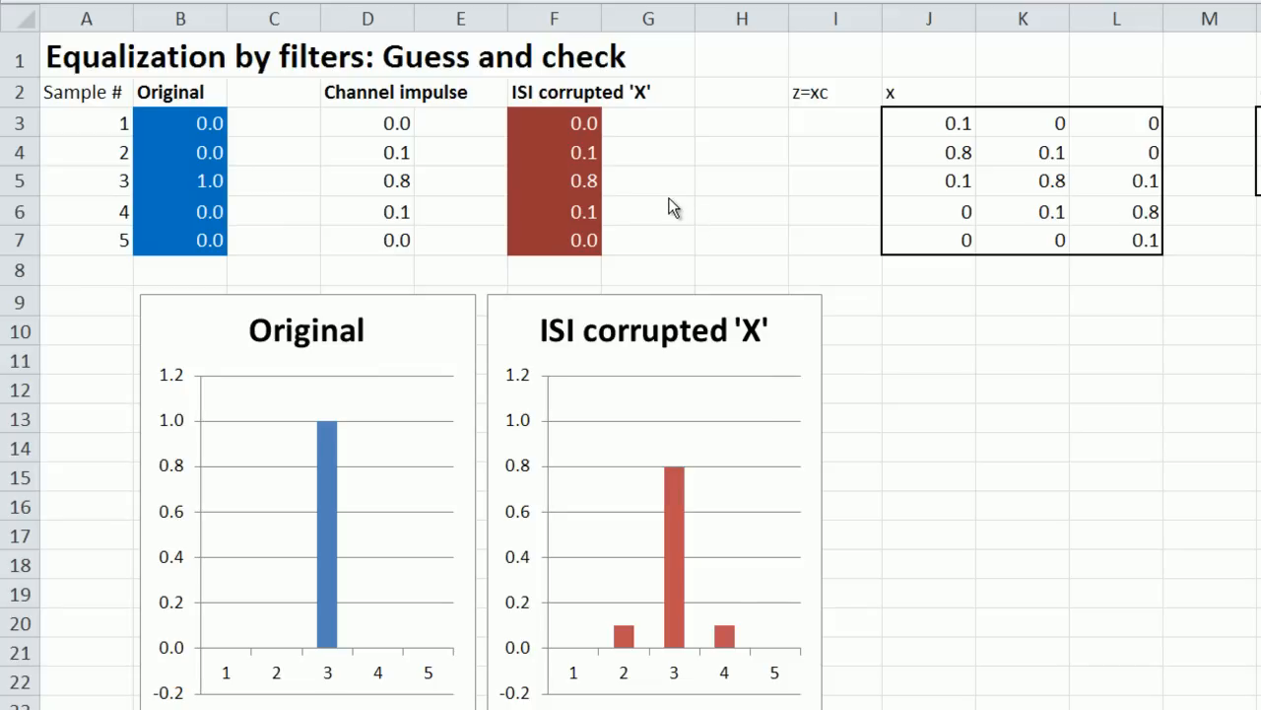
mouse_move(659, 197)
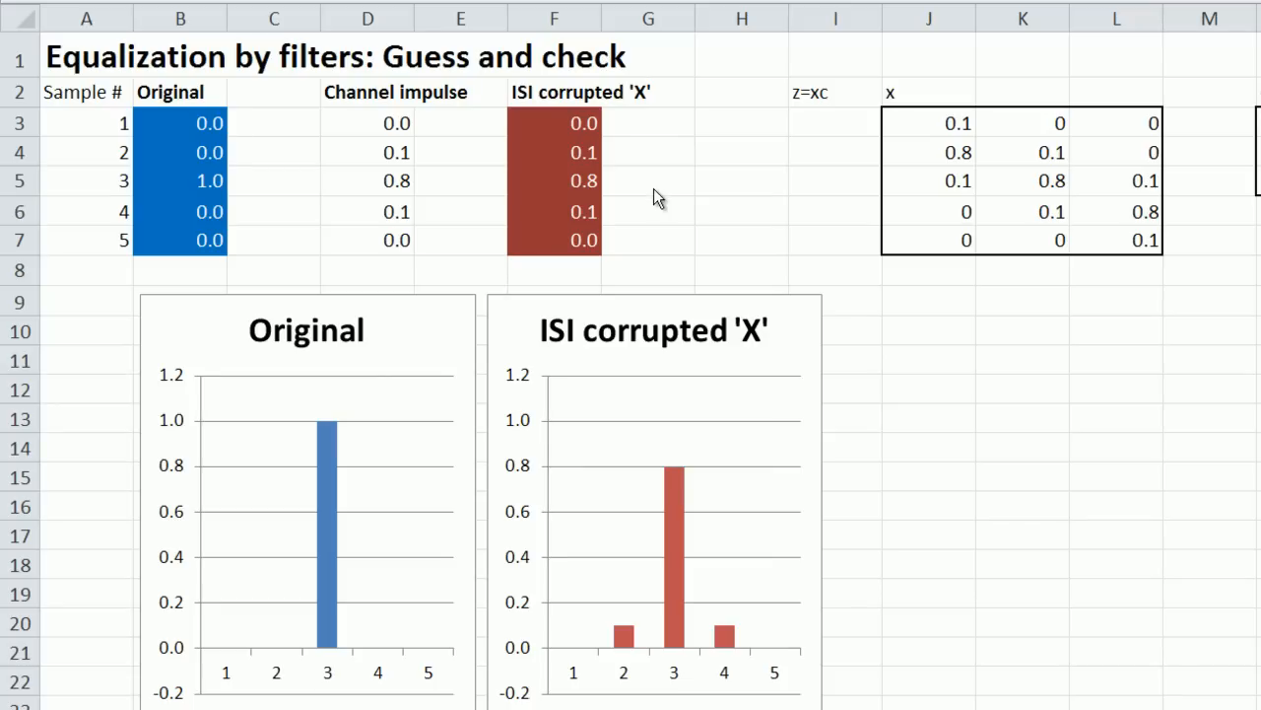
mouse_move(511, 114)
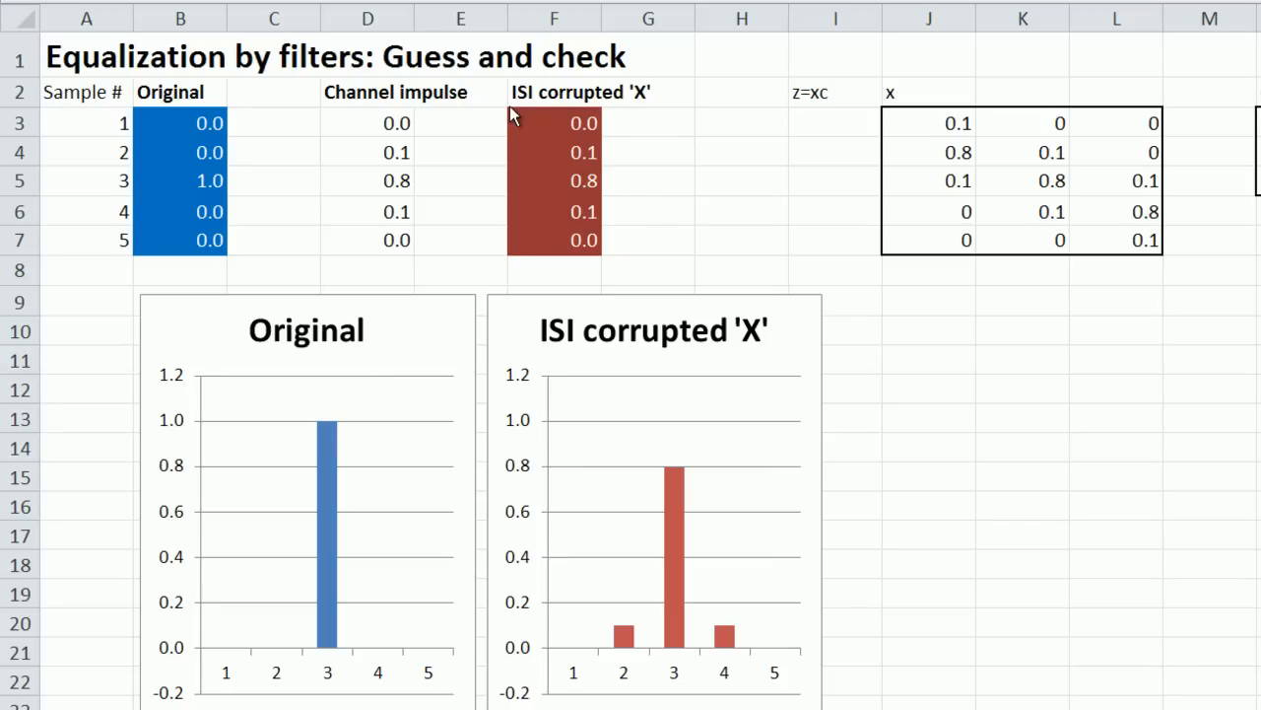
mouse_move(946, 213)
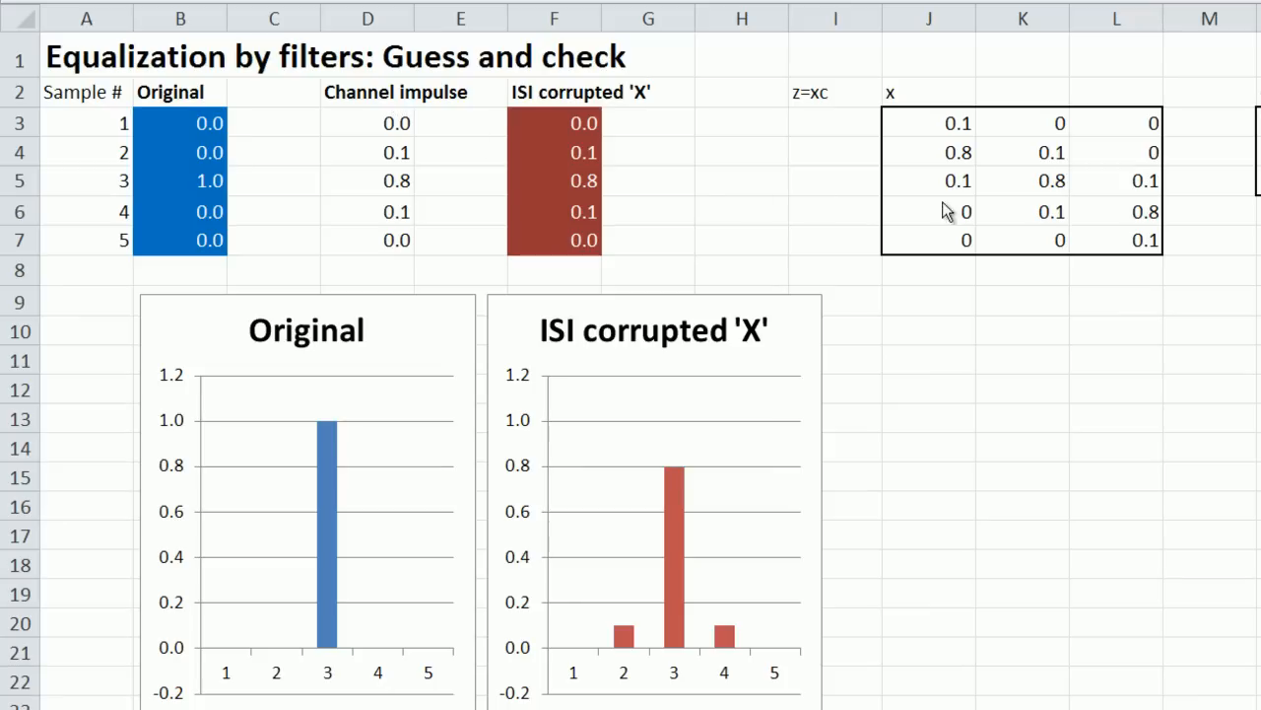
mouse_move(897, 129)
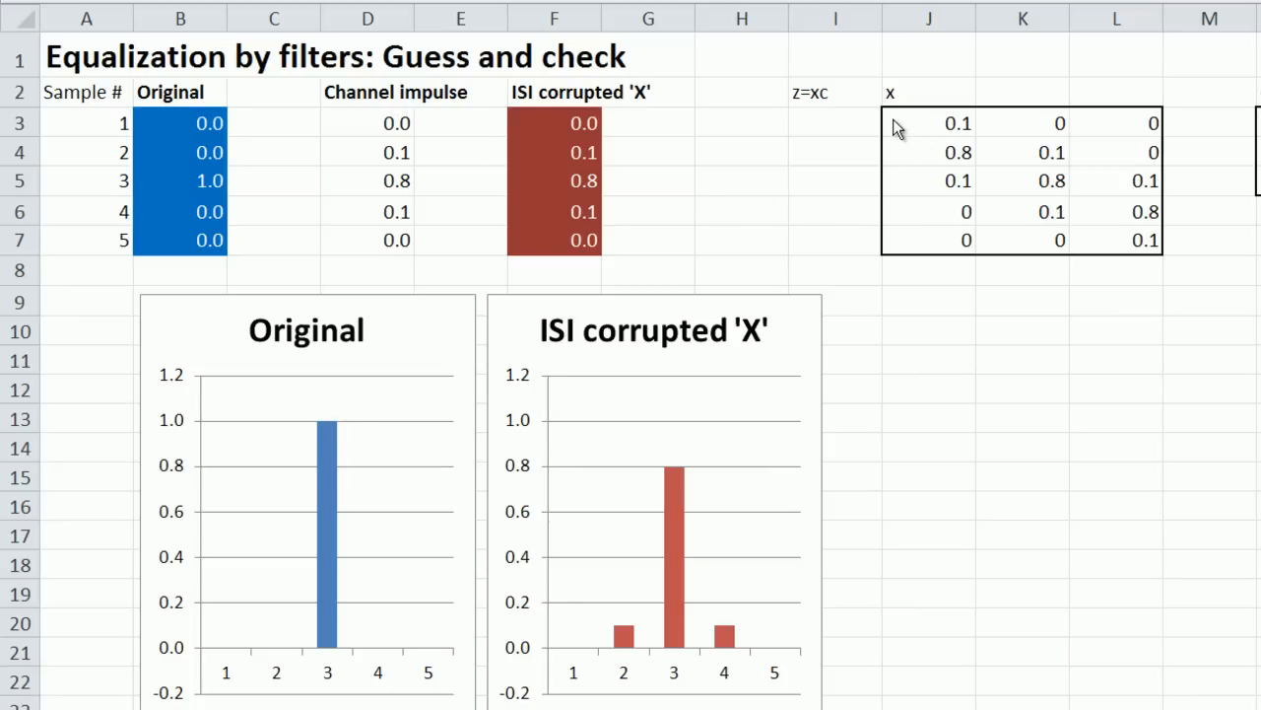
mouse_move(910, 142)
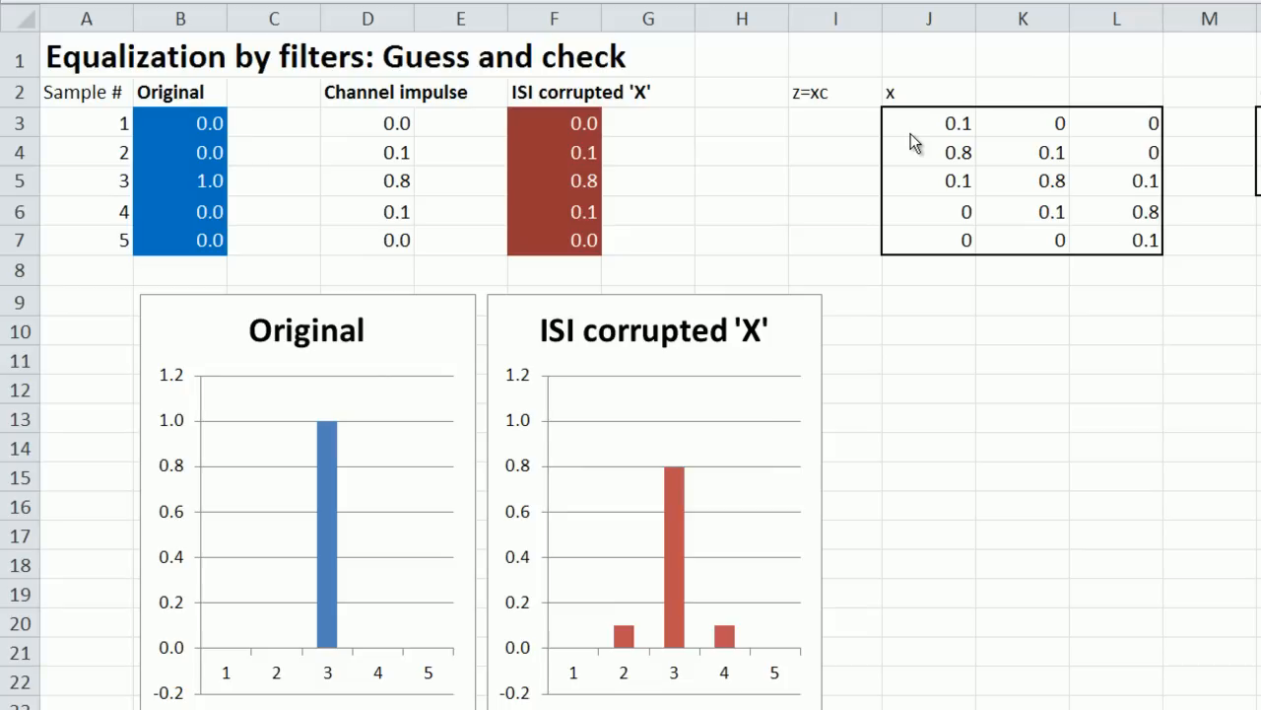
mouse_move(949, 134)
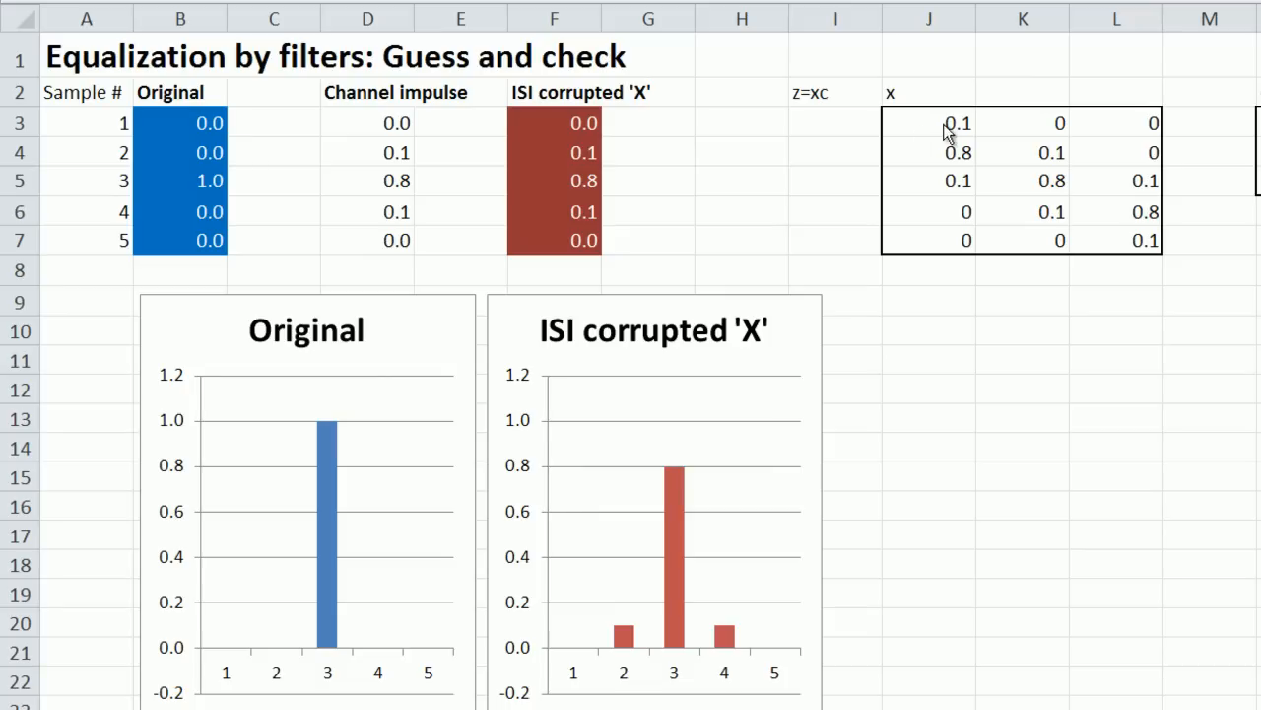
mouse_move(1135, 272)
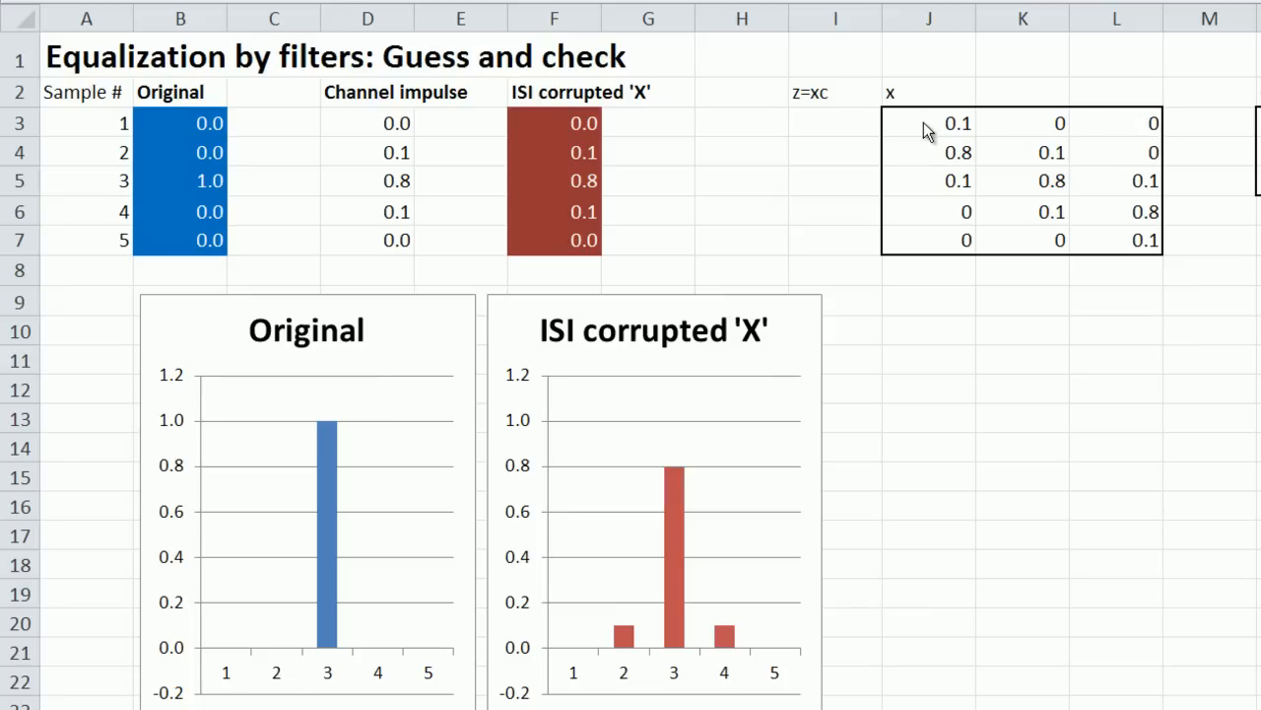
Scroll right to the c column and Recovered 'z=xc' chart, then back toward the x matrix
scroll("right", 3)
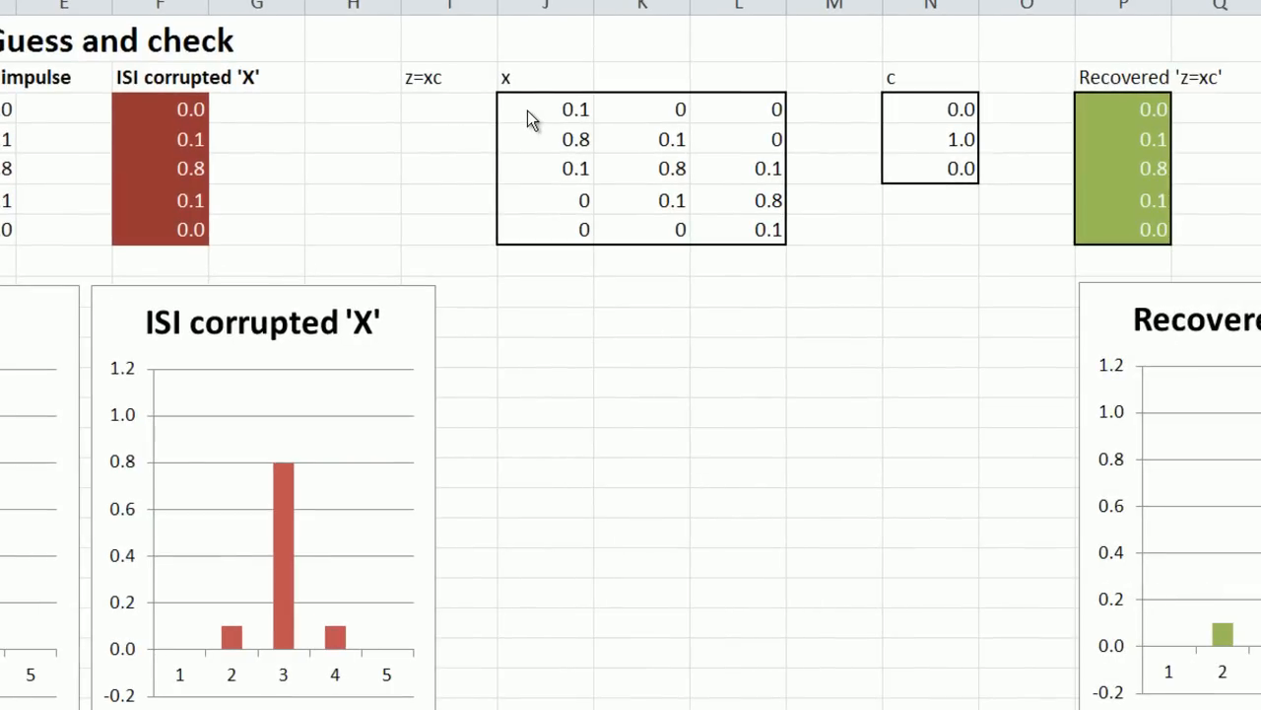
mouse_move(589, 154)
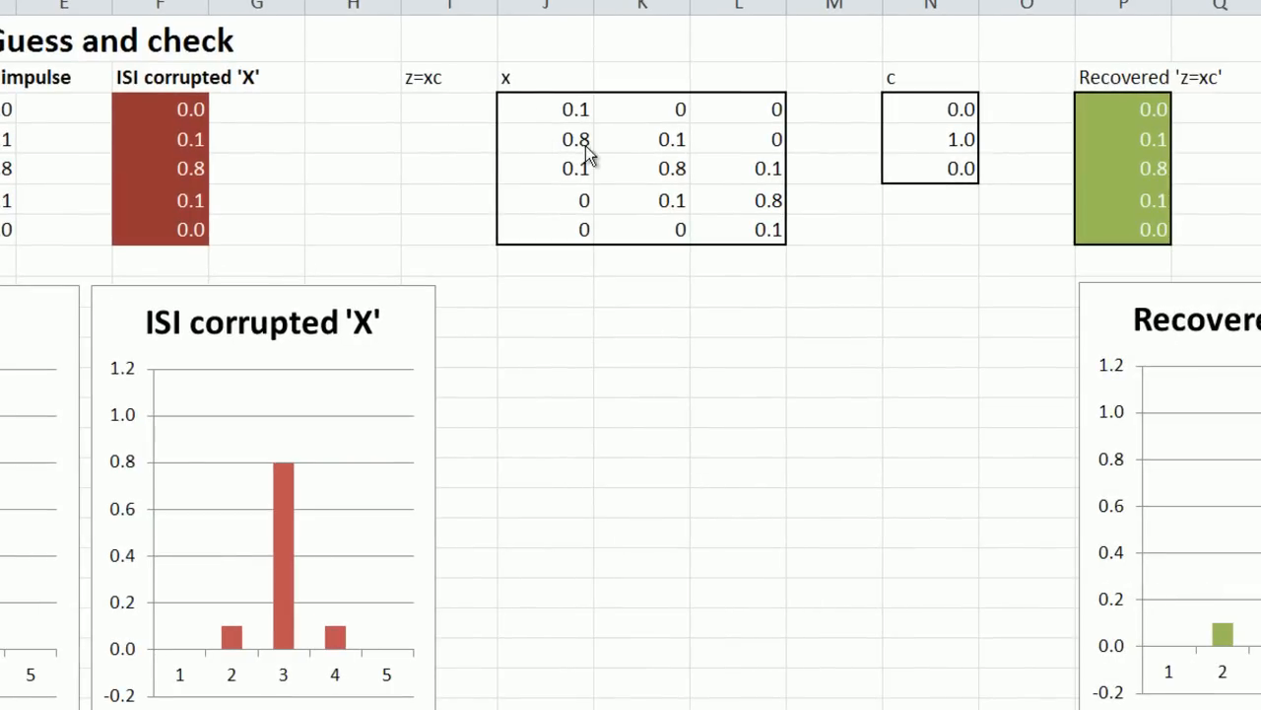
mouse_move(631, 148)
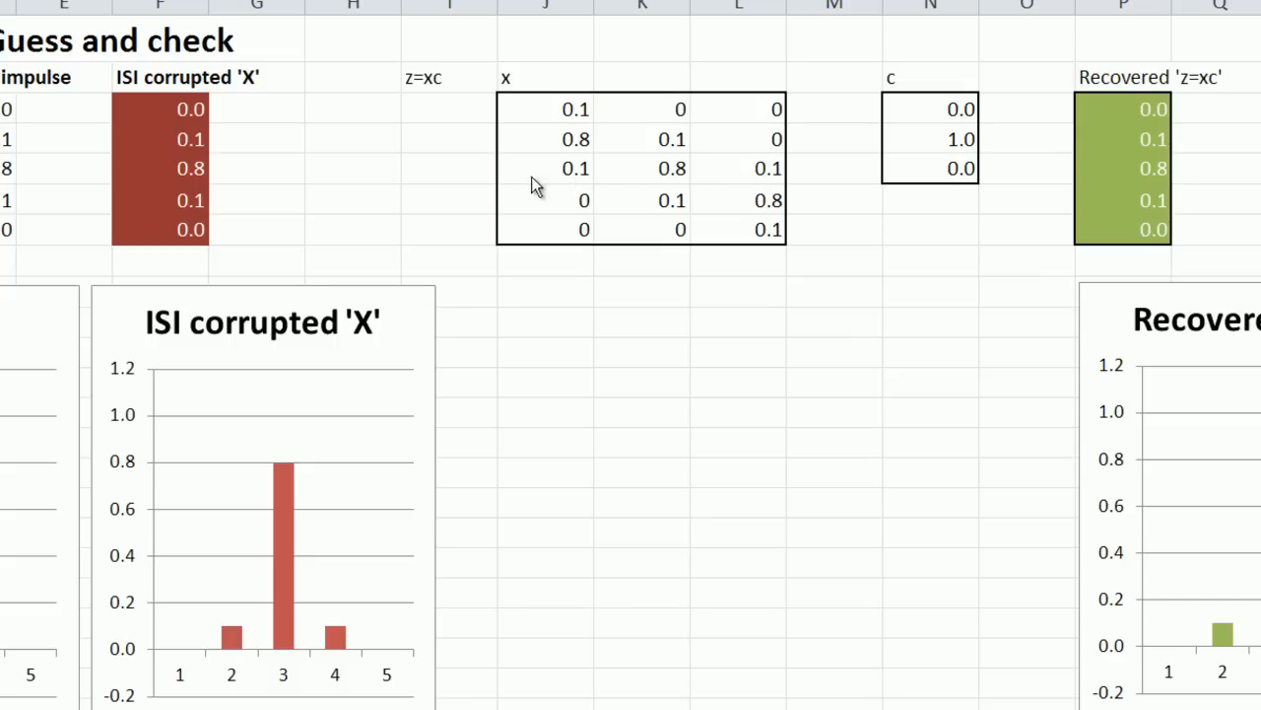
mouse_move(591, 185)
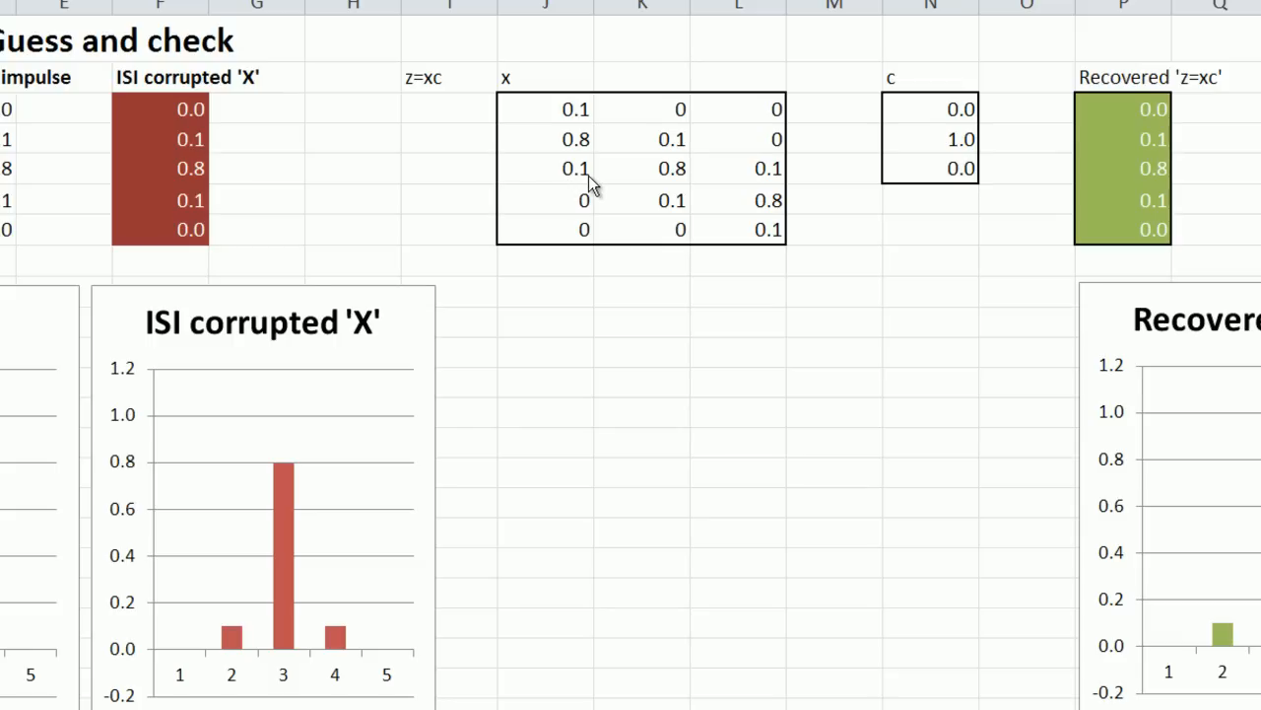
mouse_move(778, 187)
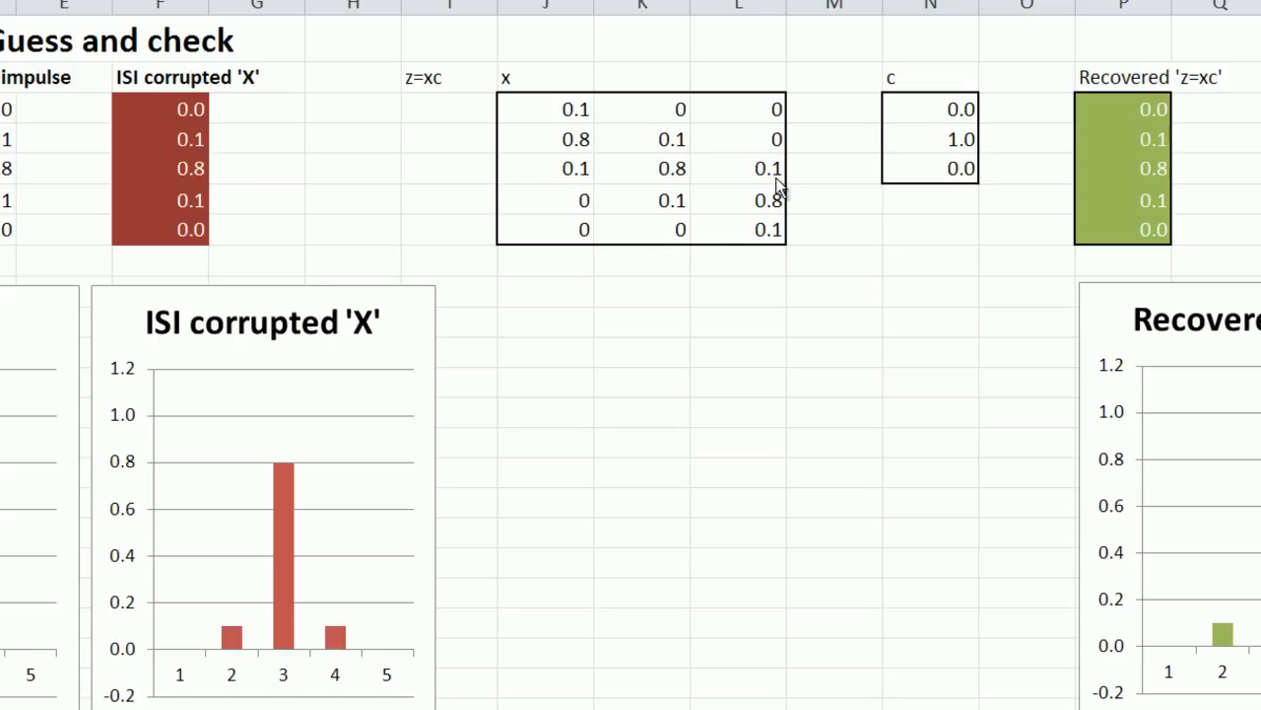
mouse_move(749, 233)
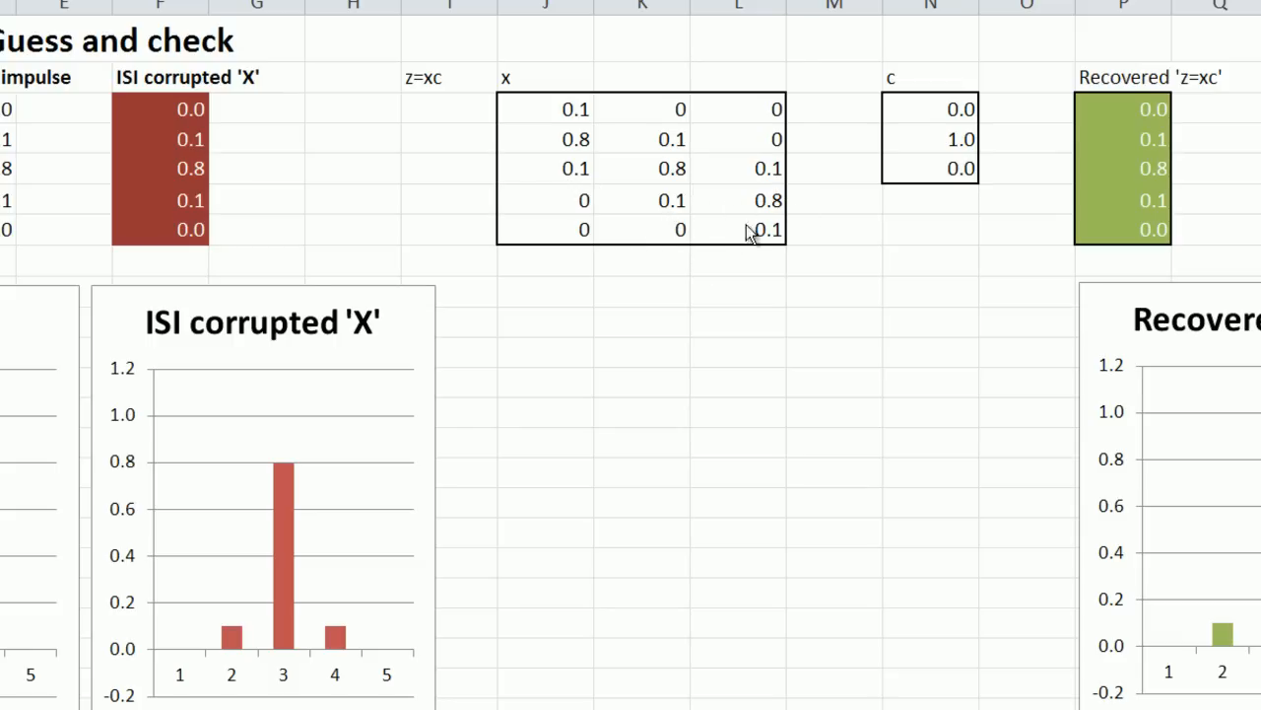
mouse_move(779, 245)
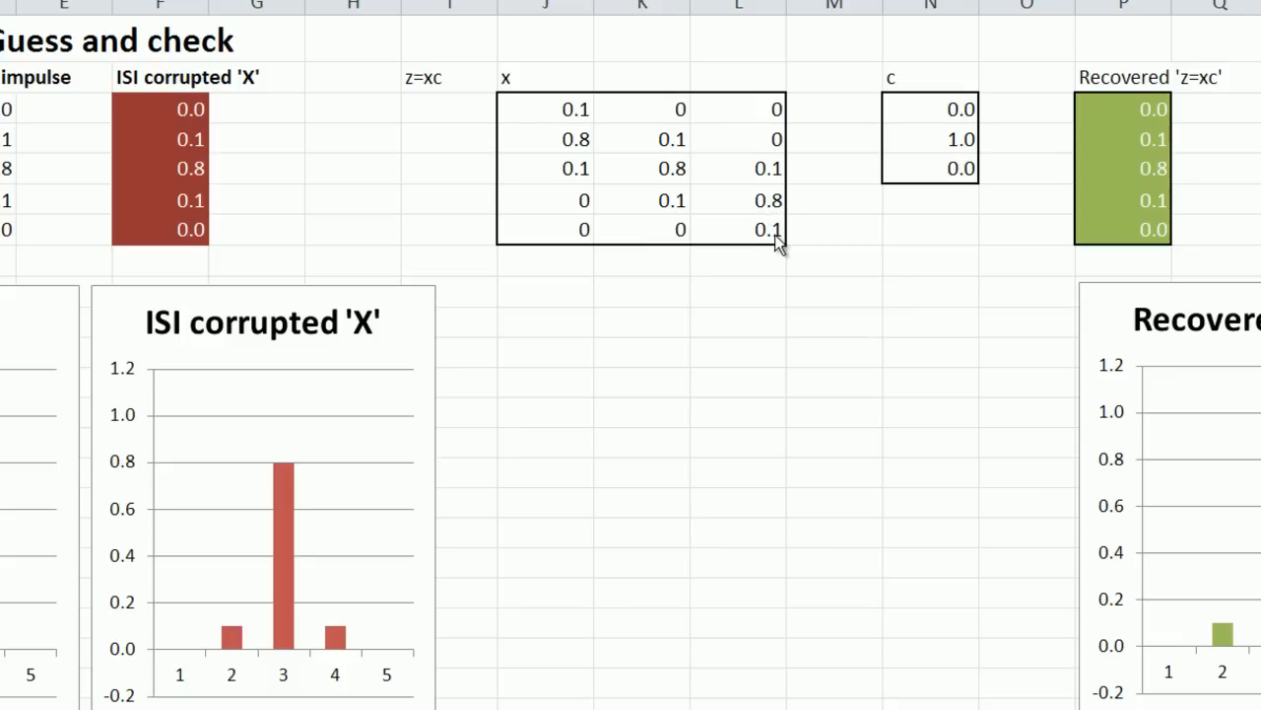
mouse_move(804, 253)
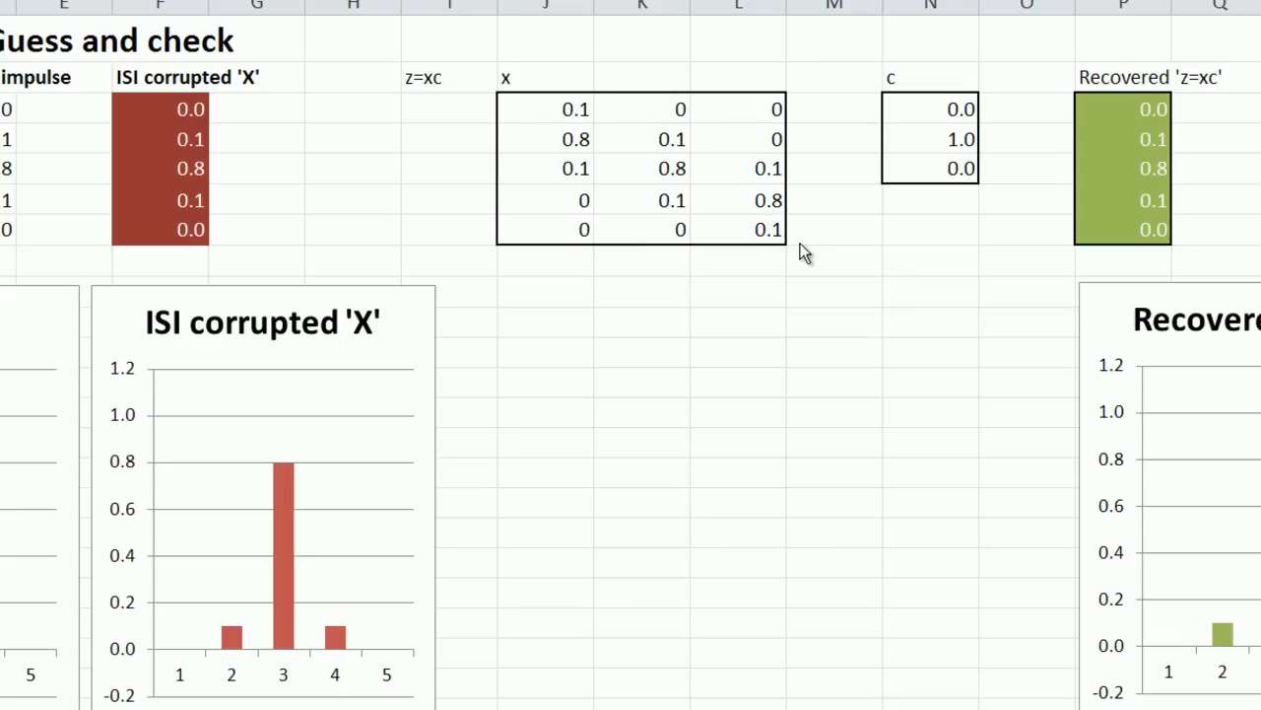
mouse_move(520, 118)
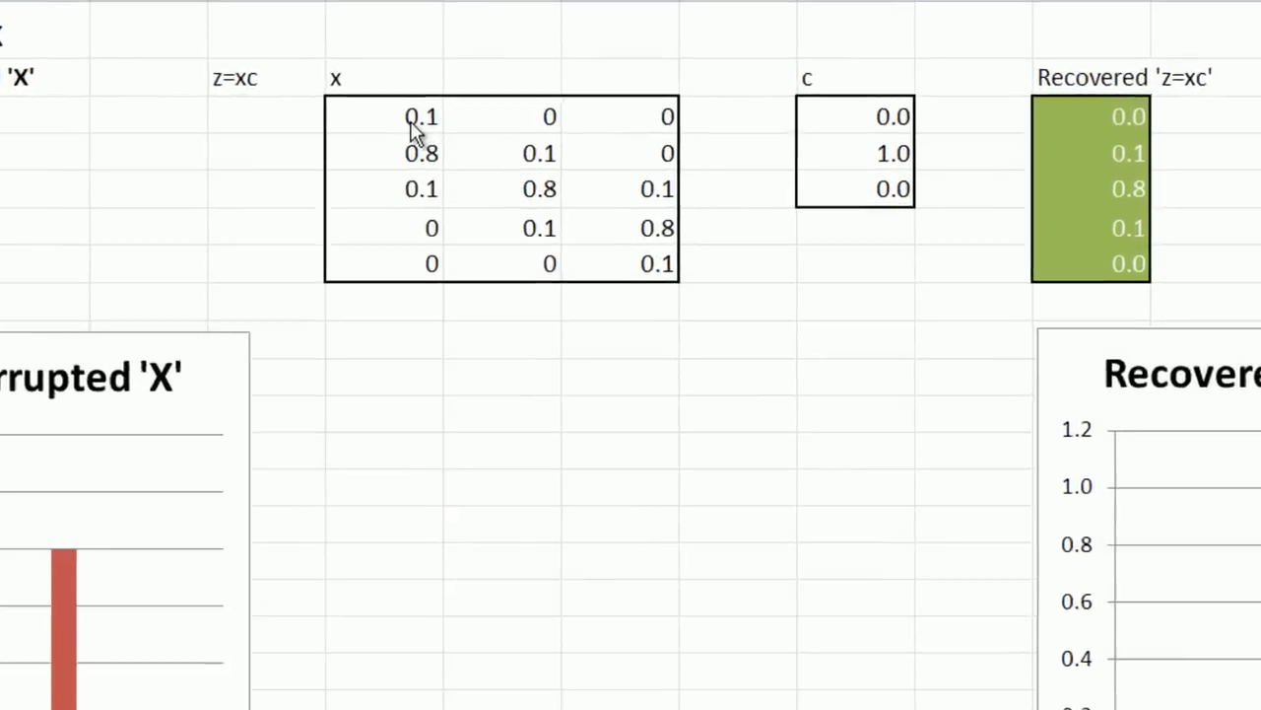
scroll("left", 3)
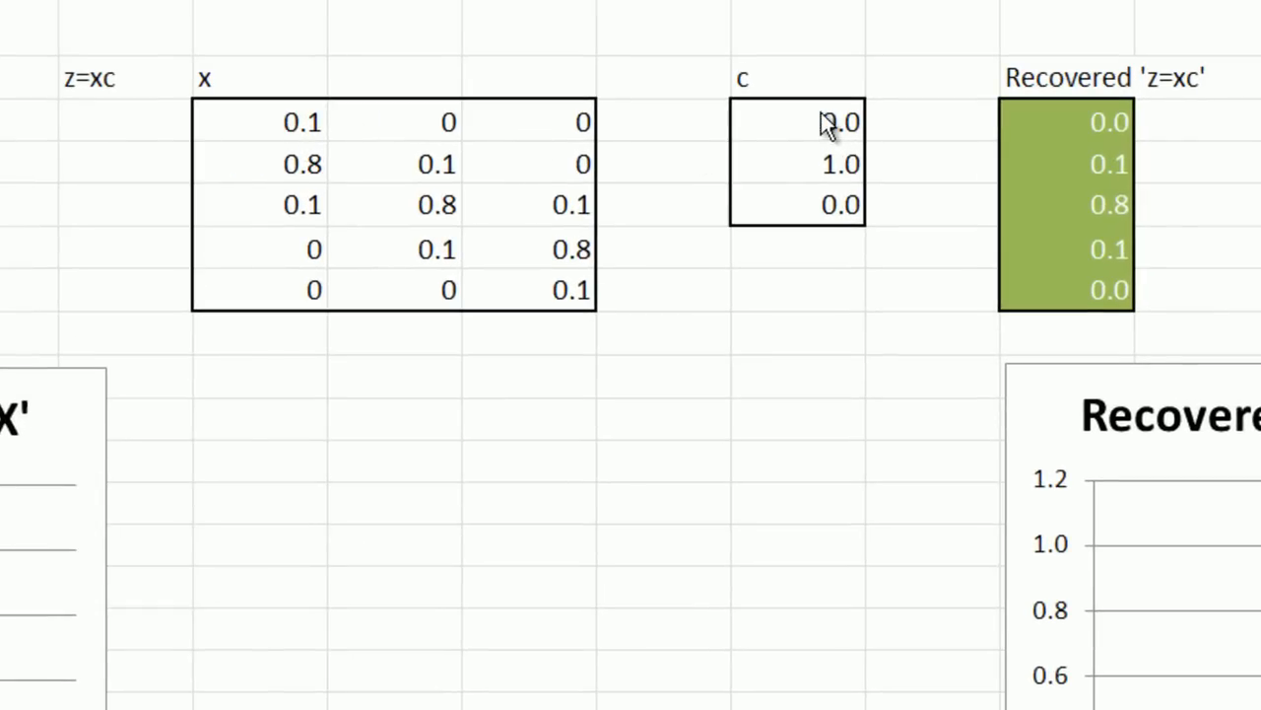
mouse_move(779, 195)
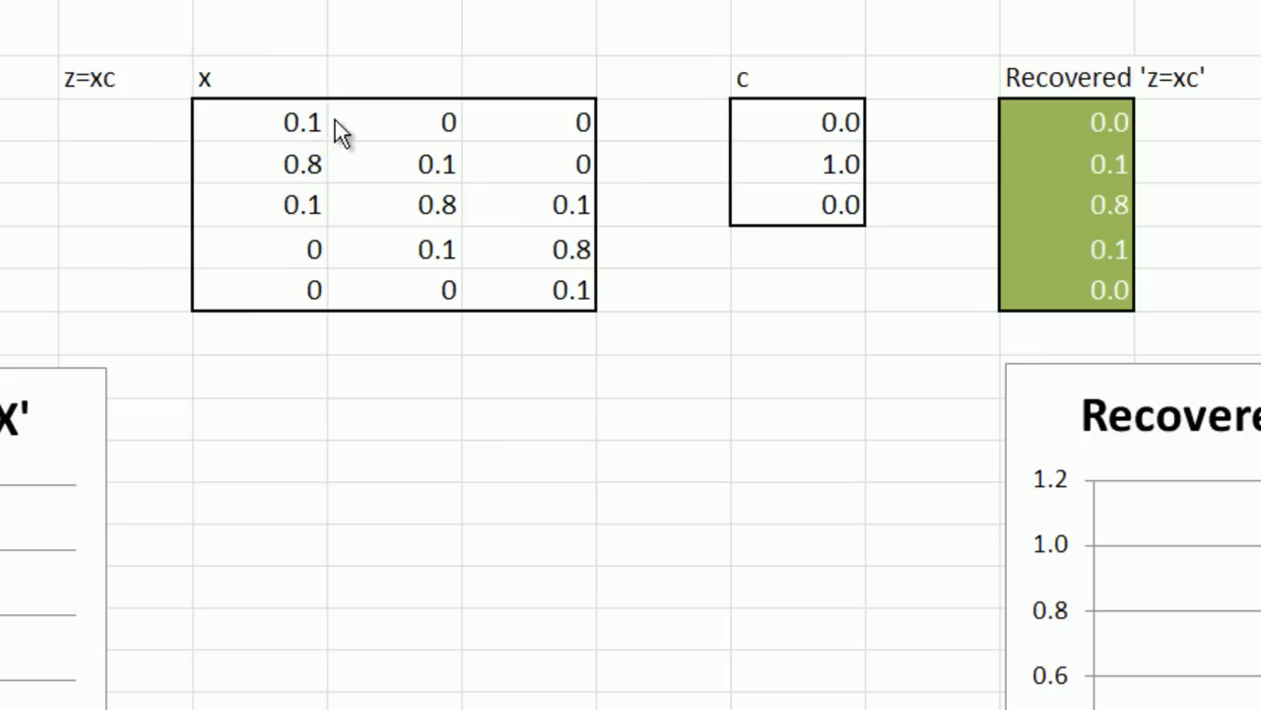
mouse_move(264, 134)
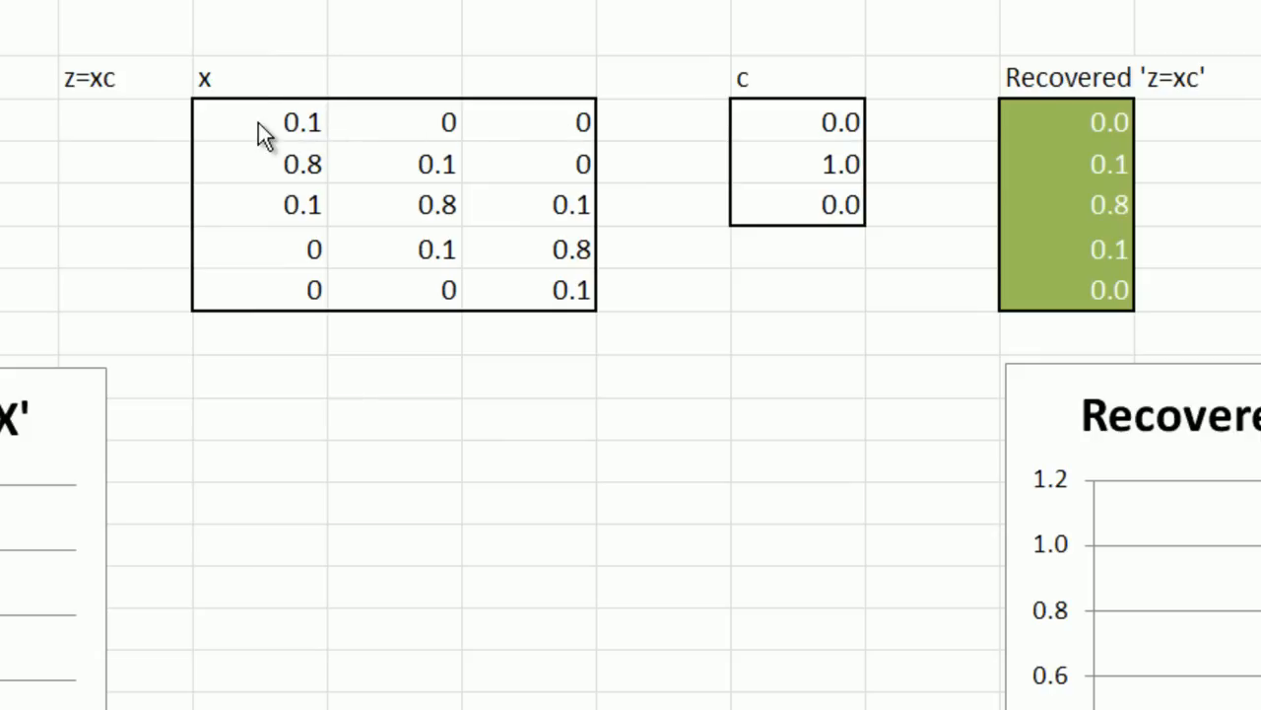
mouse_move(542, 138)
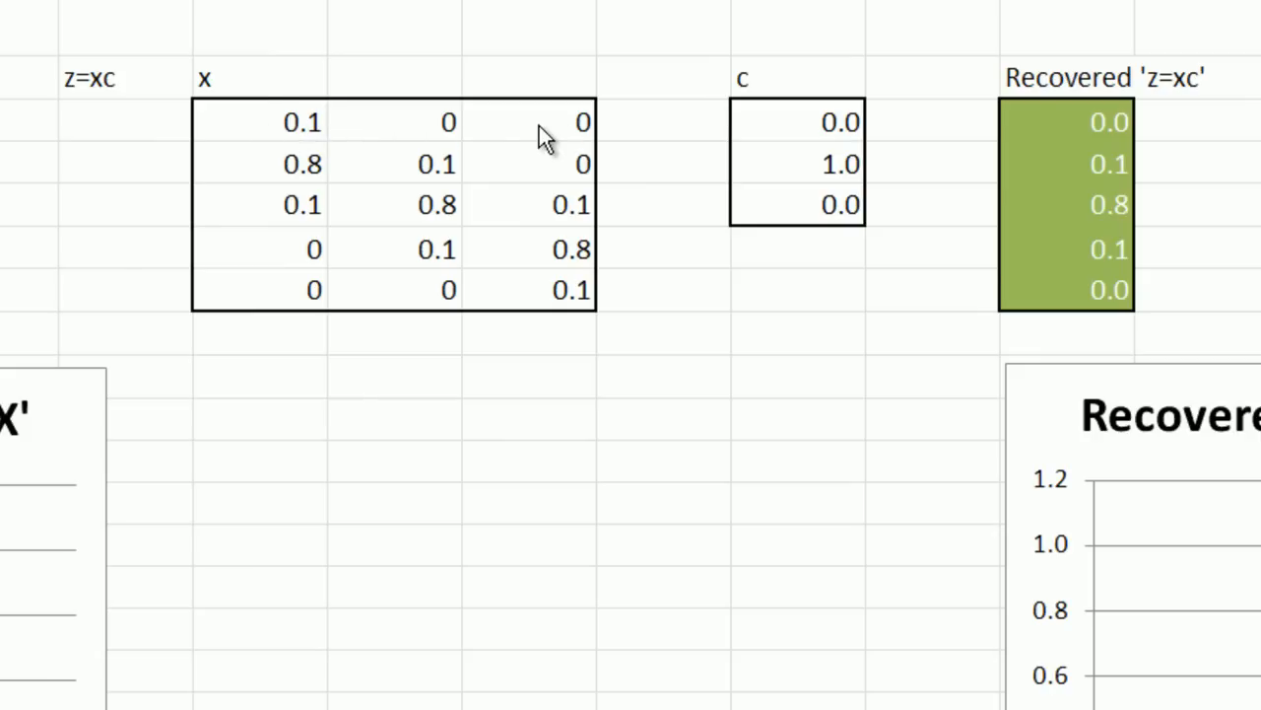
mouse_move(406, 156)
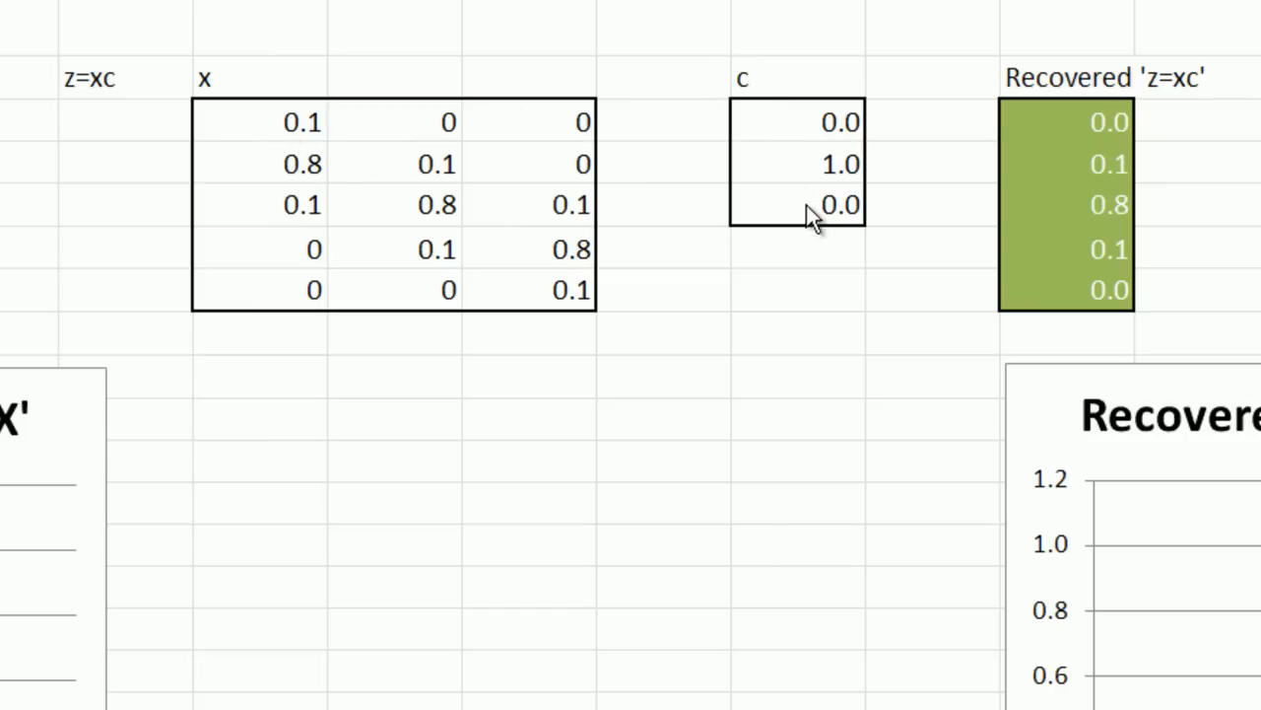
mouse_move(525, 148)
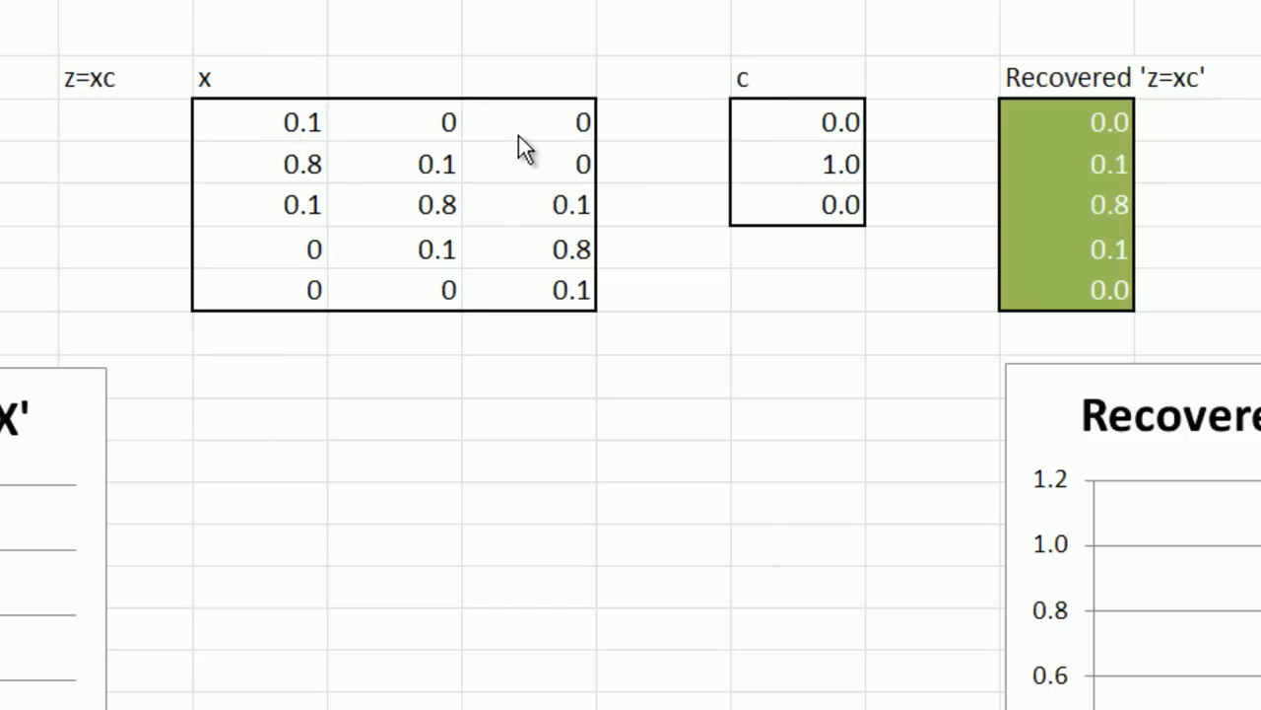
mouse_move(903, 138)
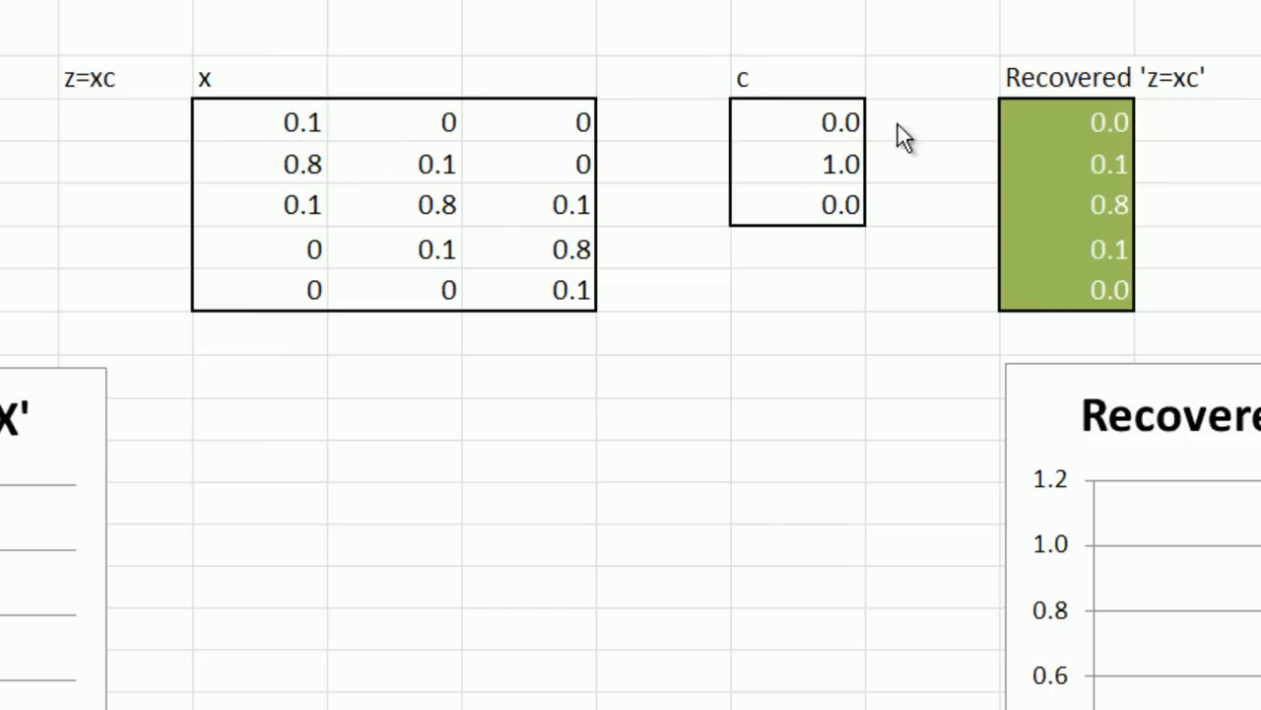
mouse_move(1104, 148)
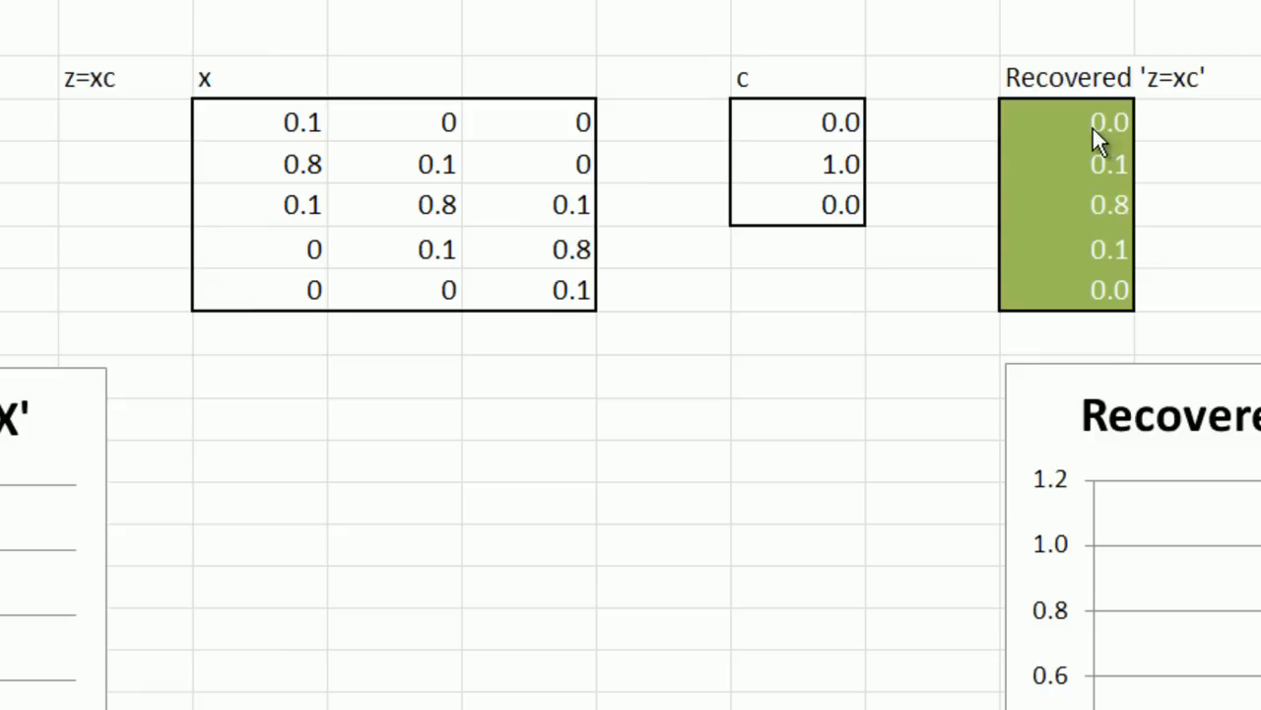
mouse_move(1065, 319)
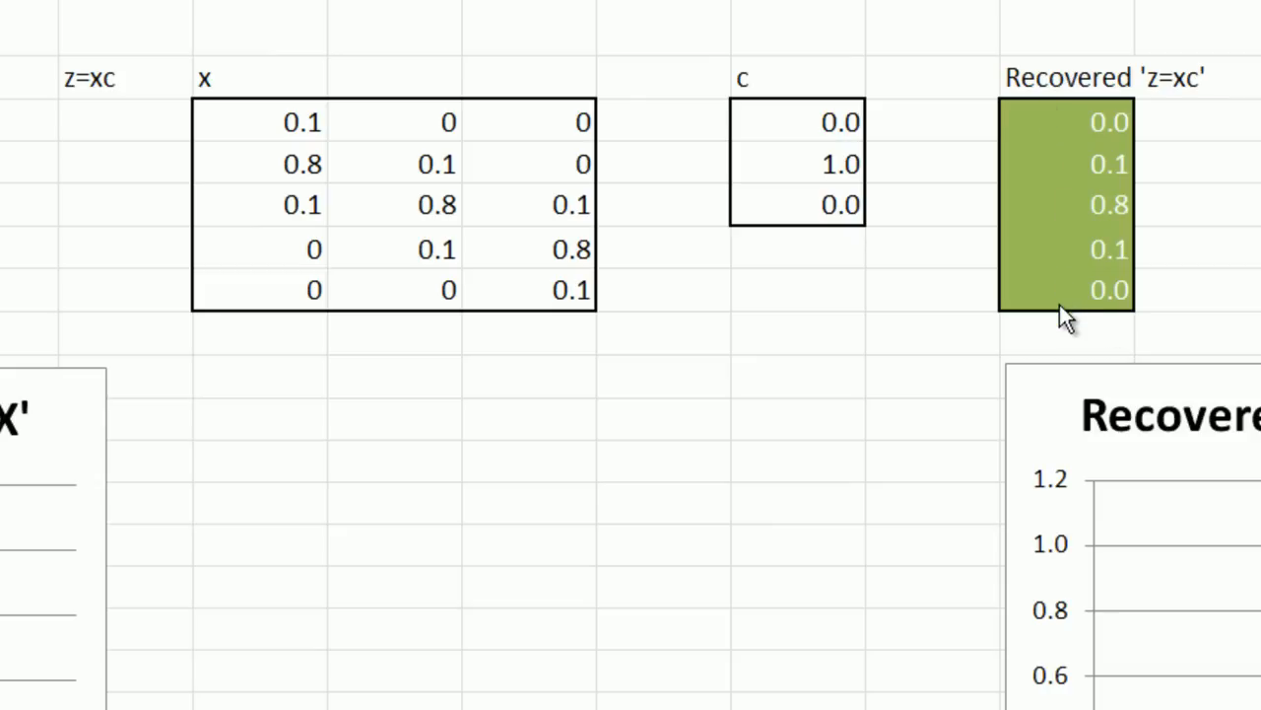
mouse_move(1048, 154)
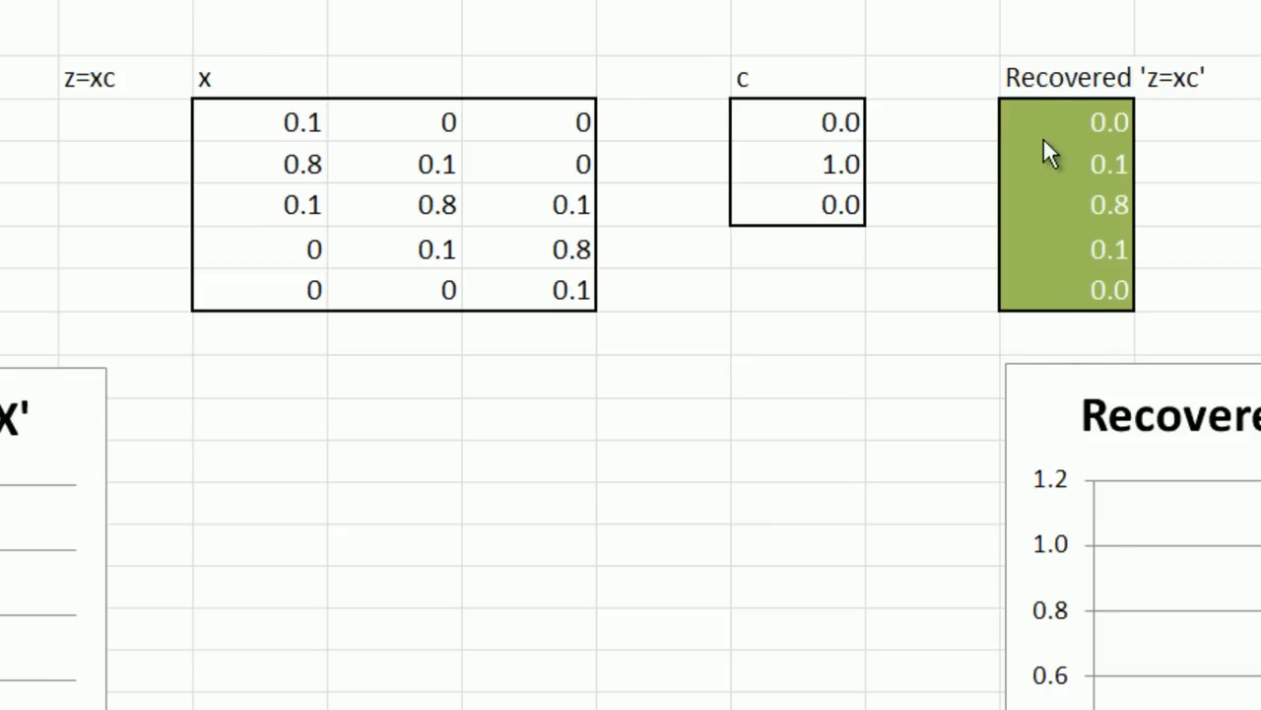
mouse_move(976, 331)
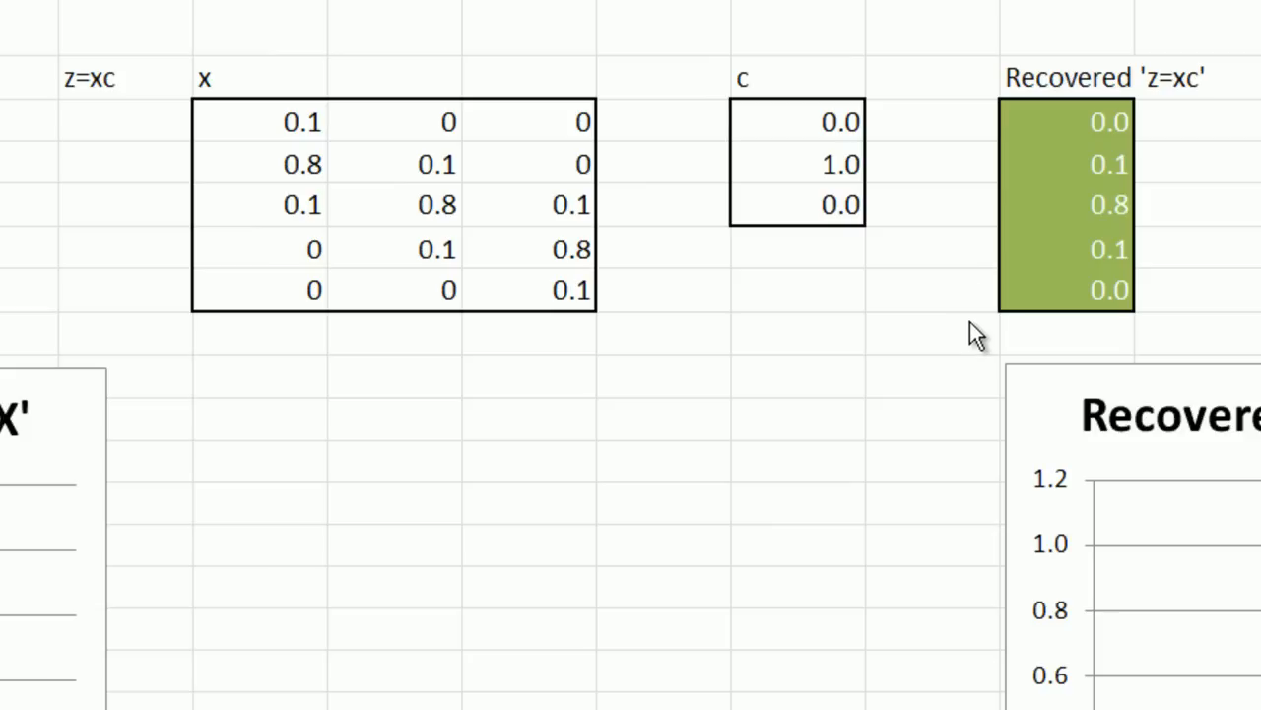
mouse_move(765, 134)
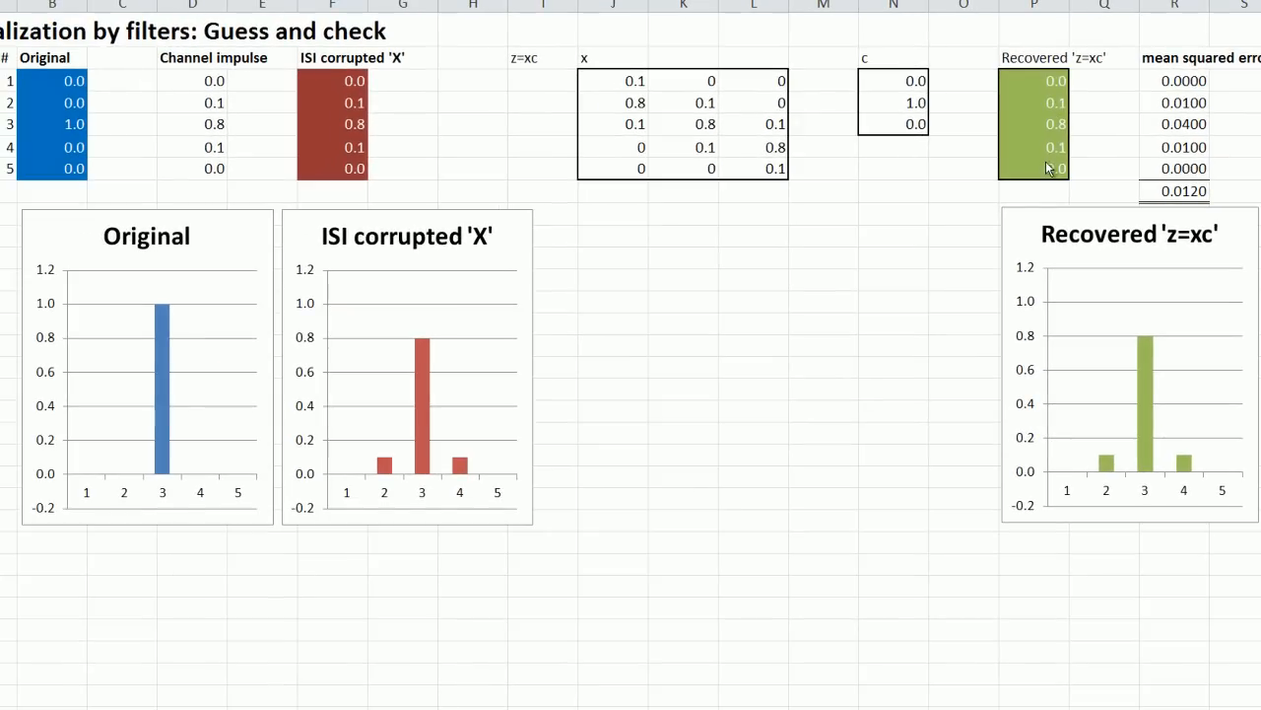
mouse_move(1049, 148)
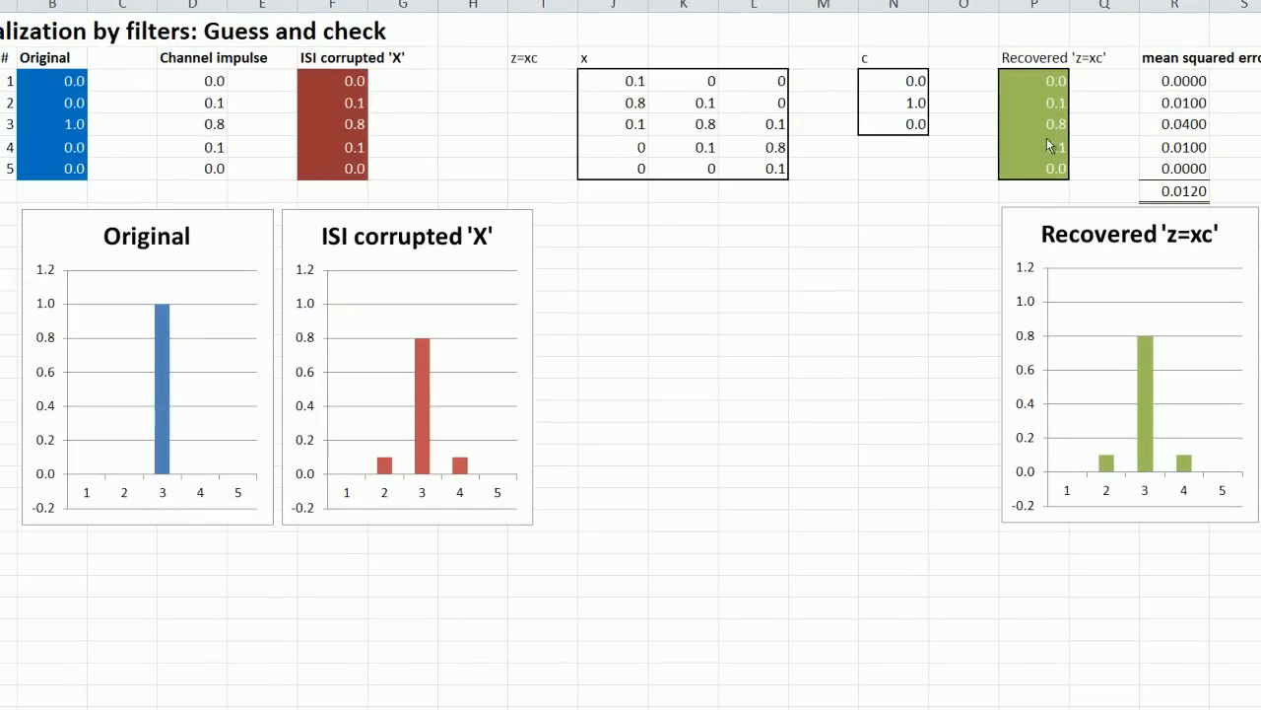
mouse_move(266, 431)
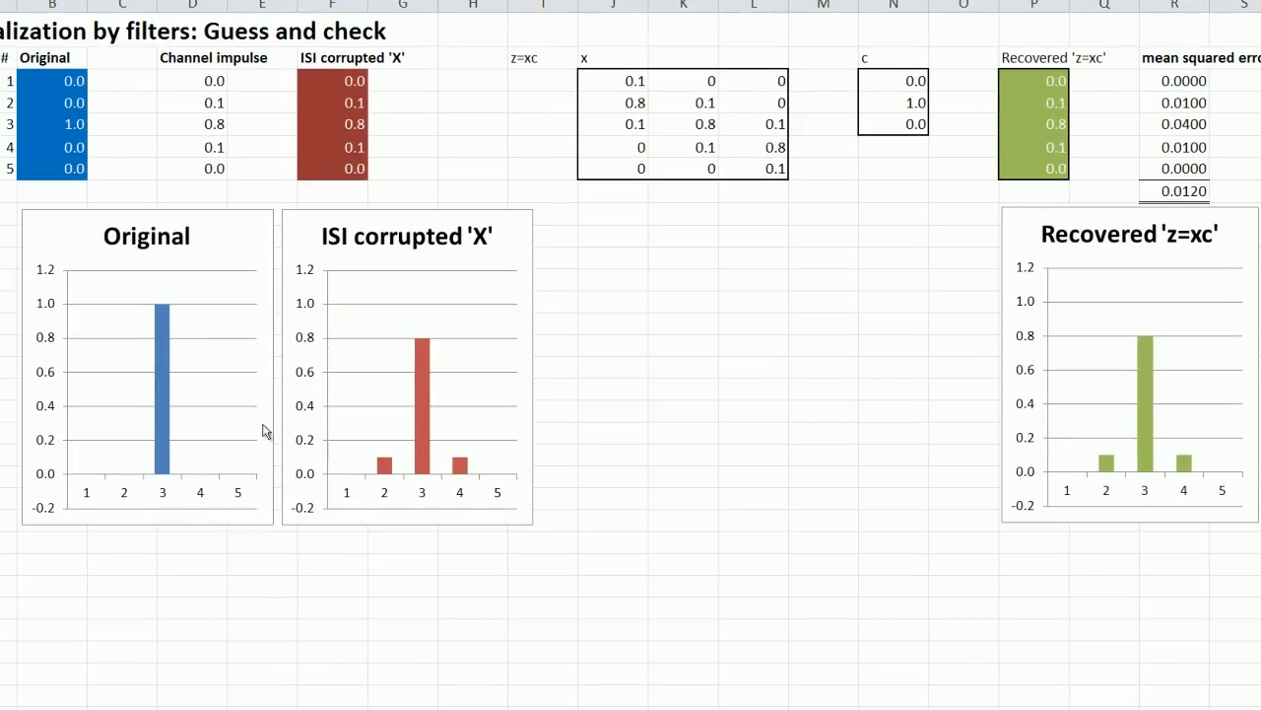
mouse_move(430, 479)
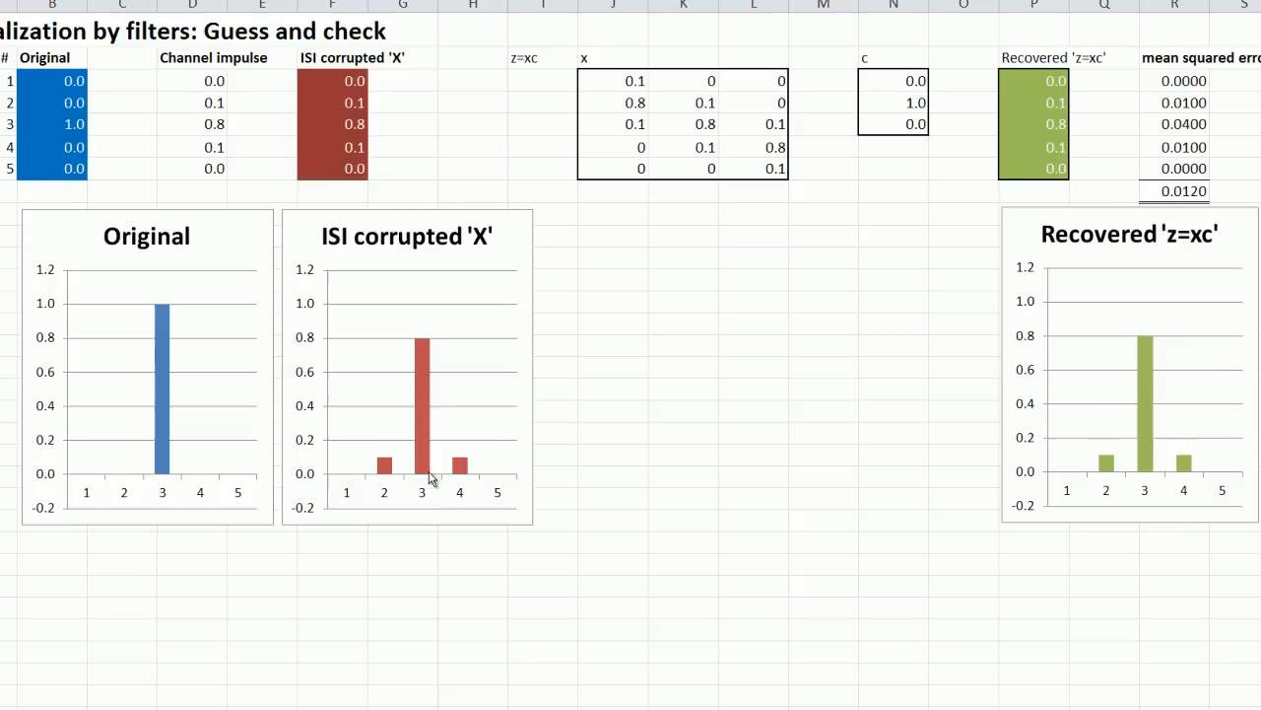
mouse_move(895, 91)
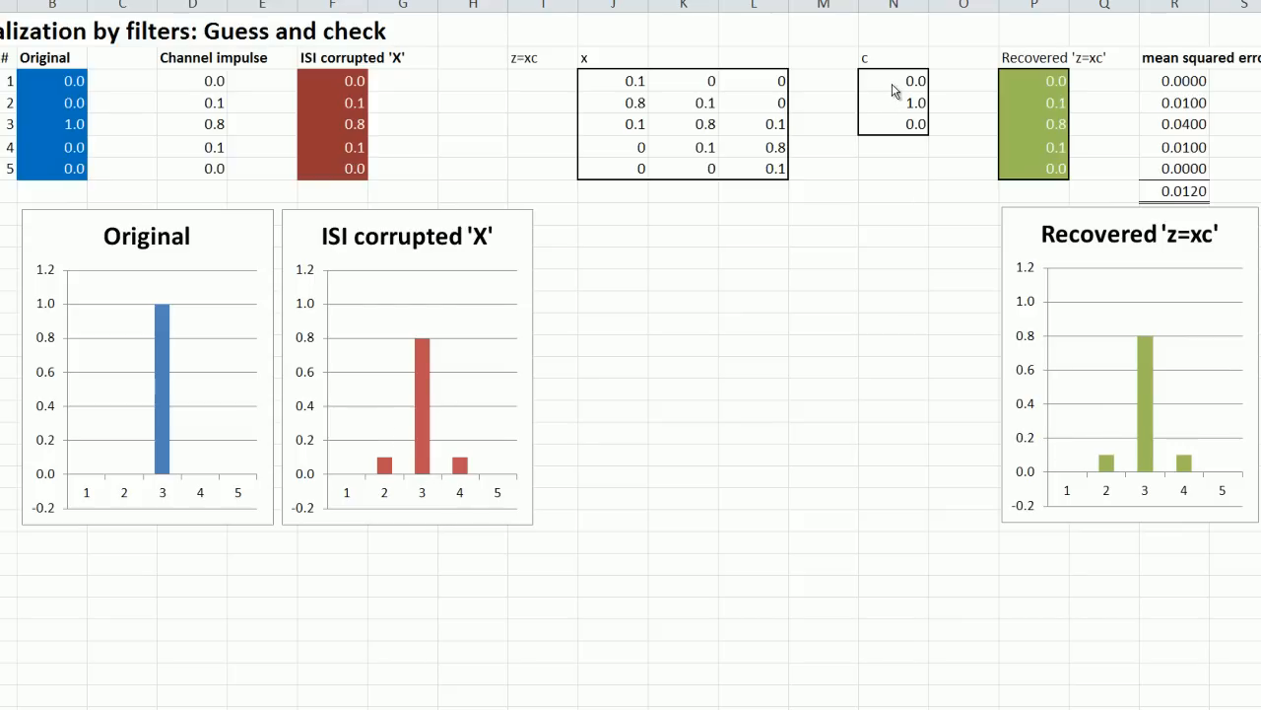
mouse_move(1162, 490)
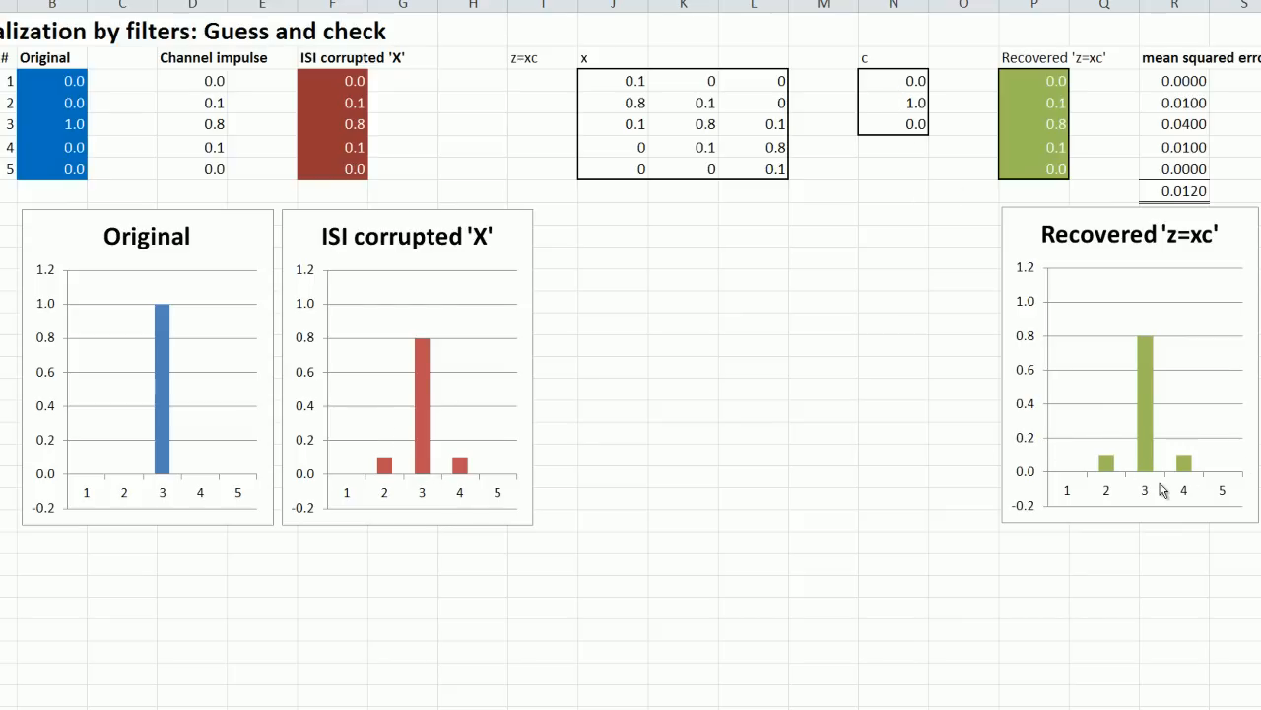
mouse_move(1148, 485)
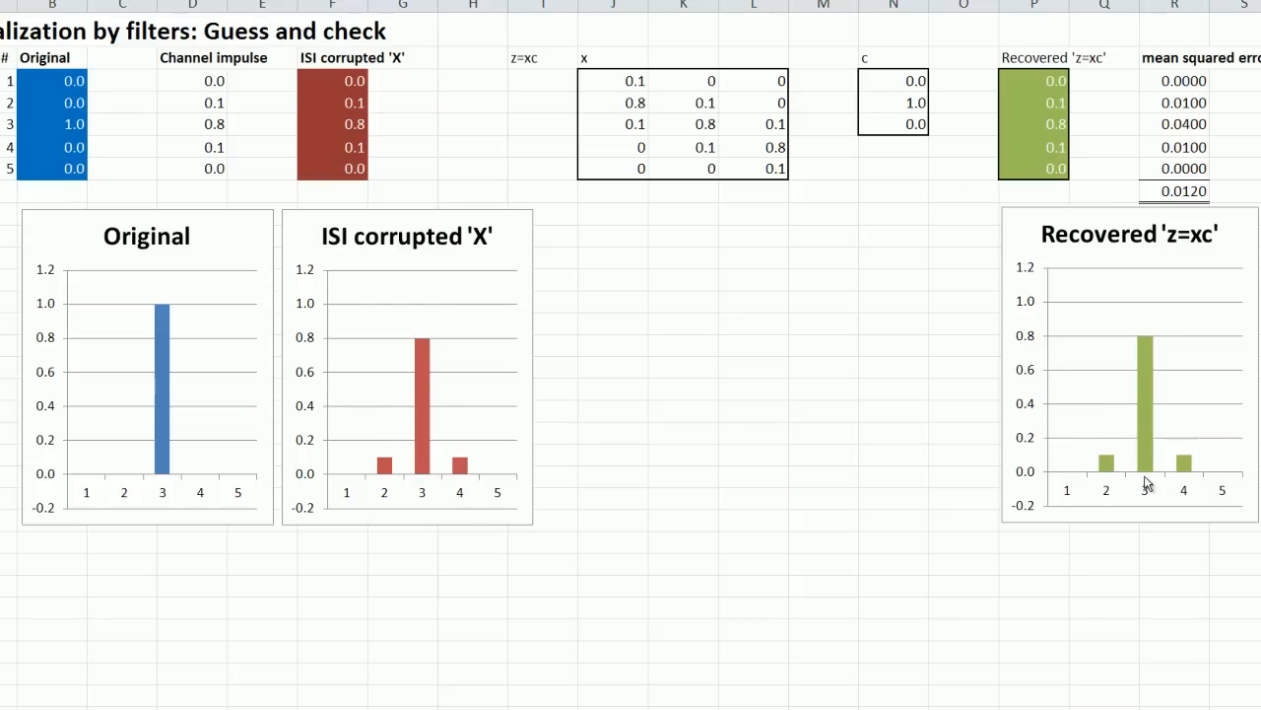
mouse_move(1153, 481)
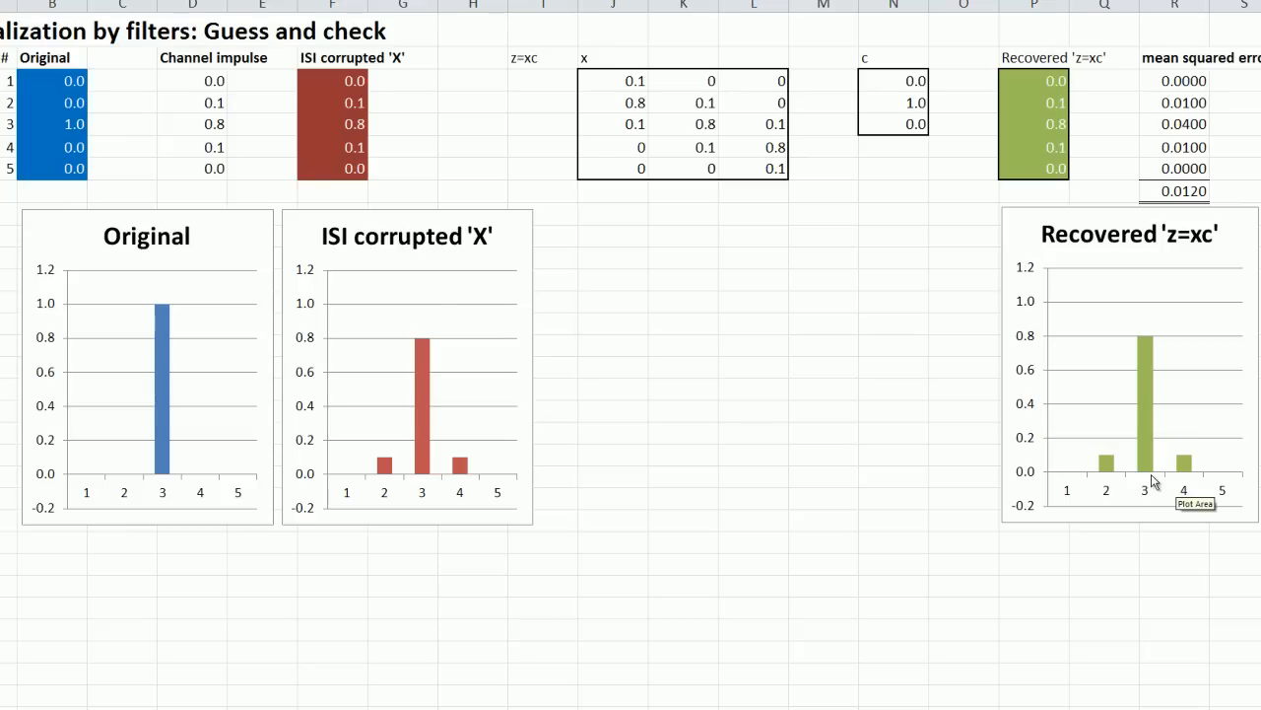
mouse_move(1179, 473)
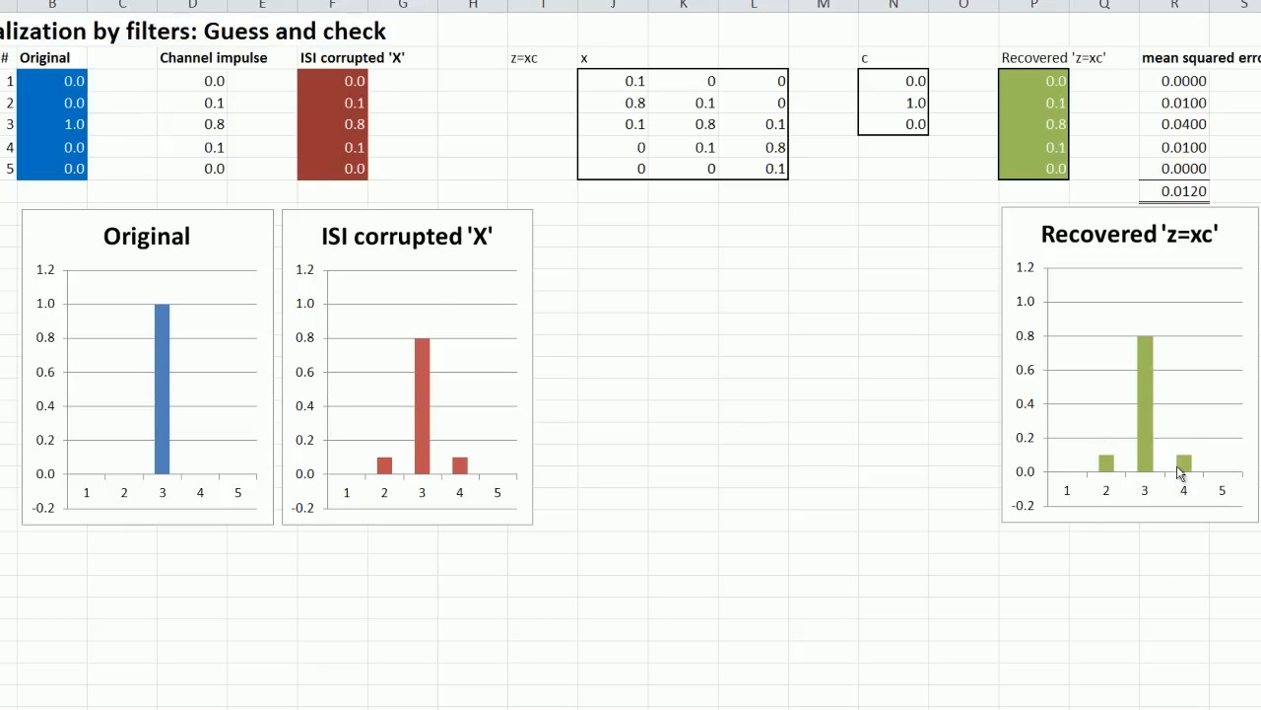
Enter filter taps -0.1, 1.3, -0.1 in N3:N5, dropping the MSE to 0.0009
left_click(263, 650)
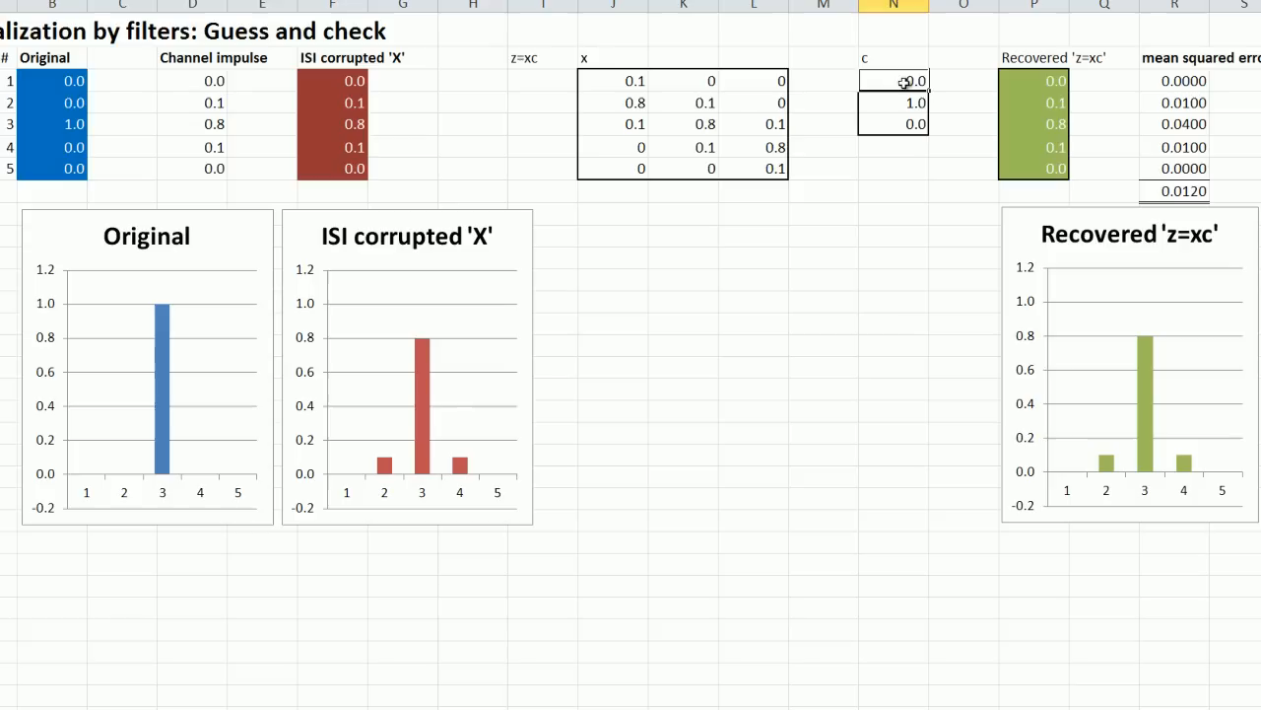
type("0.1")
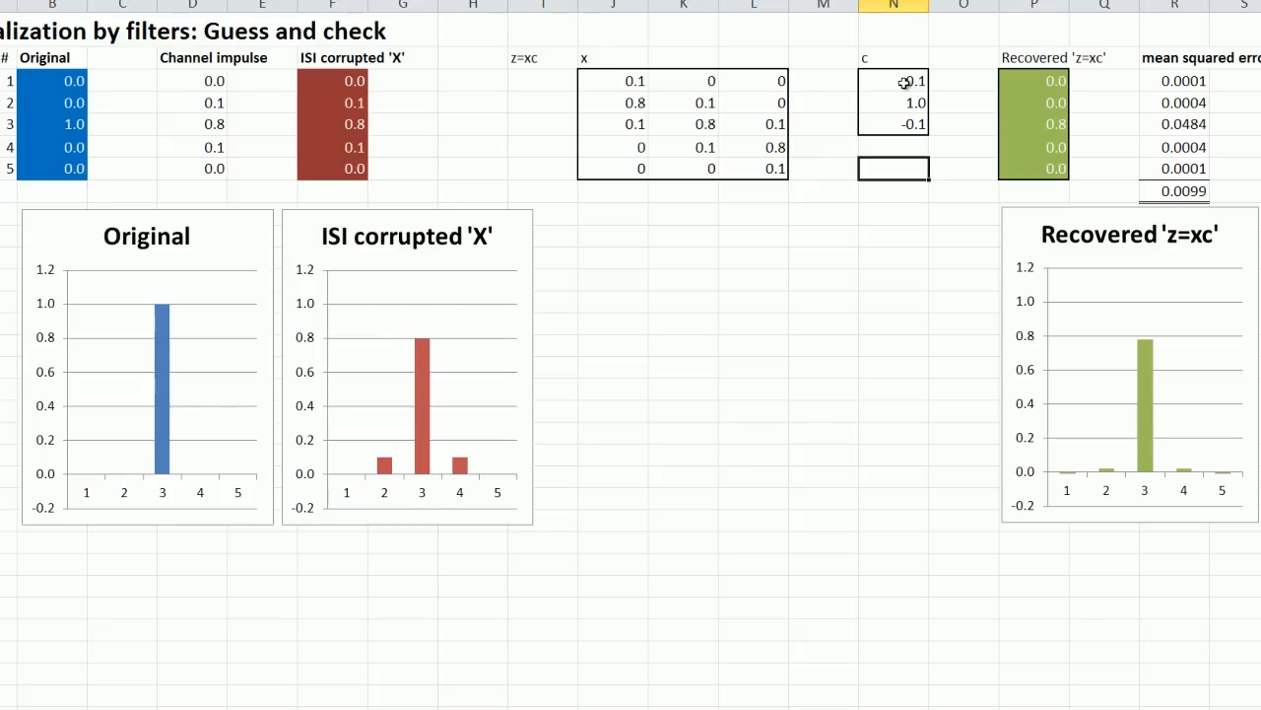
left_click(893, 81)
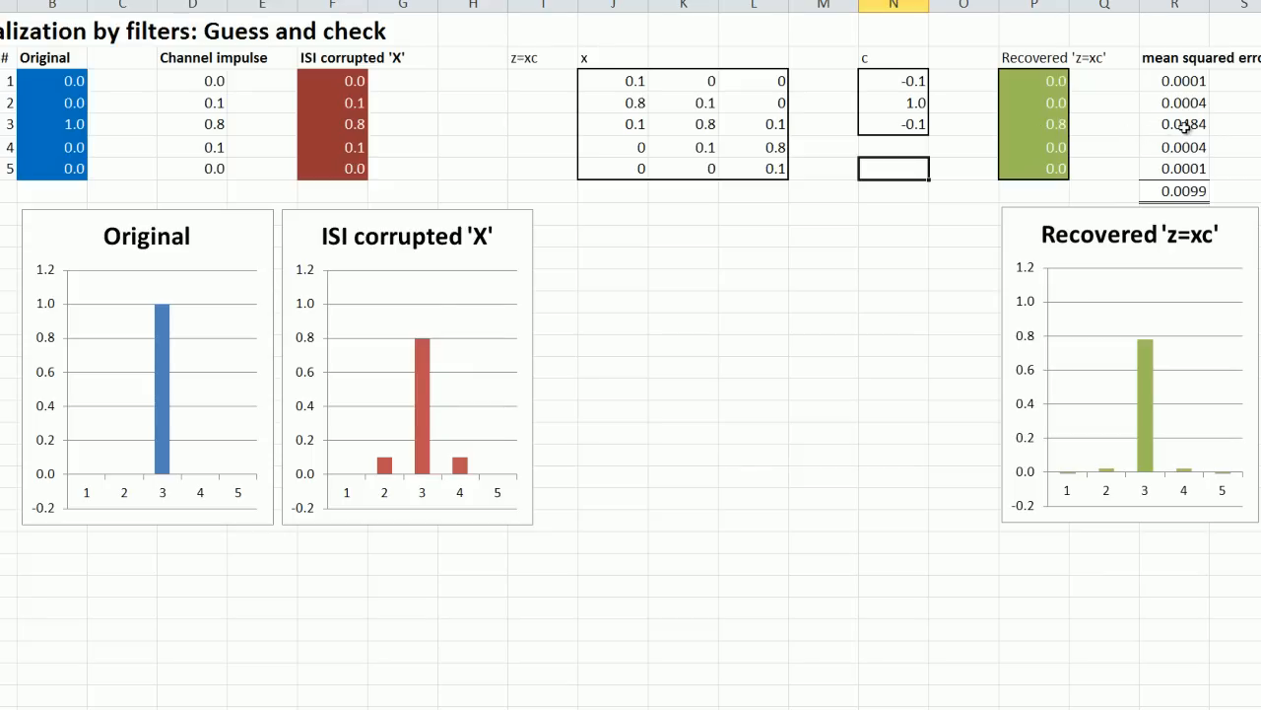
left_click(893, 102)
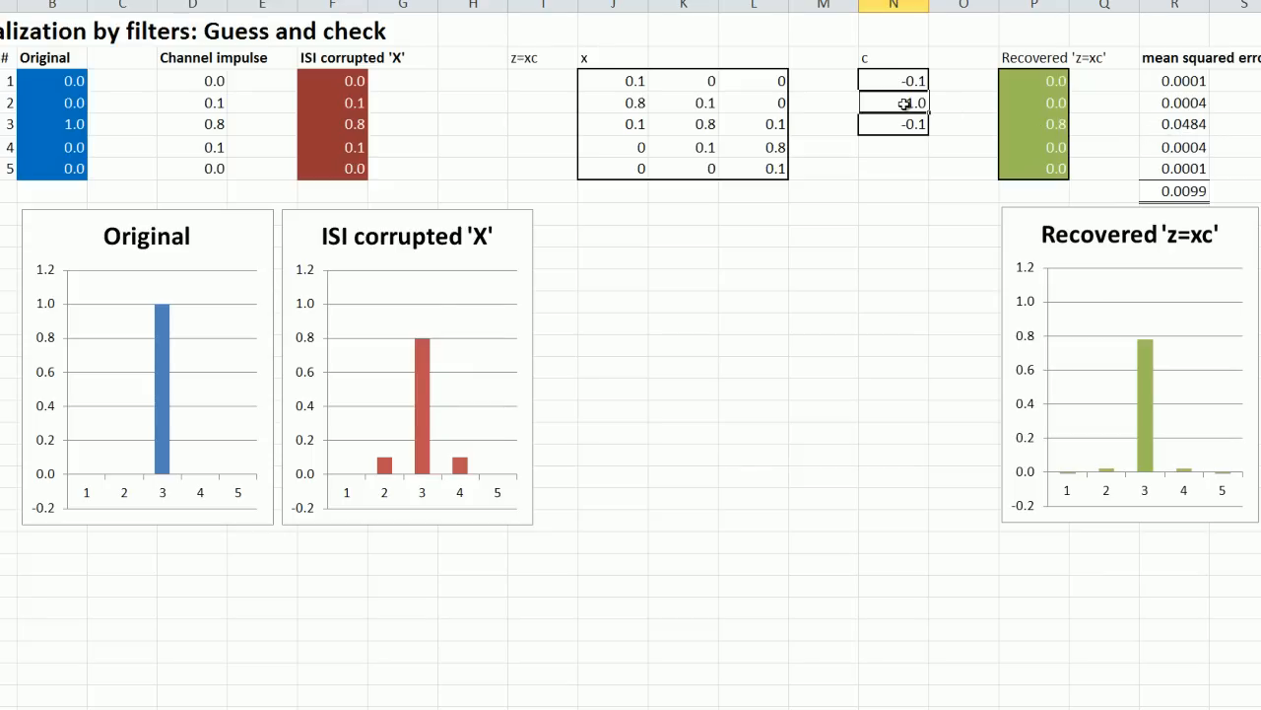
type("1.0")
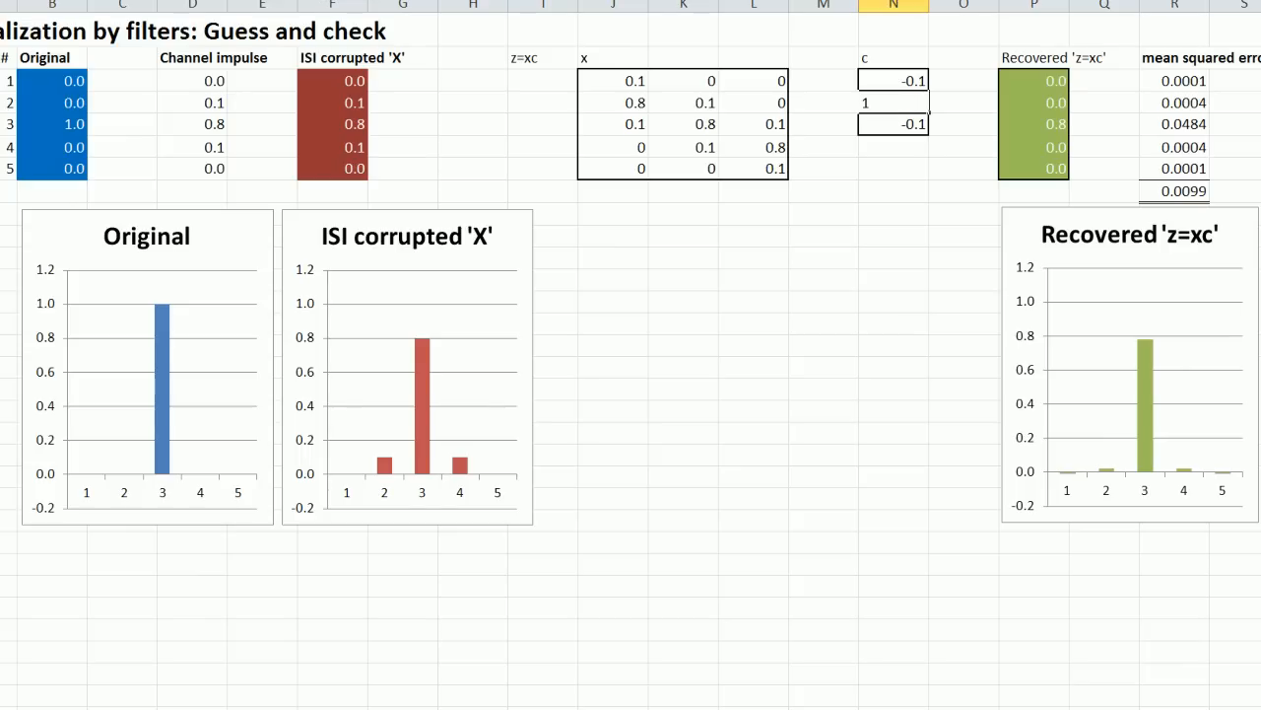
type("/0")
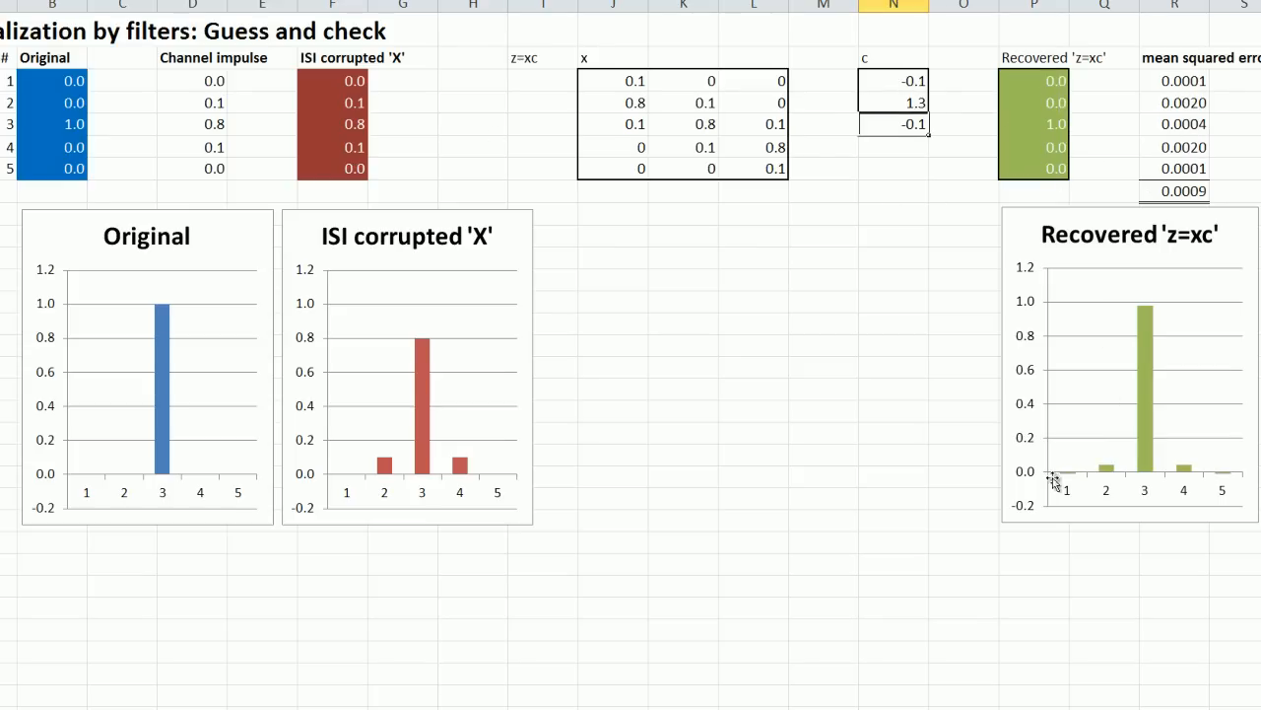
mouse_move(871, 126)
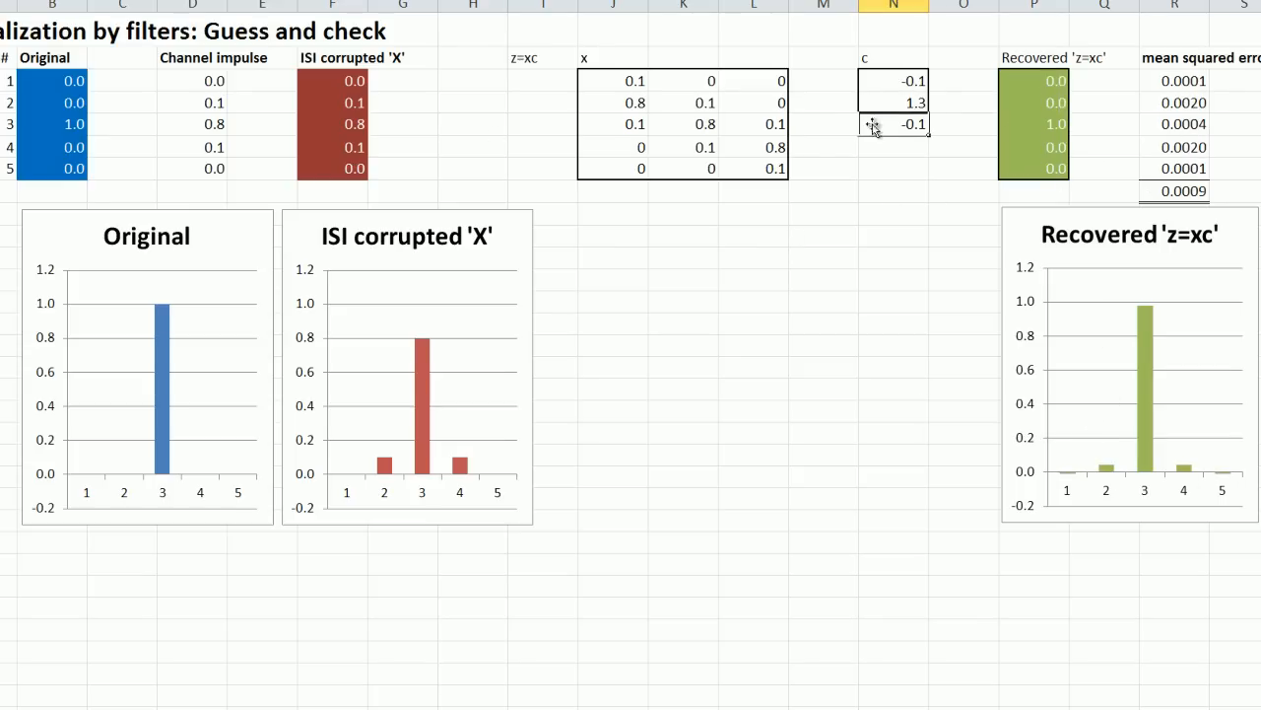
left_click(893, 190)
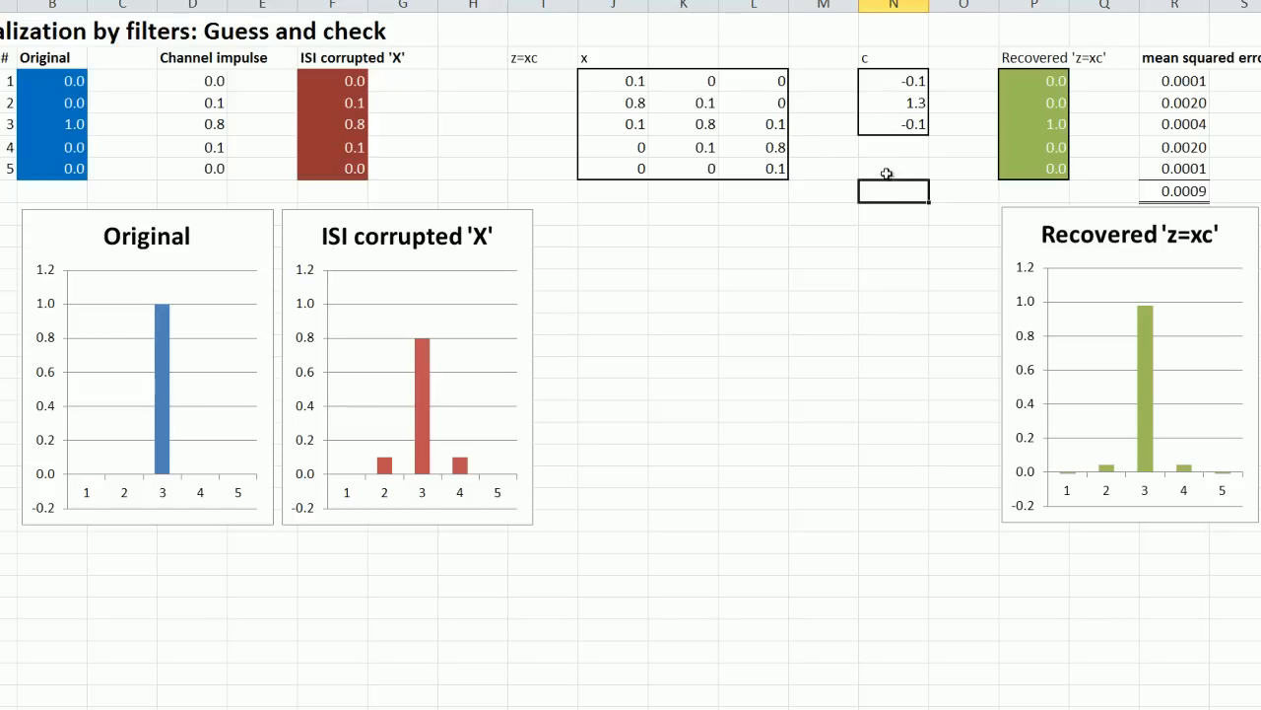
mouse_move(899, 163)
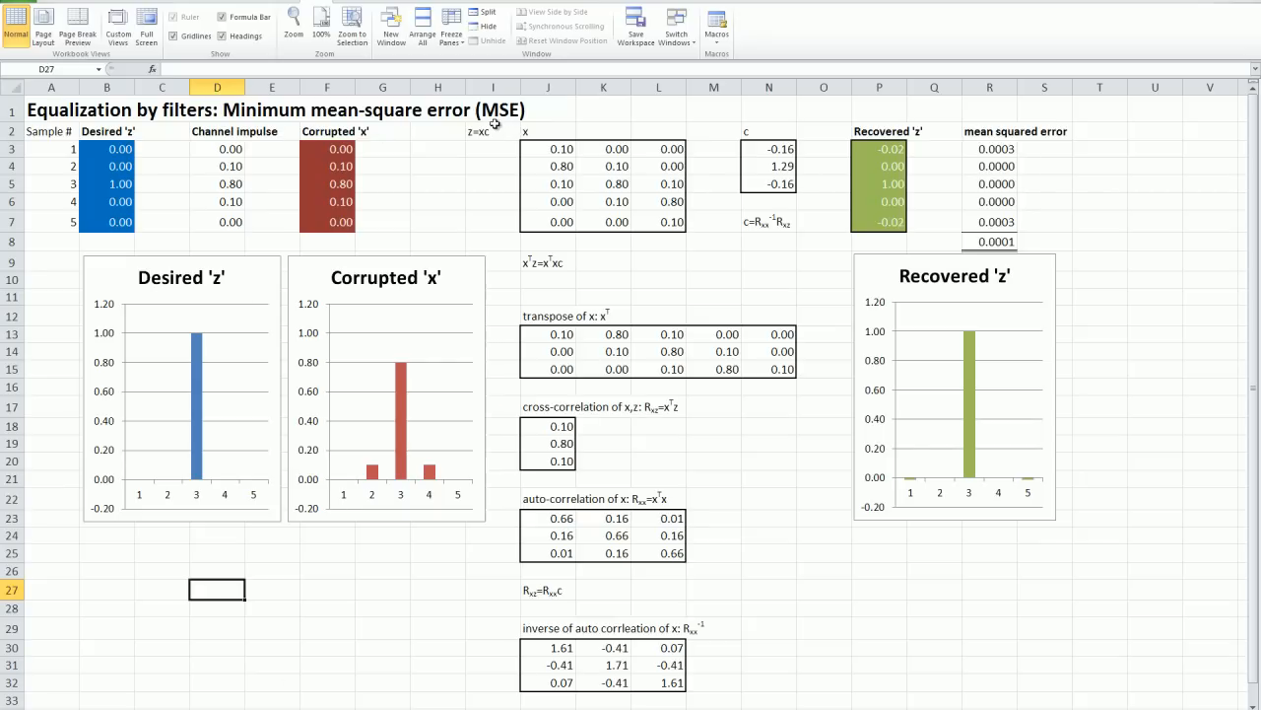
mouse_move(771, 154)
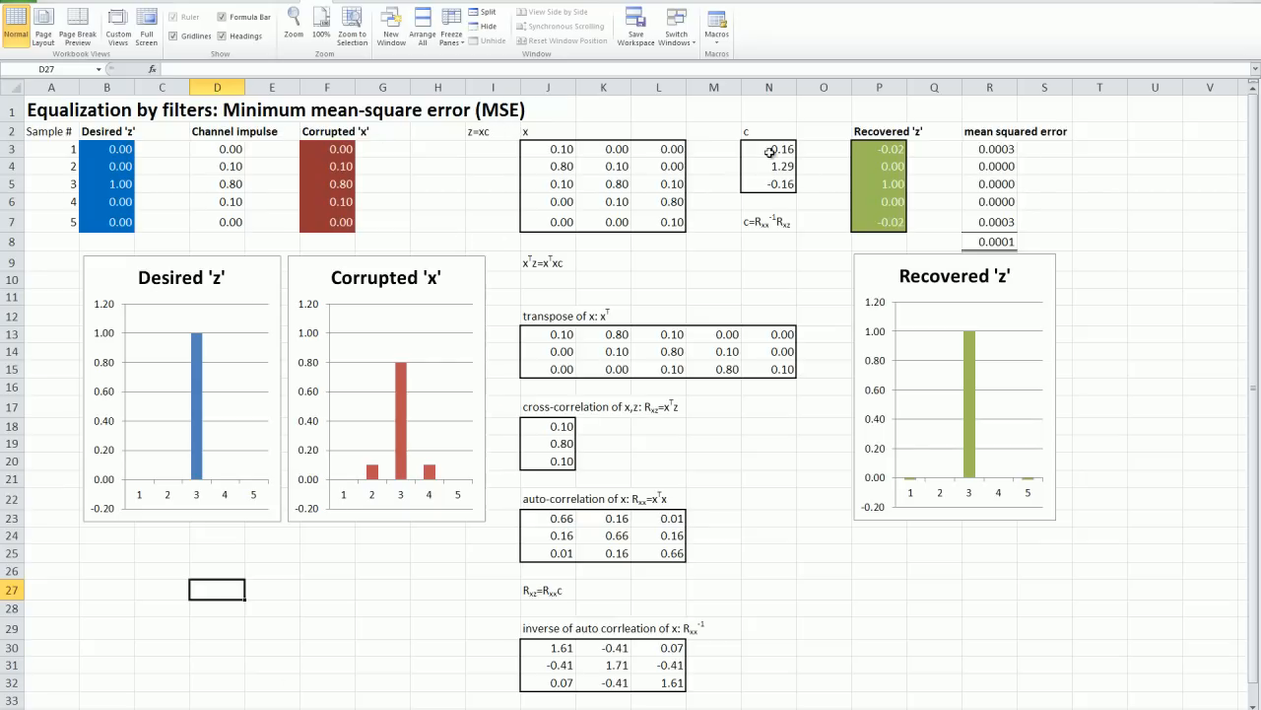
mouse_move(772, 197)
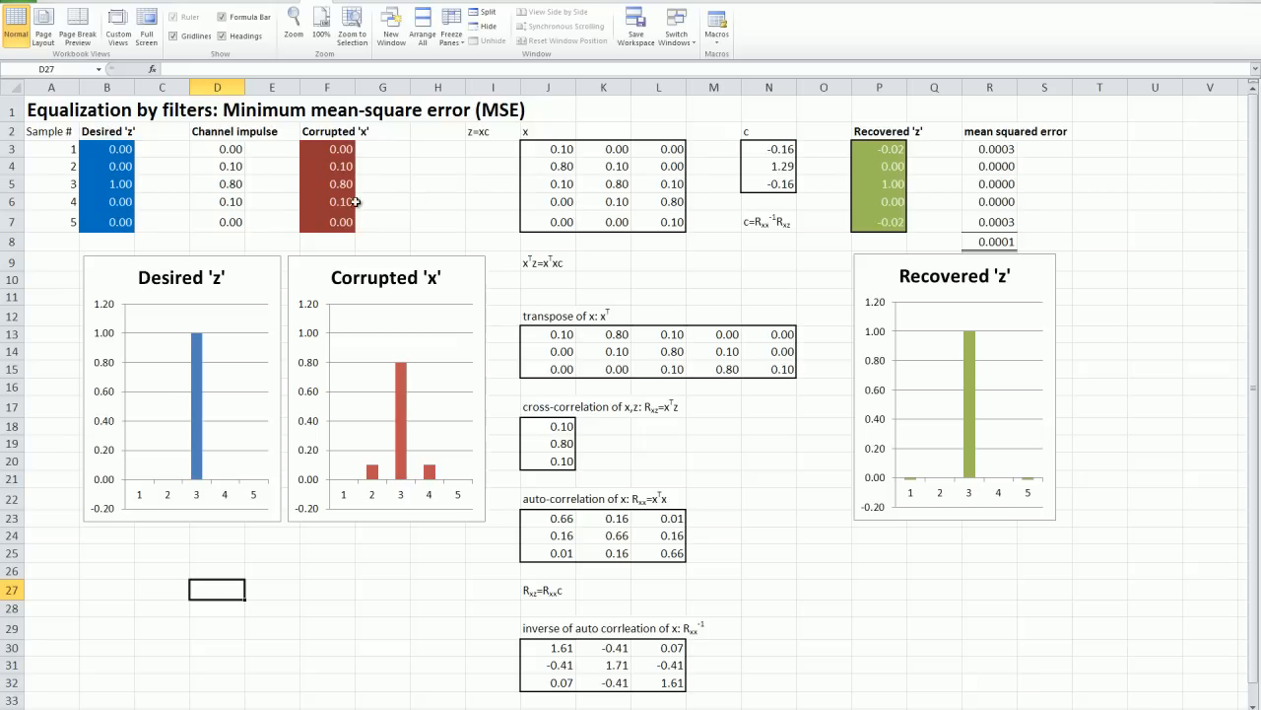
mouse_move(194, 402)
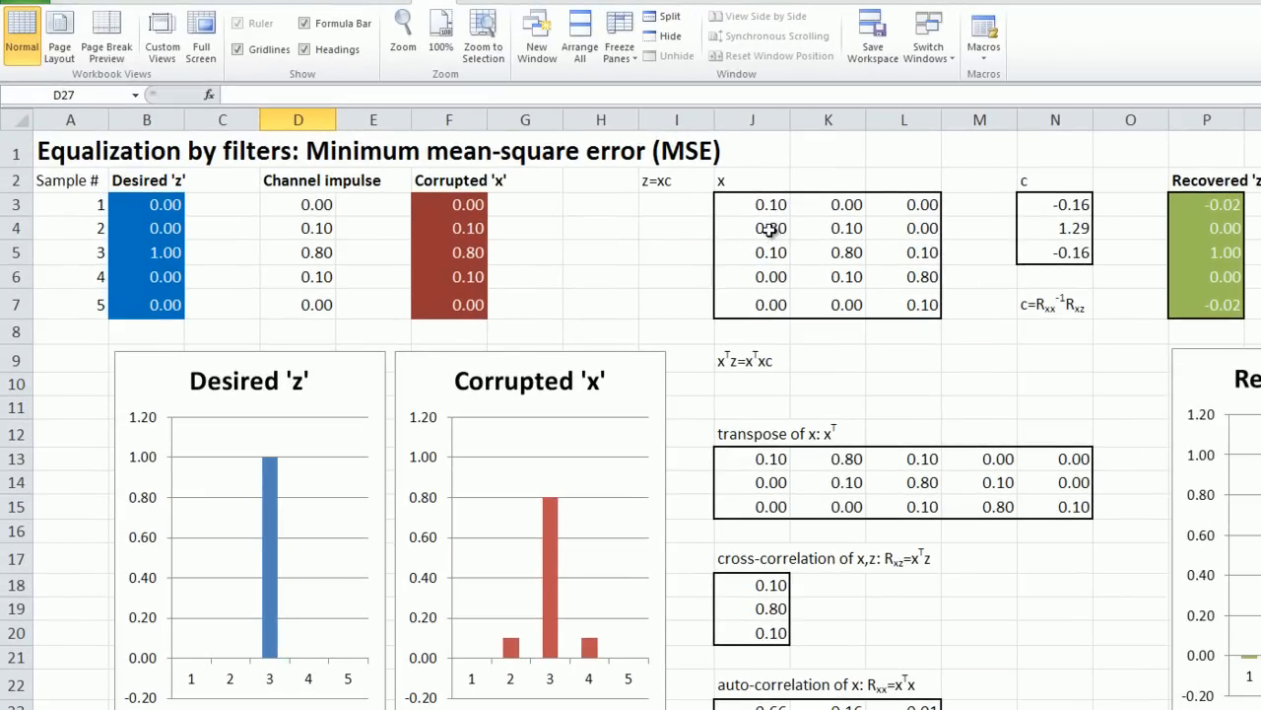
mouse_move(837, 203)
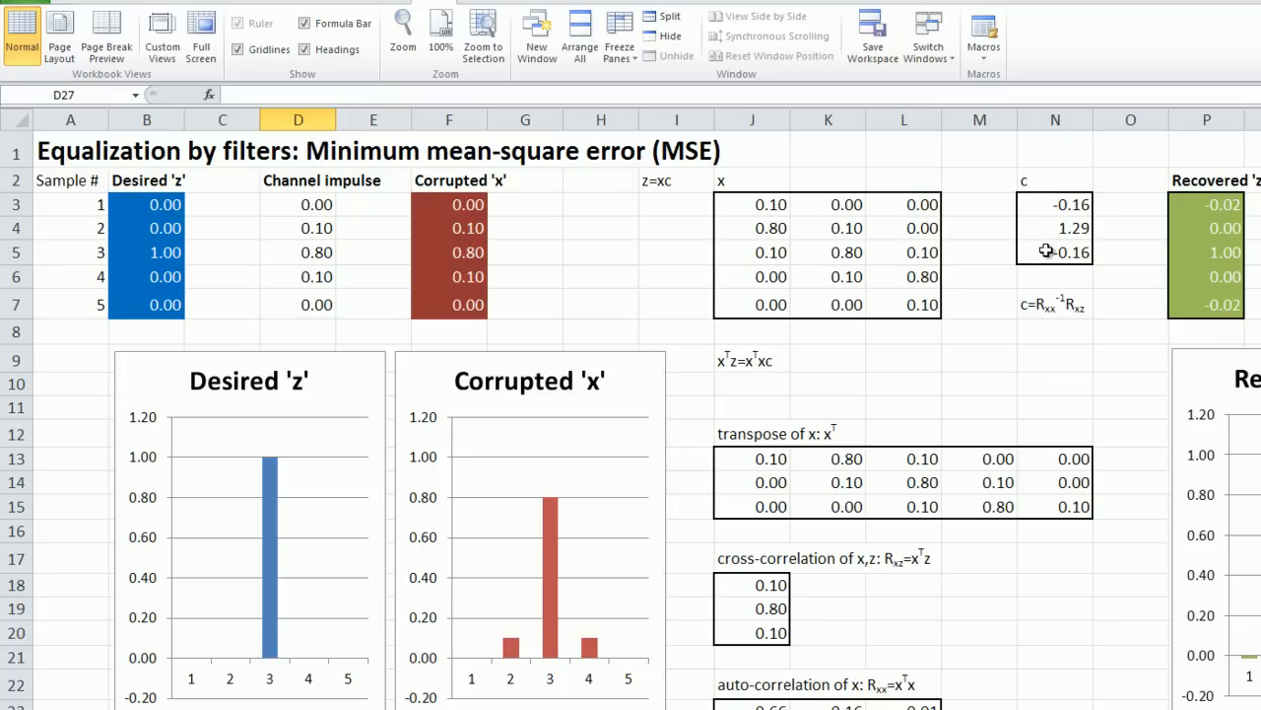
mouse_move(699, 240)
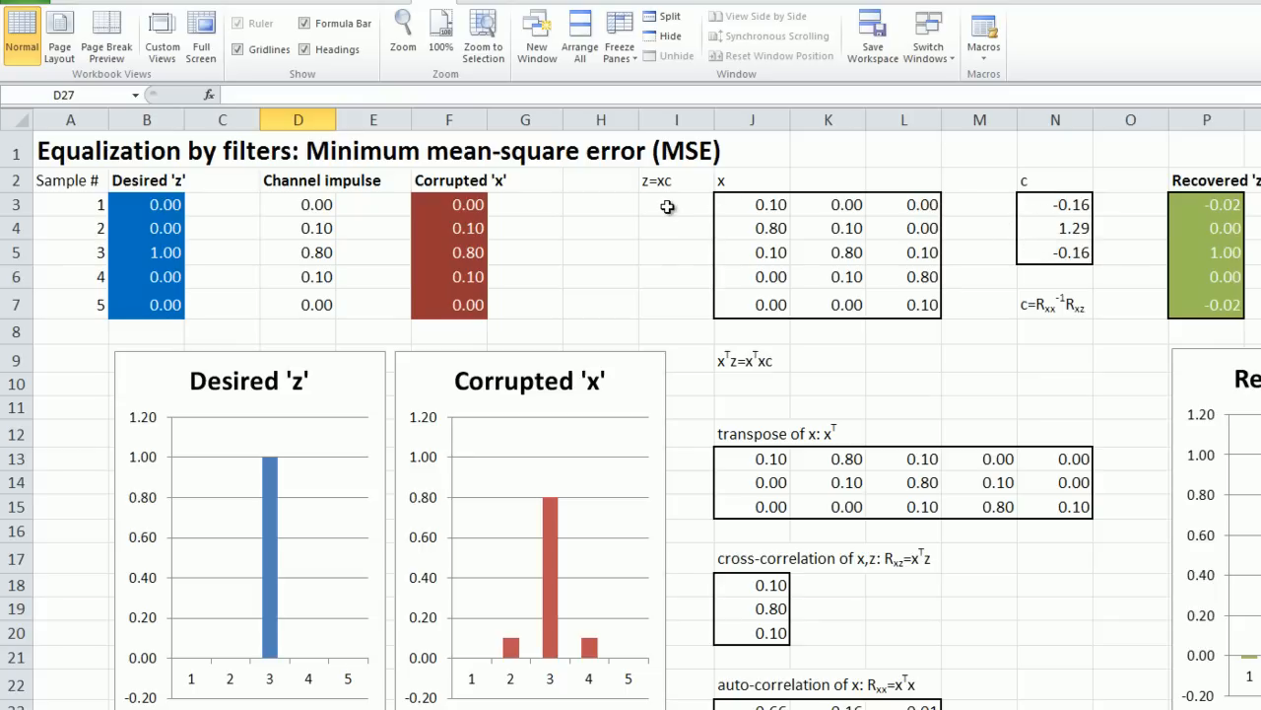
mouse_move(664, 248)
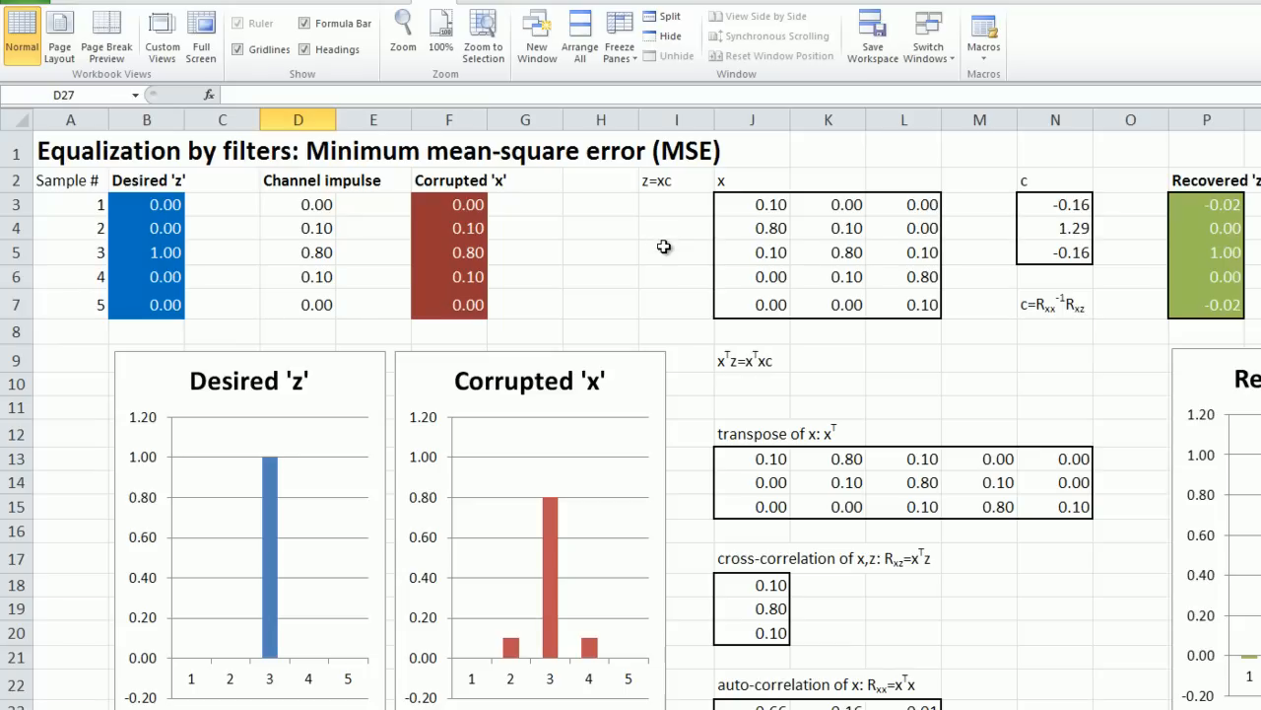
mouse_move(212, 272)
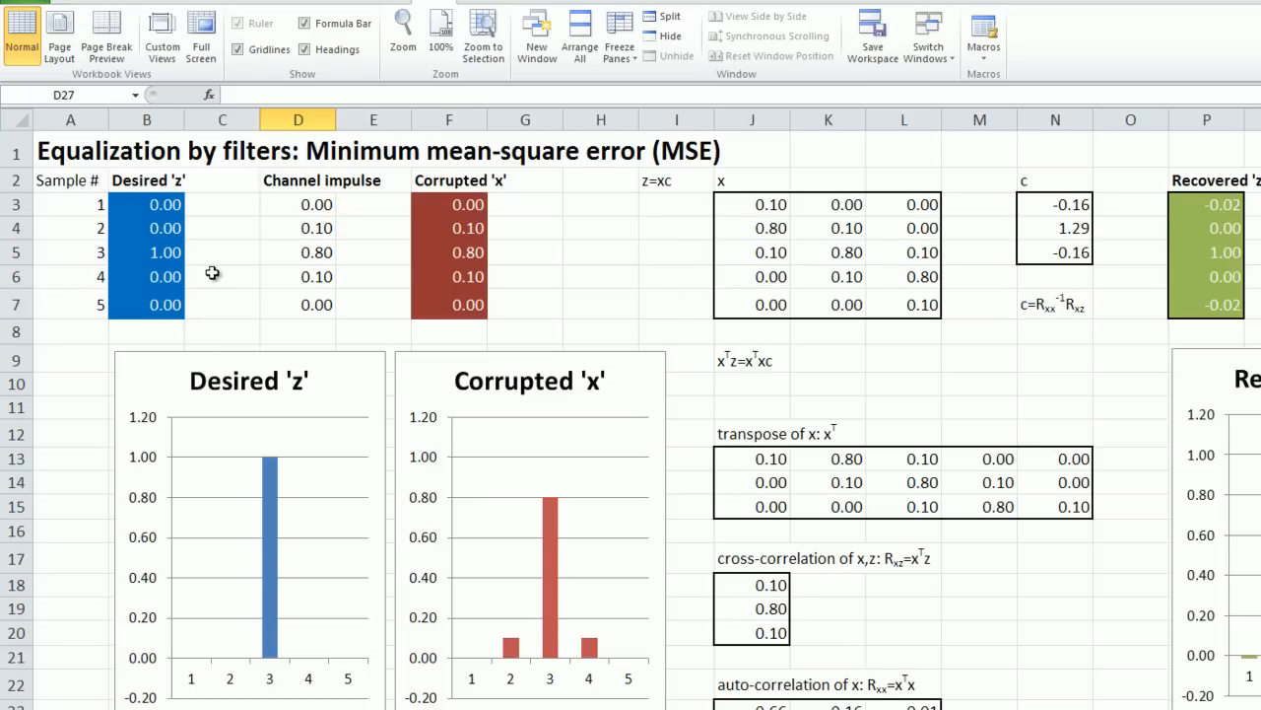
mouse_move(934, 288)
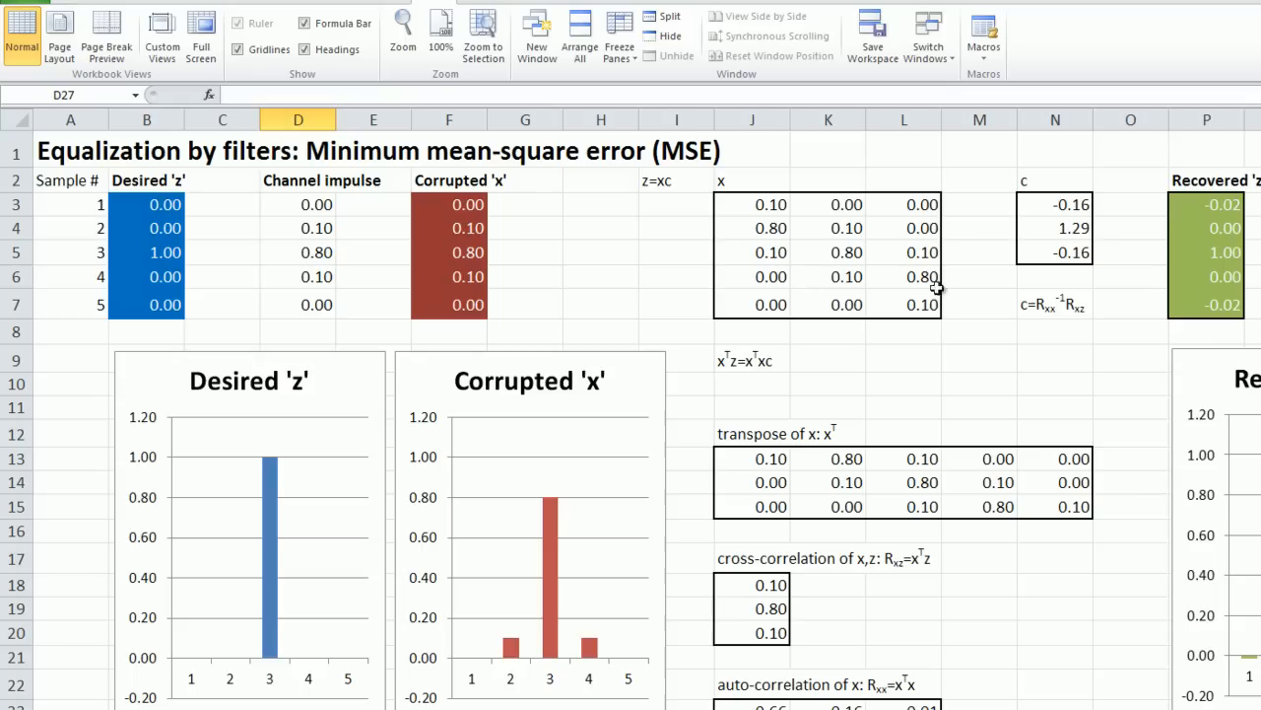
mouse_move(808, 225)
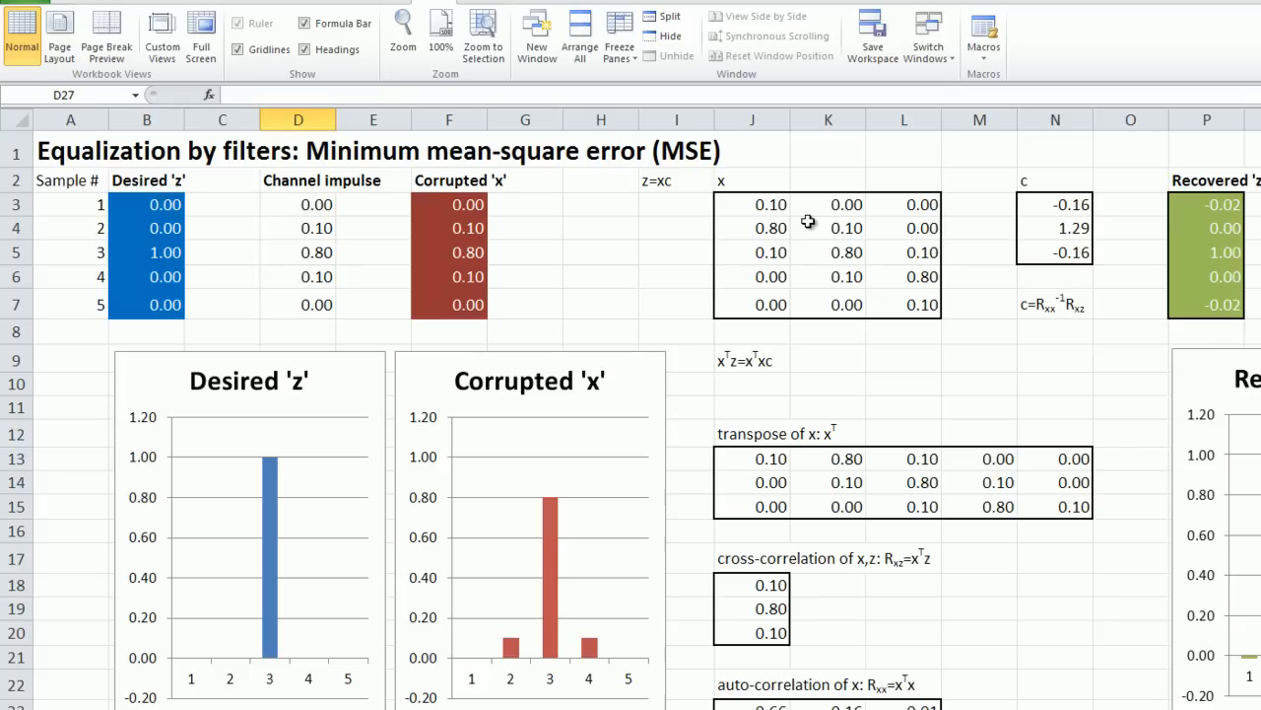
mouse_move(939, 237)
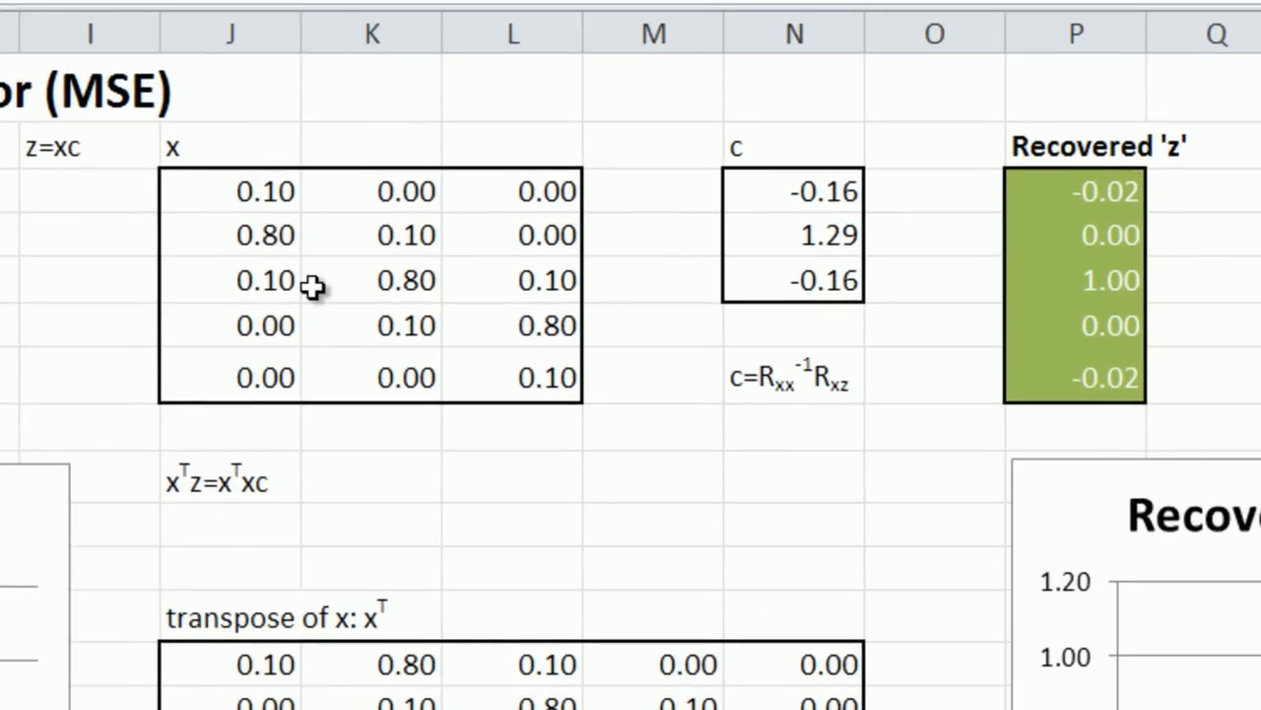
mouse_move(343, 136)
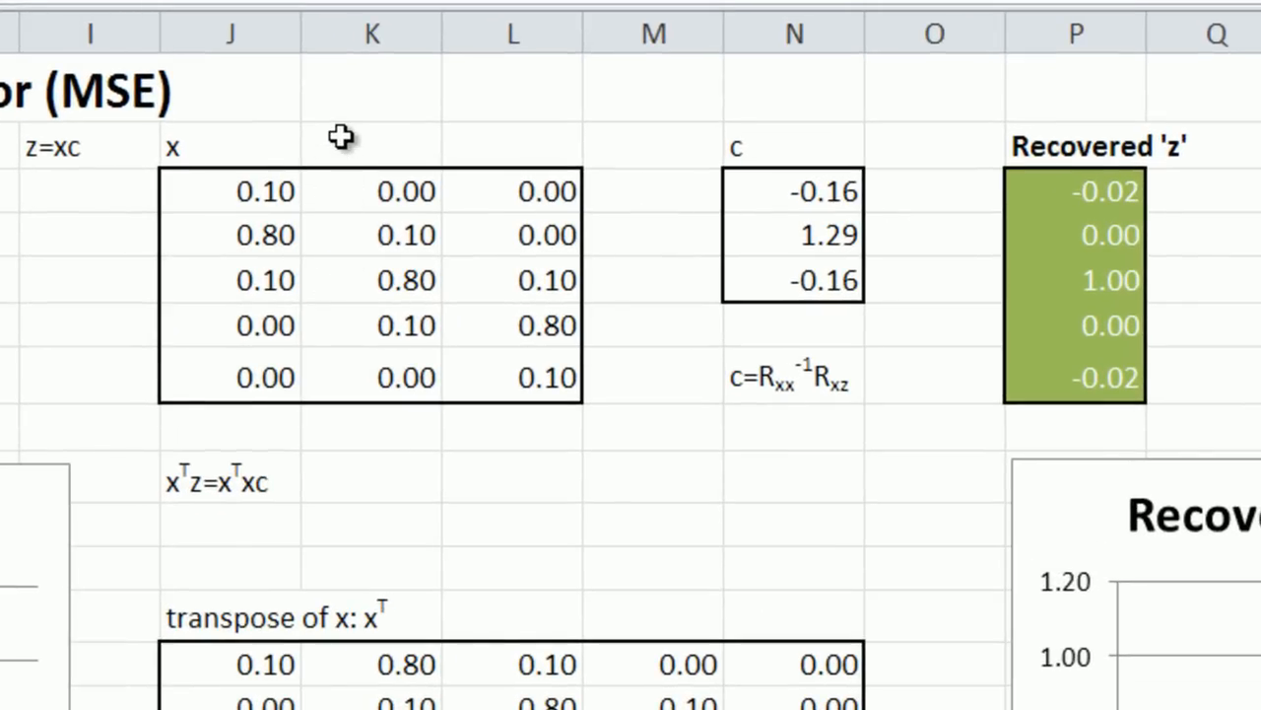
left_click(371, 89)
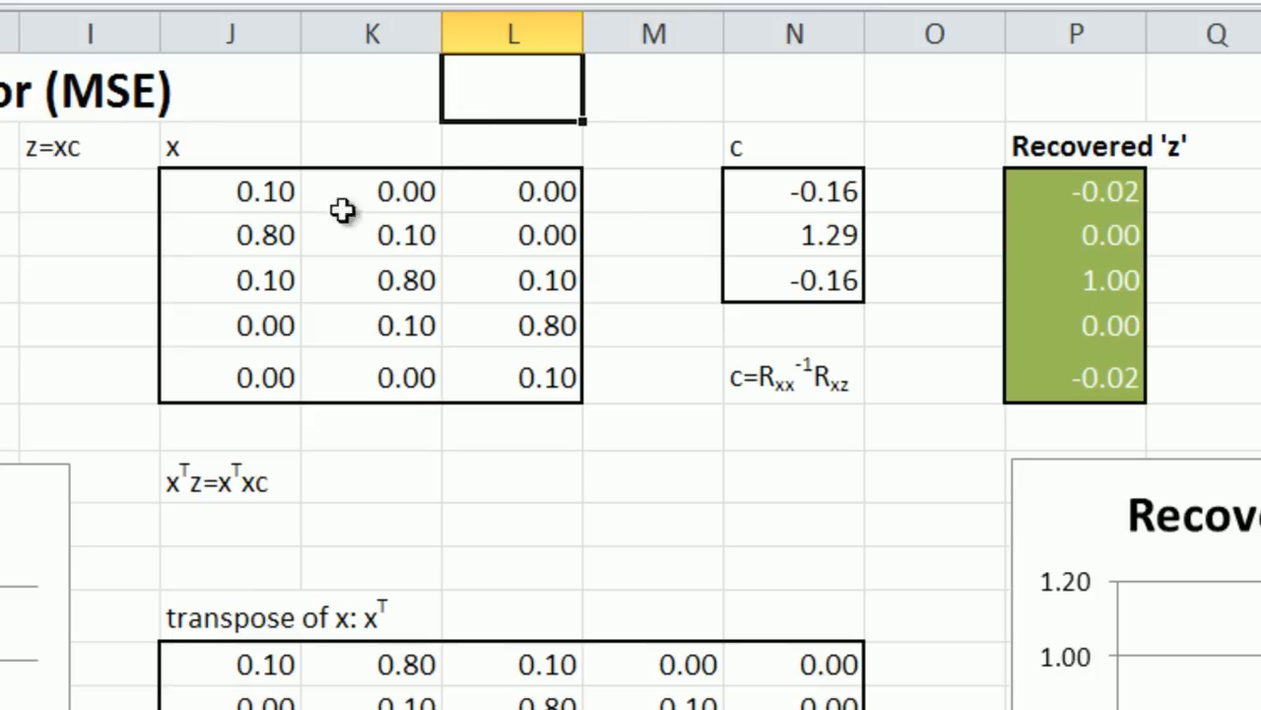
mouse_move(217, 186)
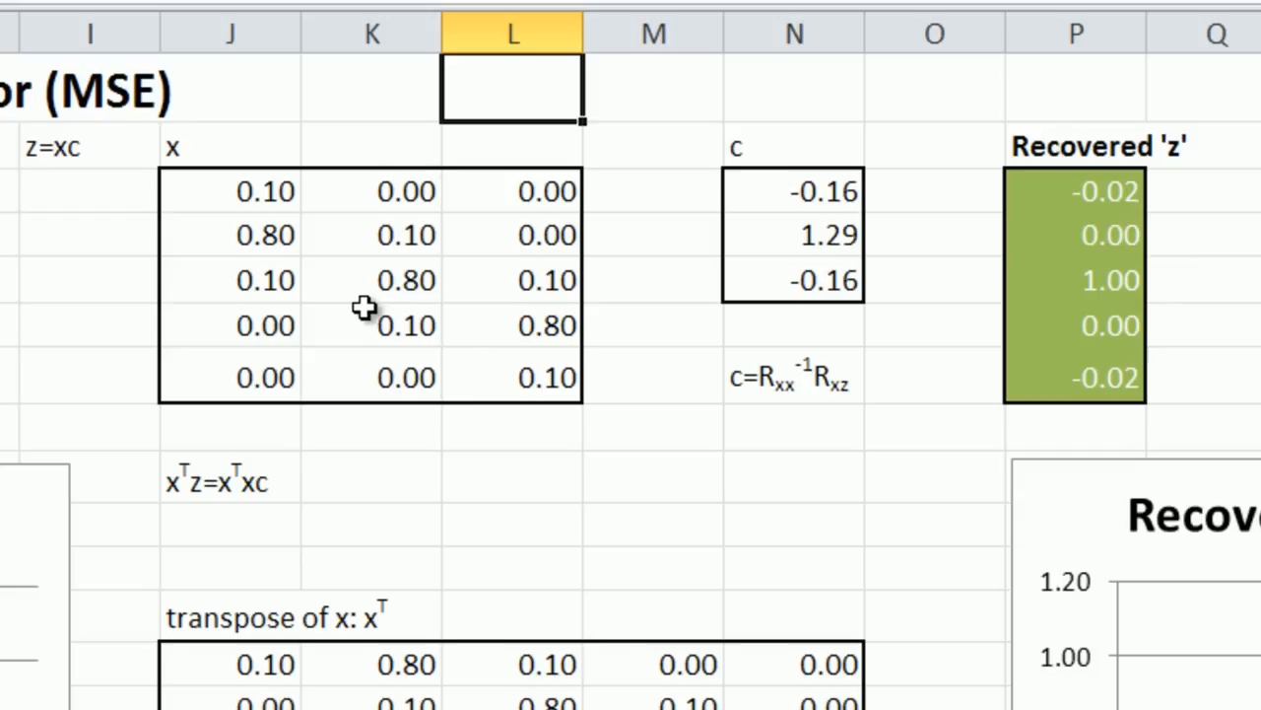
mouse_move(799, 189)
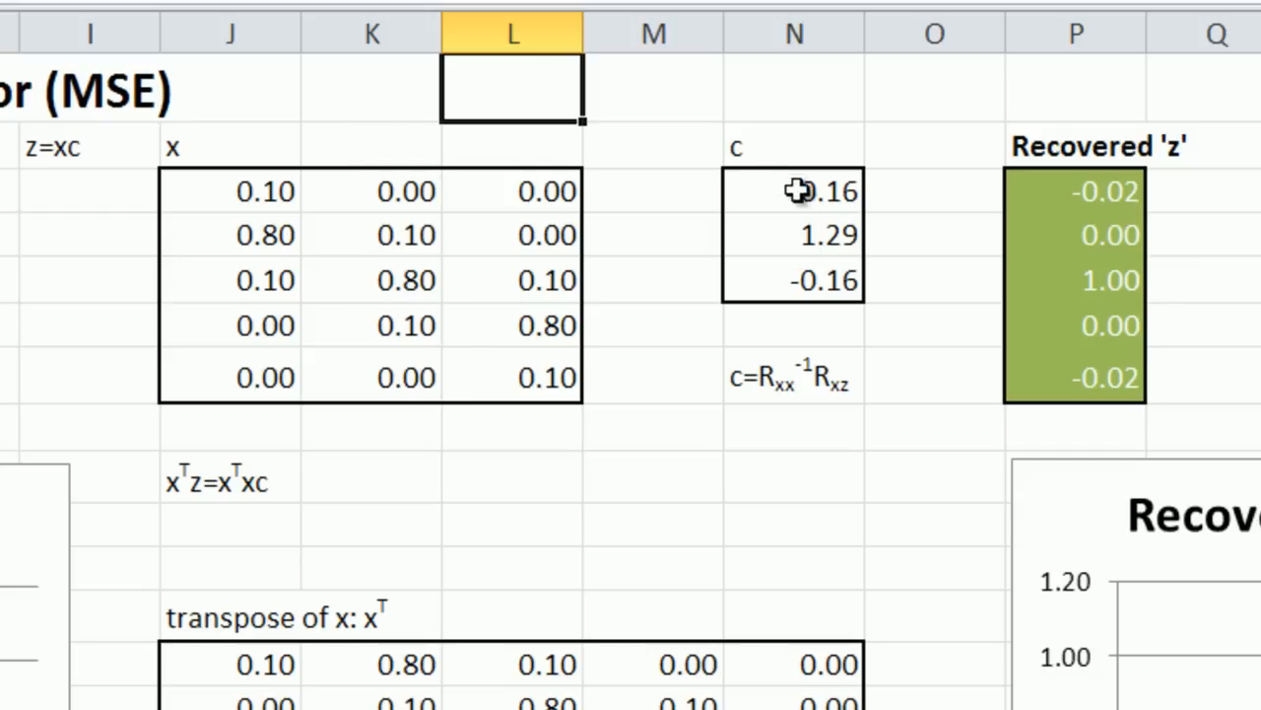
mouse_move(335, 197)
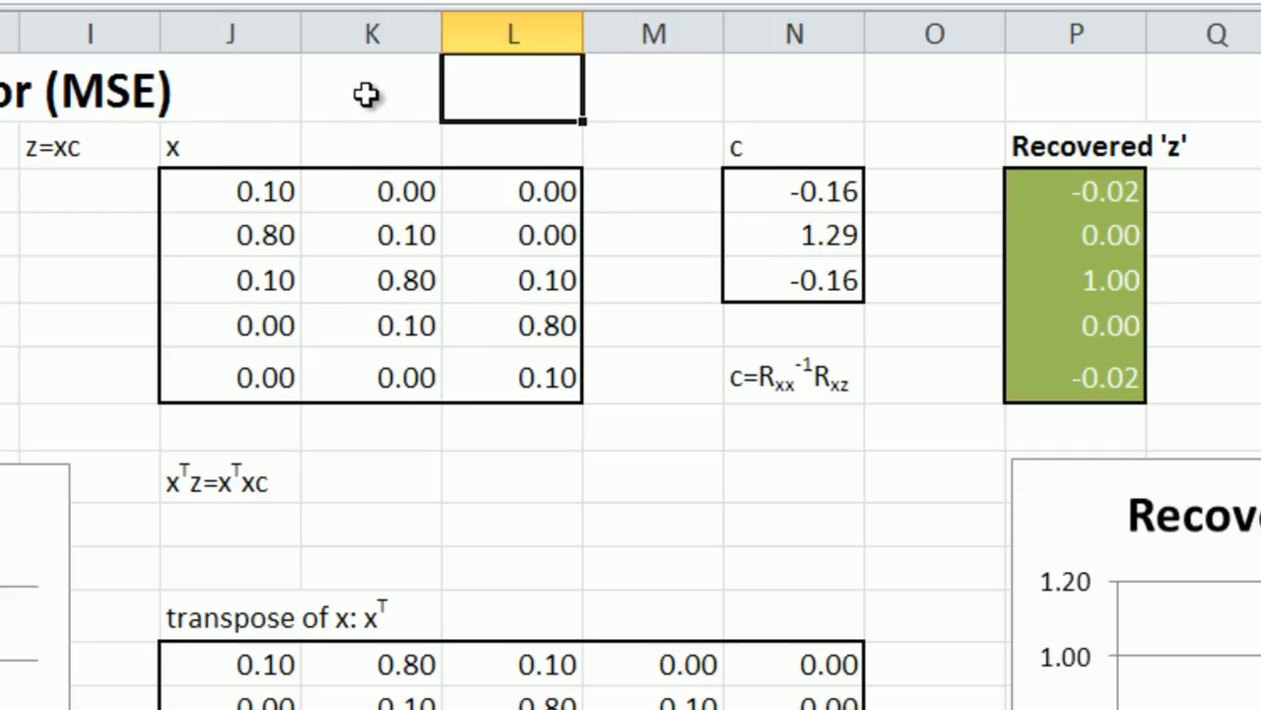
left_click(370, 89)
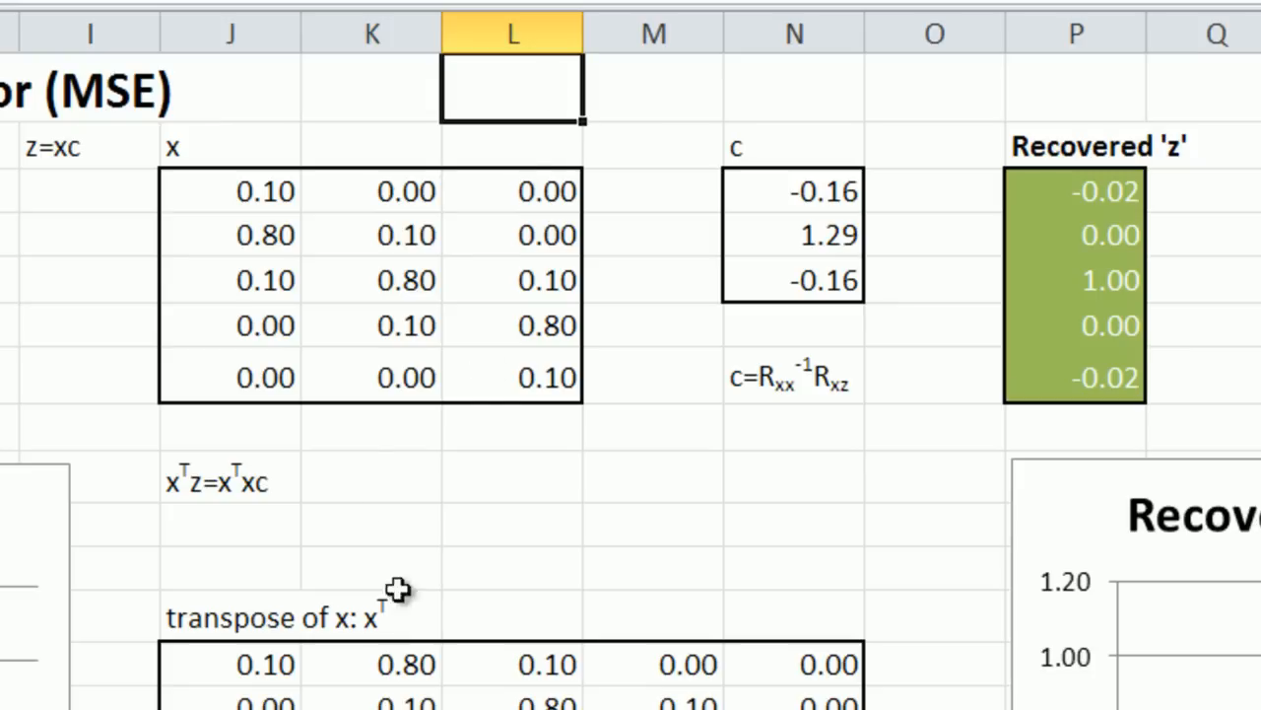
mouse_move(38, 178)
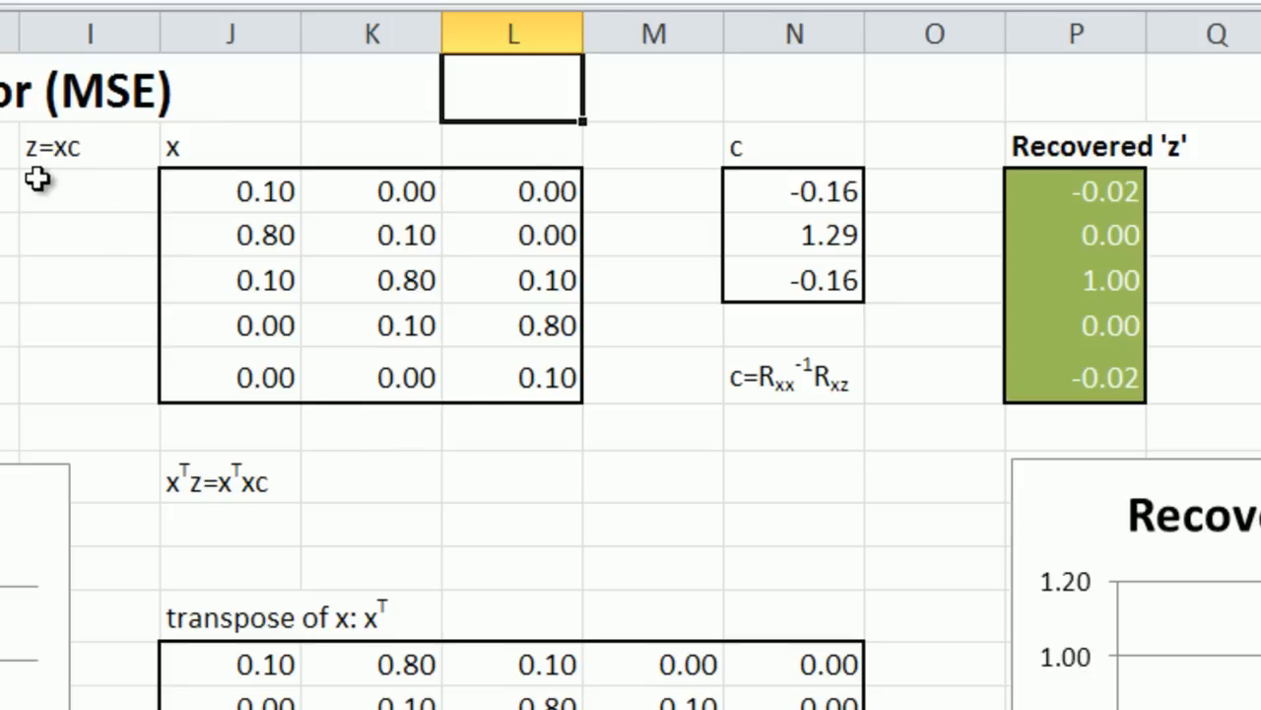
mouse_move(227, 177)
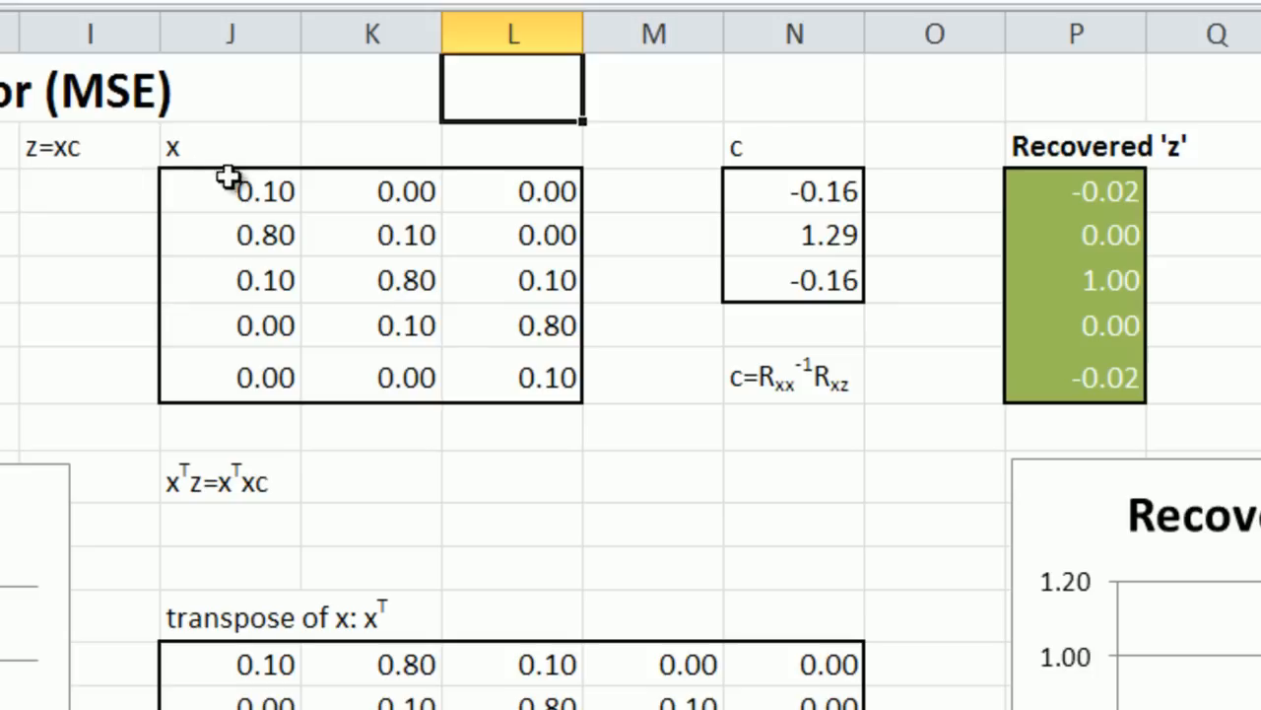
mouse_move(209, 511)
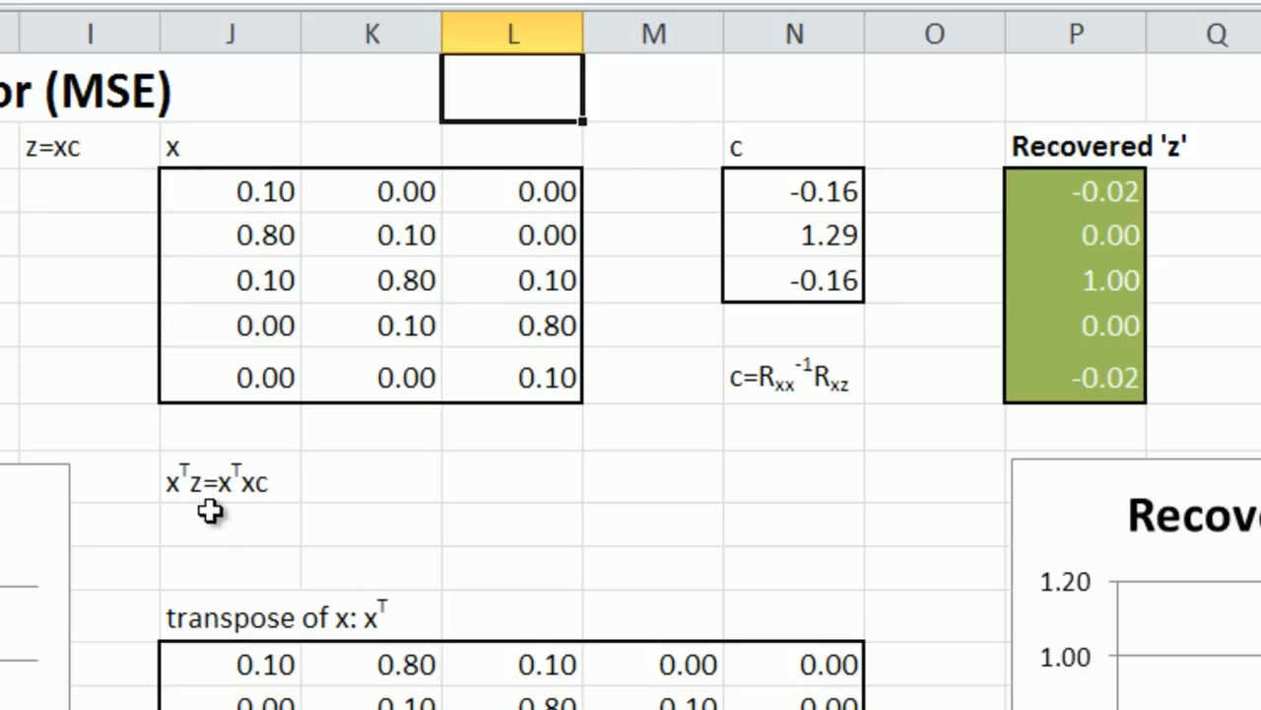
mouse_move(202, 523)
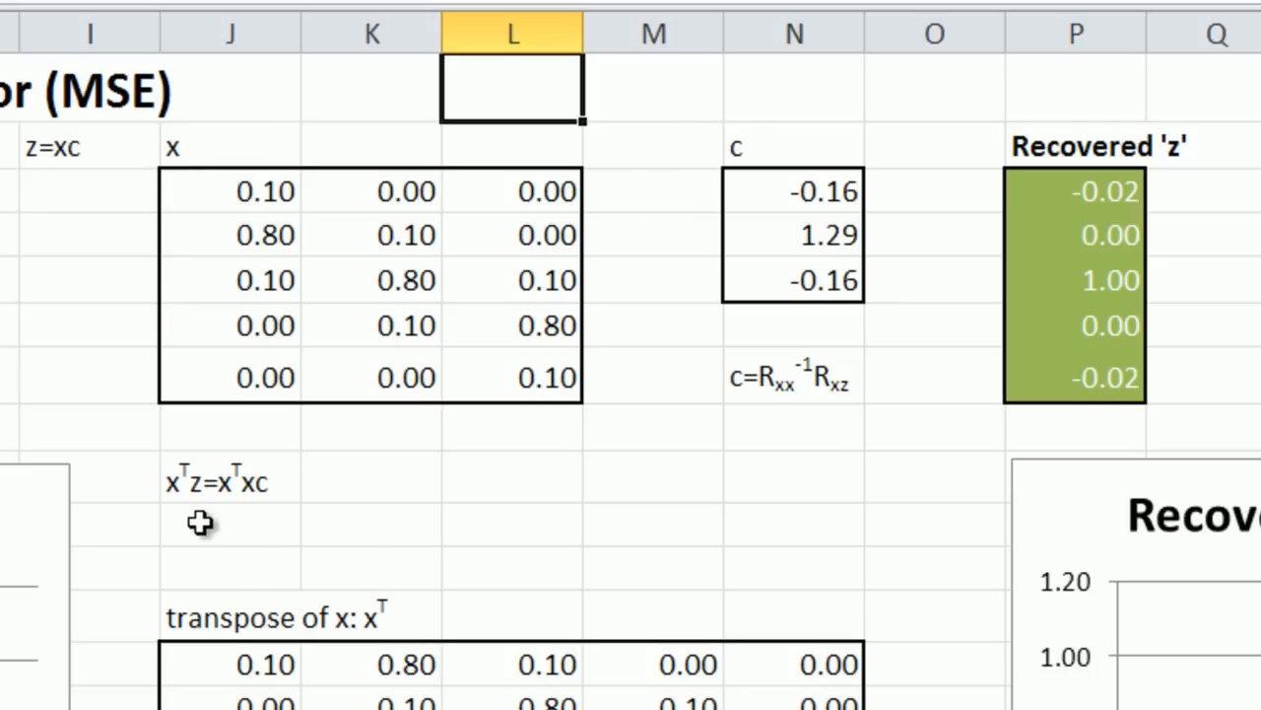
scroll("down", 3)
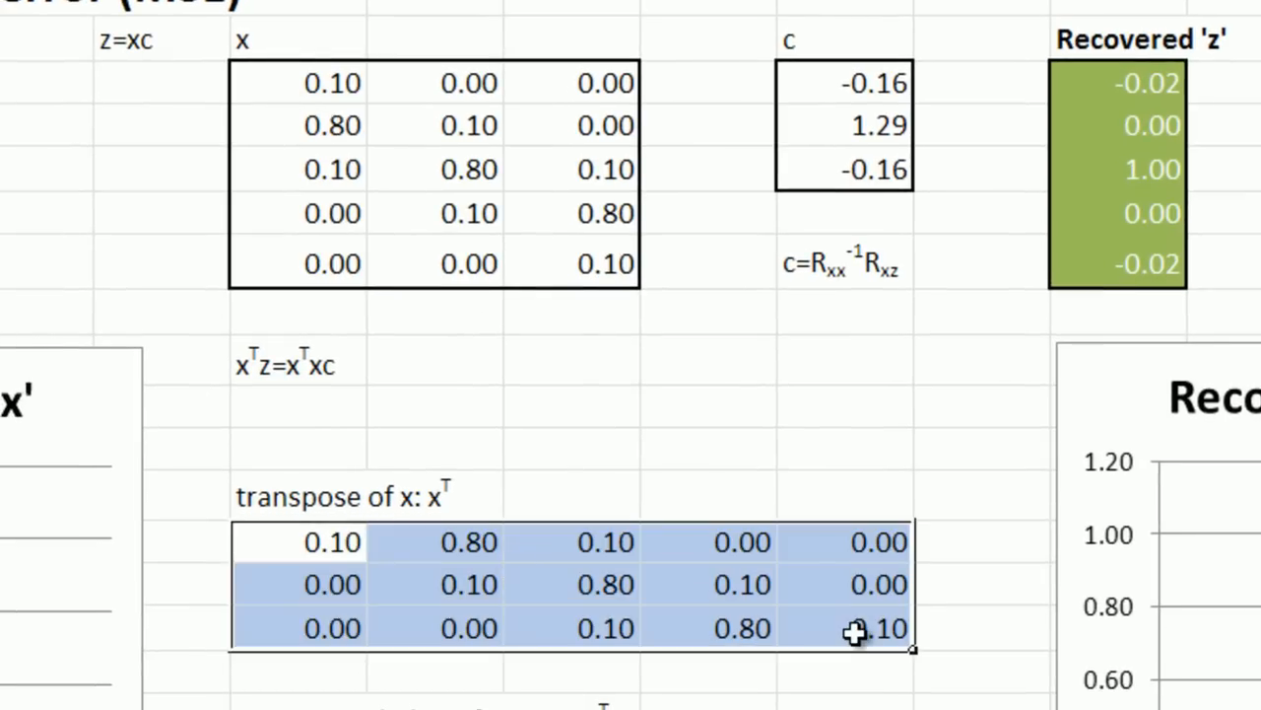
mouse_move(629, 412)
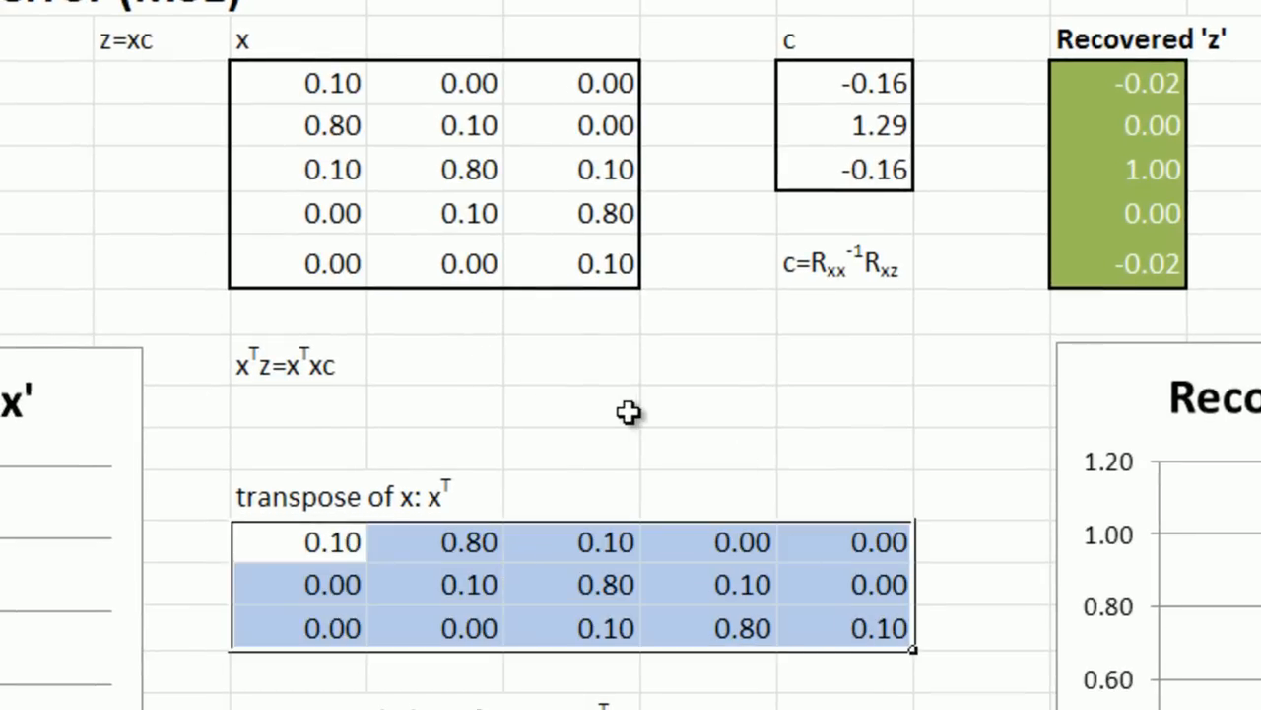
left_click(709, 406)
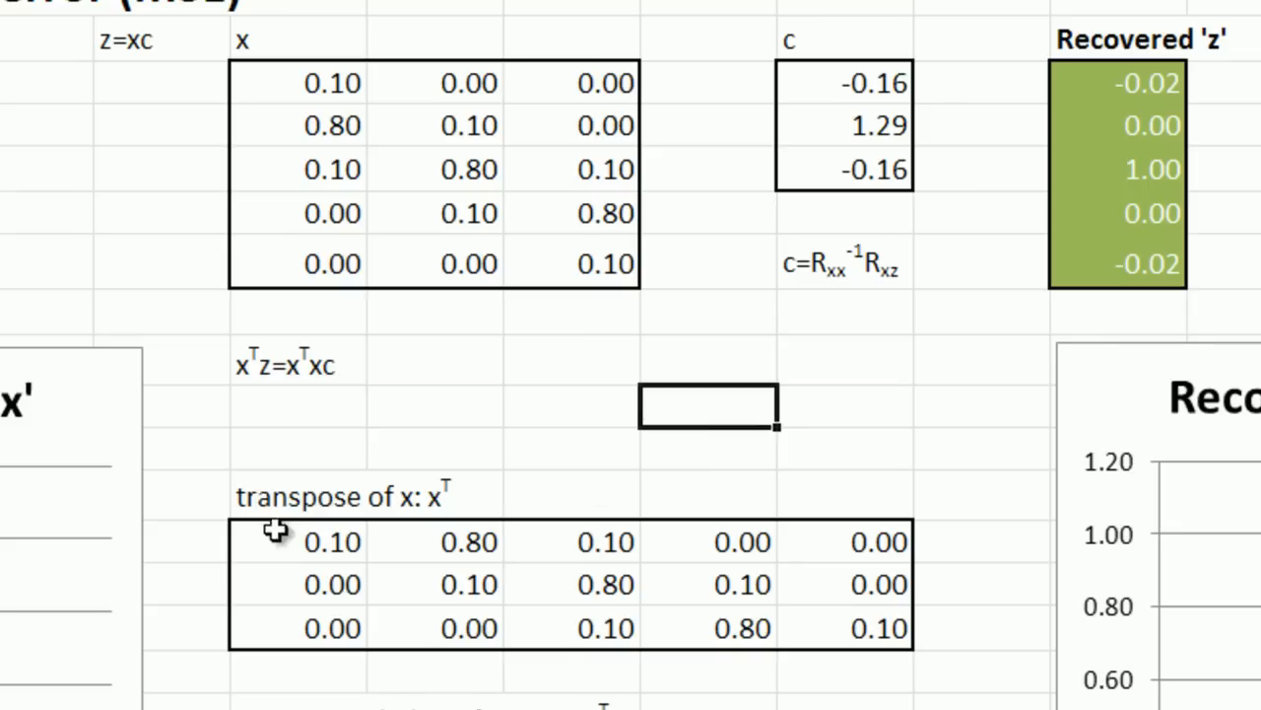
mouse_move(266, 520)
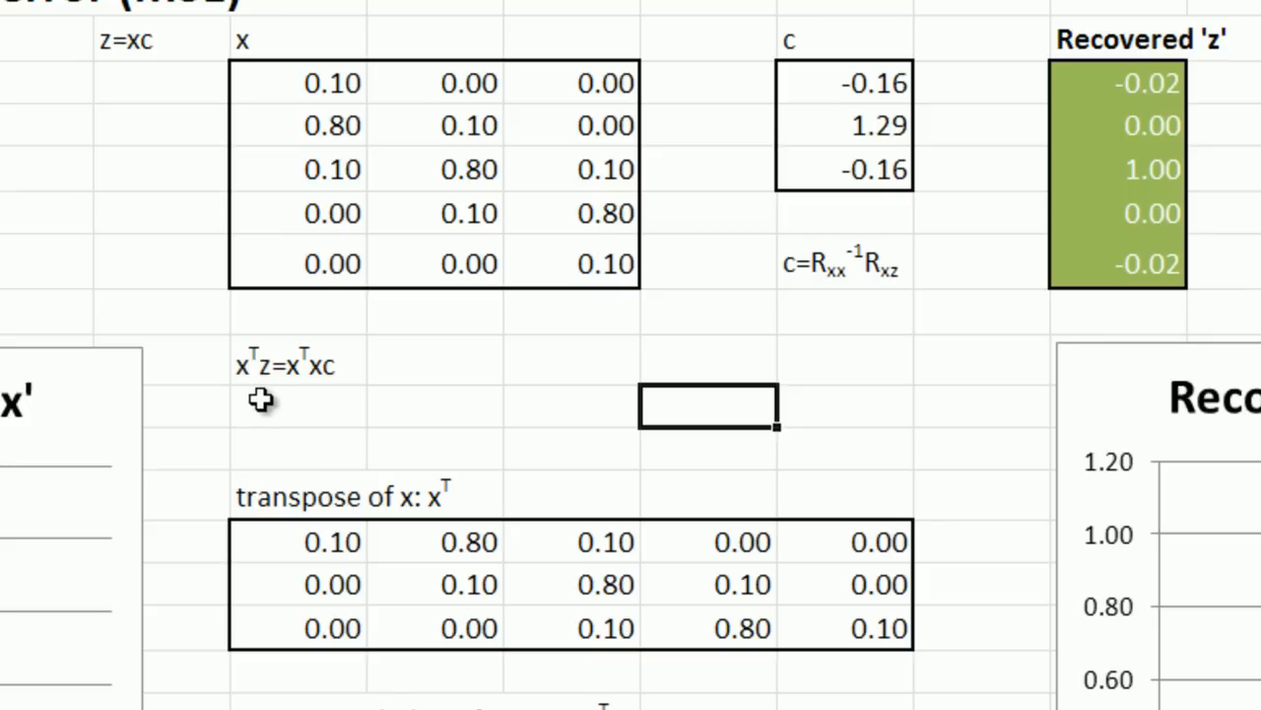
scroll("down", 3)
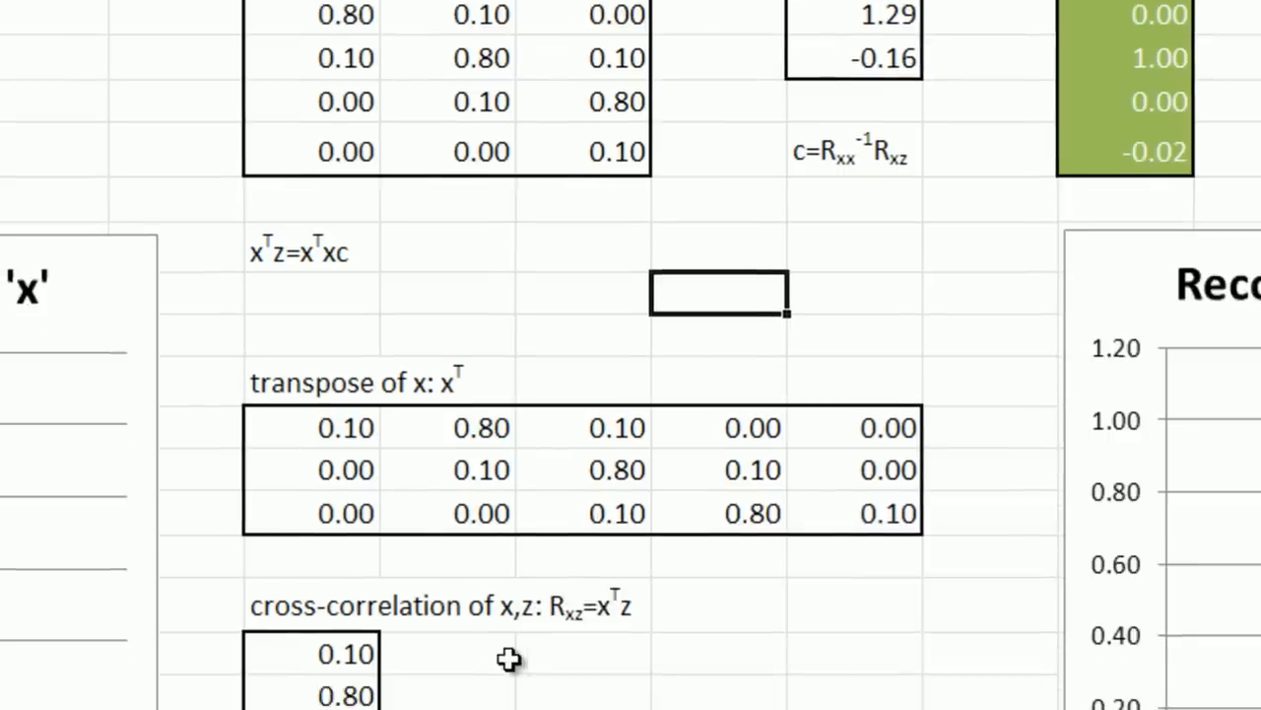
scroll("down", 3)
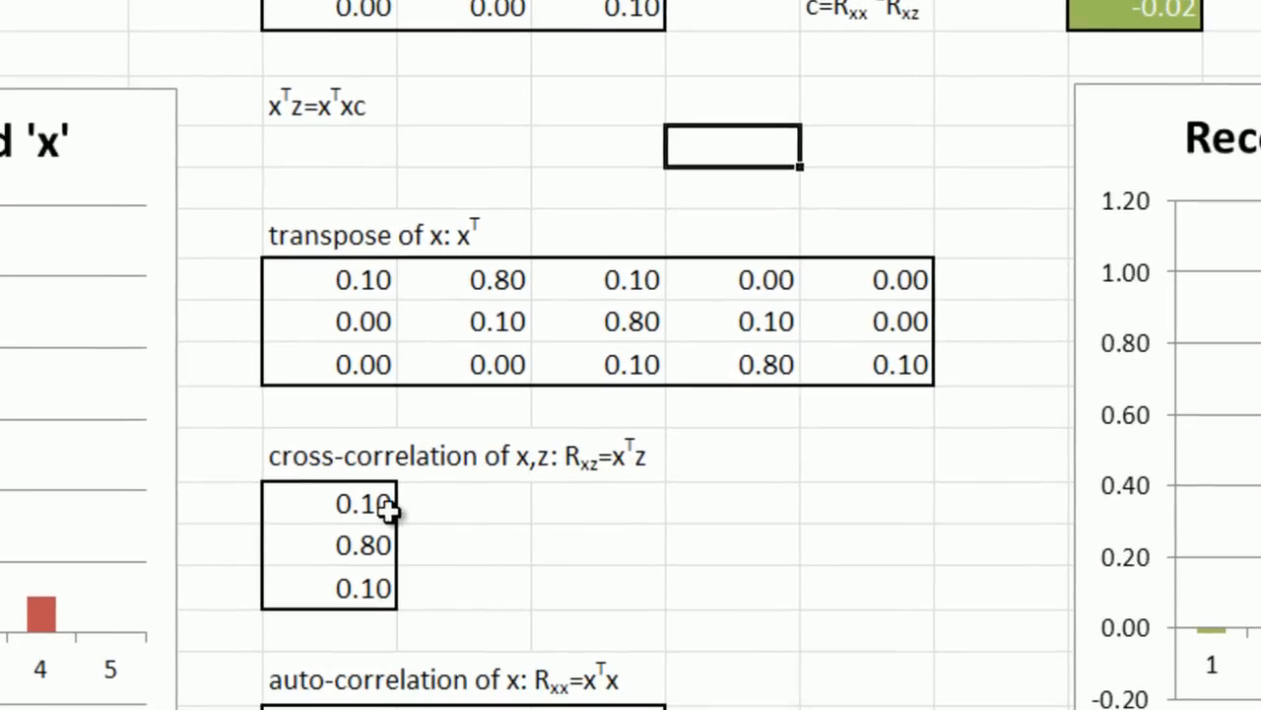
mouse_move(351, 292)
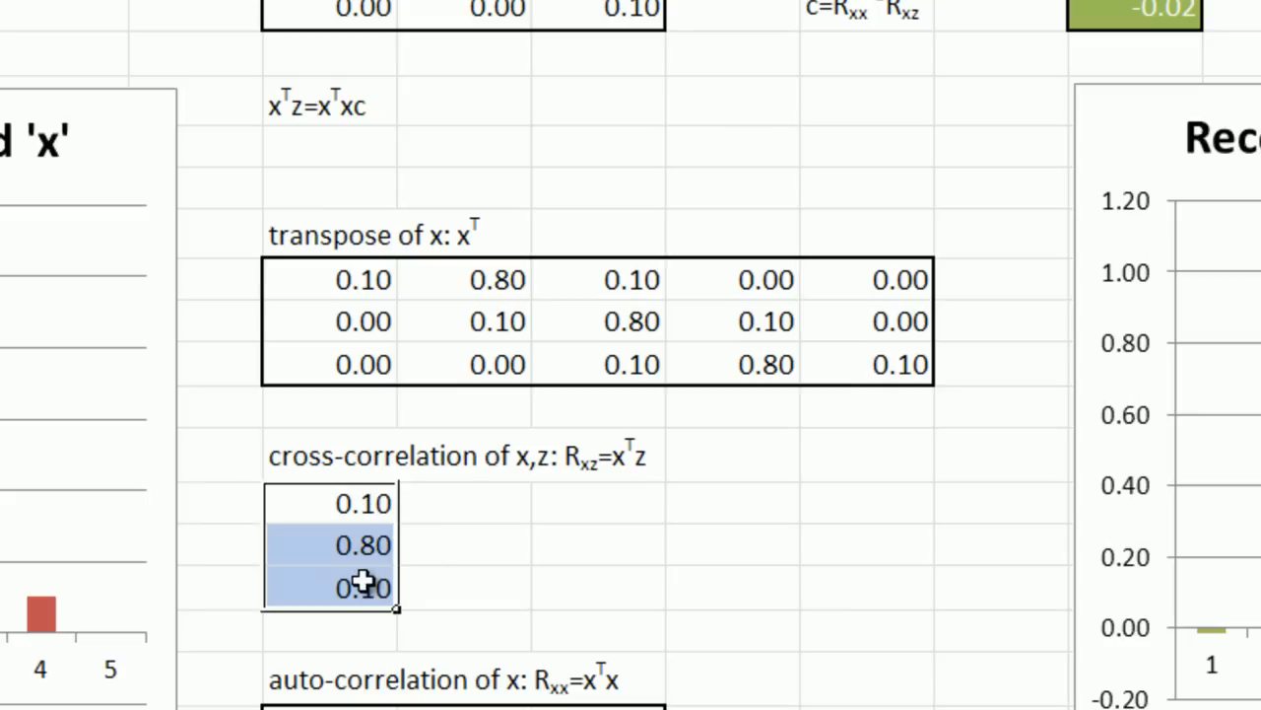
mouse_move(619, 288)
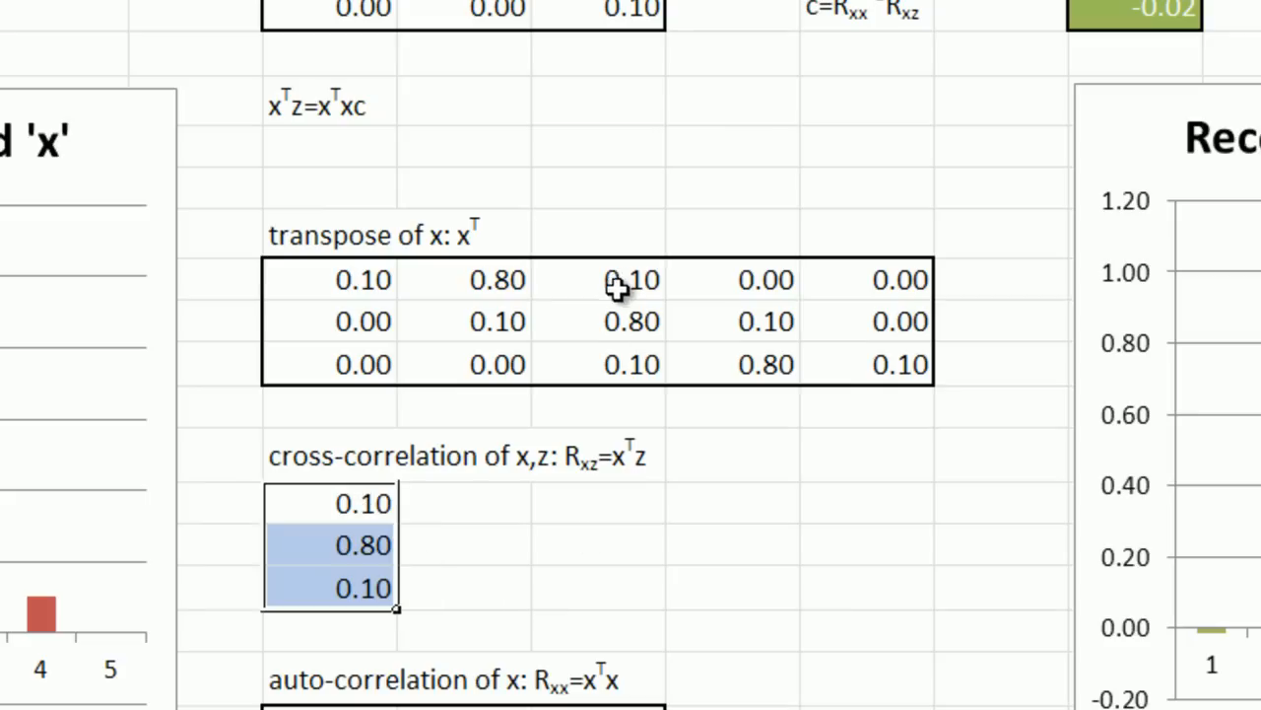
left_click(599, 544)
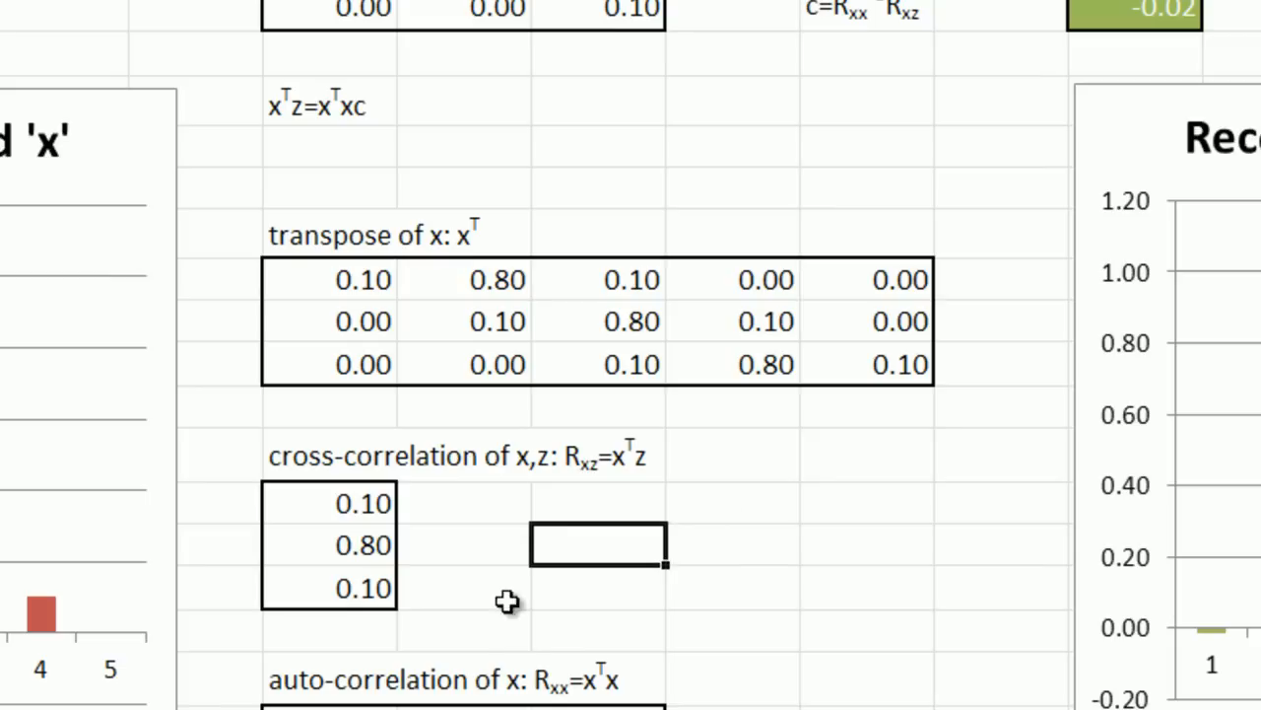
mouse_move(323, 140)
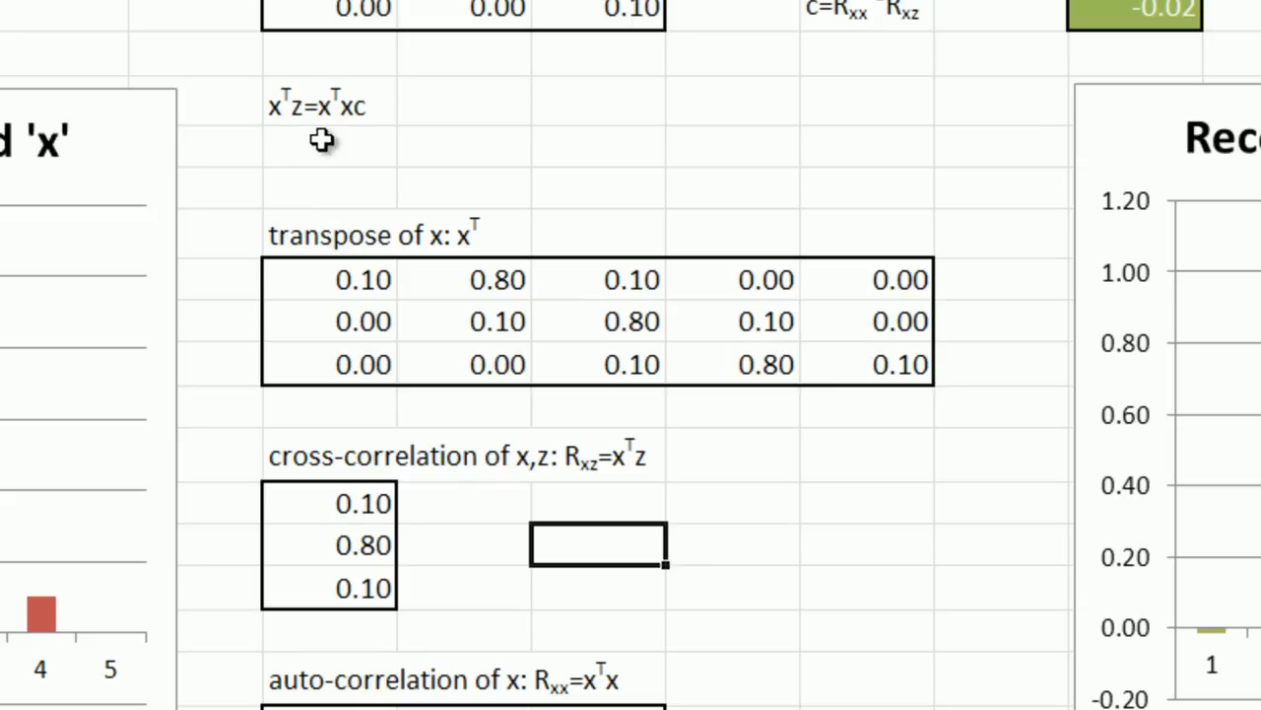
mouse_move(324, 130)
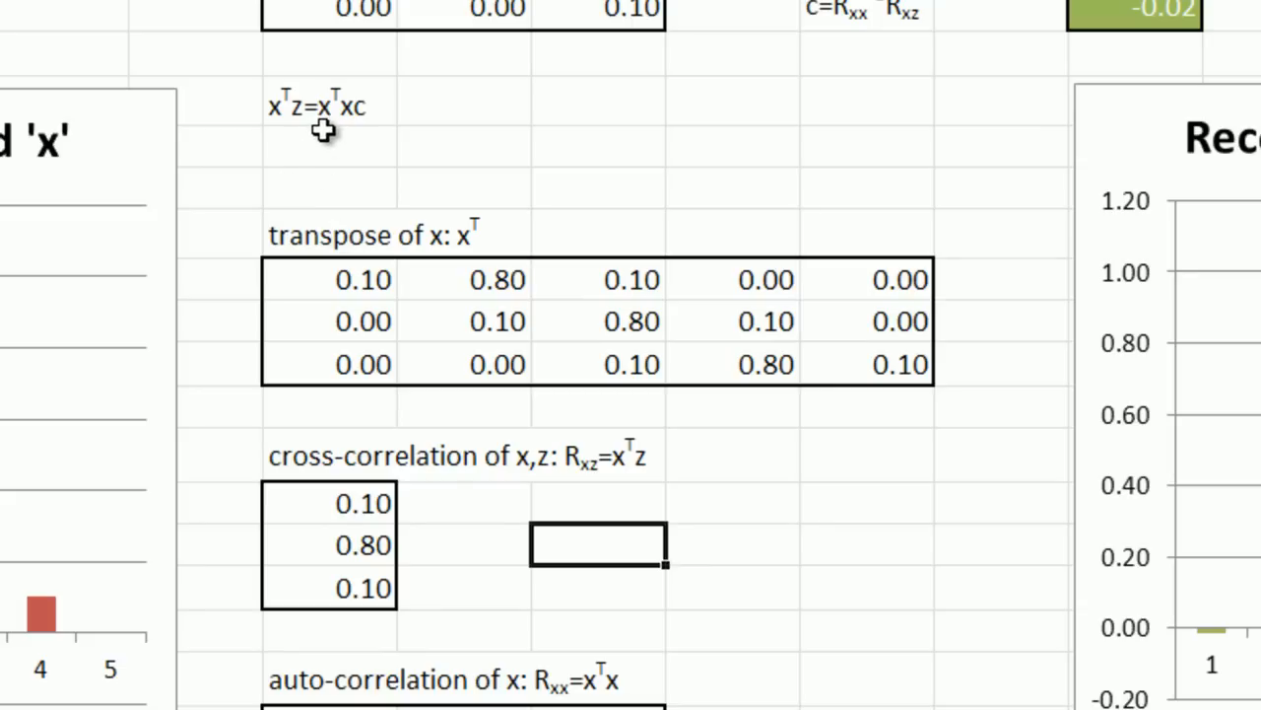
mouse_move(351, 134)
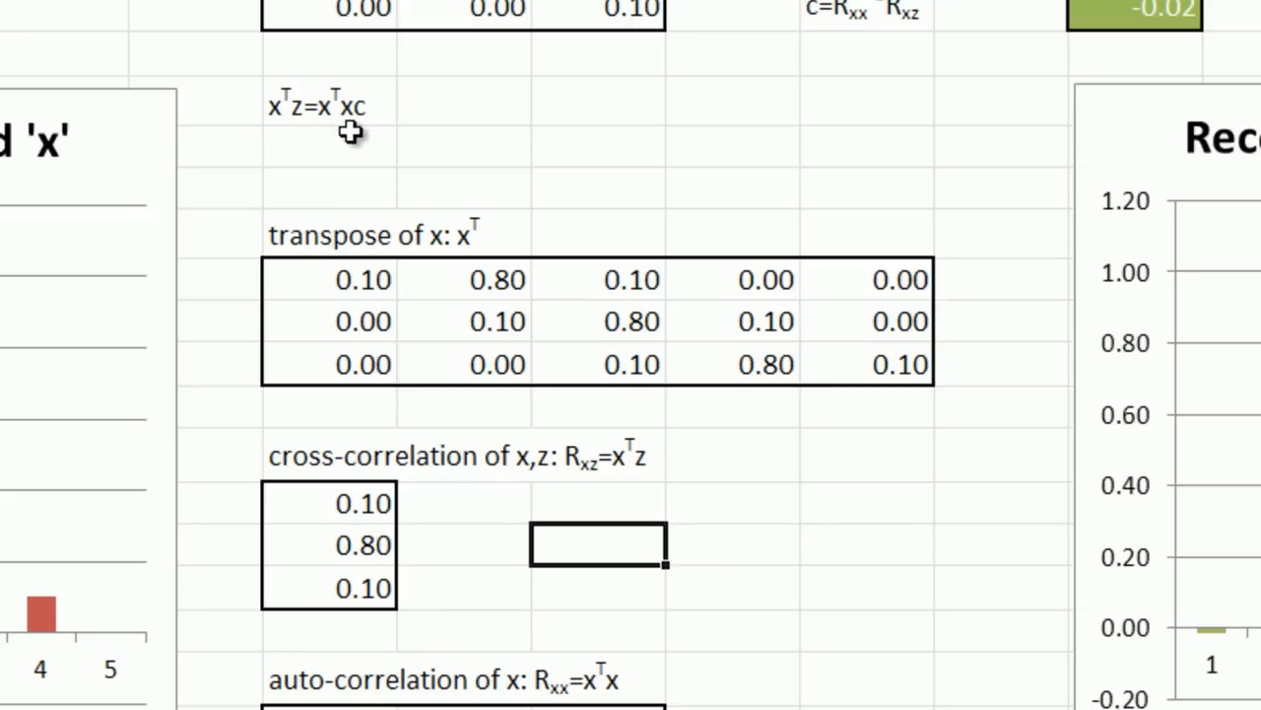
scroll("down", 3)
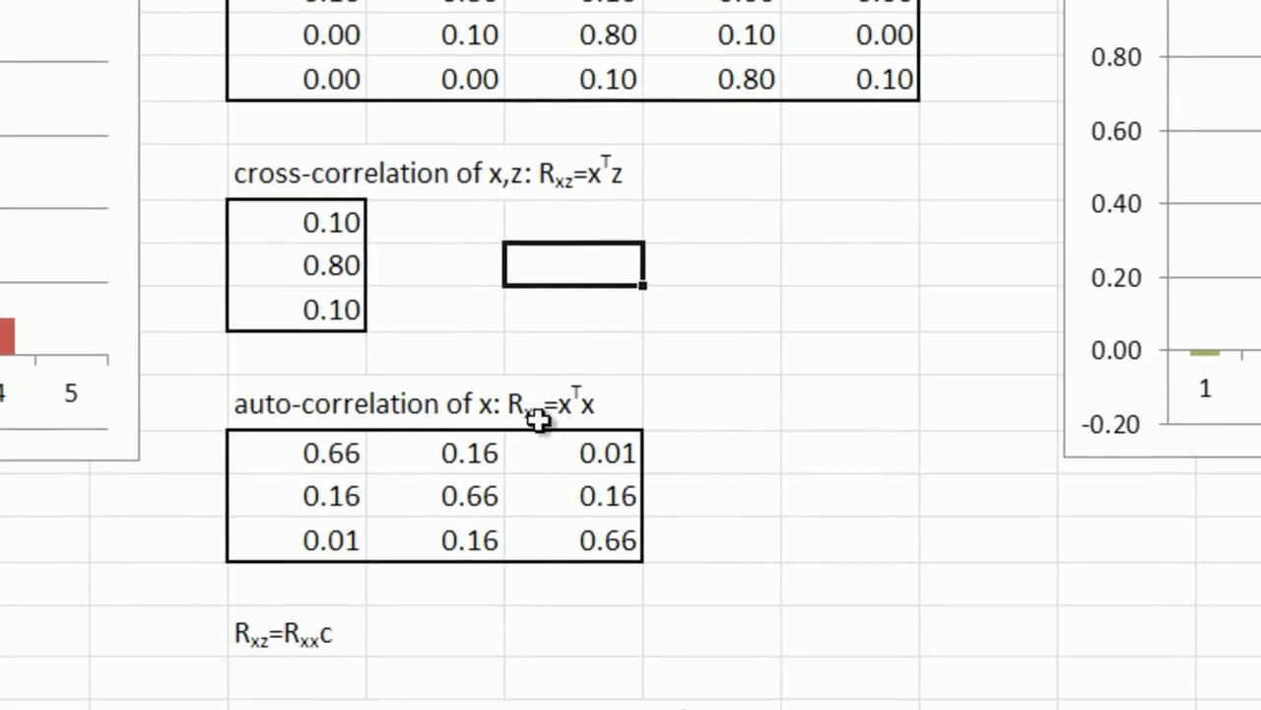
mouse_move(682, 397)
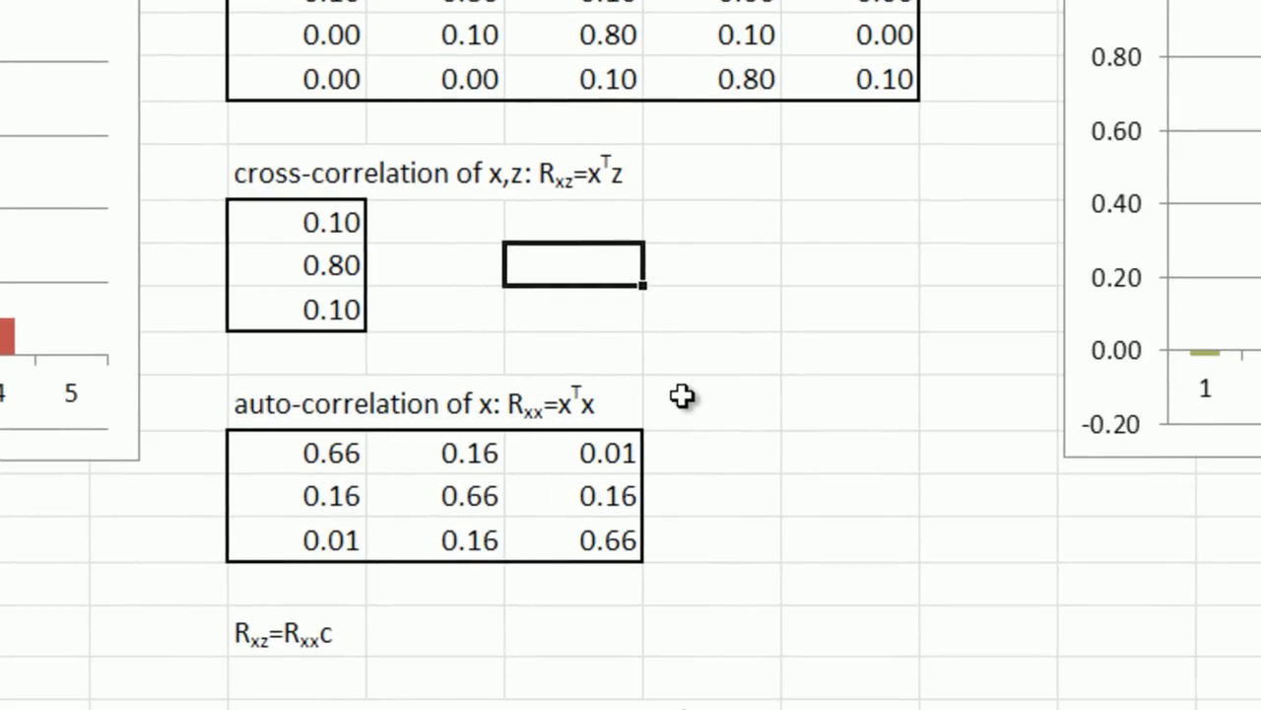
mouse_move(680, 396)
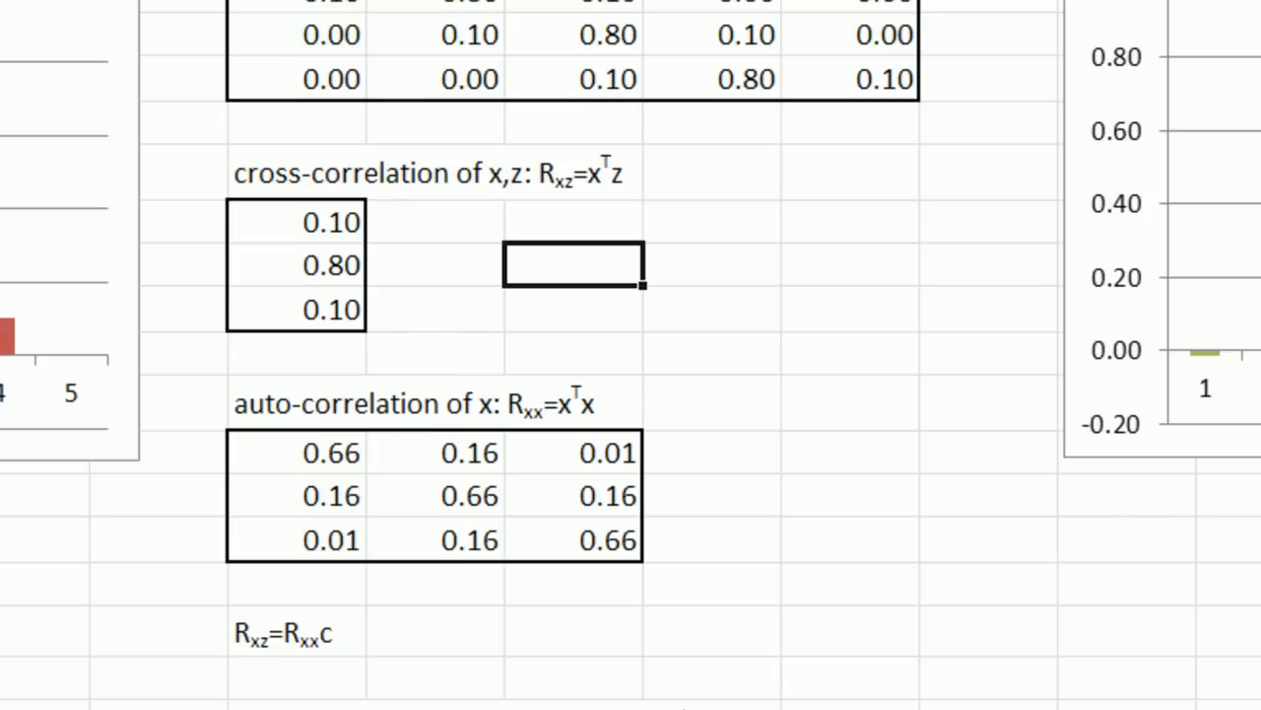
mouse_move(351, 10)
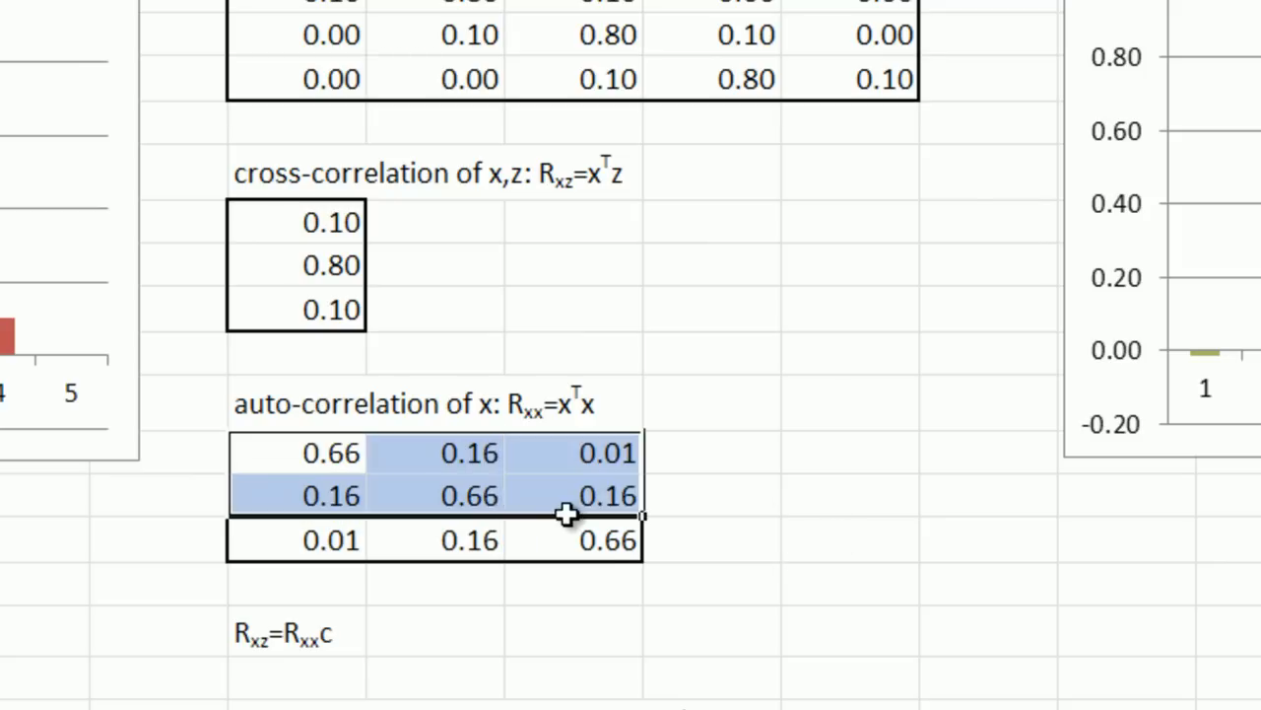
left_click(710, 582)
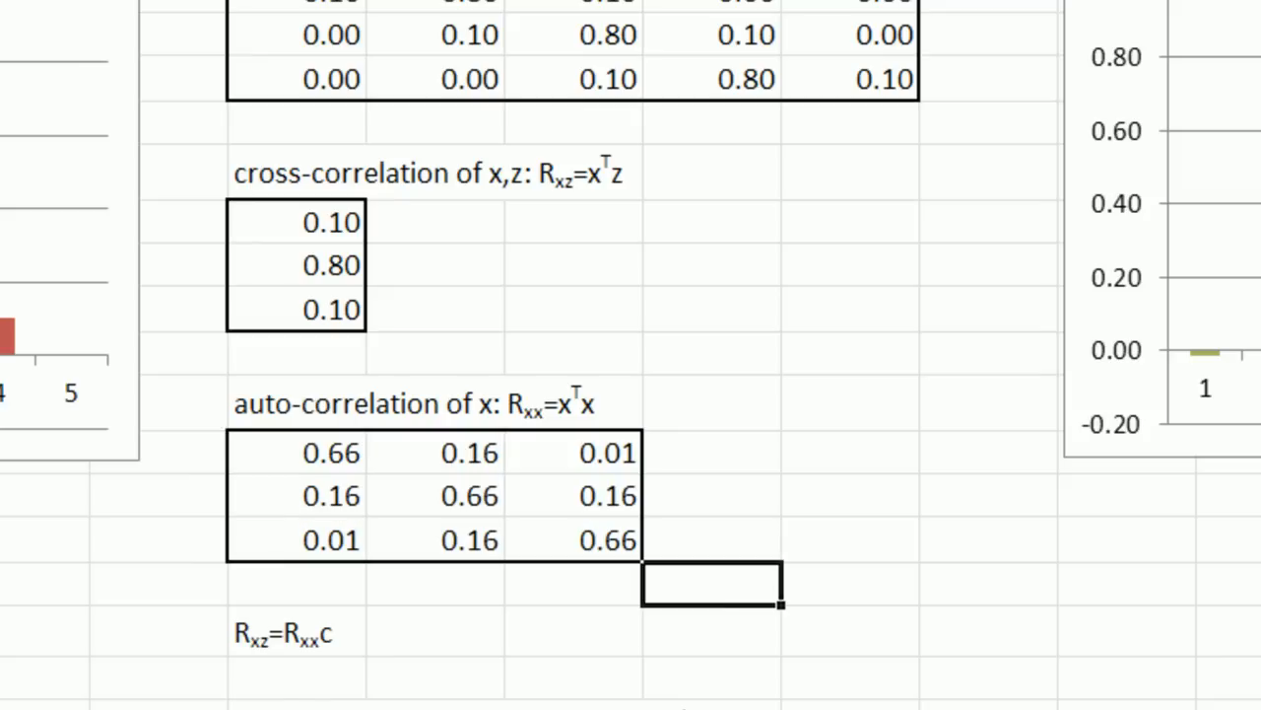
scroll("down", 3)
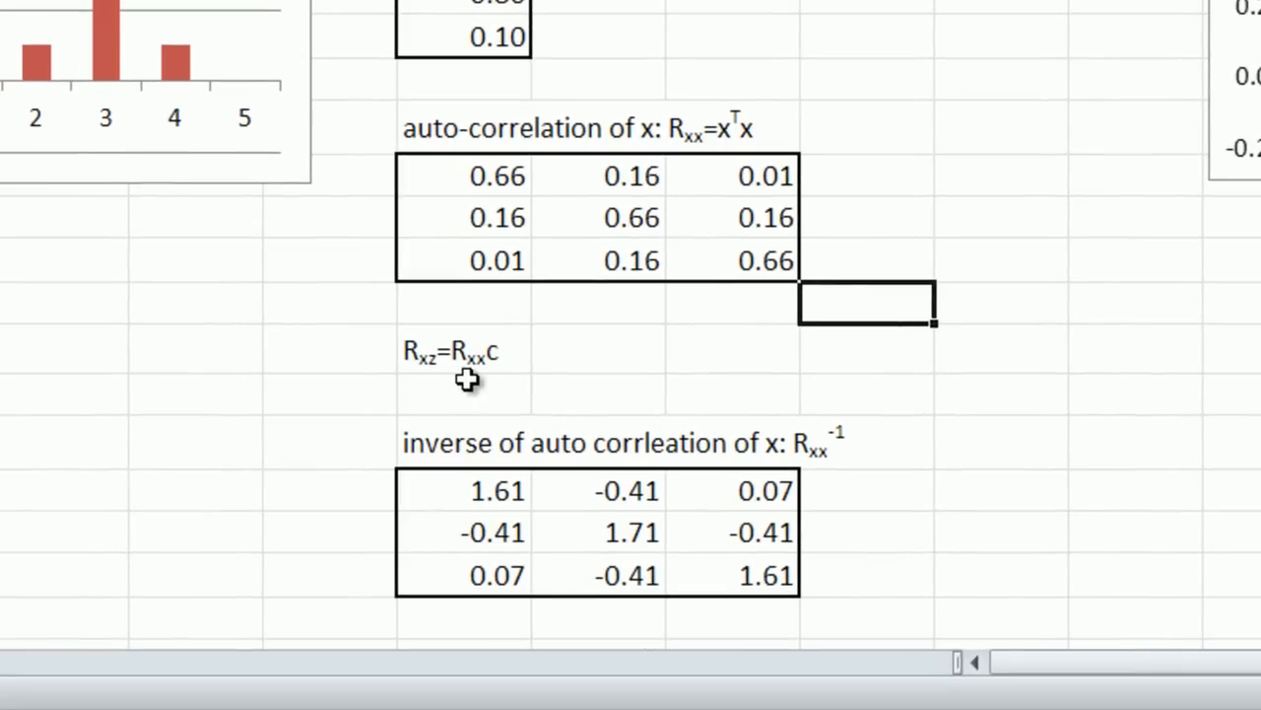
mouse_move(524, 396)
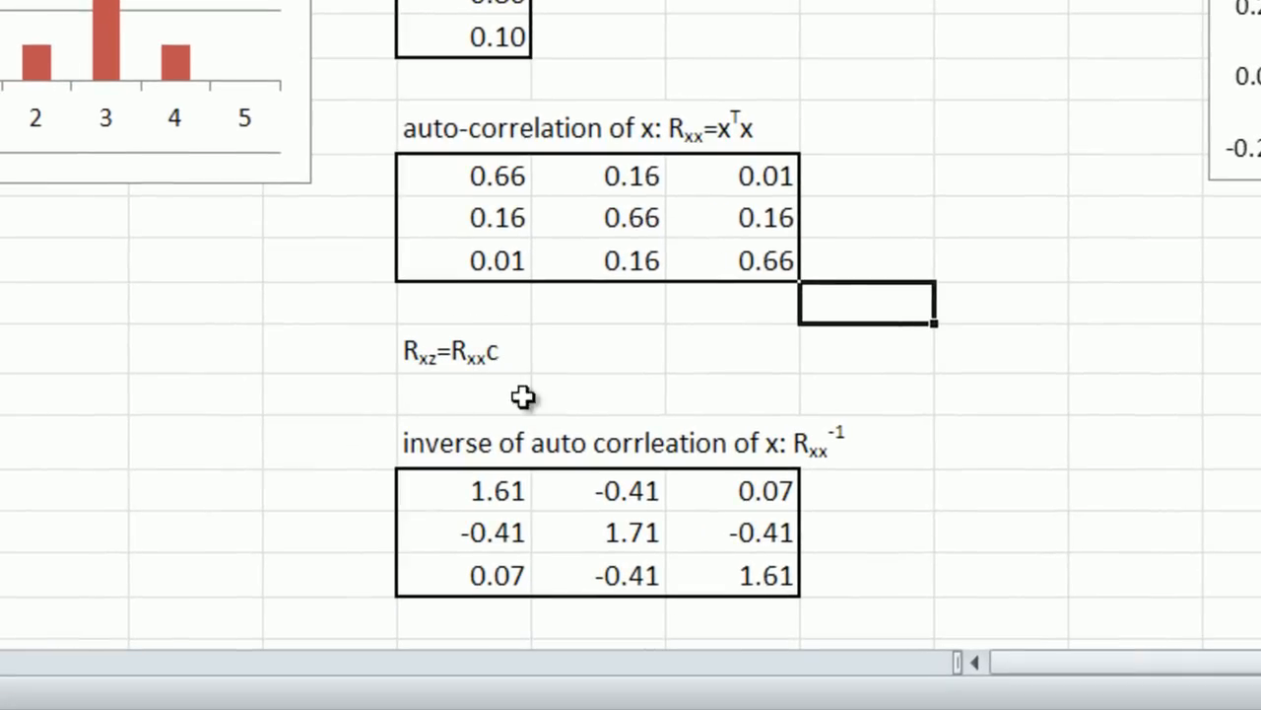
mouse_move(631, 406)
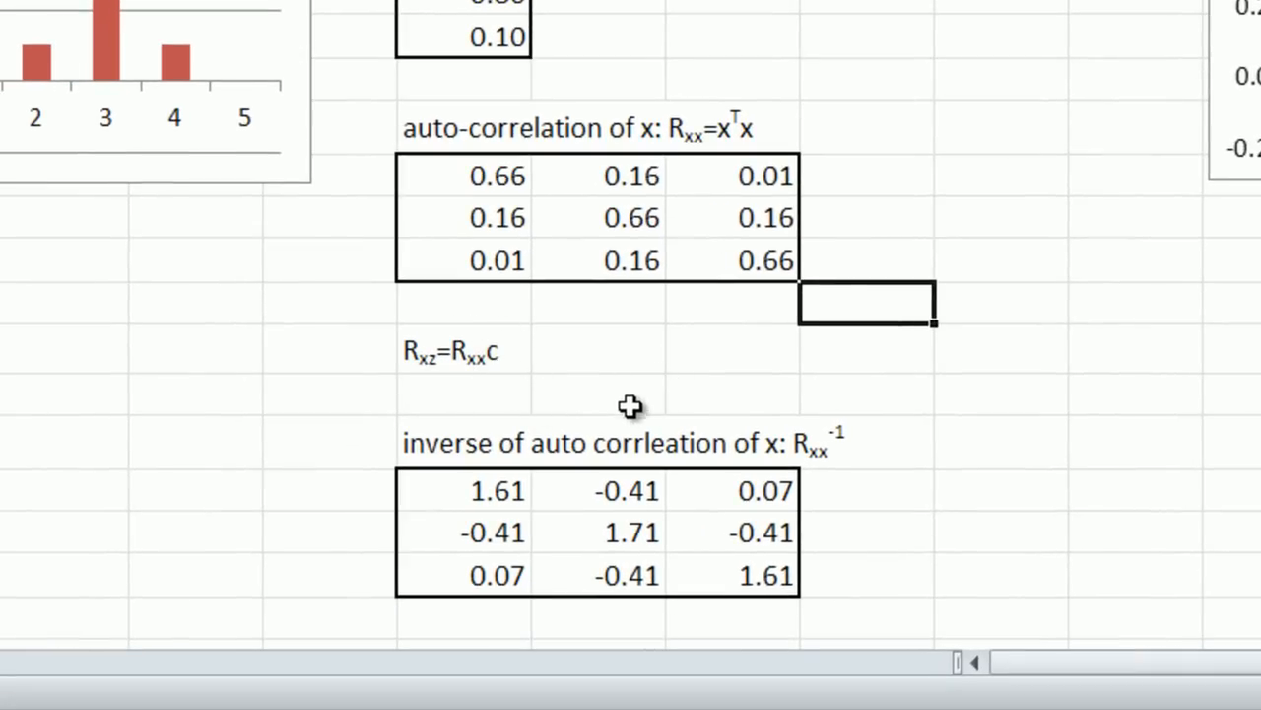
mouse_move(461, 379)
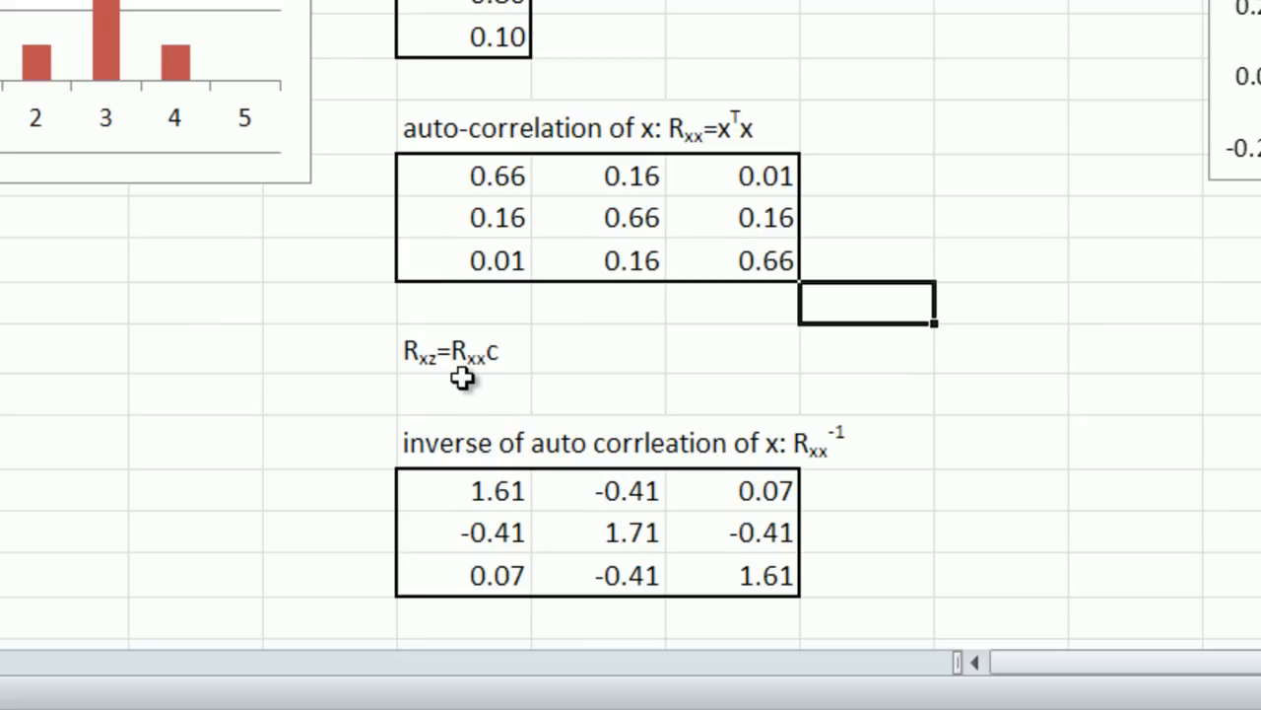
mouse_move(473, 382)
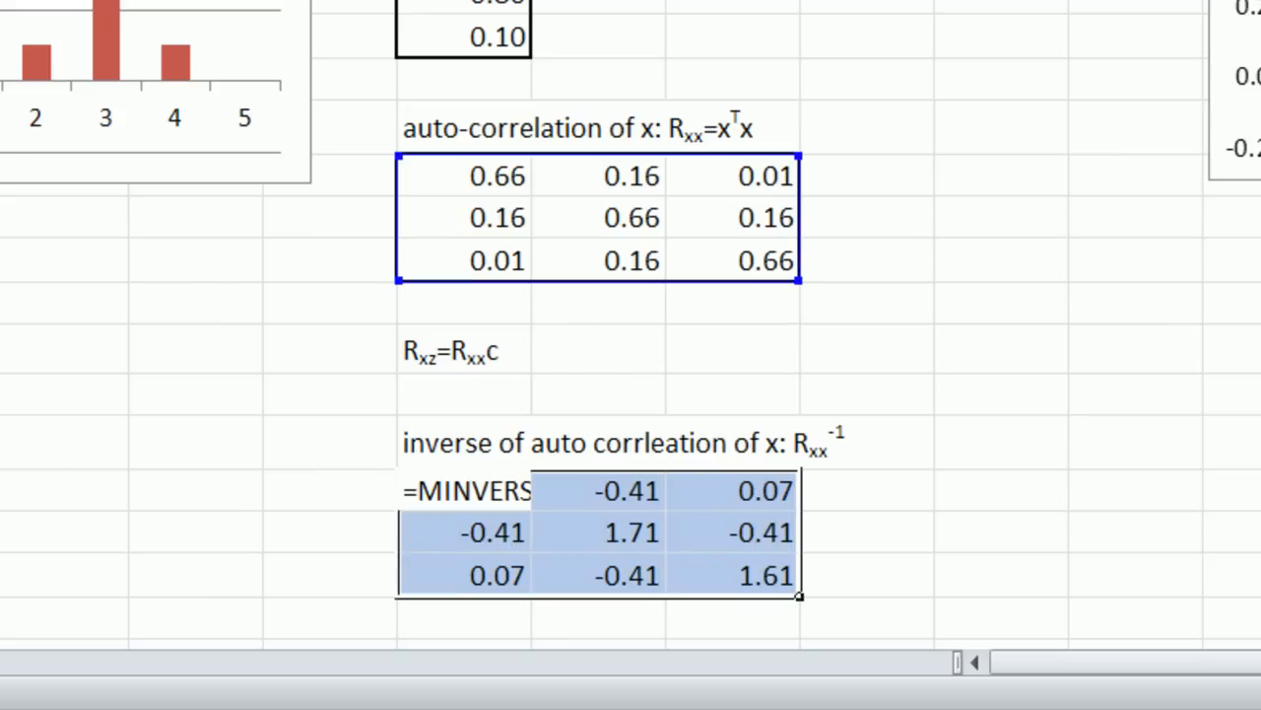
mouse_move(832, 347)
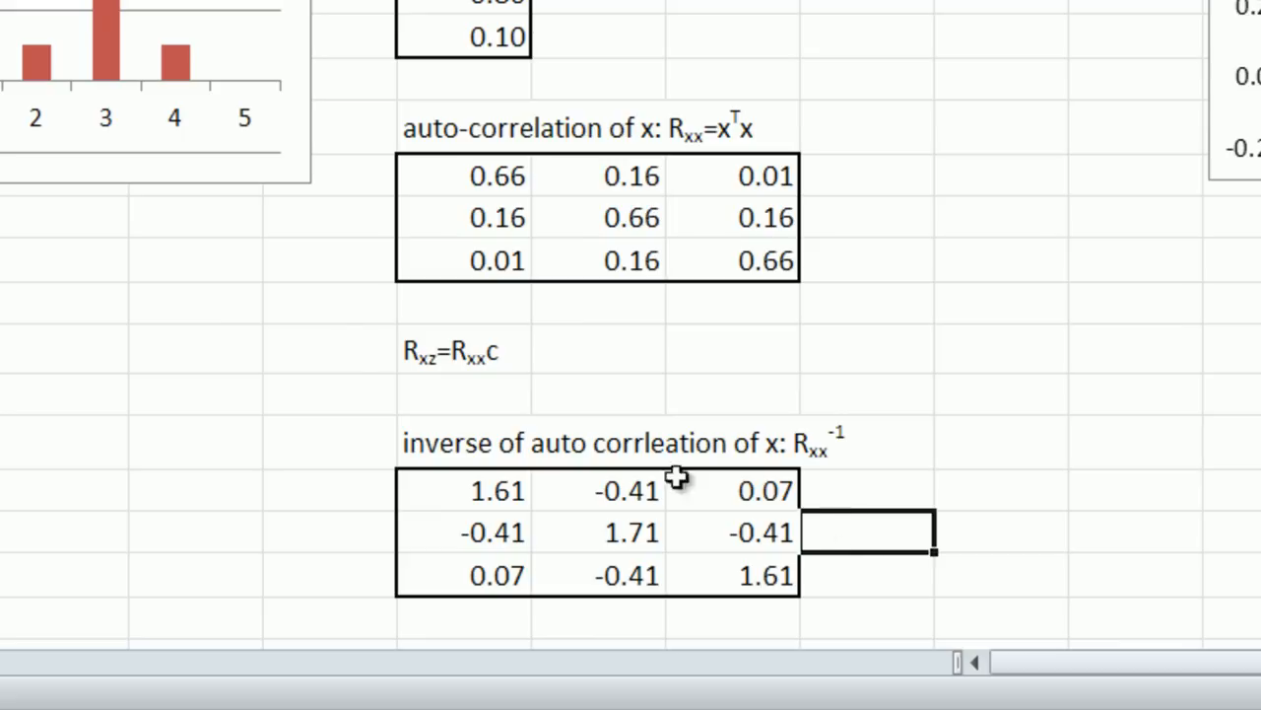
mouse_move(528, 398)
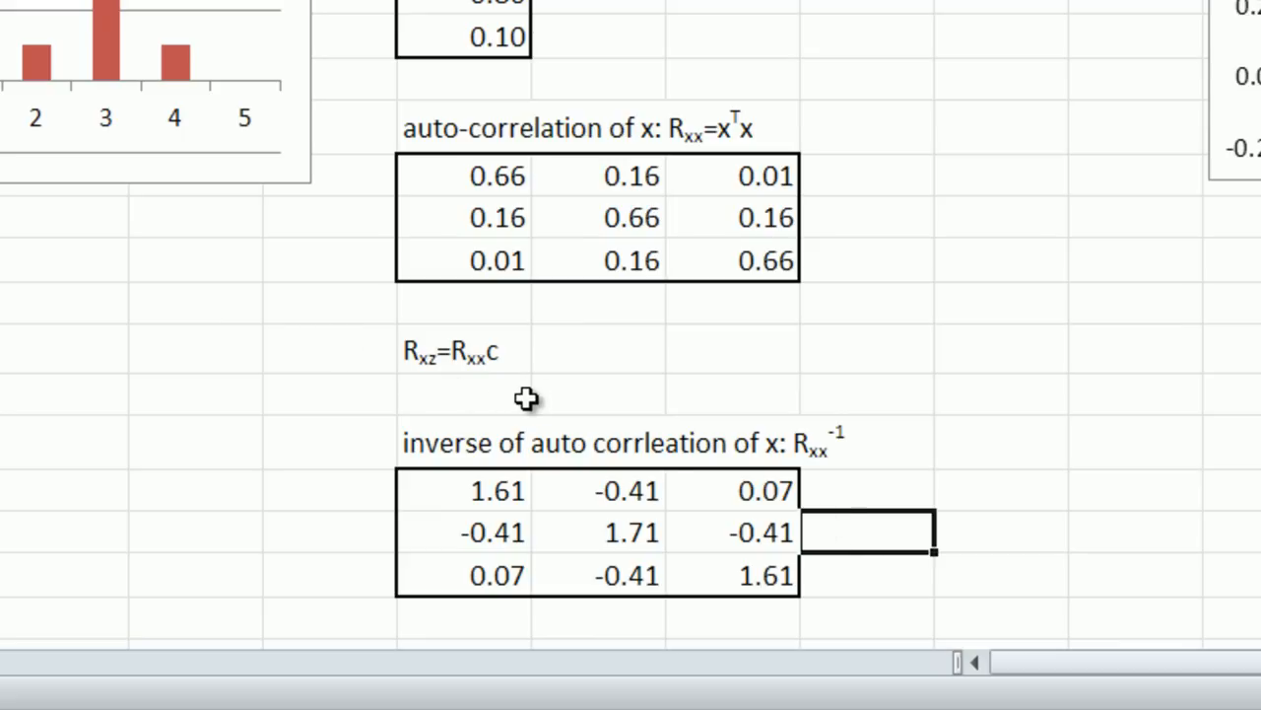
mouse_move(528, 398)
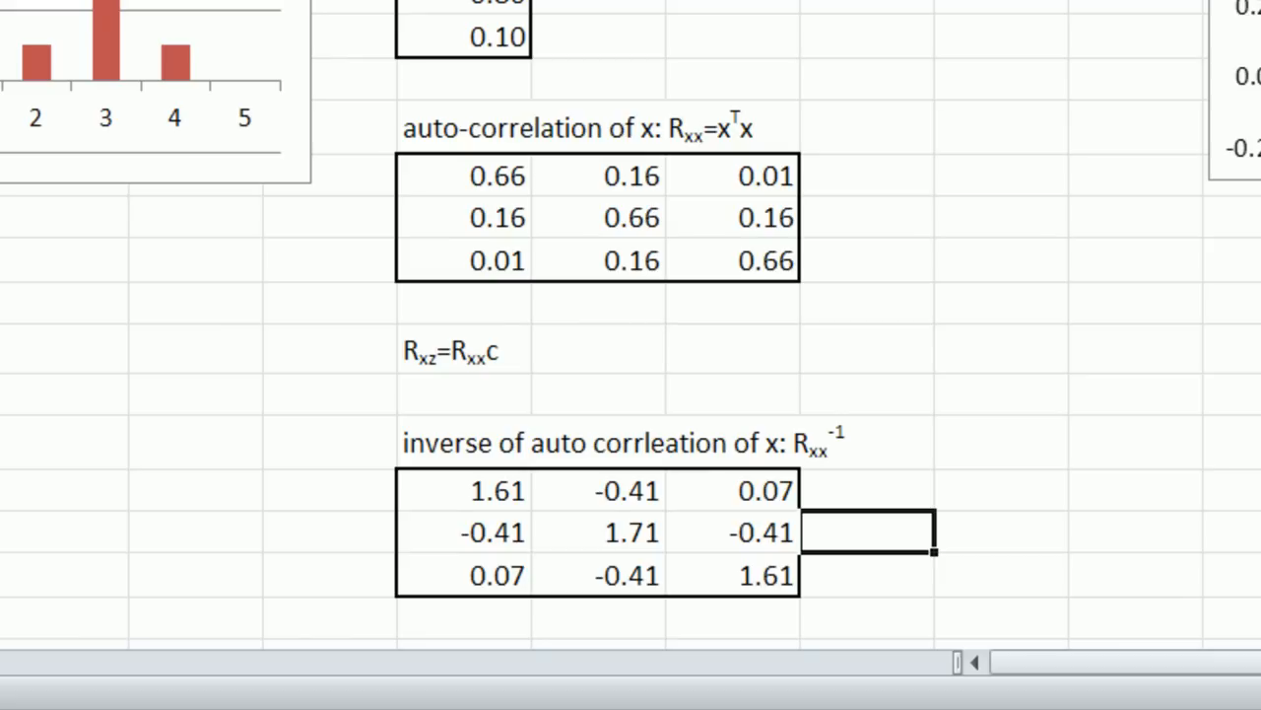
scroll("right", 3)
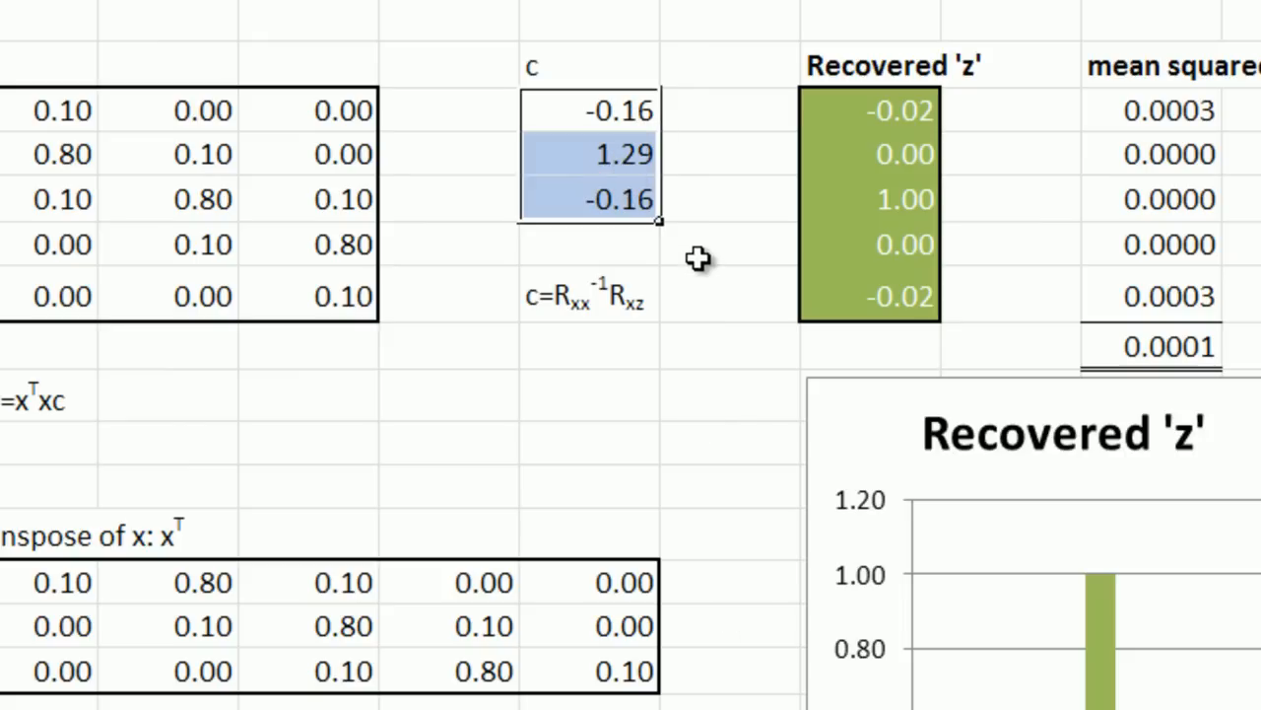
mouse_move(697, 273)
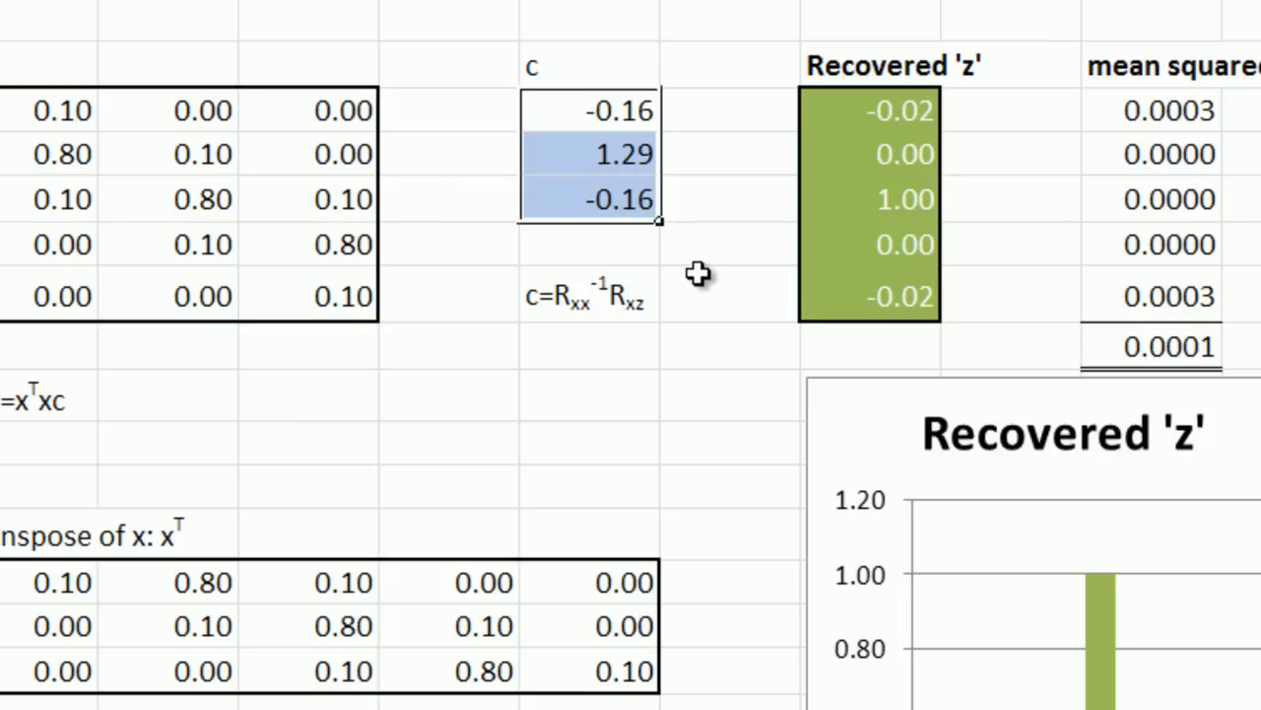
left_click(729, 291)
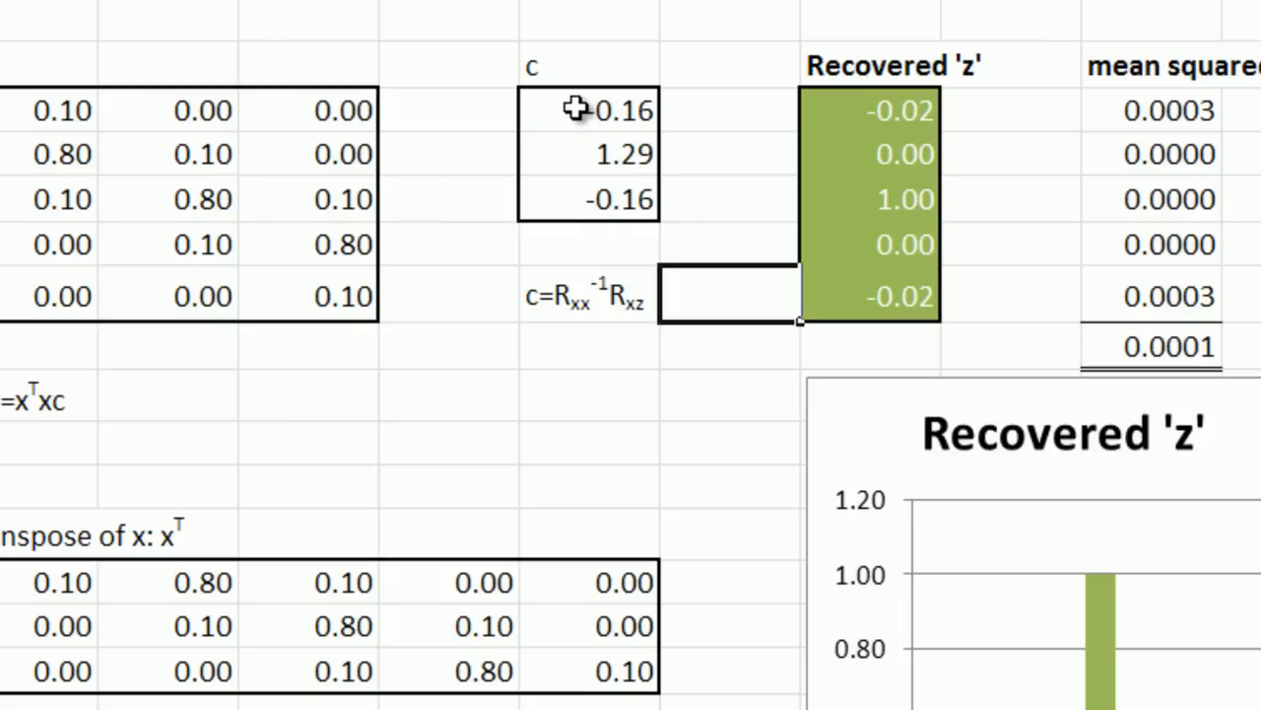
mouse_move(580, 122)
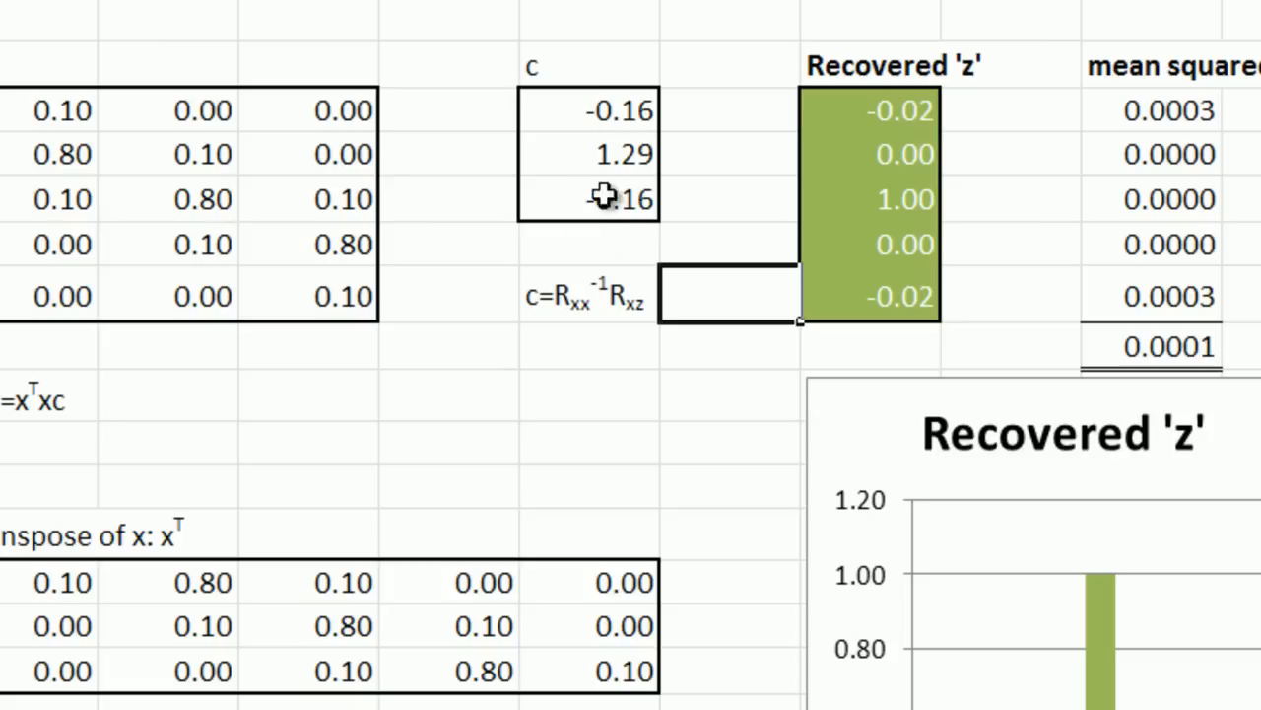
mouse_move(607, 197)
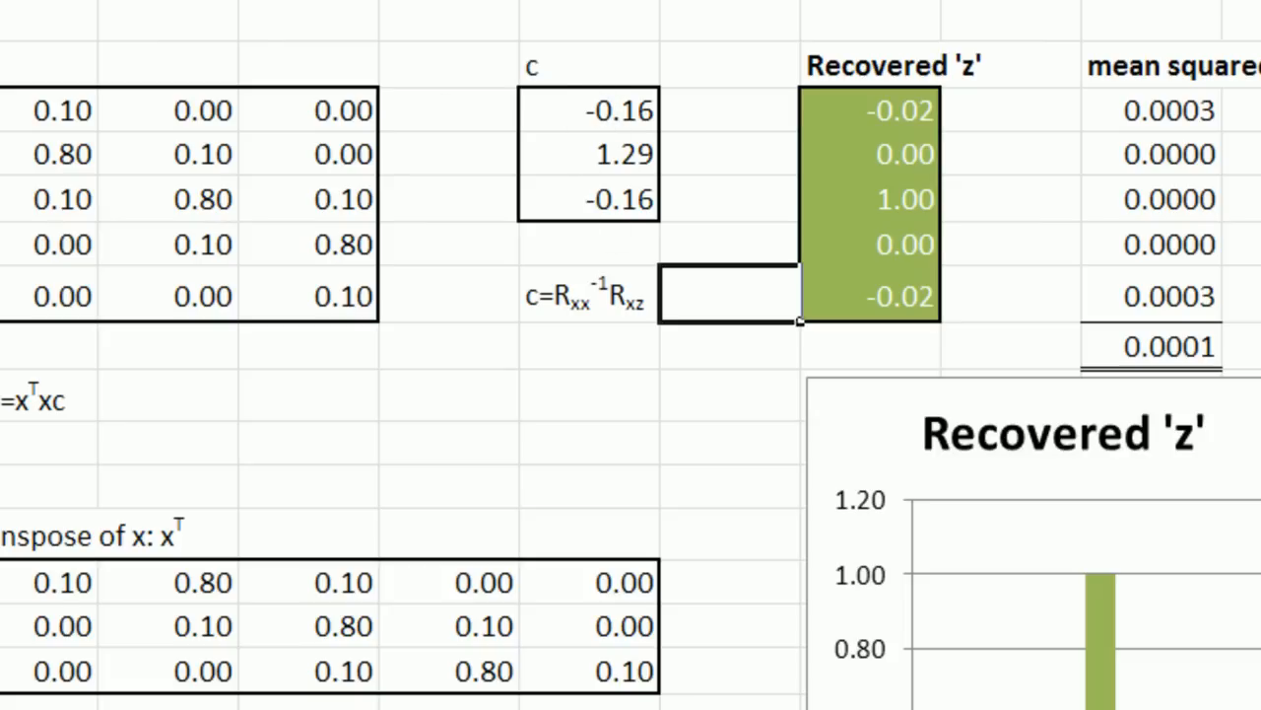
left_click(589, 394)
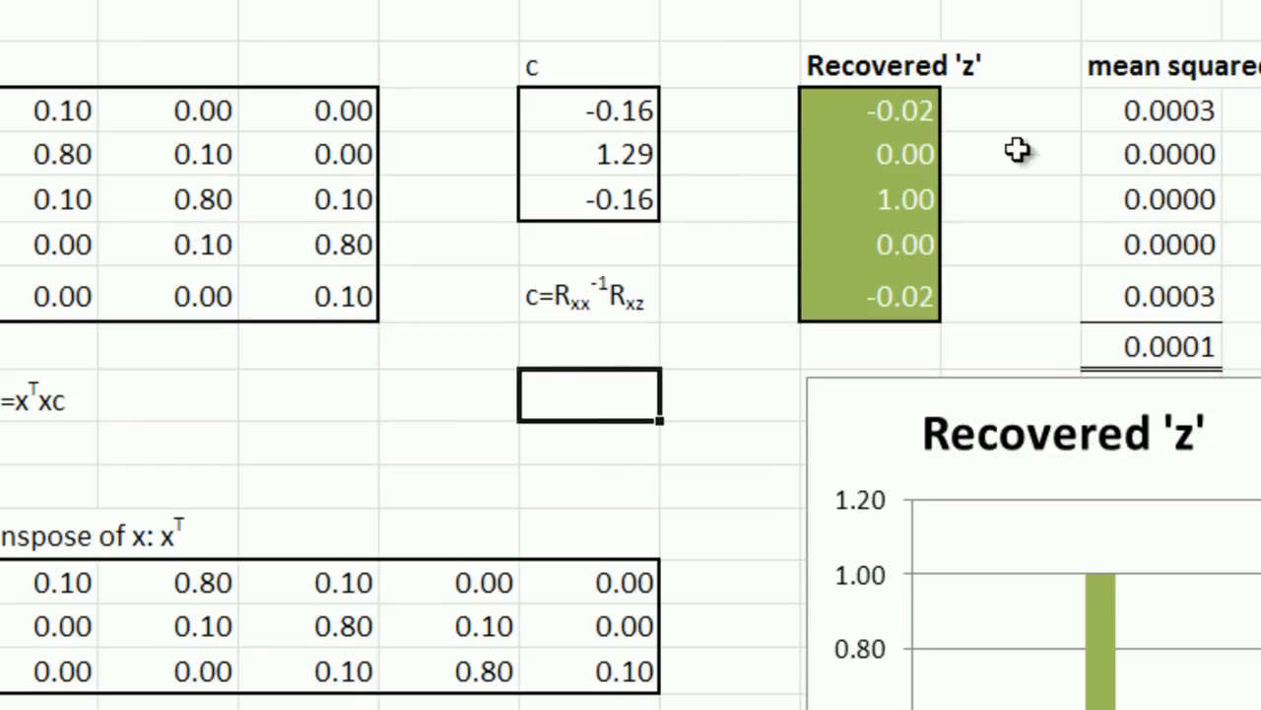
mouse_move(718, 337)
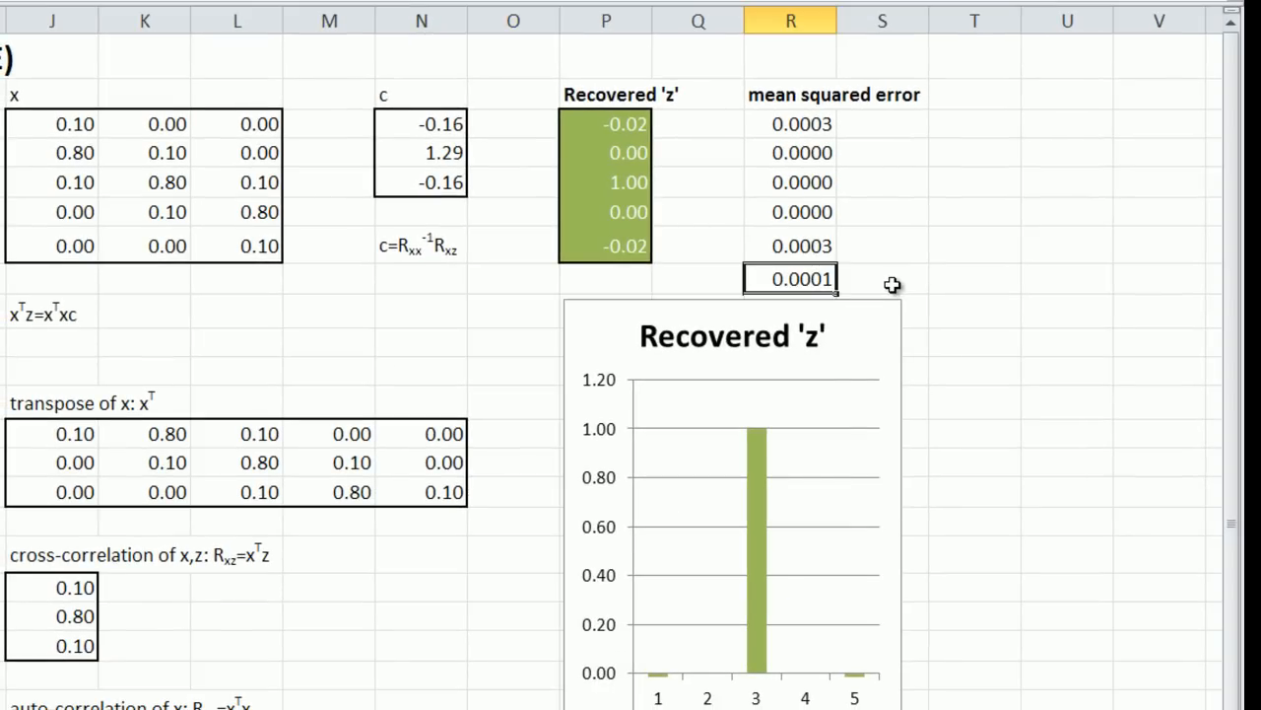
mouse_move(714, 698)
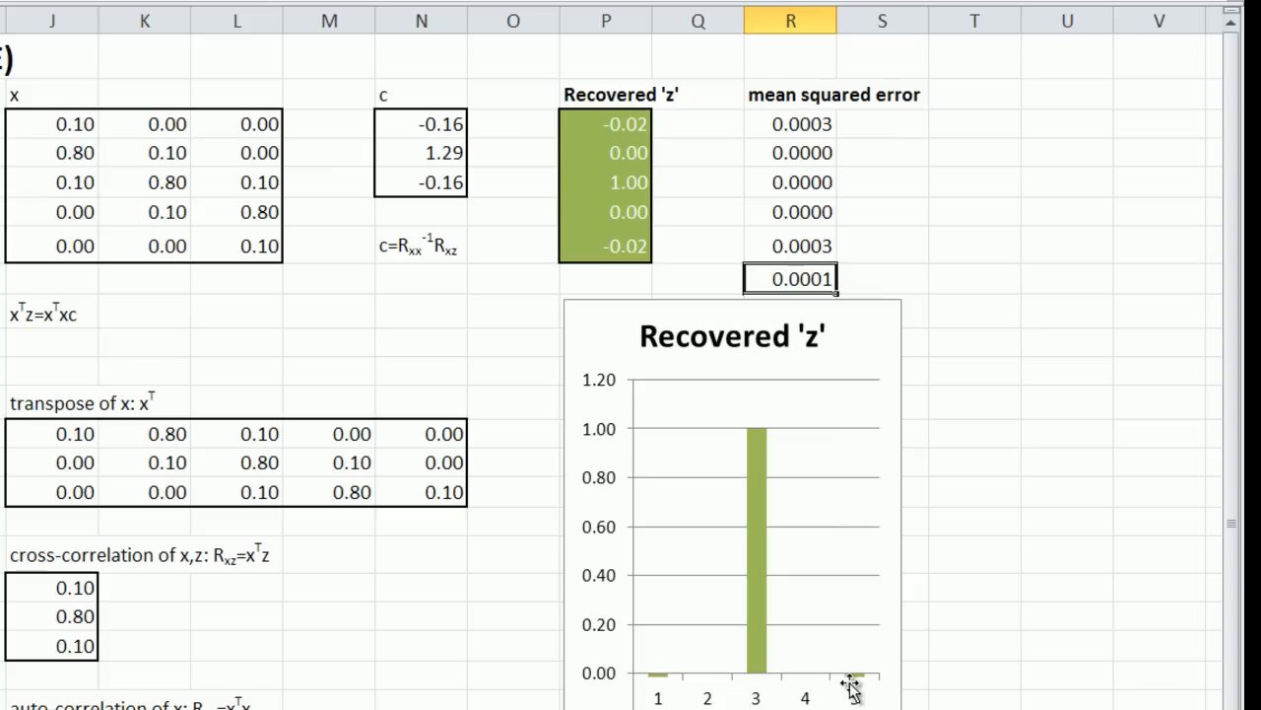
mouse_move(660, 685)
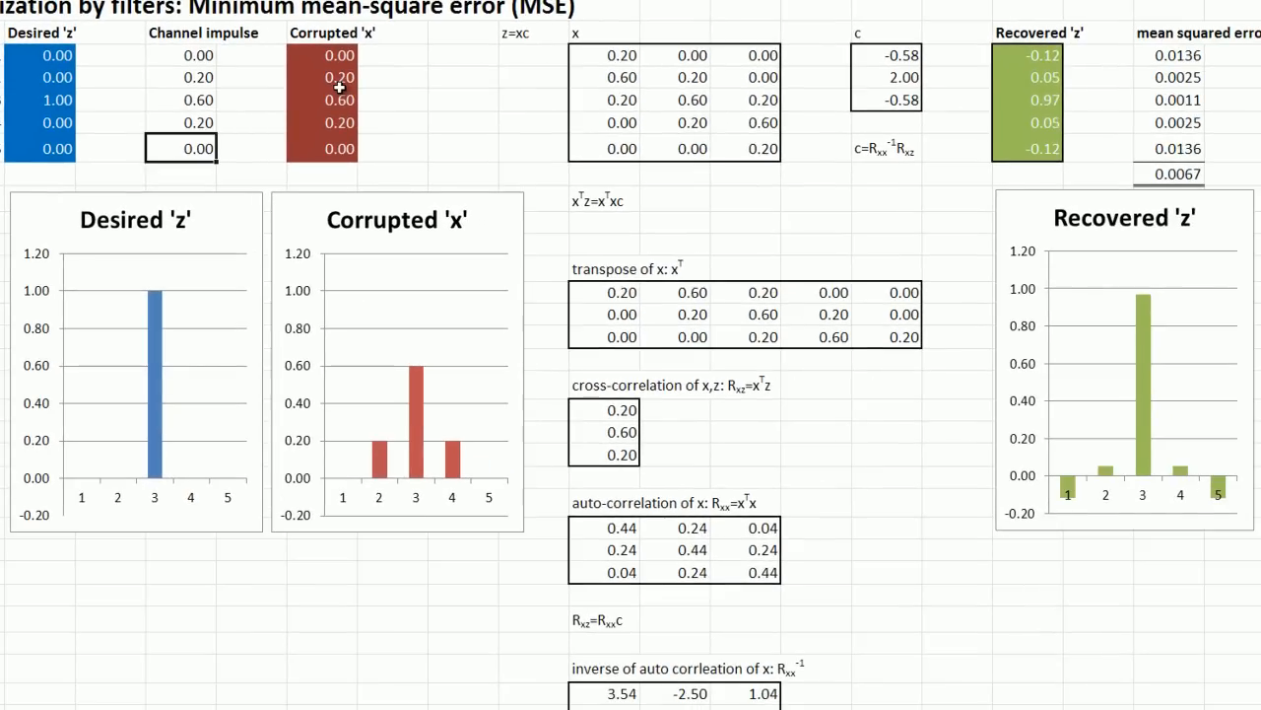
mouse_move(1153, 457)
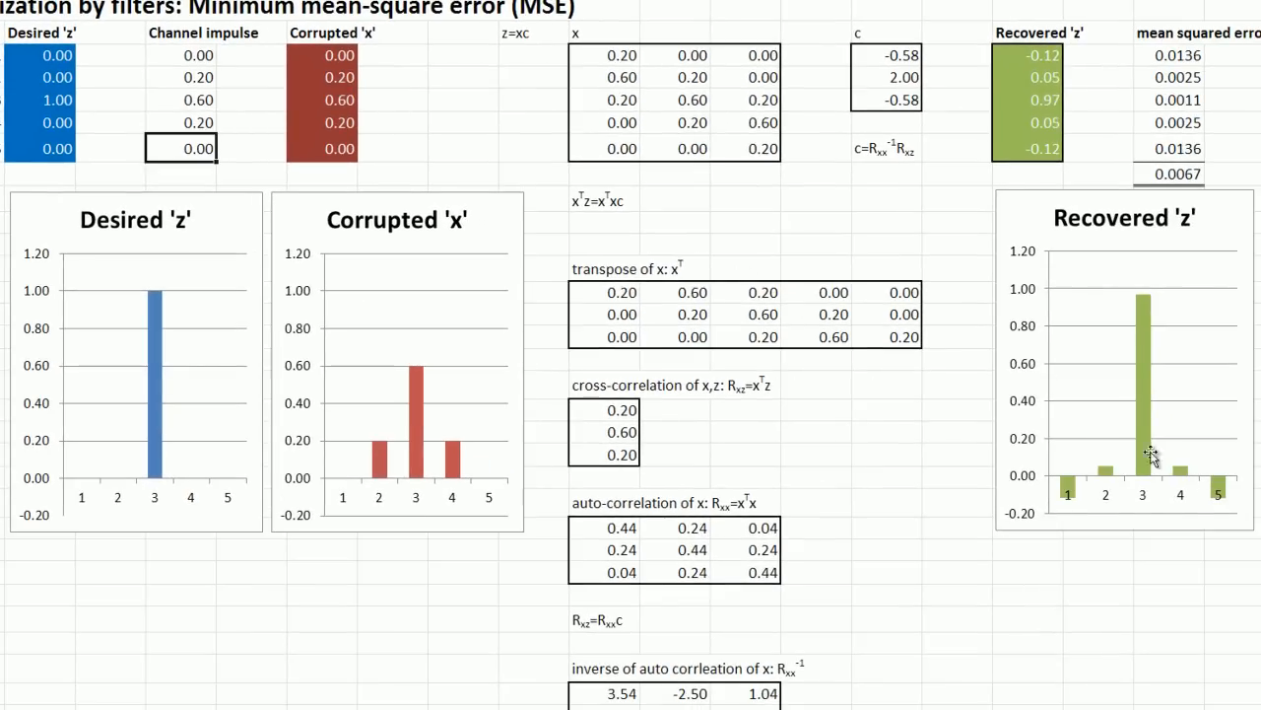
mouse_move(838, 332)
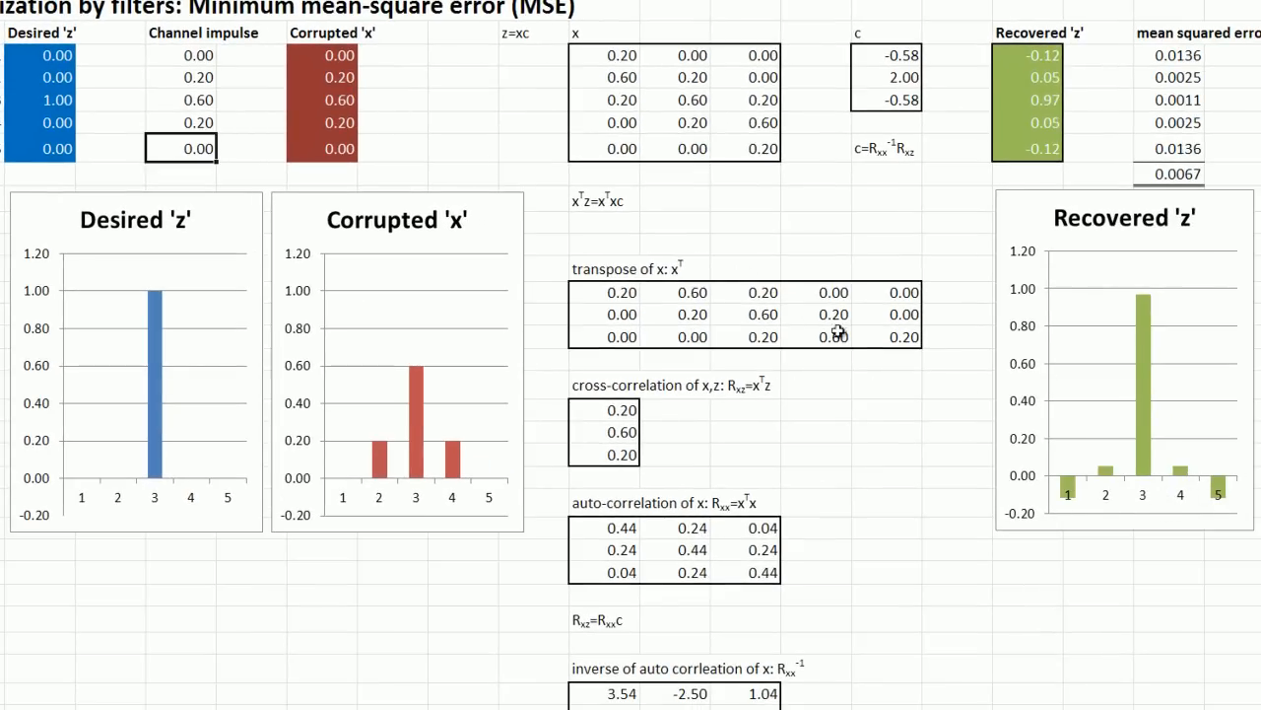
Trial a 0.3, 0.4, 0.3 channel impulse, then restore 0.1, 0.8, 0.1 for taps -0.16, 1.29, -0.16
left_click(181, 77)
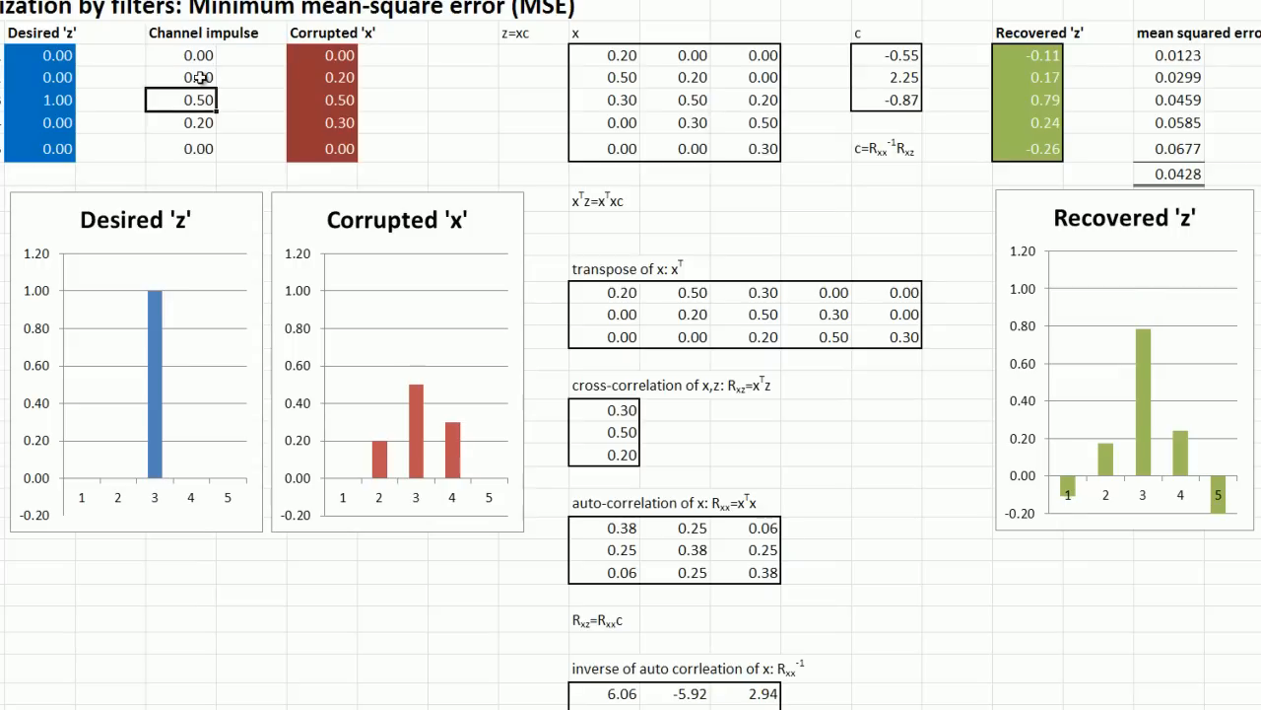
left_click(197, 122)
type("0.3")
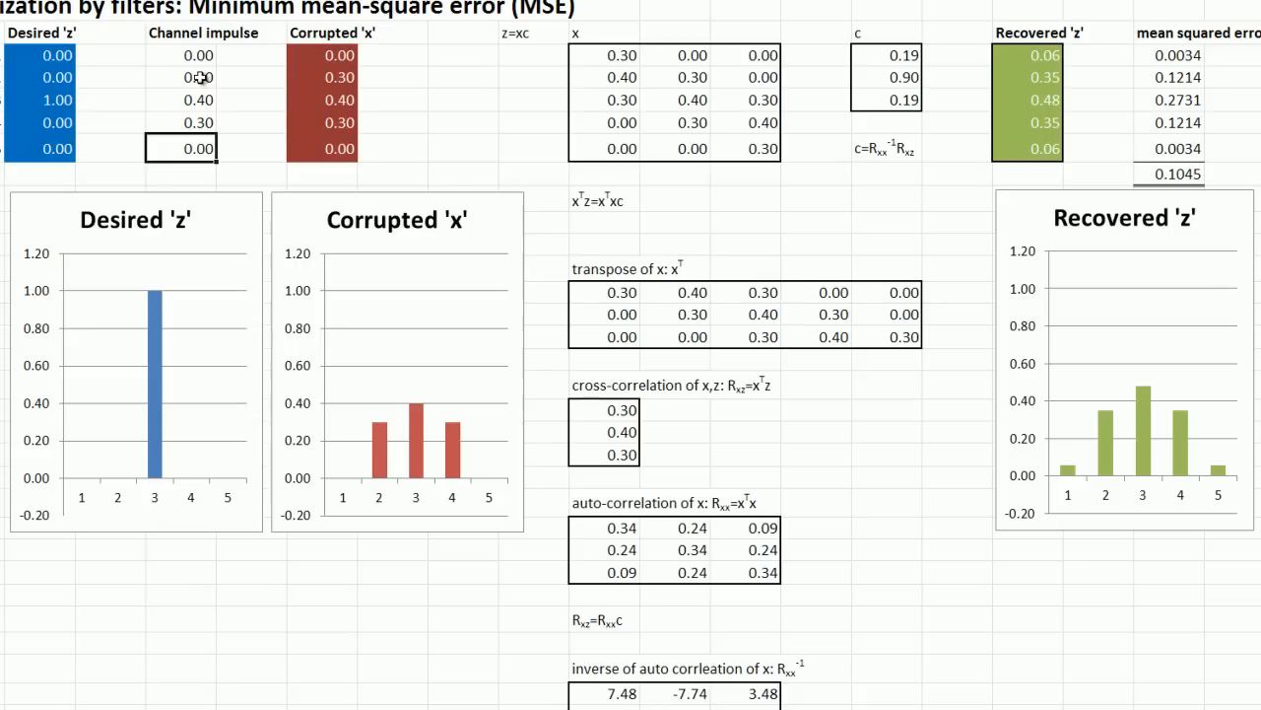
mouse_move(1212, 370)
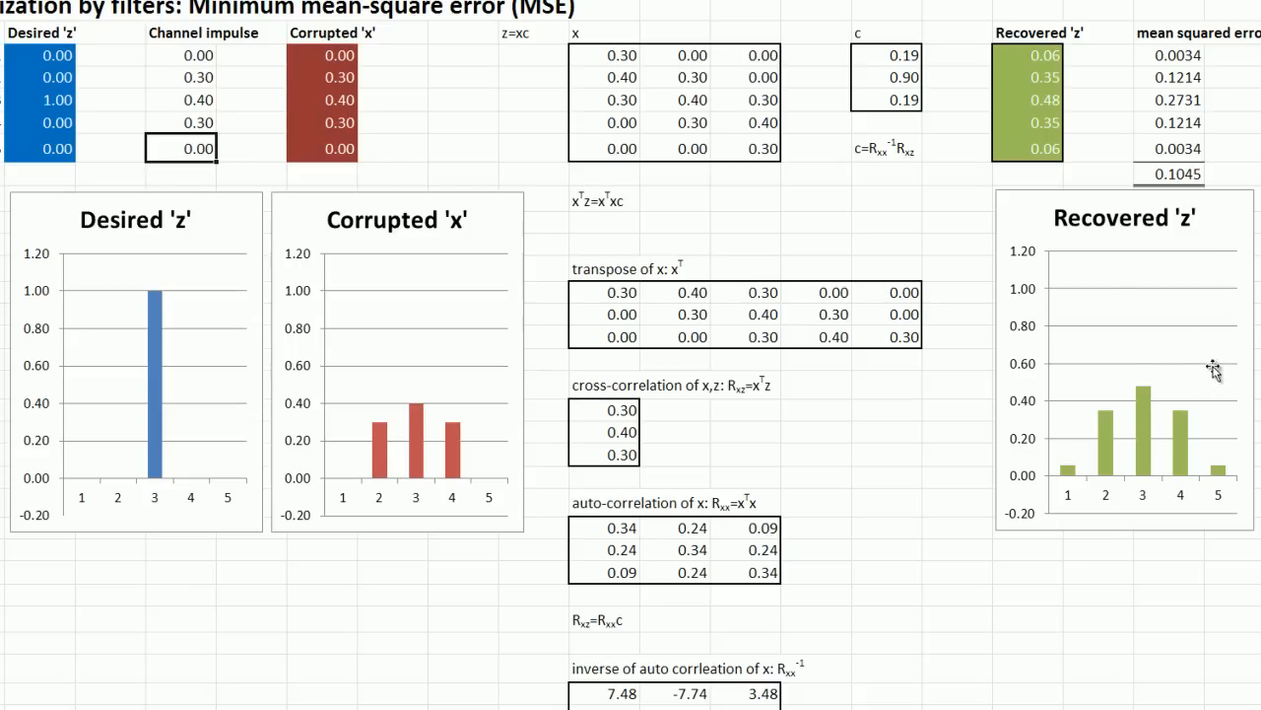
mouse_move(1068, 79)
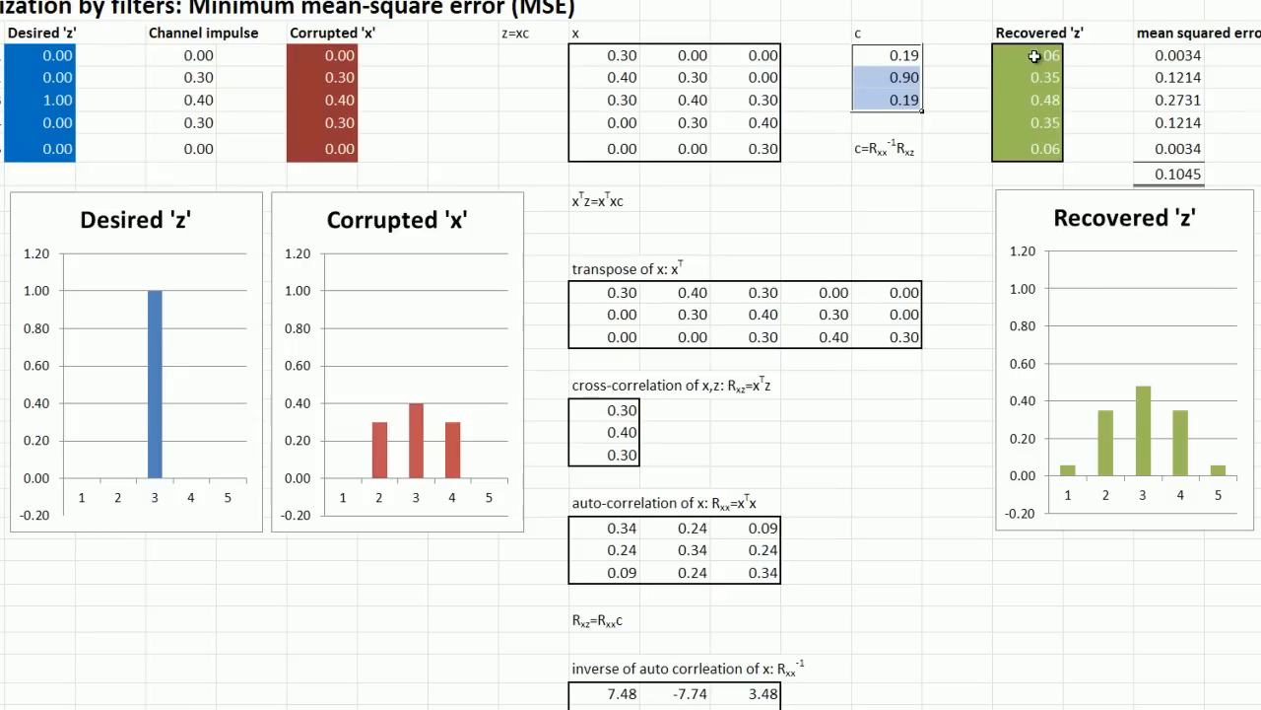
mouse_move(1153, 458)
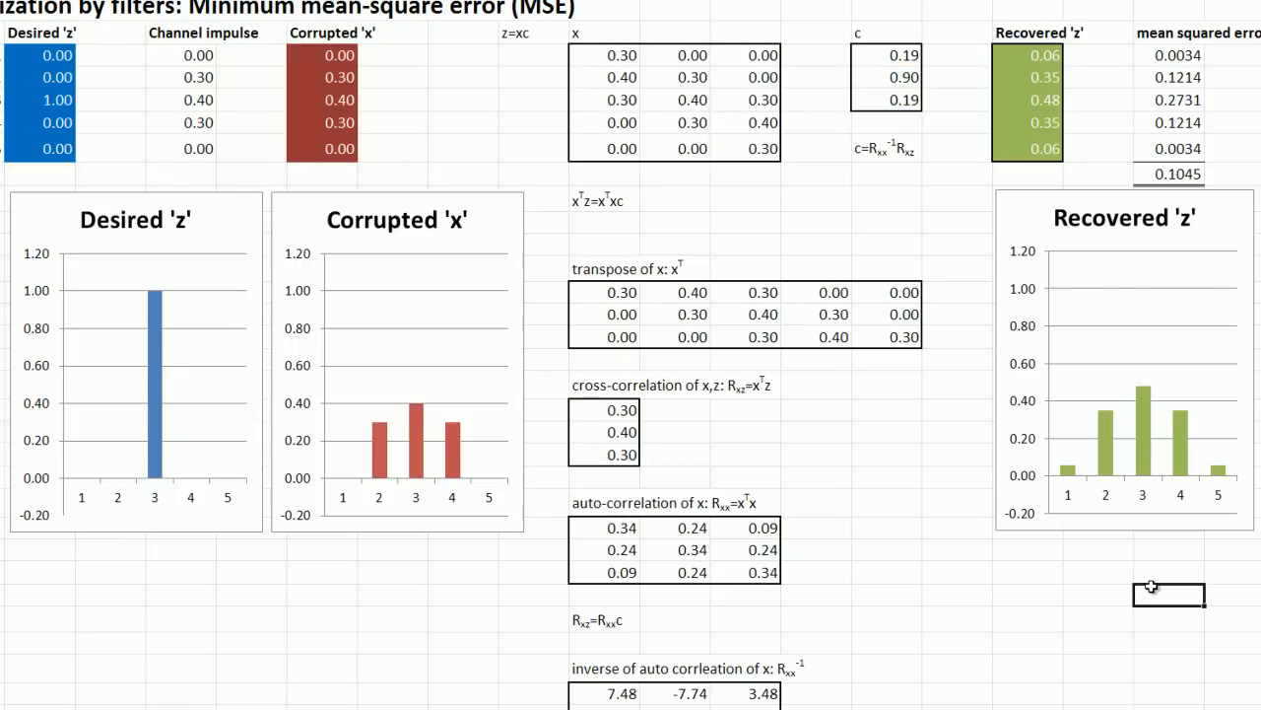
left_click(1099, 572)
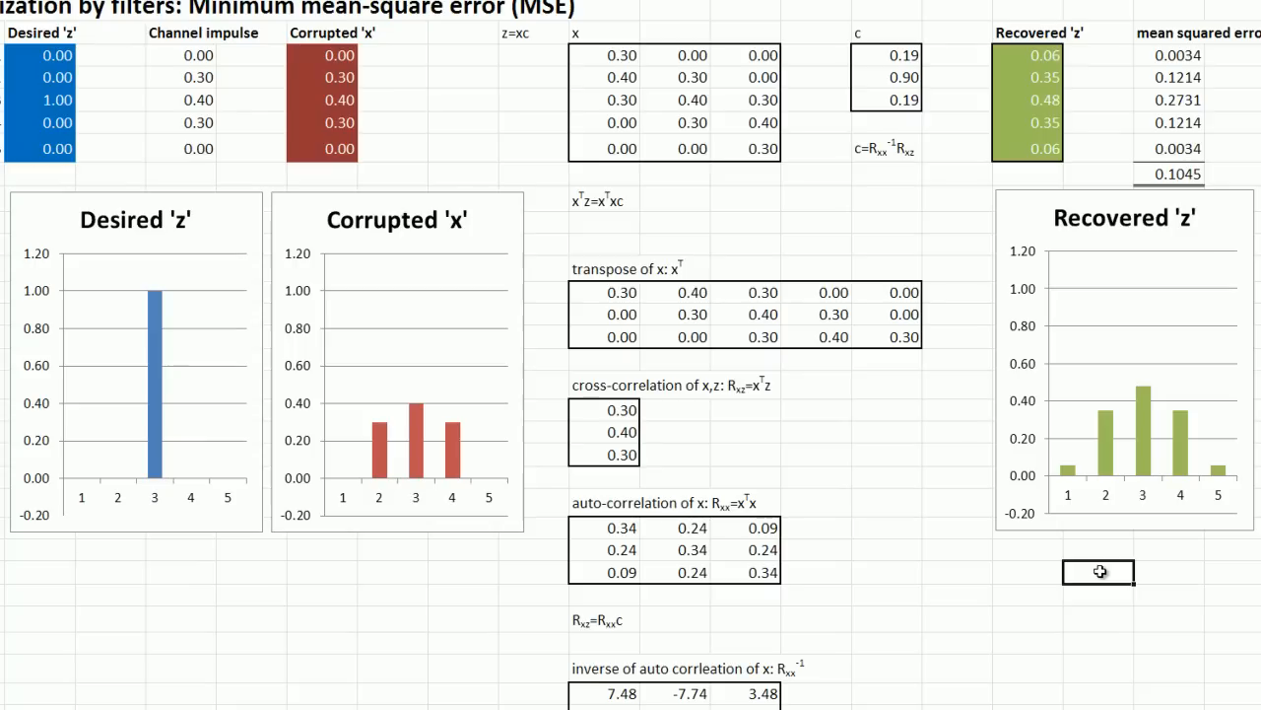
mouse_move(965, 284)
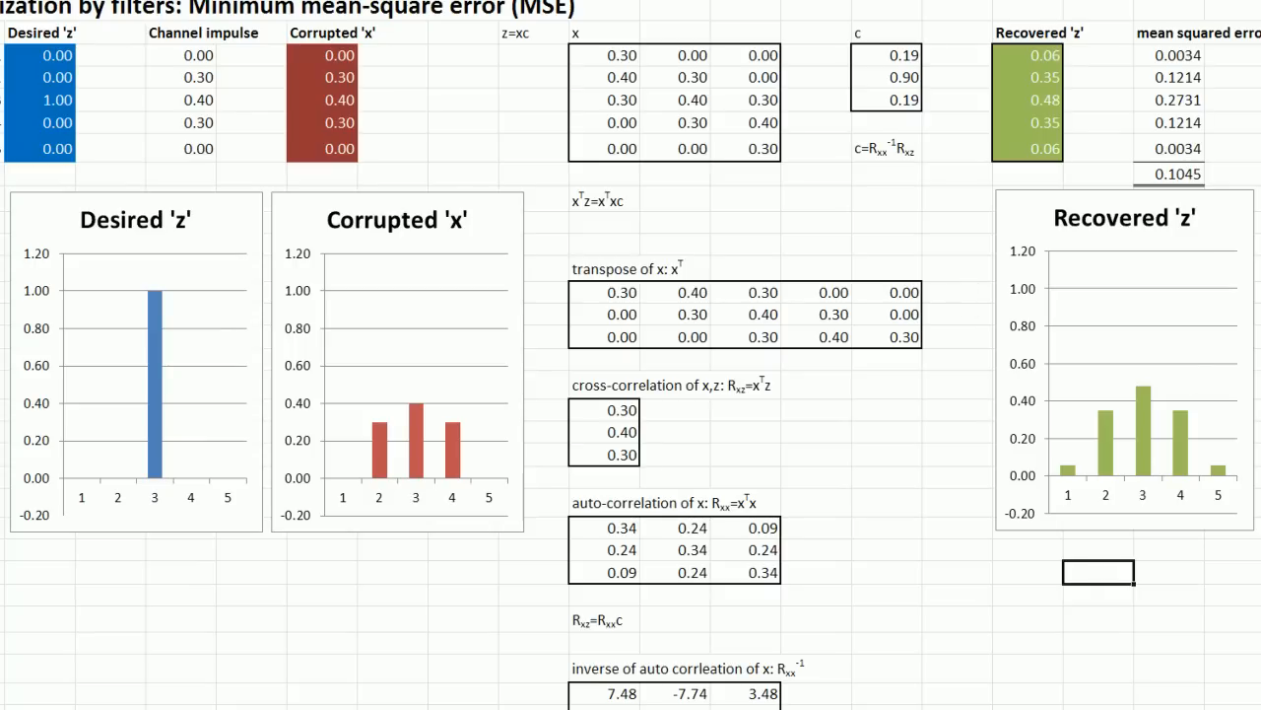
mouse_move(1116, 365)
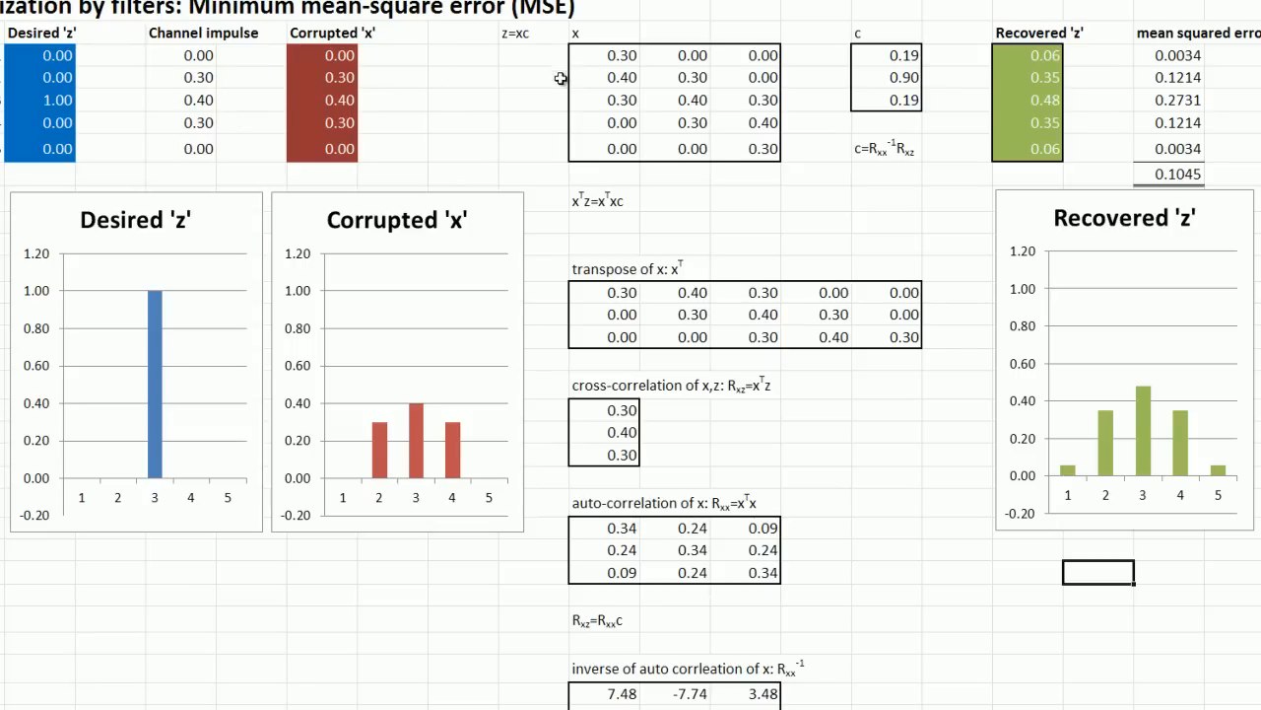
left_click(197, 77)
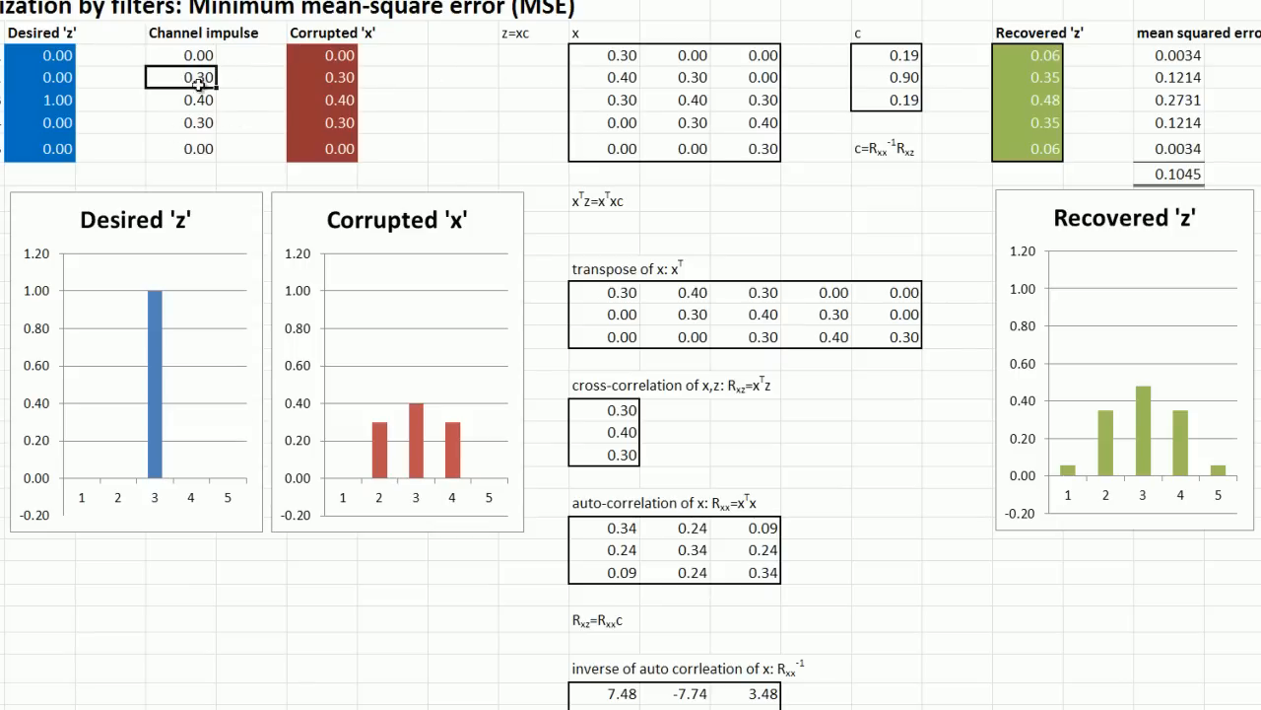
mouse_move(233, 77)
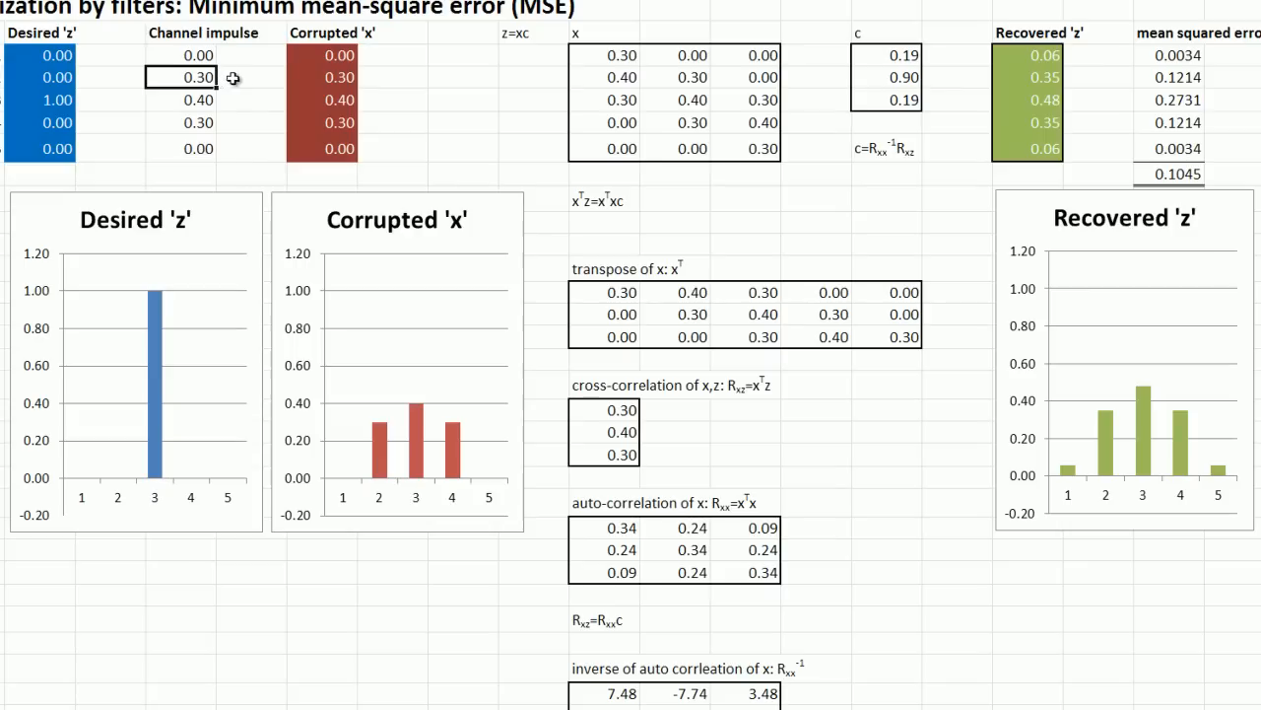
type(".1")
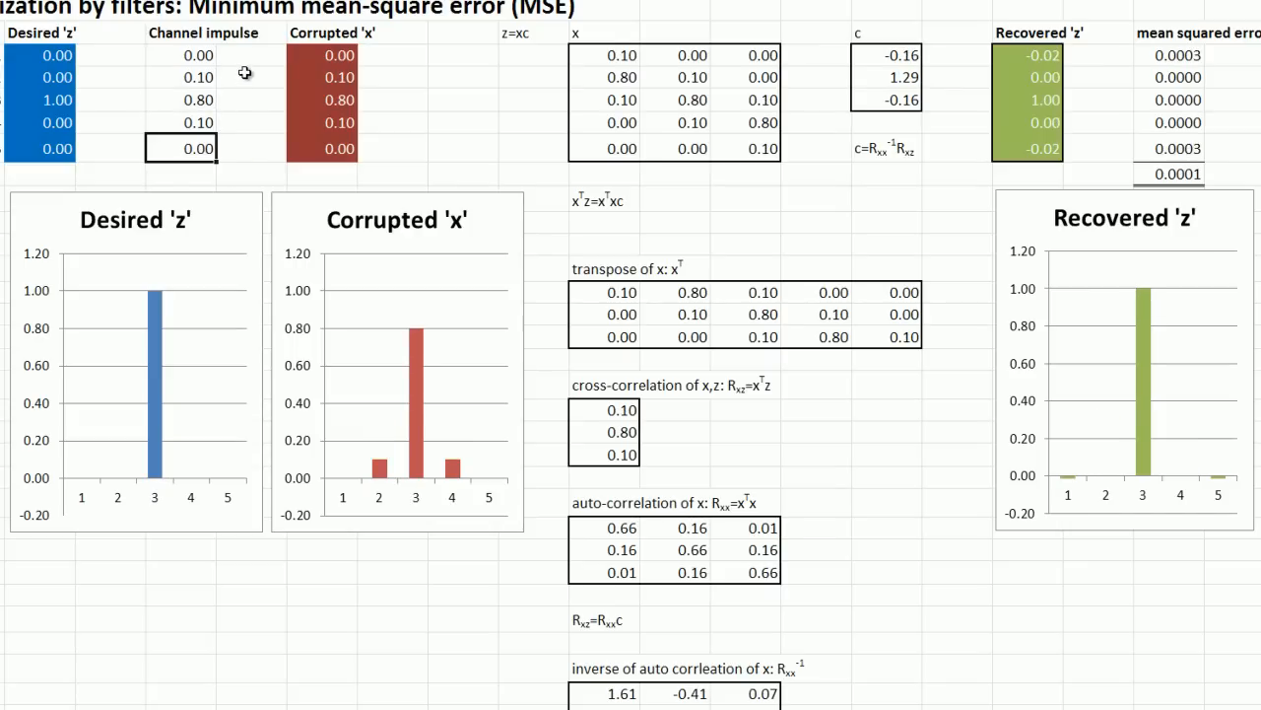
left_click(463, 77)
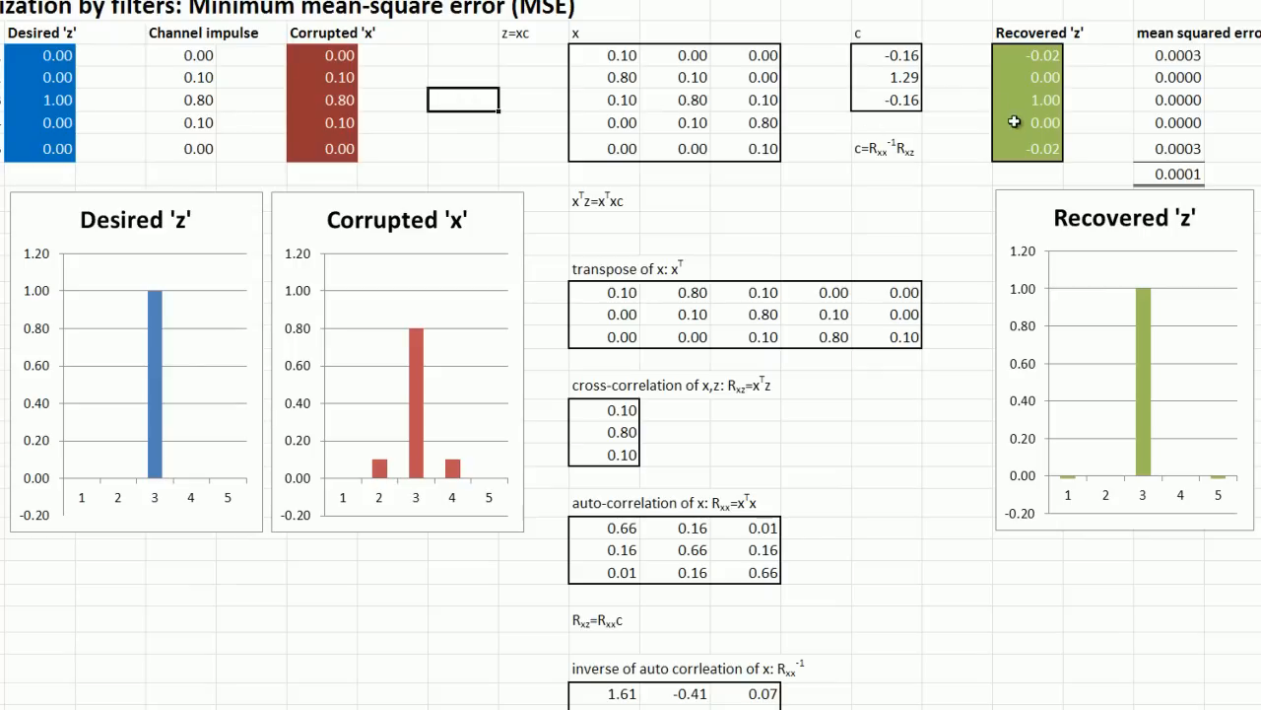
left_click(885, 76)
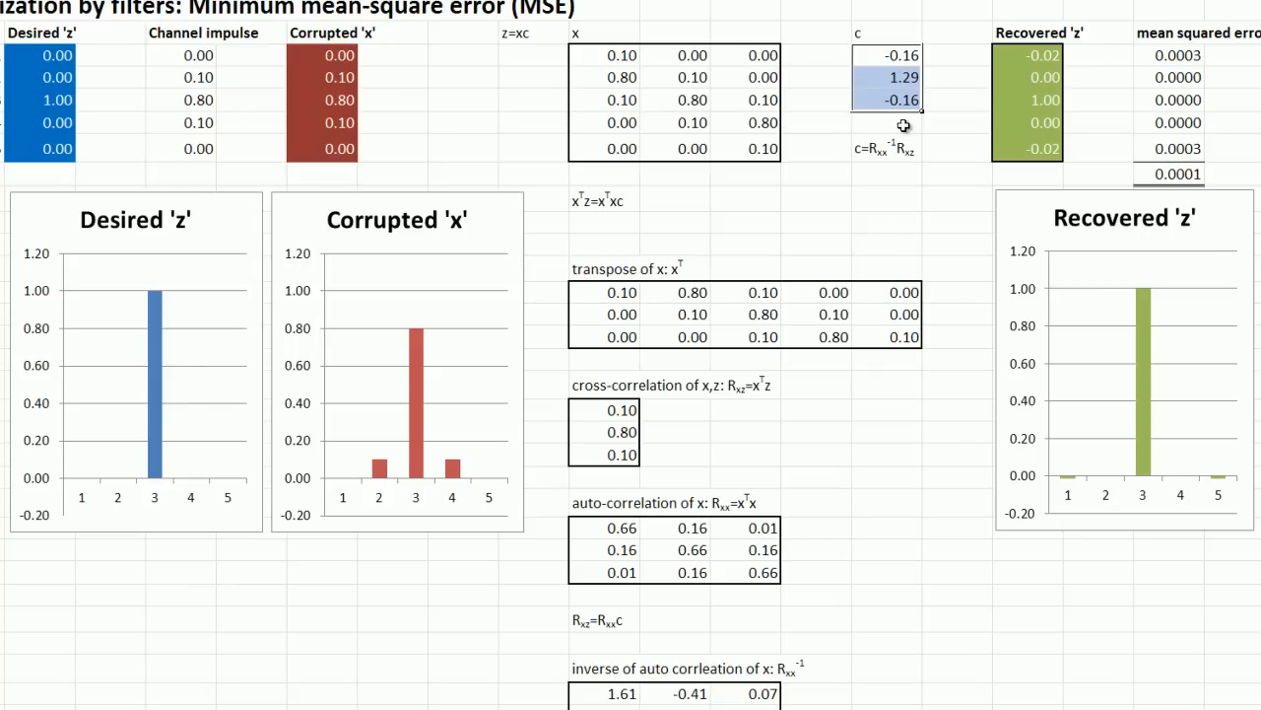
mouse_move(883, 199)
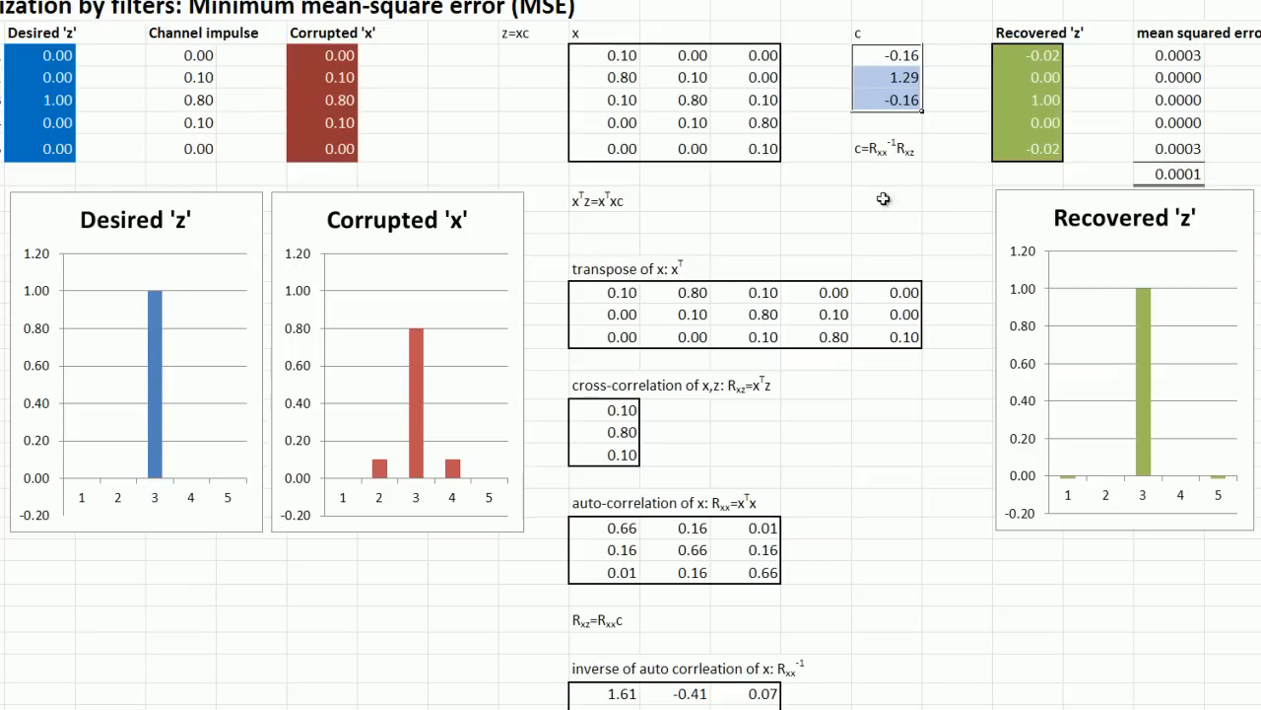
left_click(887, 197)
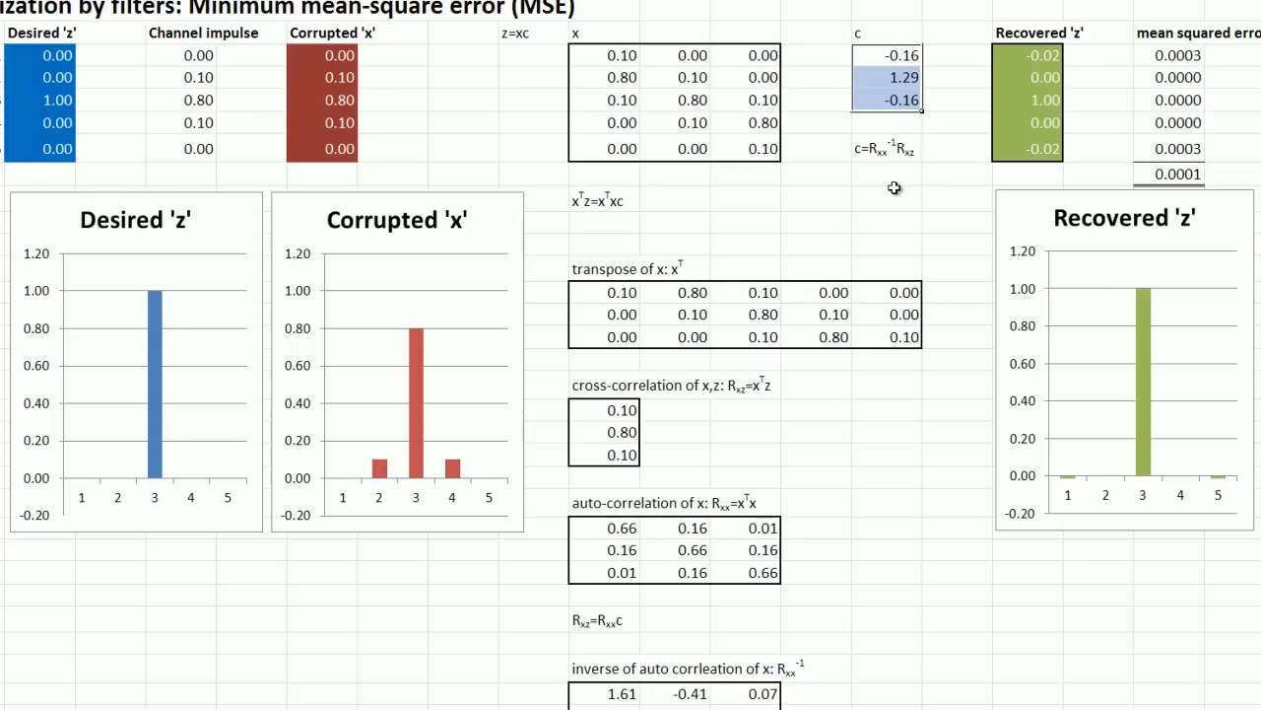
left_click(887, 199)
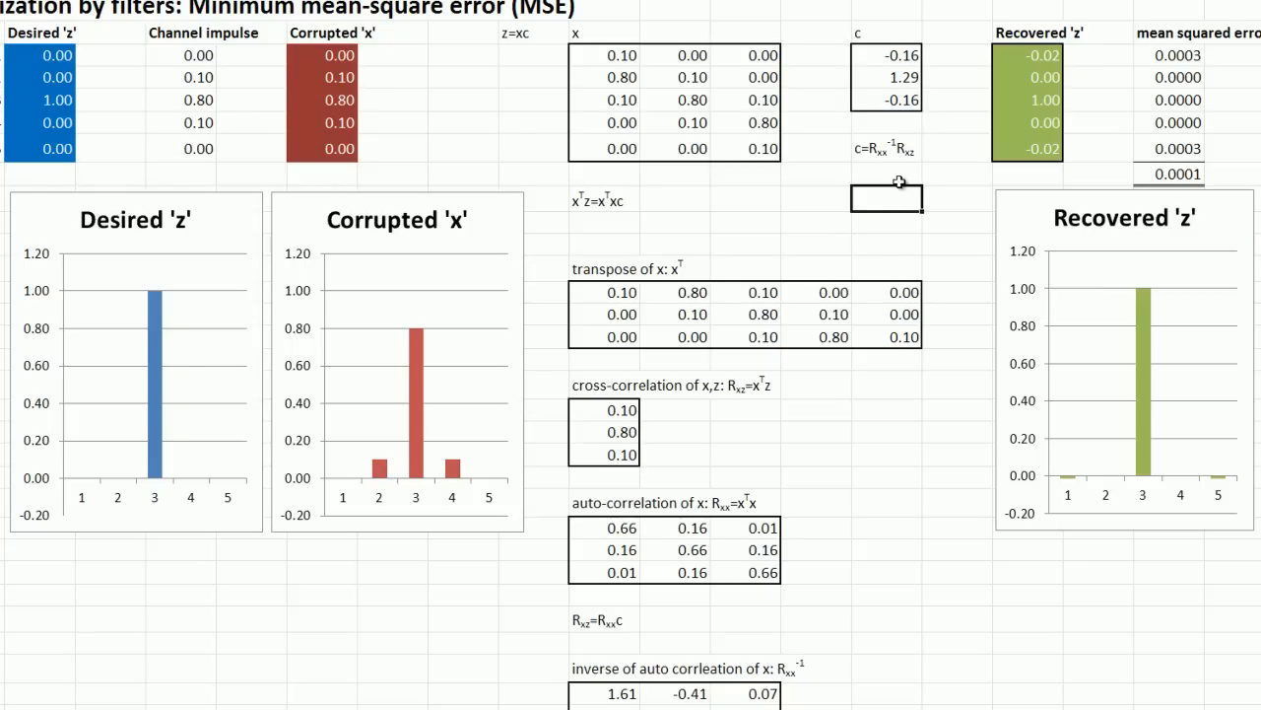
mouse_move(909, 226)
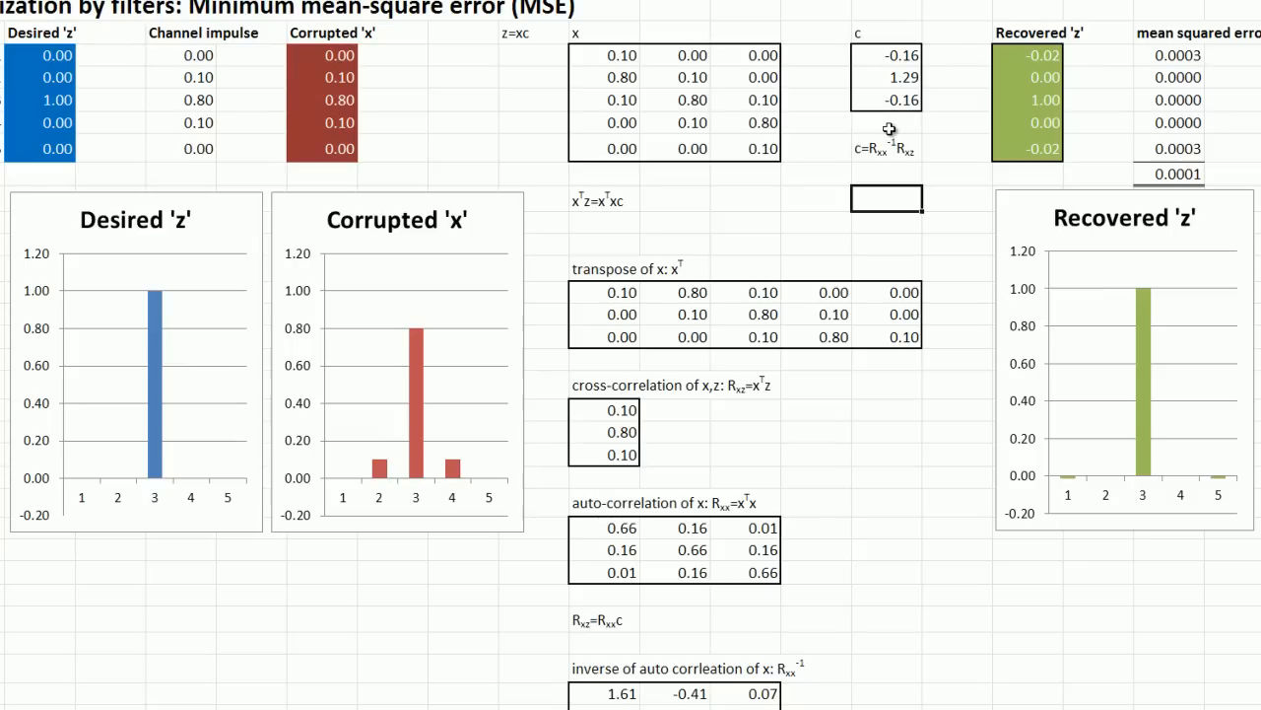
mouse_move(749, 213)
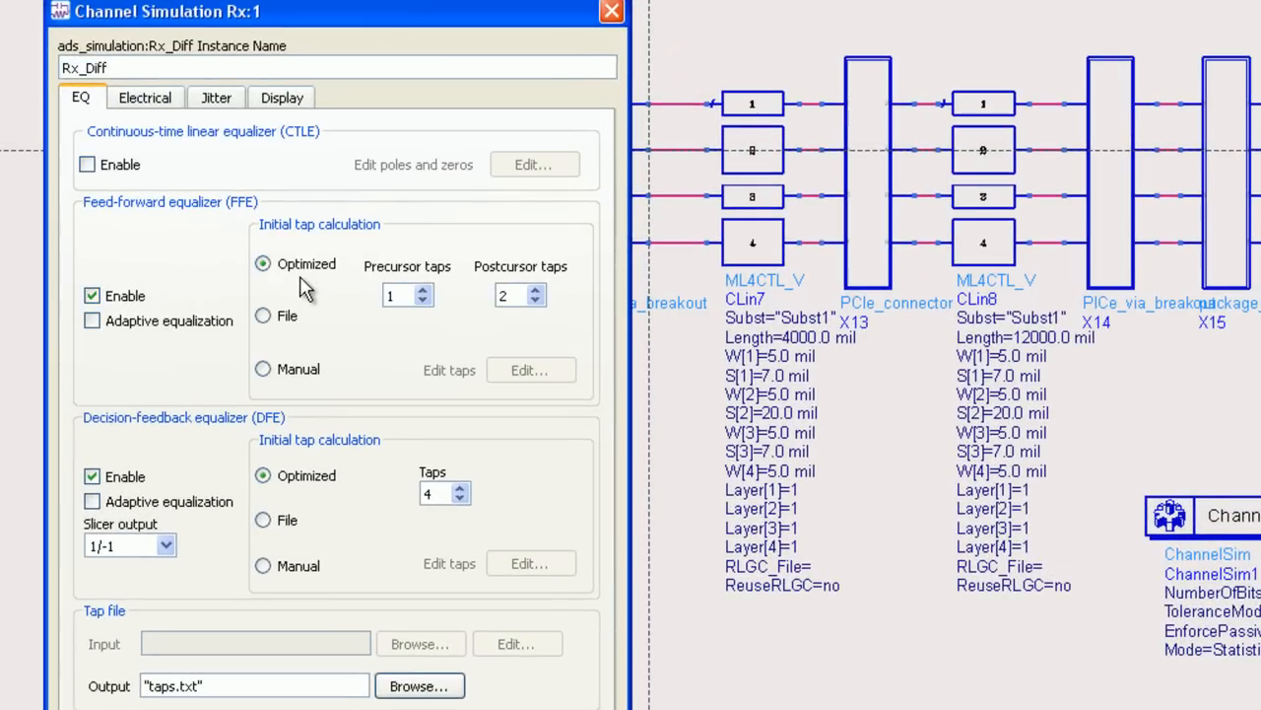
mouse_move(311, 299)
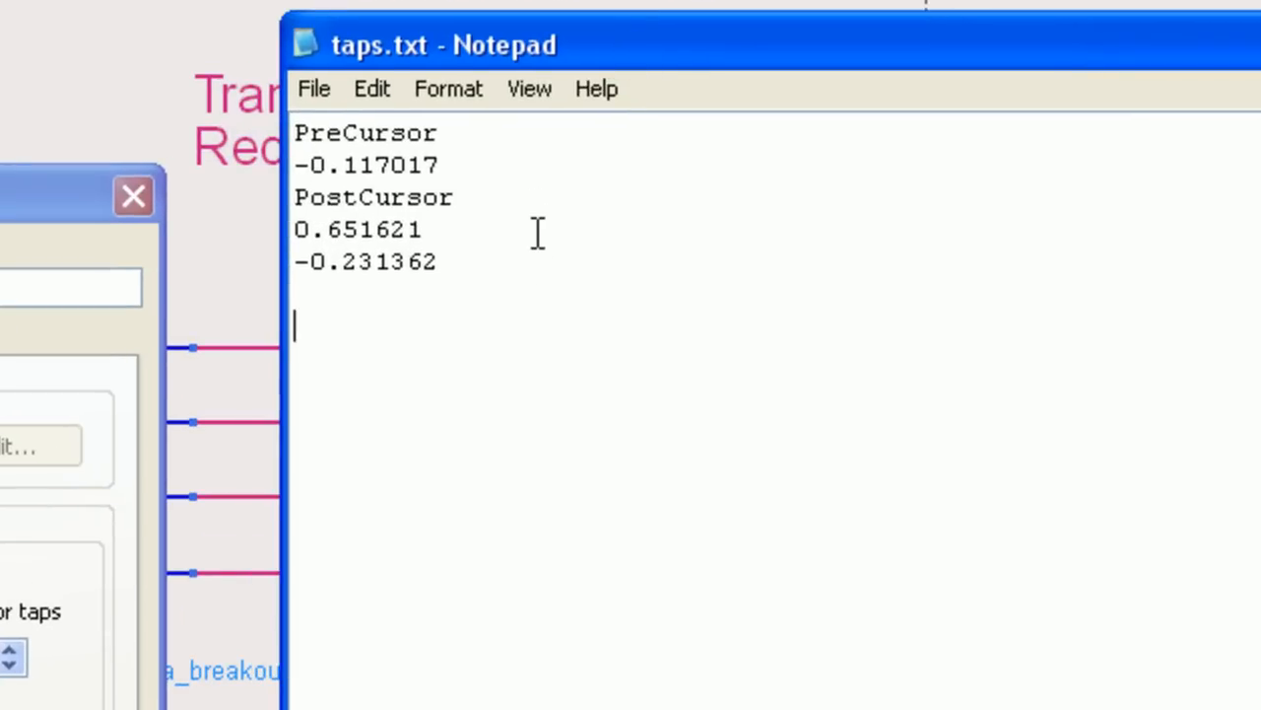
mouse_move(521, 272)
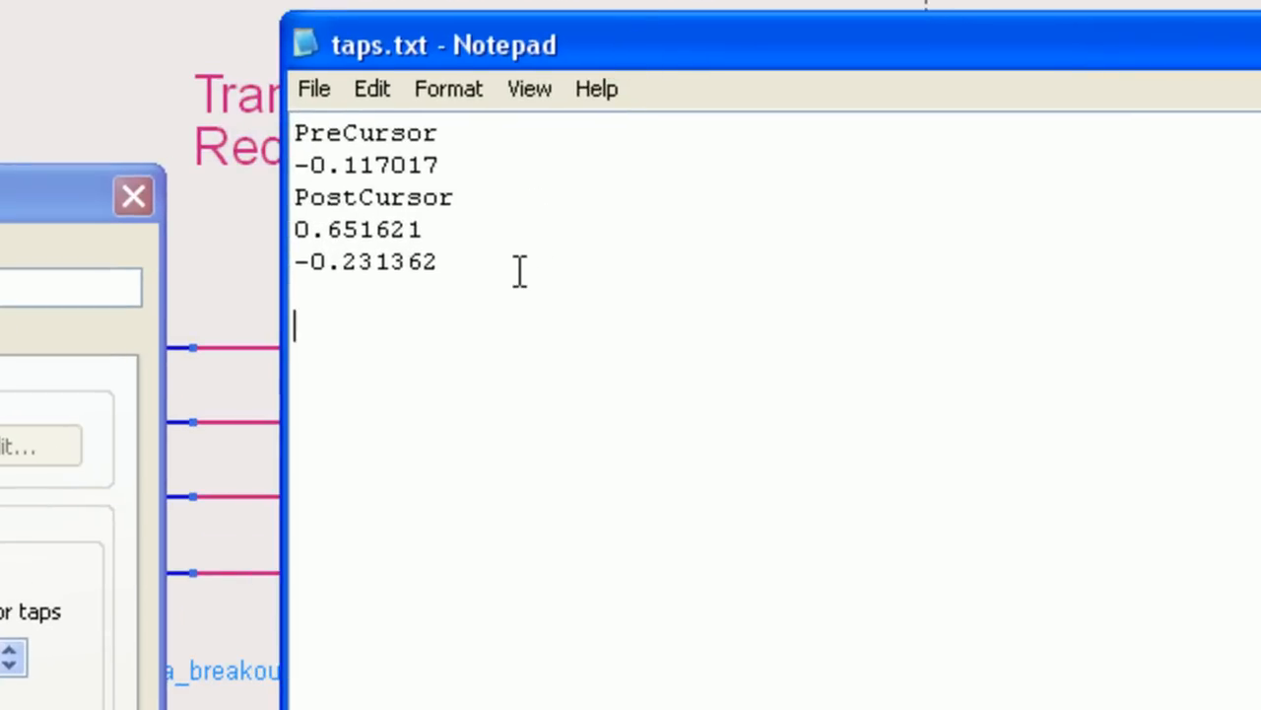
mouse_move(489, 286)
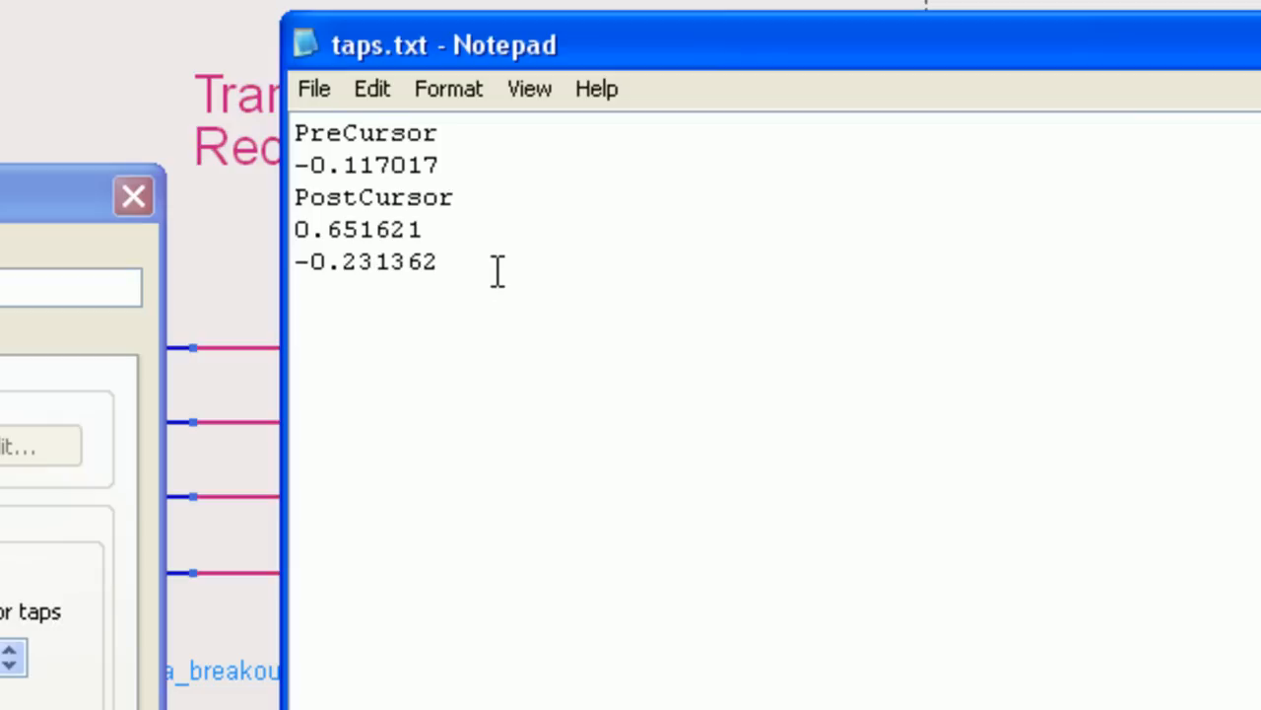
Select all tap values in taps.txt, then return to the ADS receiver equalization settings
key("ctrl+a")
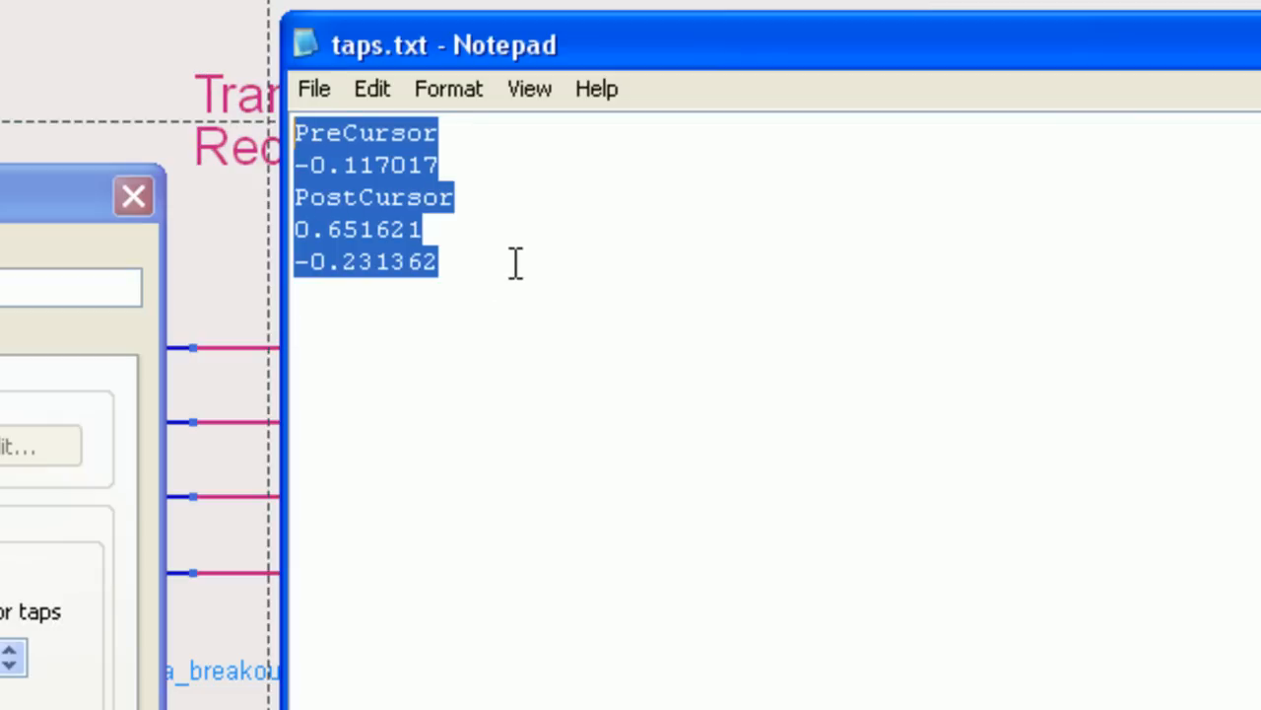
left_click(516, 264)
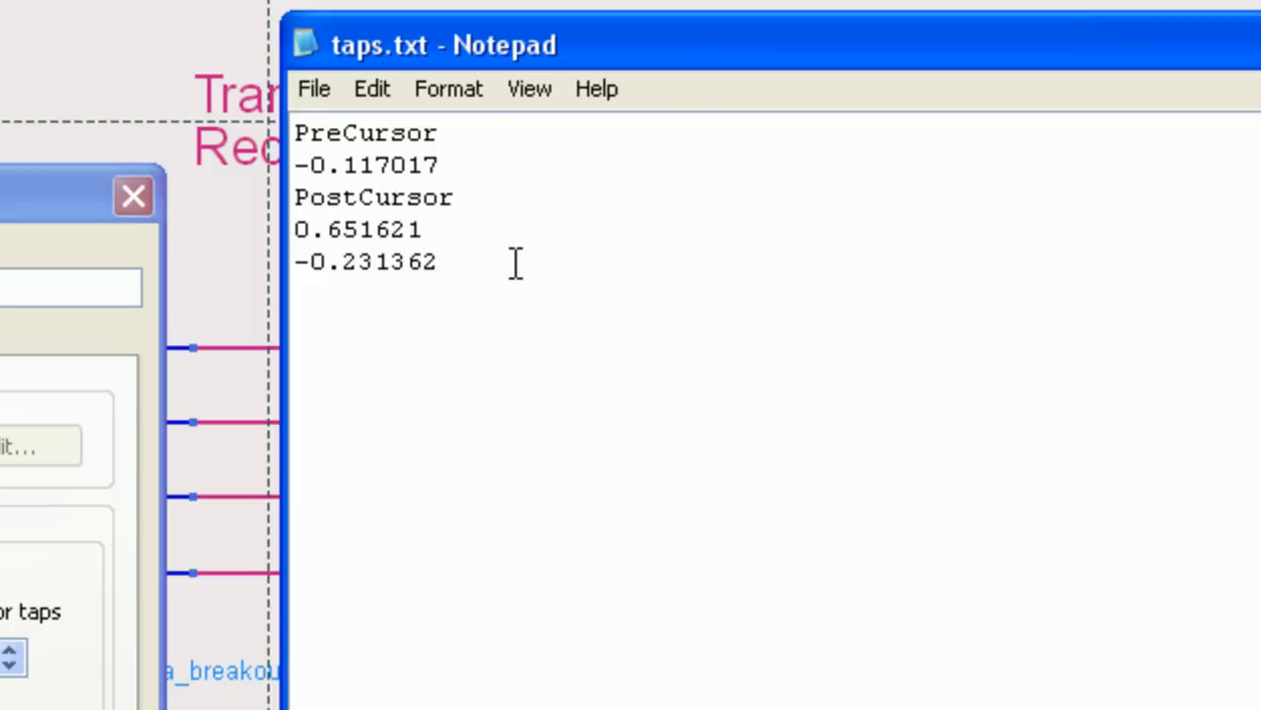
left_click(438, 261)
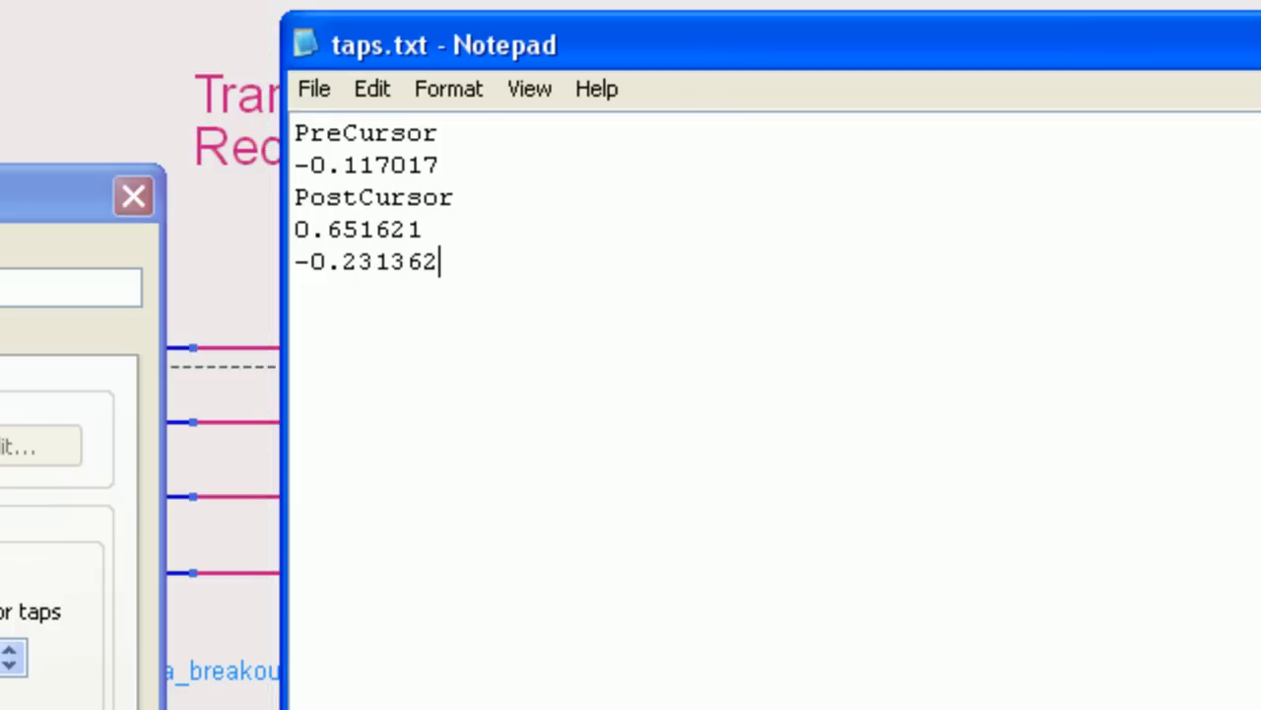
mouse_move(485, 343)
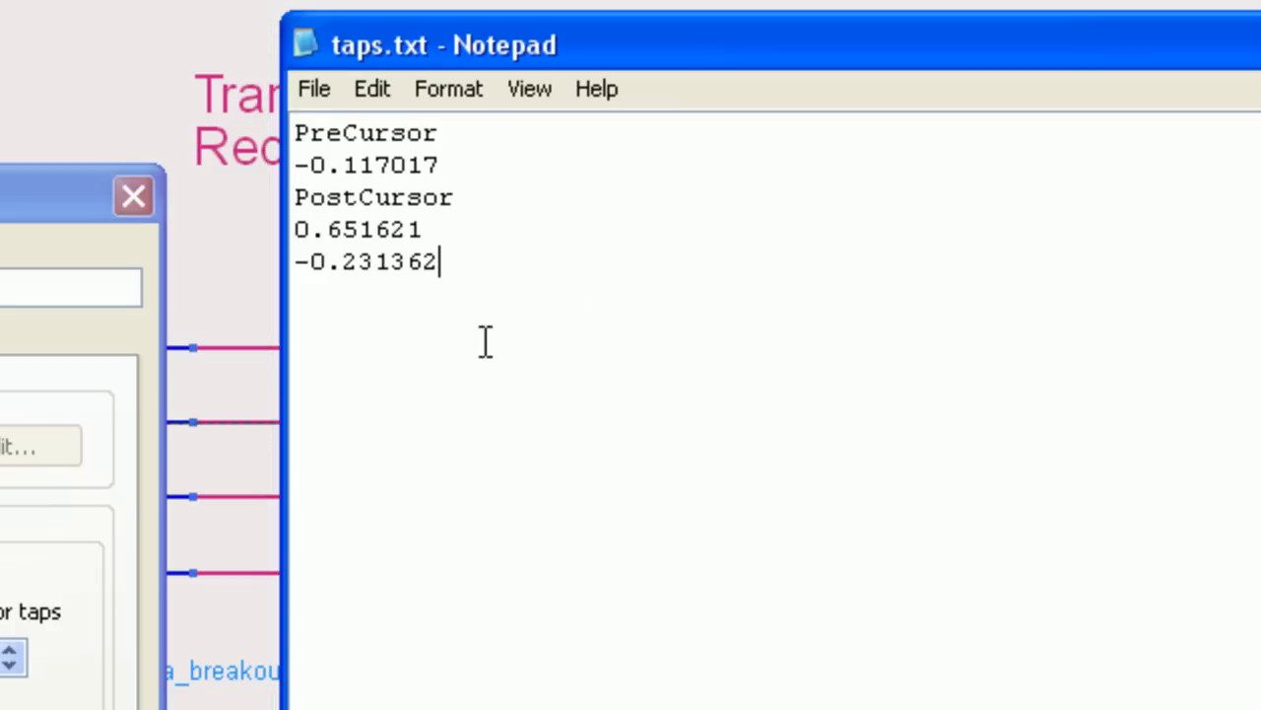
left_click(266, 694)
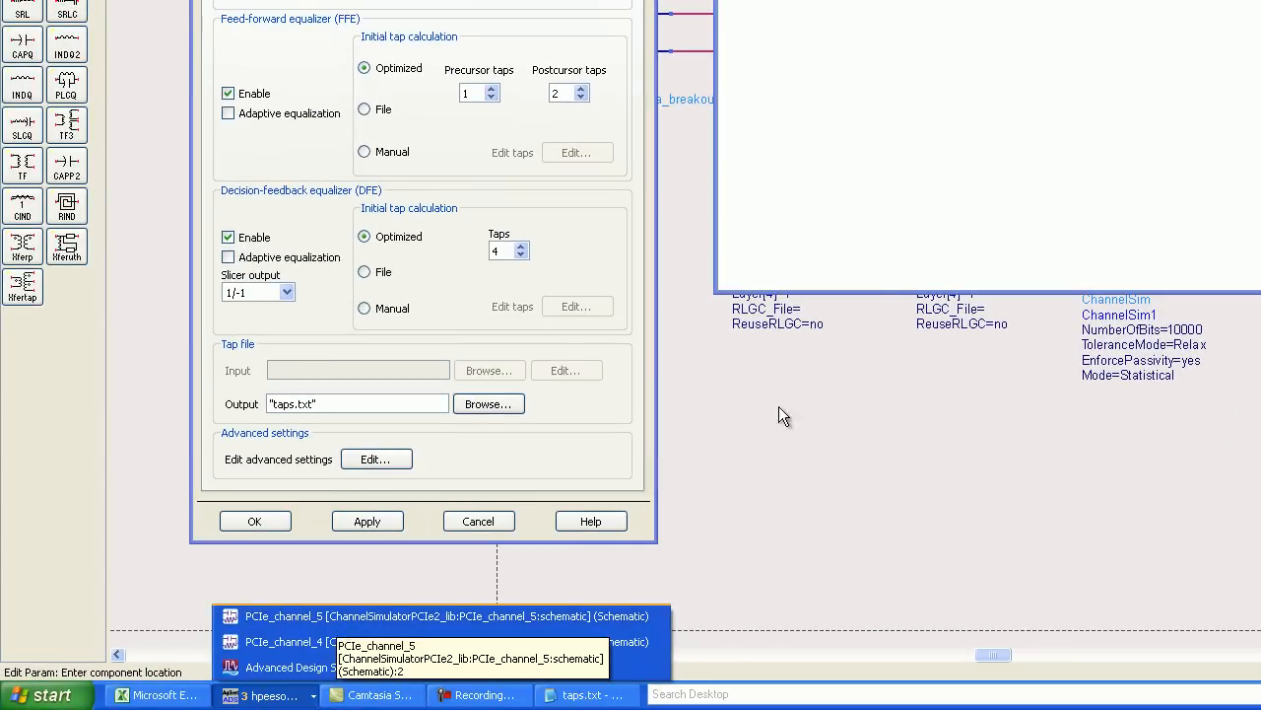
mouse_move(469, 112)
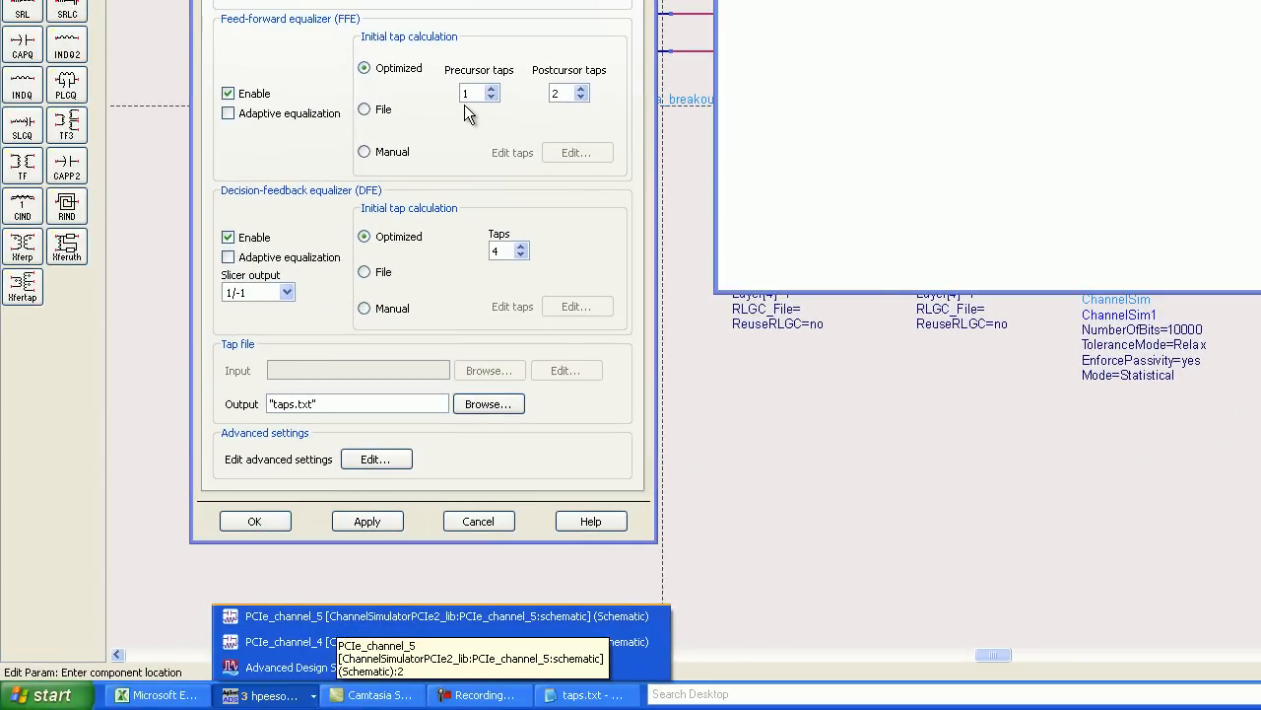
mouse_move(575, 122)
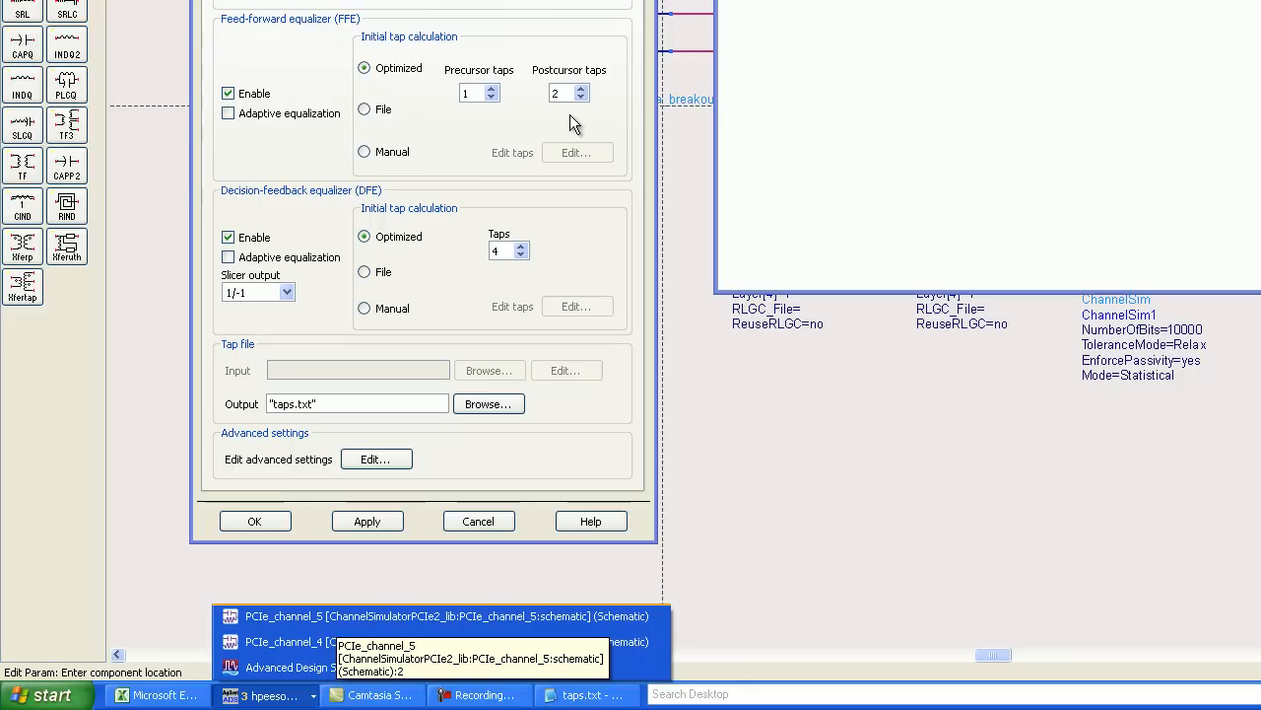
mouse_move(560, 116)
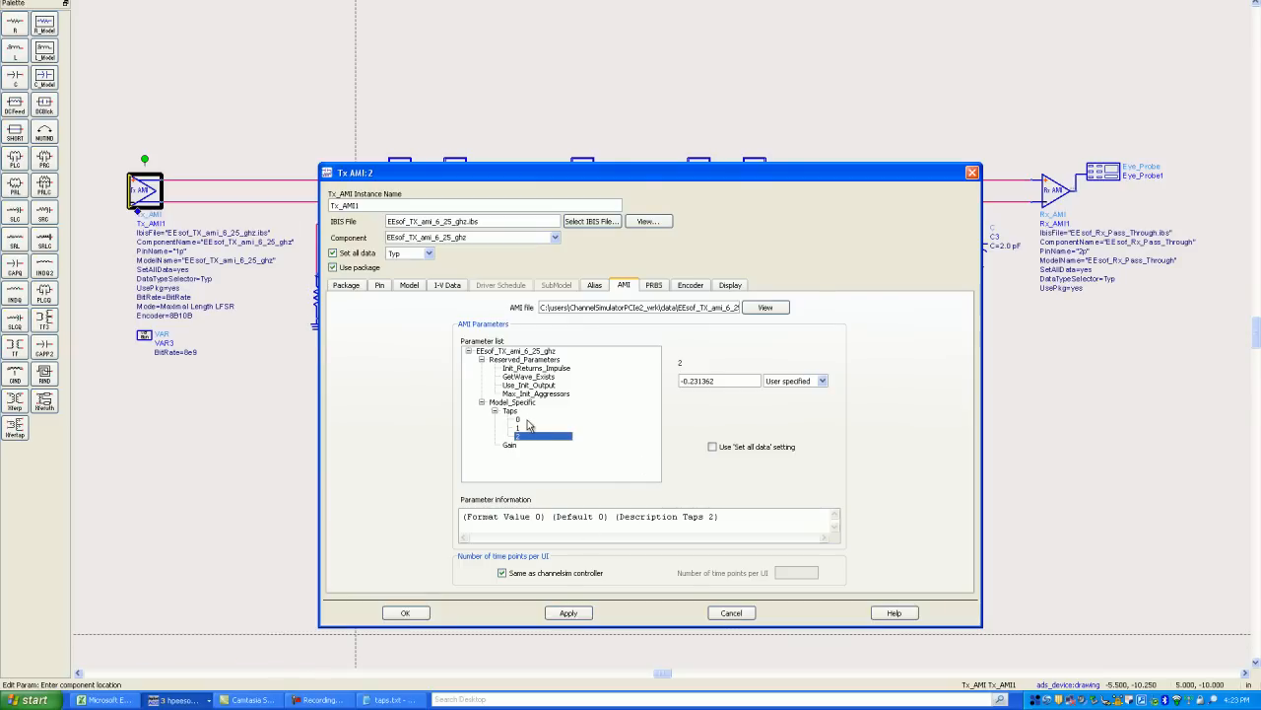
left_click(518, 425)
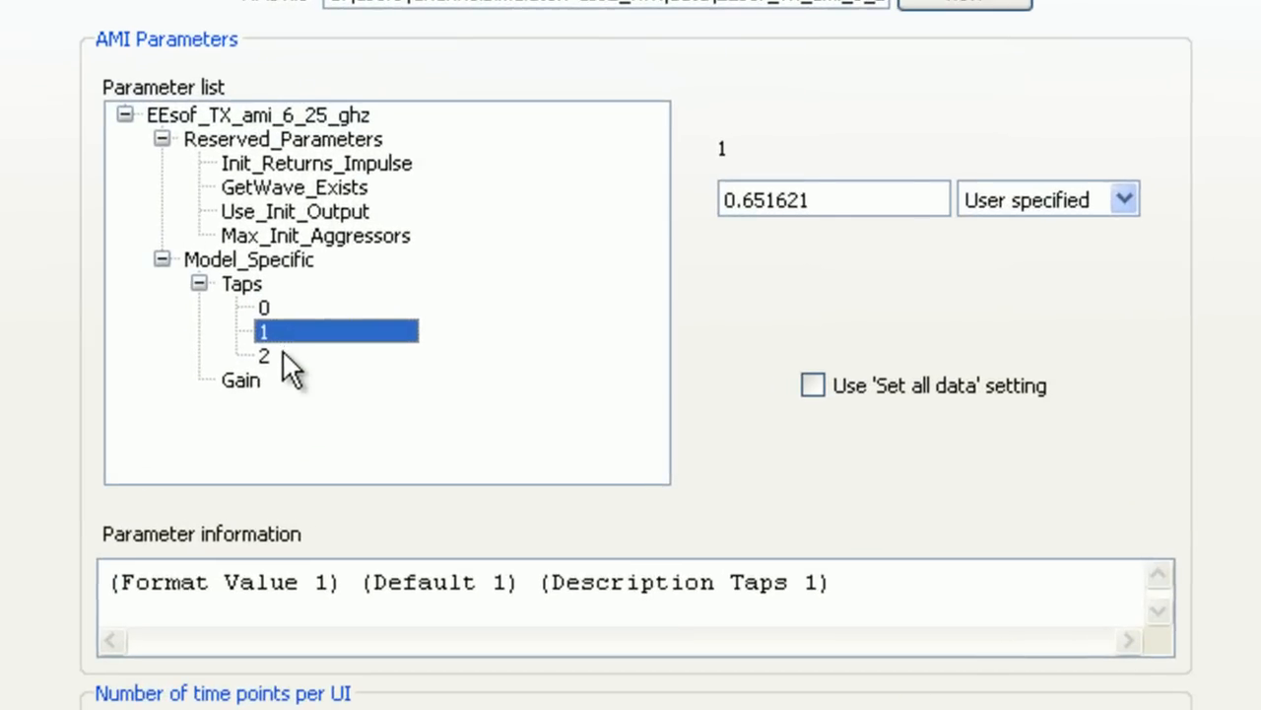
left_click(265, 308)
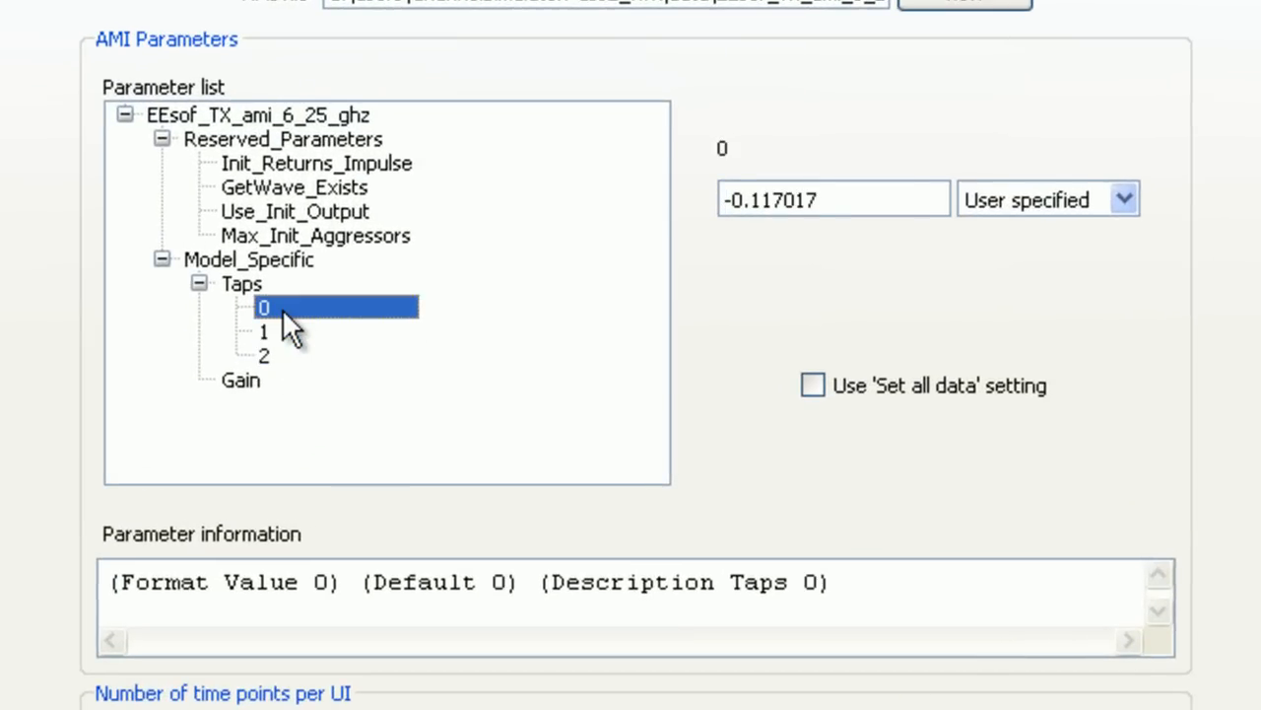
left_click(264, 331)
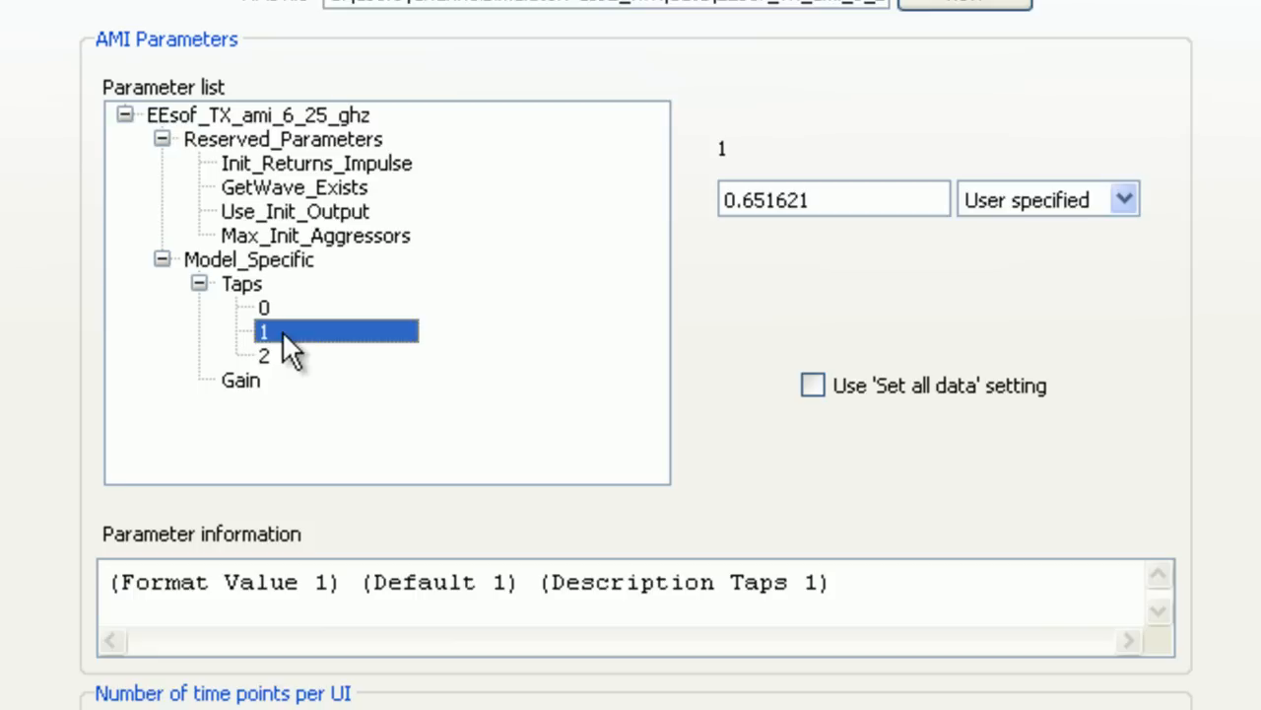
left_click(264, 308)
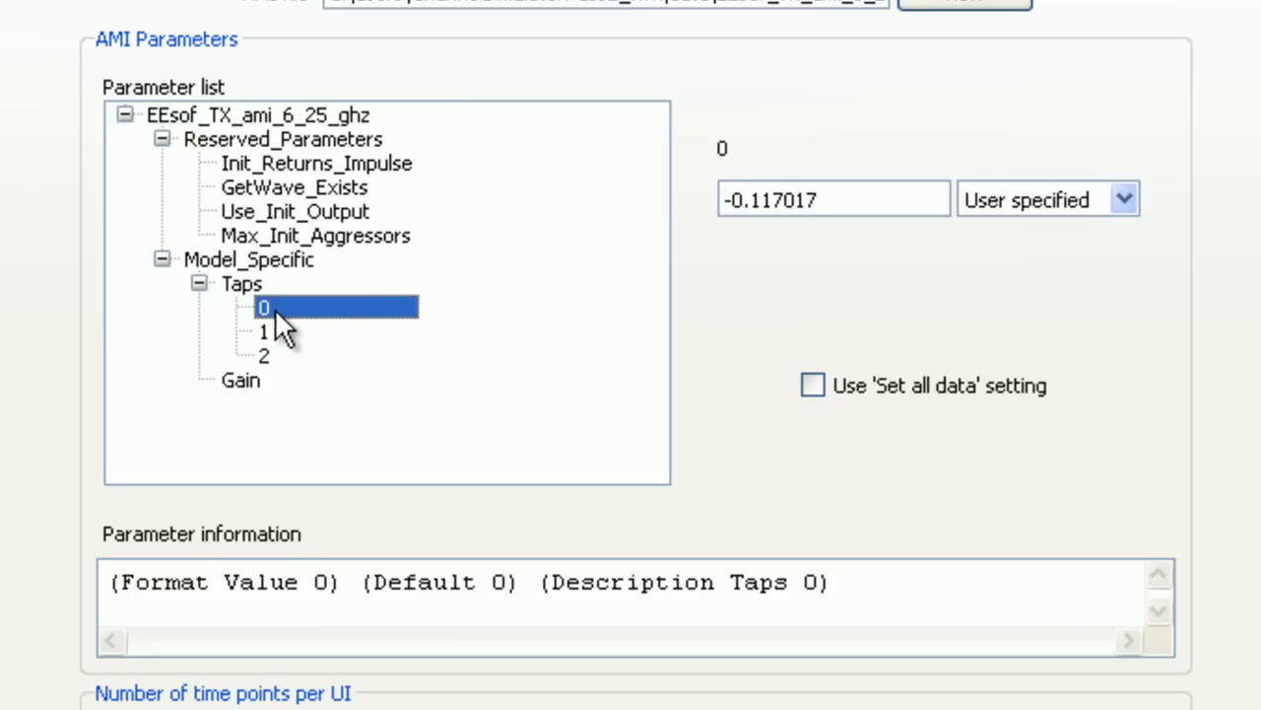
left_click(264, 331)
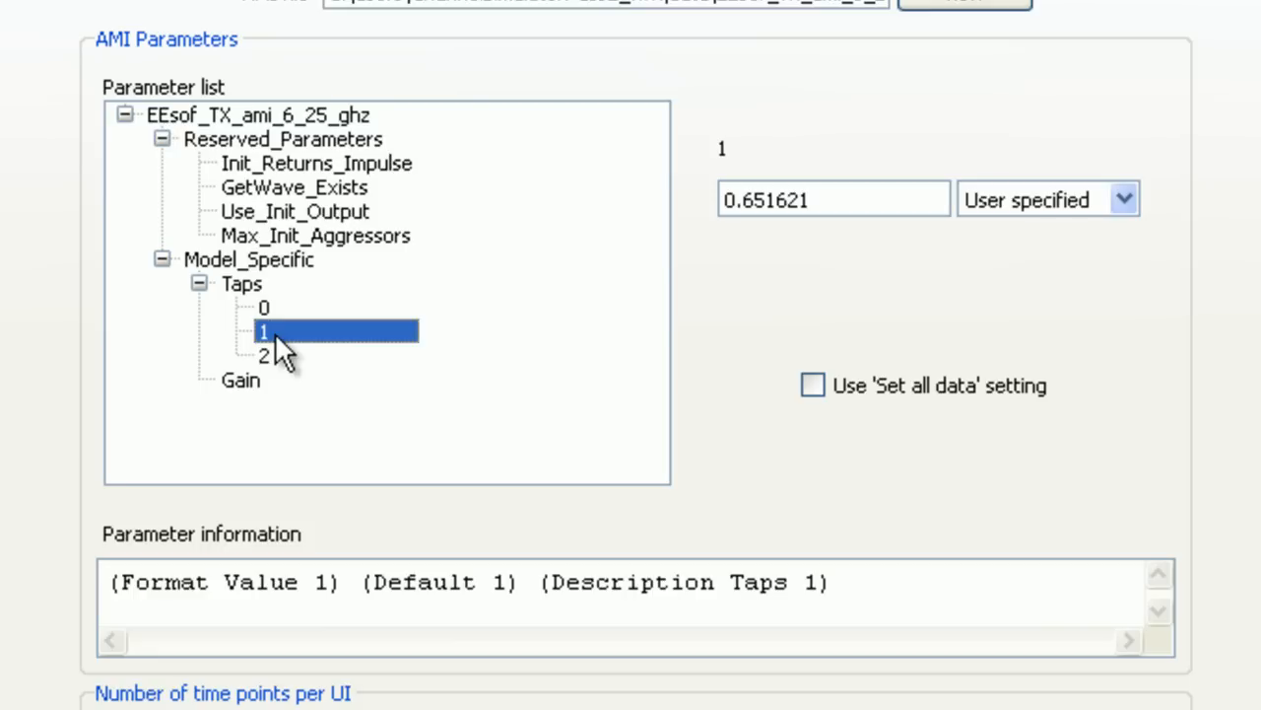
mouse_move(292, 374)
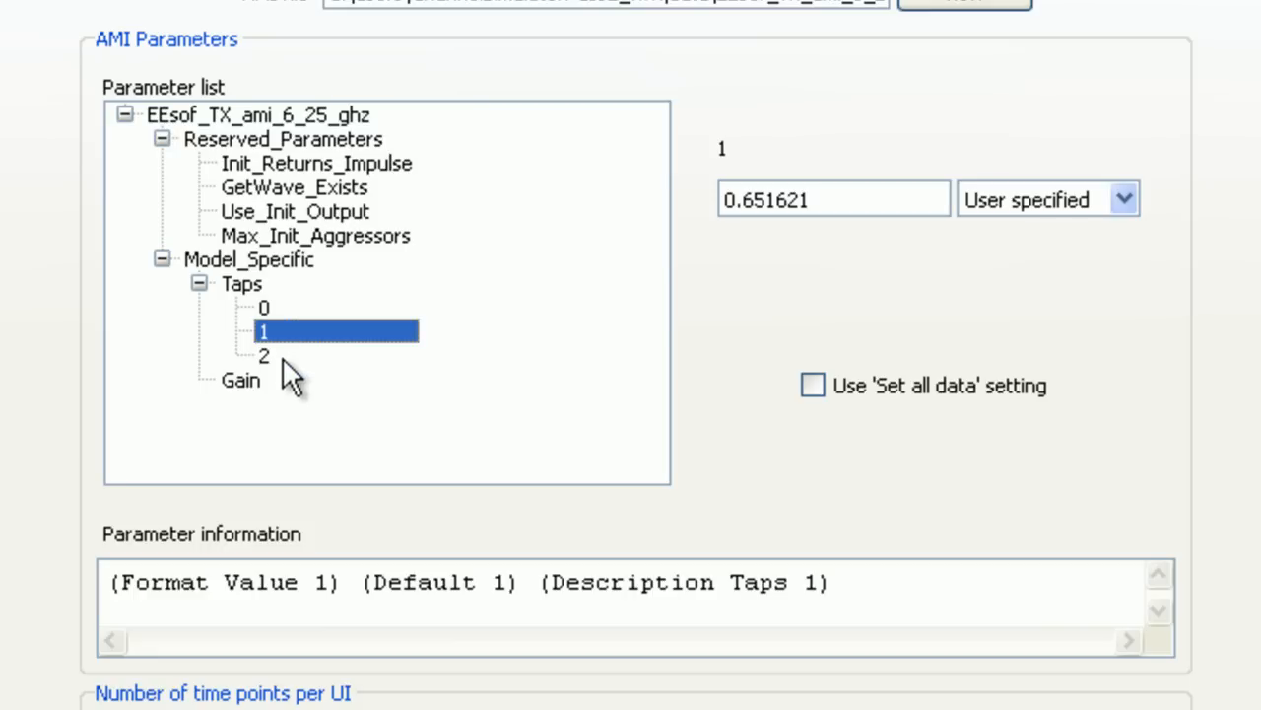
left_click(264, 355)
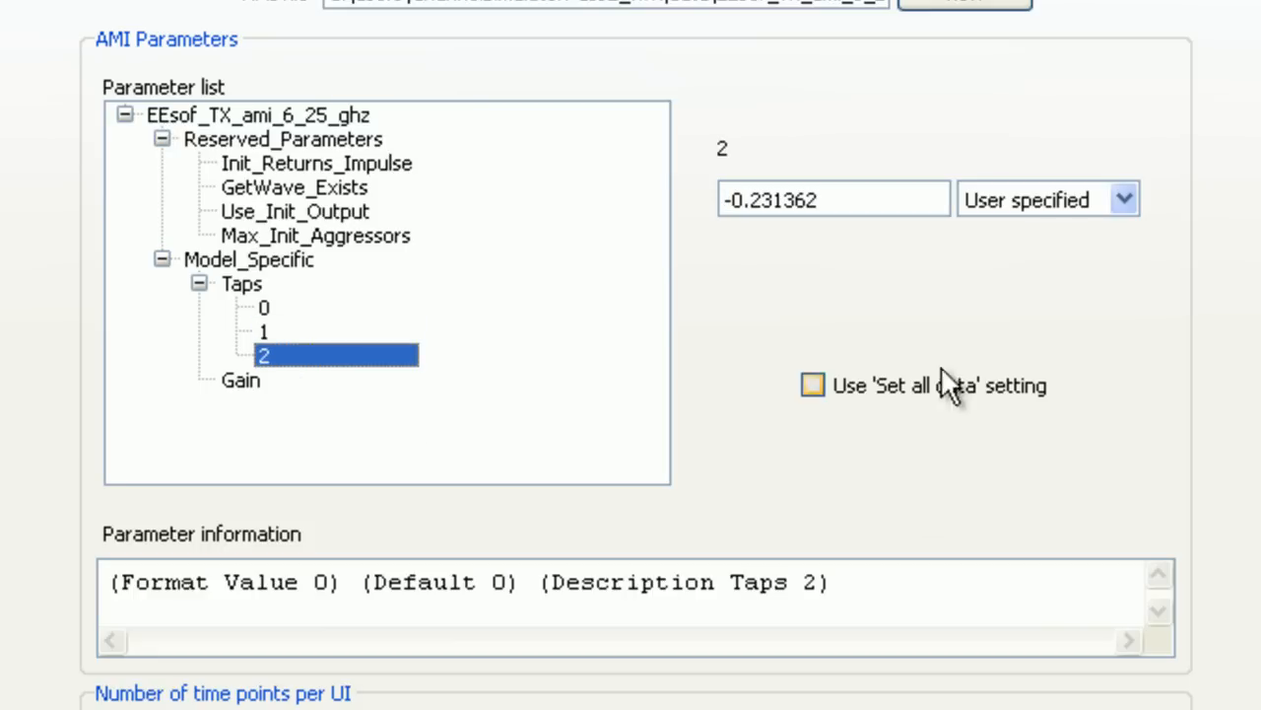
mouse_move(398, 469)
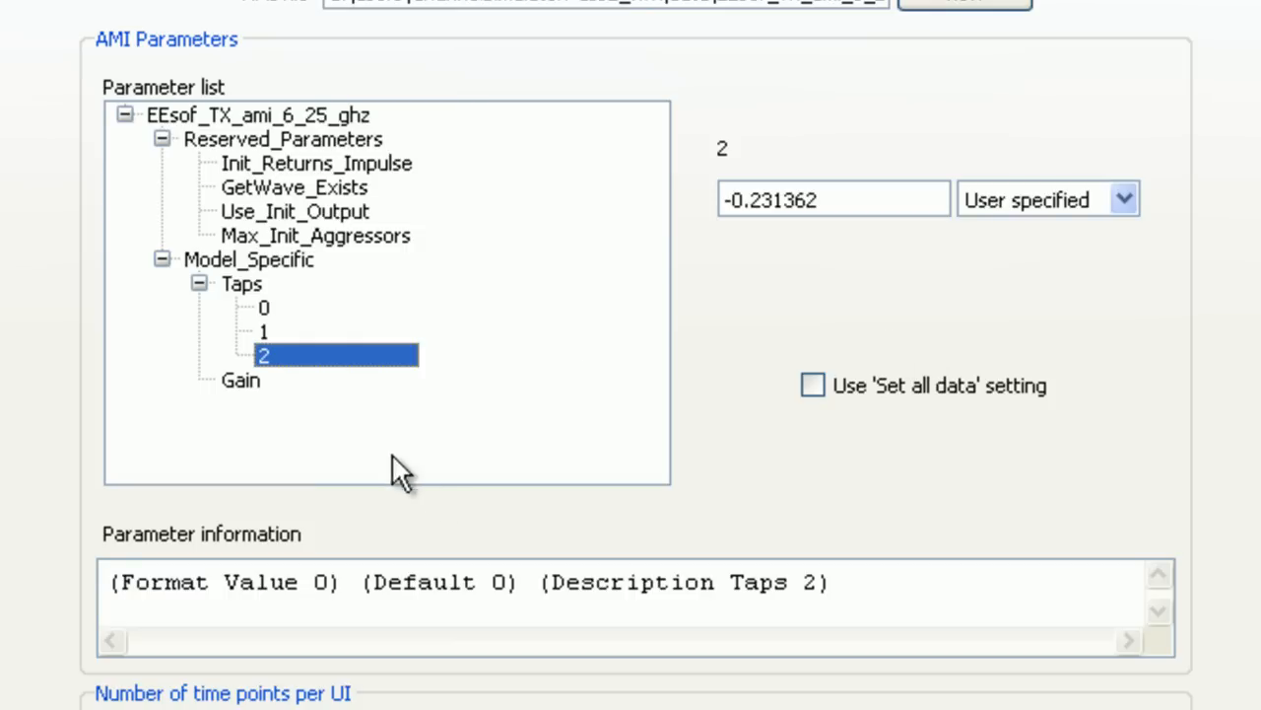
mouse_move(528, 463)
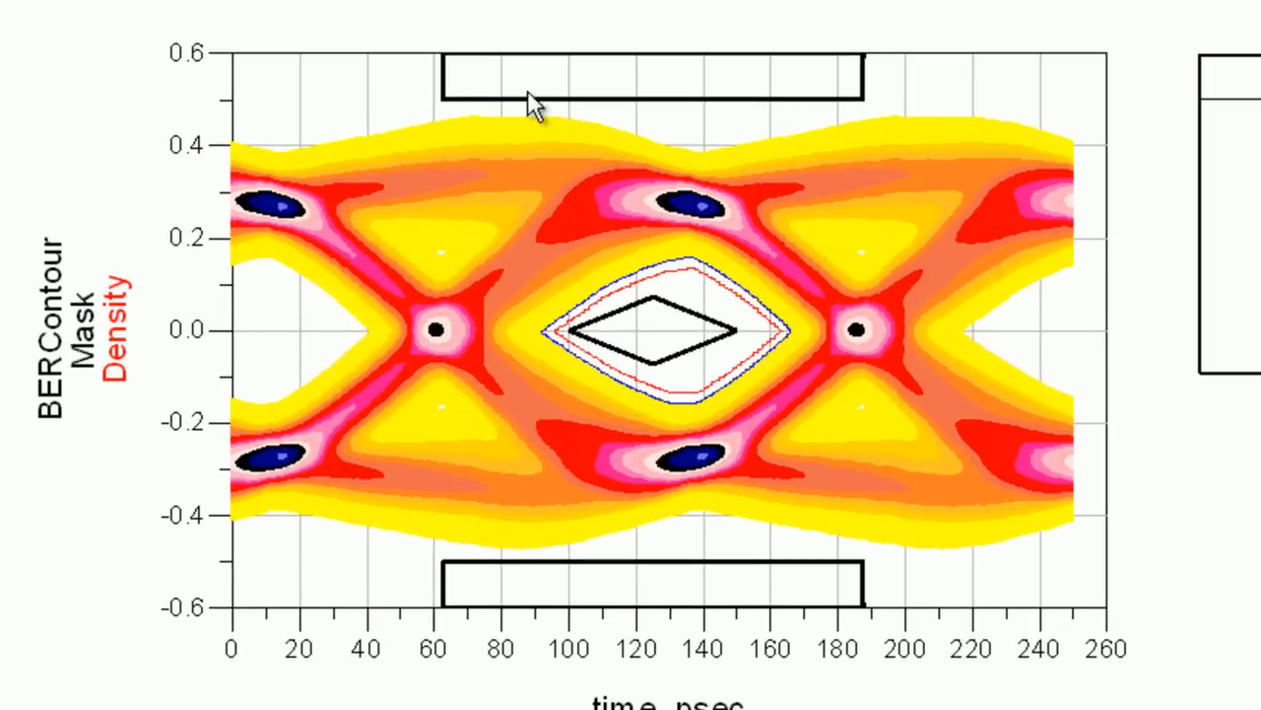
mouse_move(634, 325)
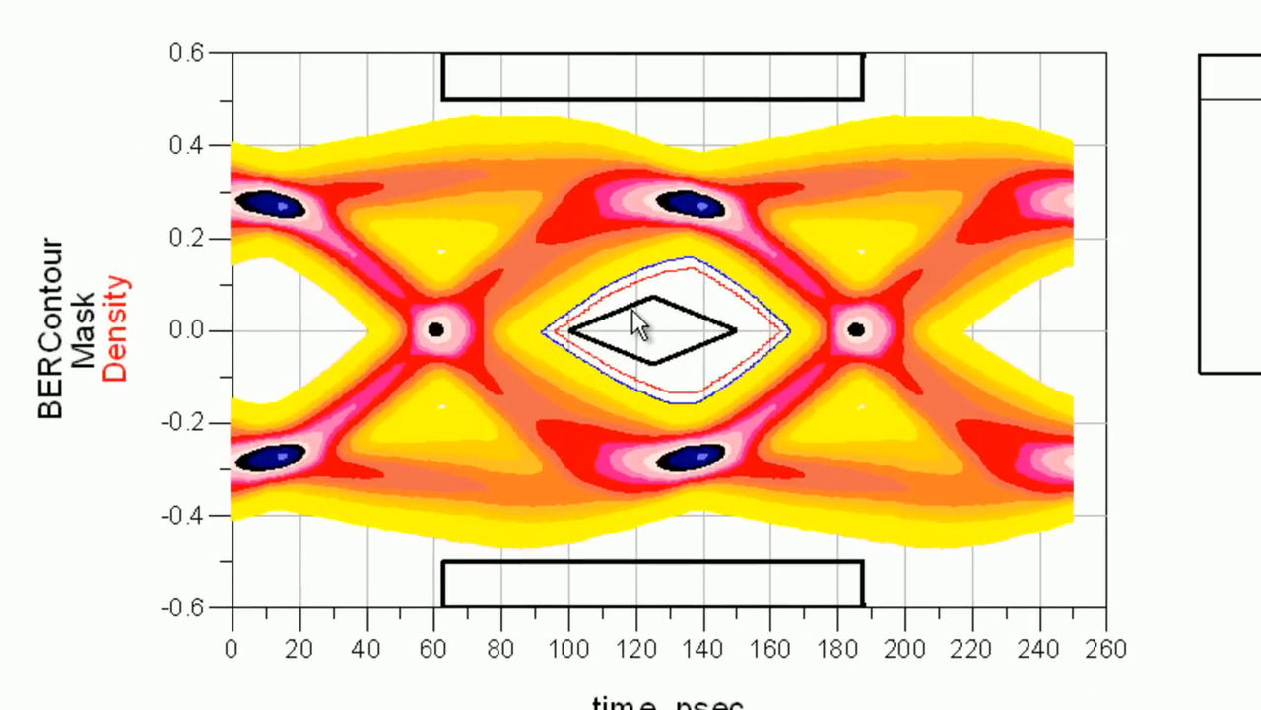
mouse_move(587, 384)
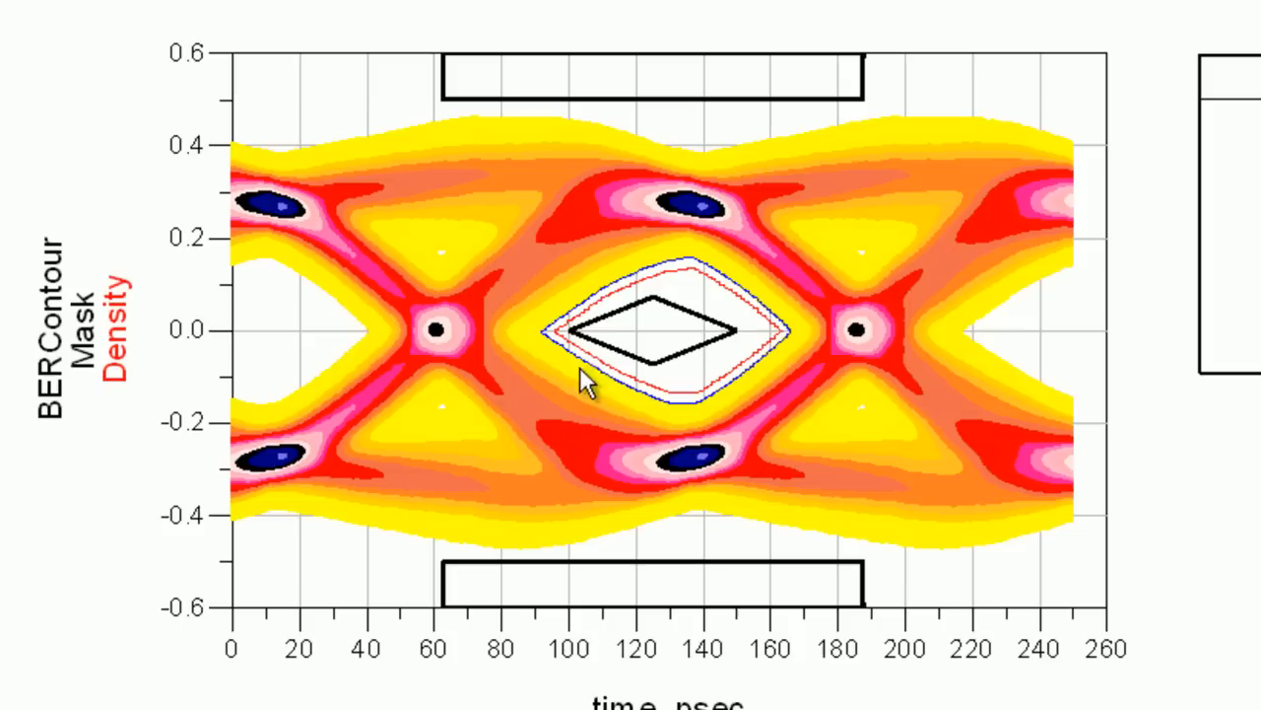
mouse_move(670, 276)
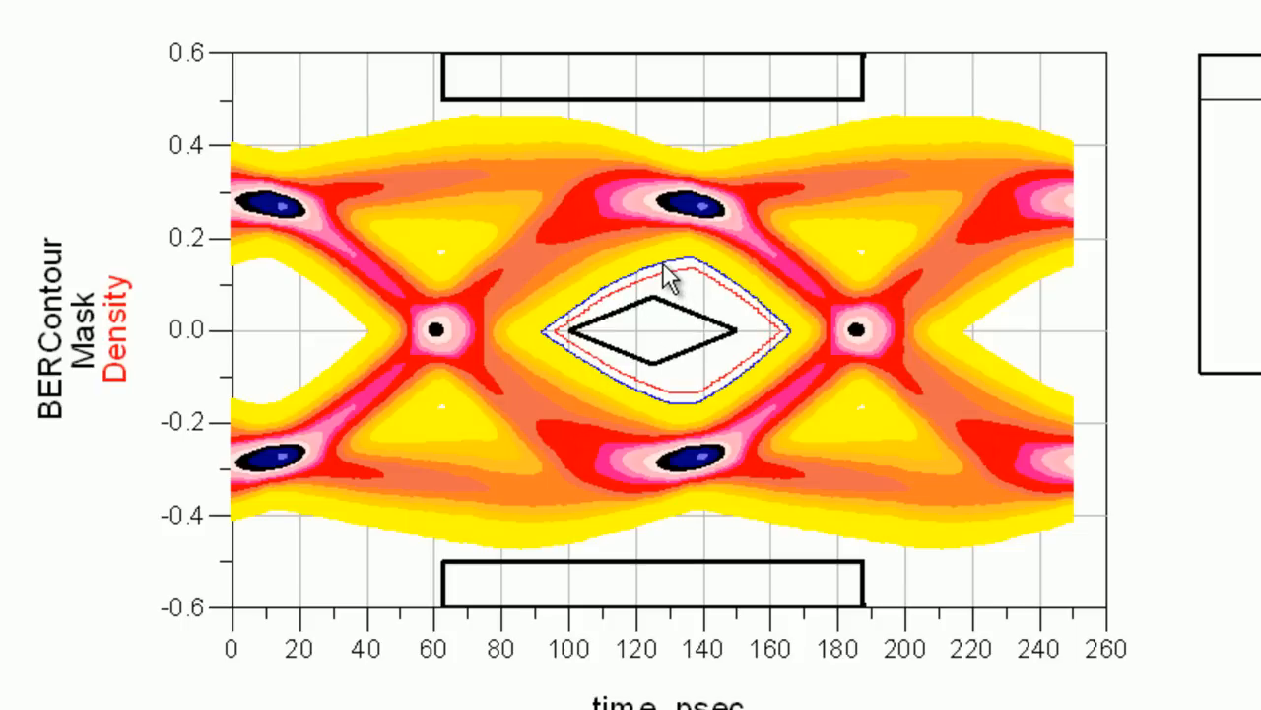
mouse_move(674, 417)
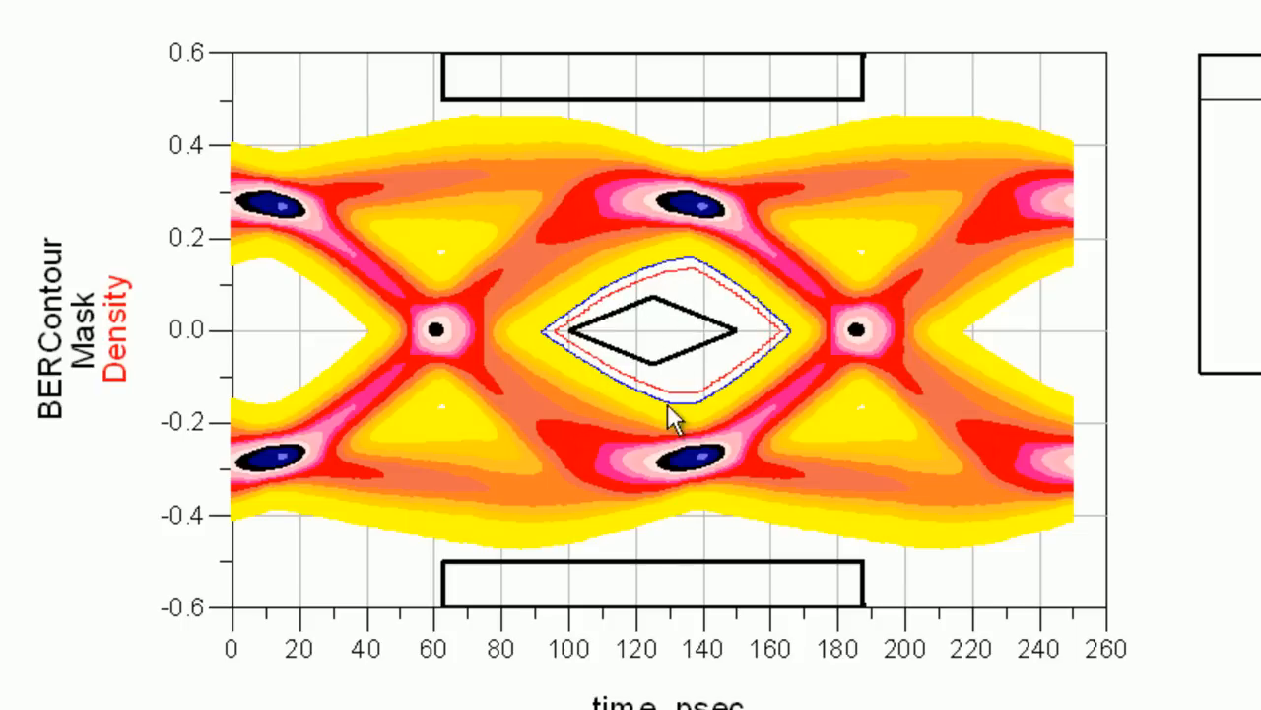
mouse_move(575, 291)
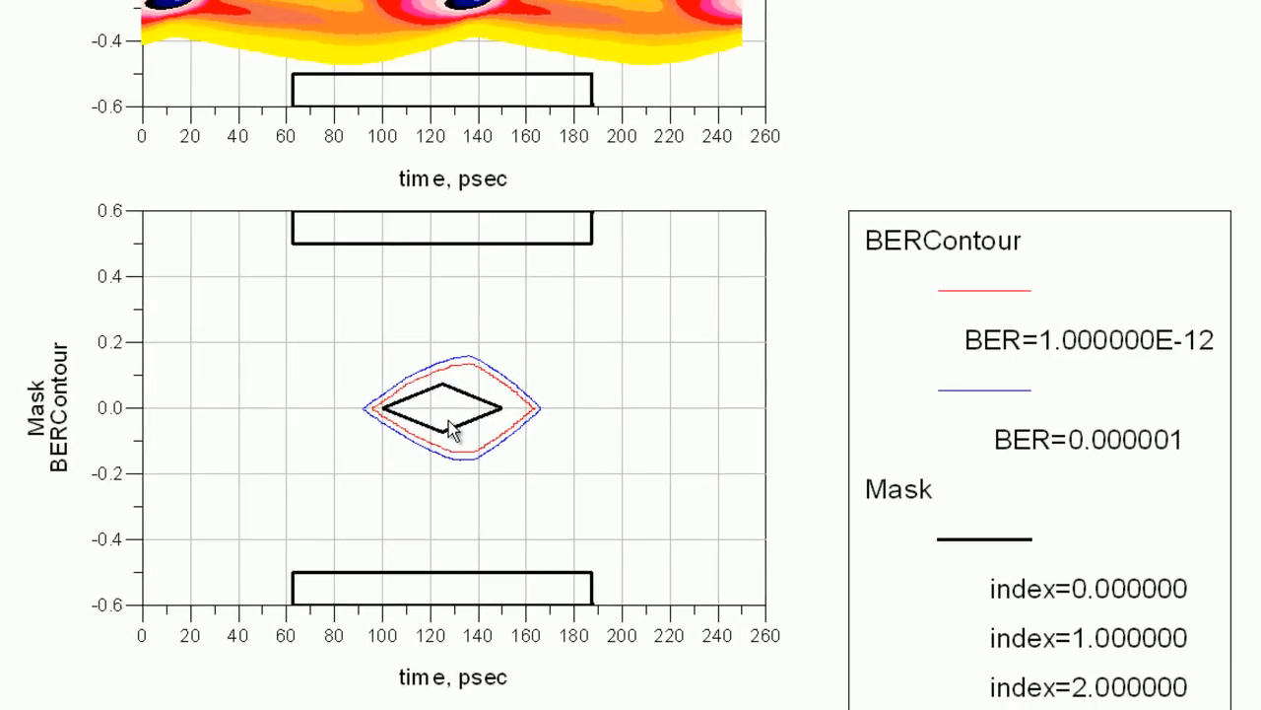
mouse_move(521, 463)
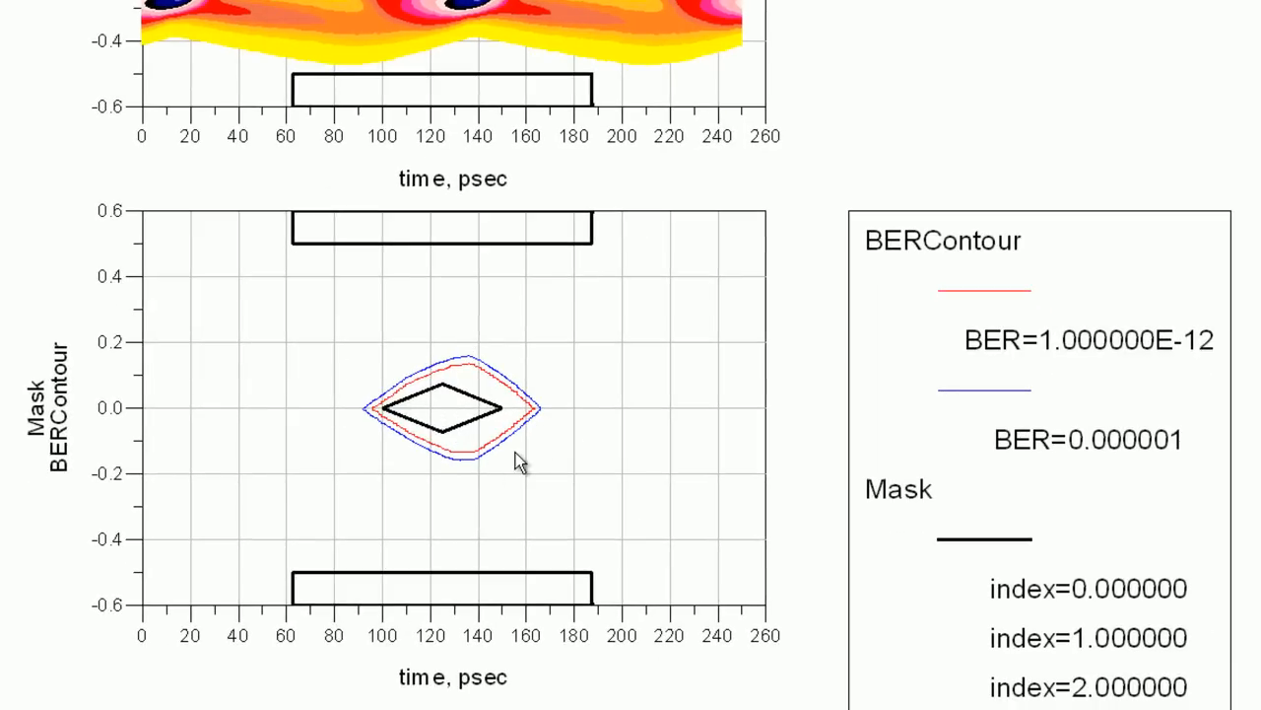
mouse_move(563, 463)
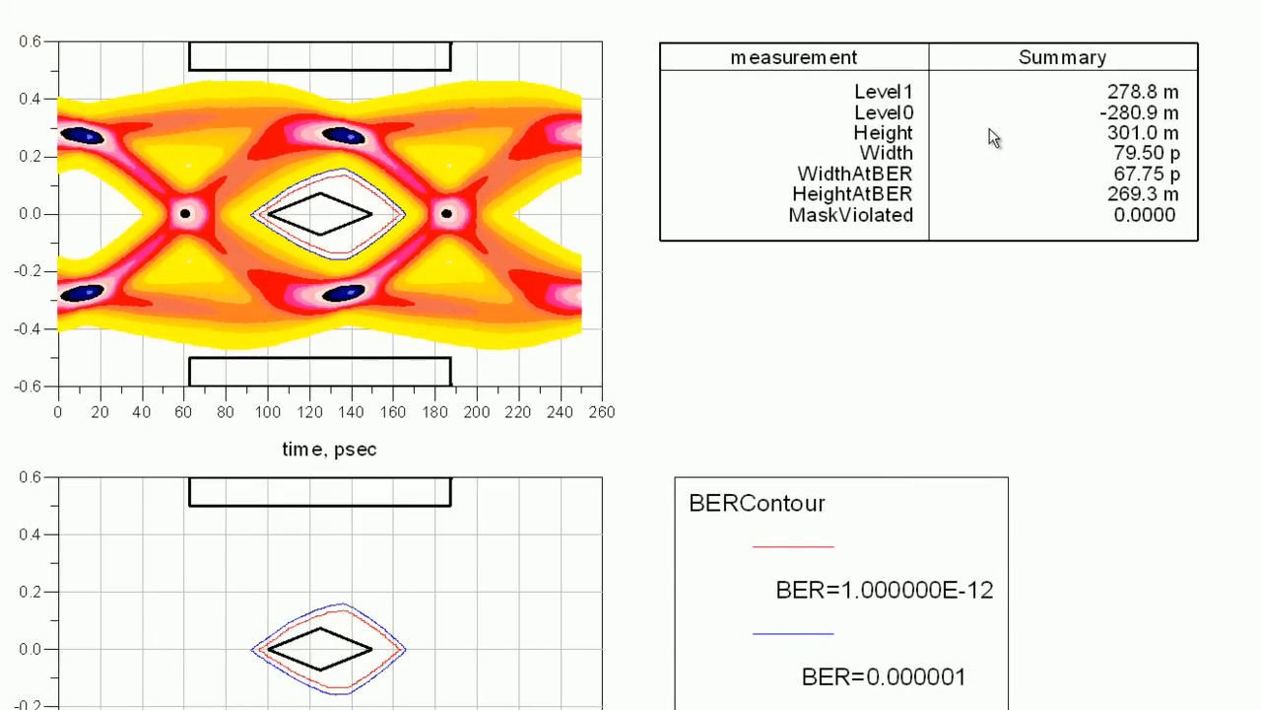
mouse_move(918, 188)
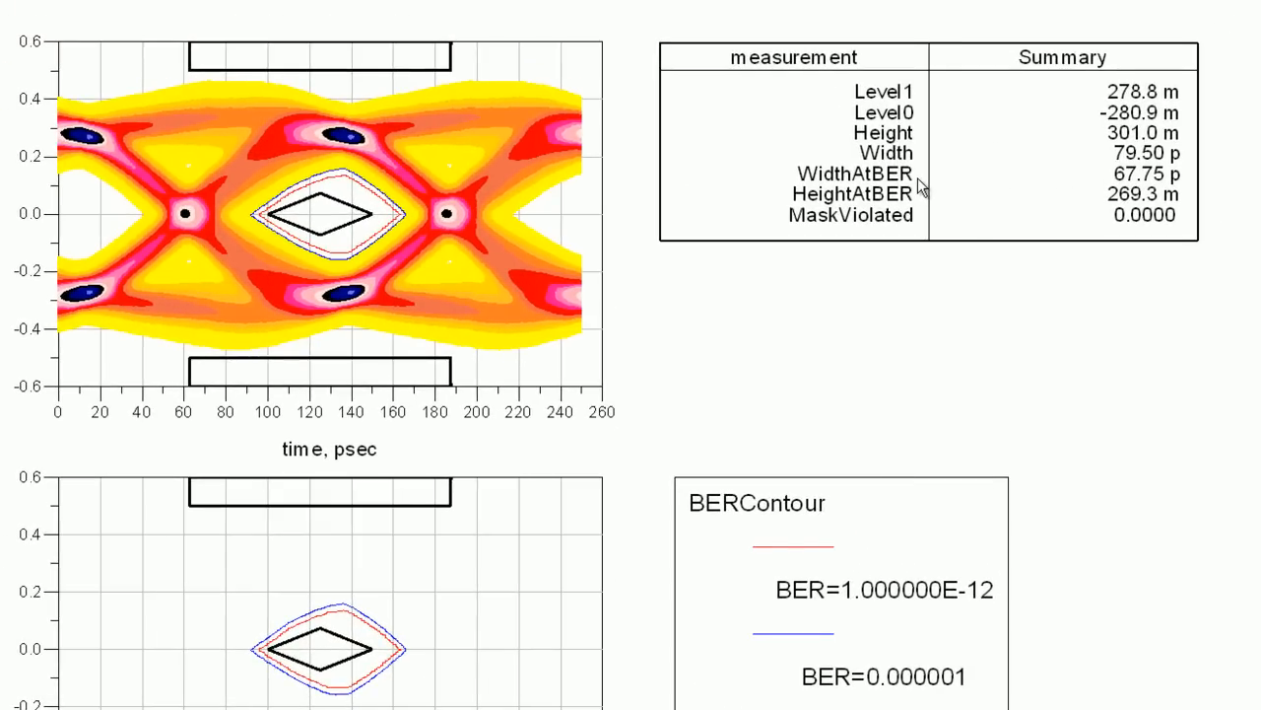
mouse_move(785, 449)
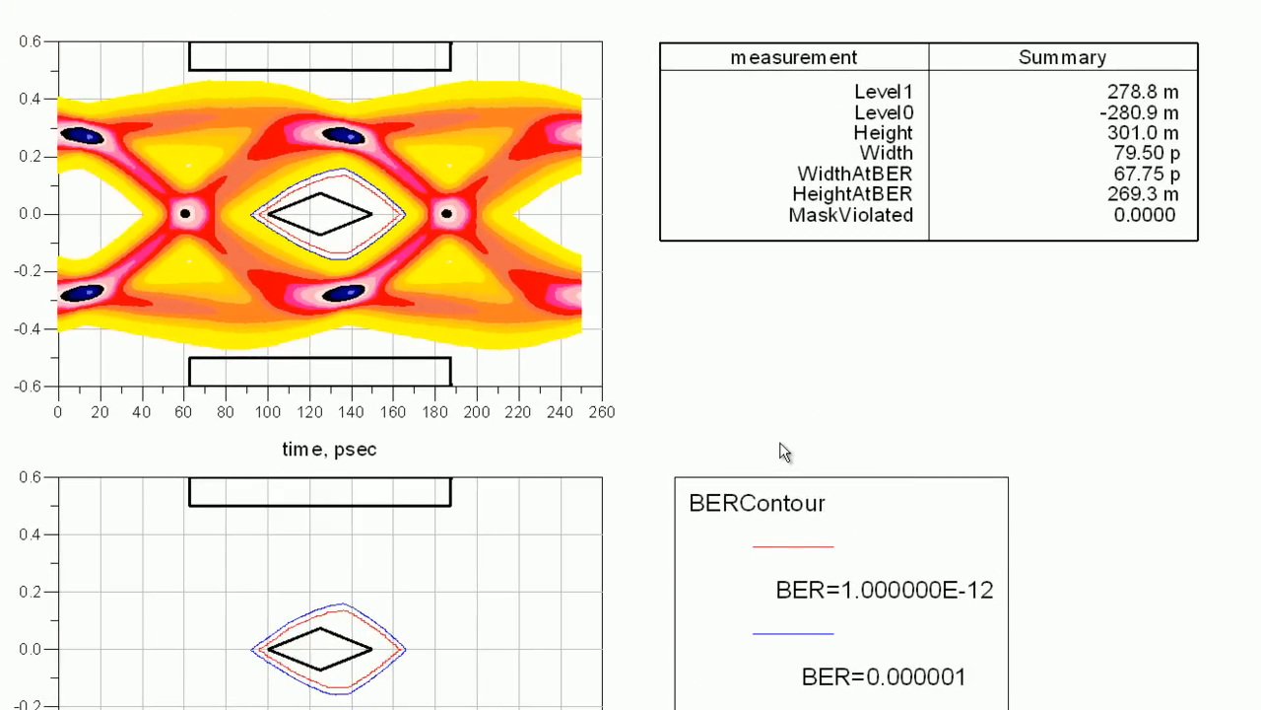
mouse_move(306, 387)
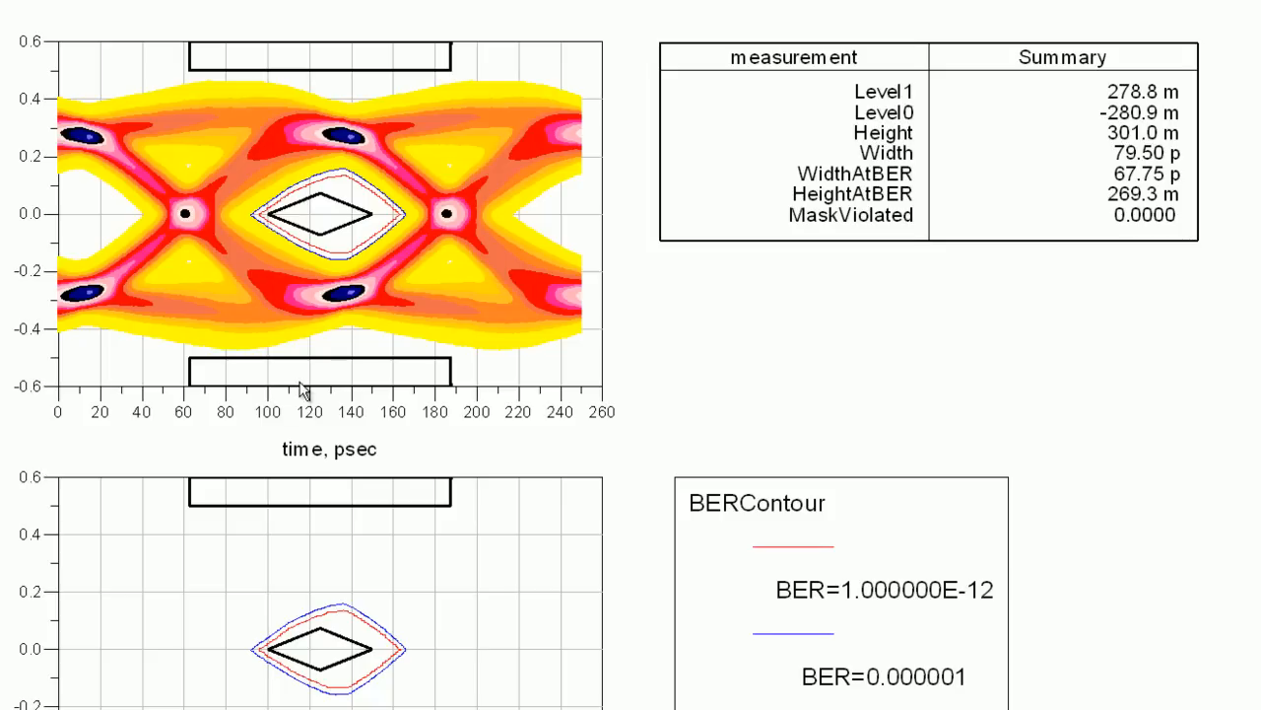
mouse_move(367, 630)
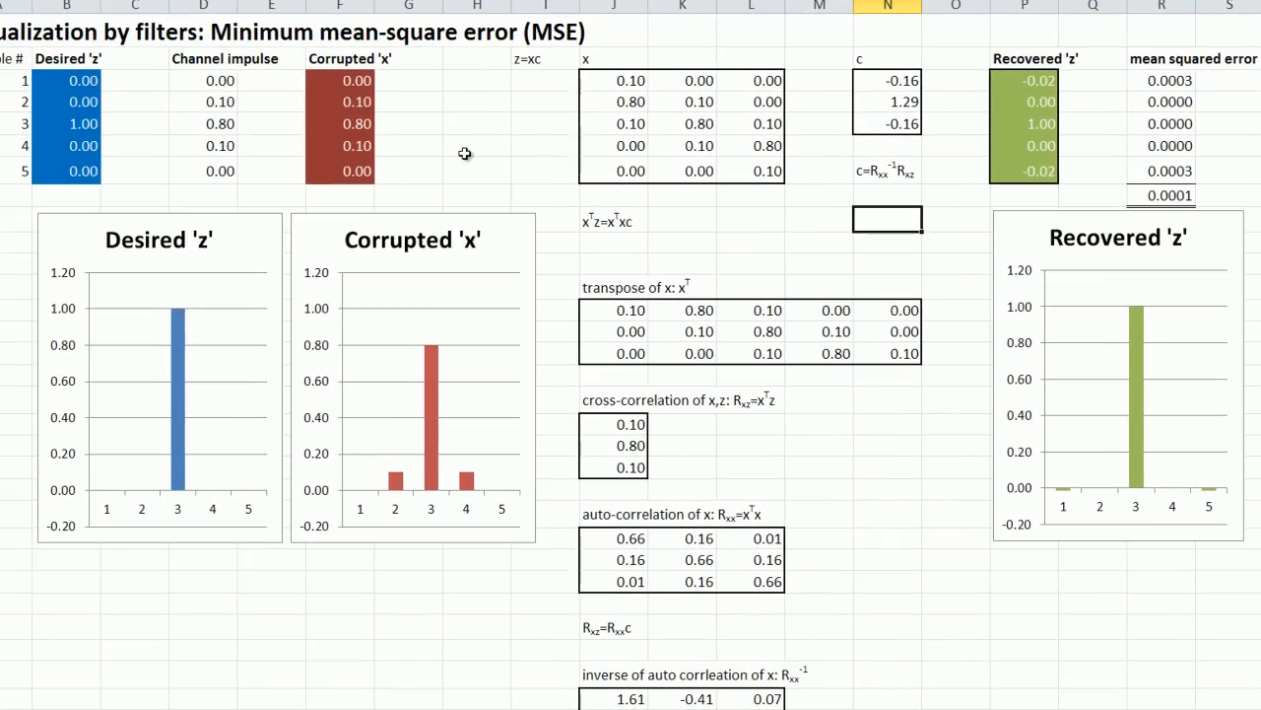
mouse_move(248, 156)
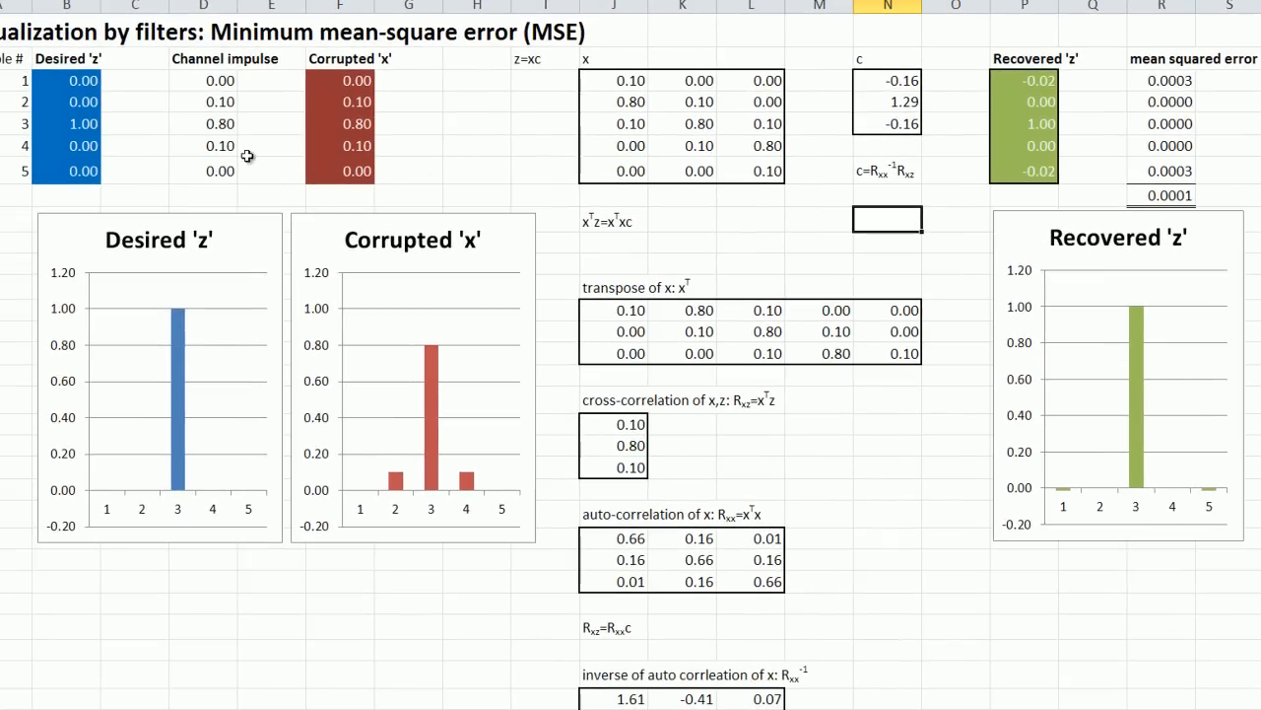
Inspect the channel impulse cells D4 and D2, still 0.1 around the 0.8 centre
left_click(203, 146)
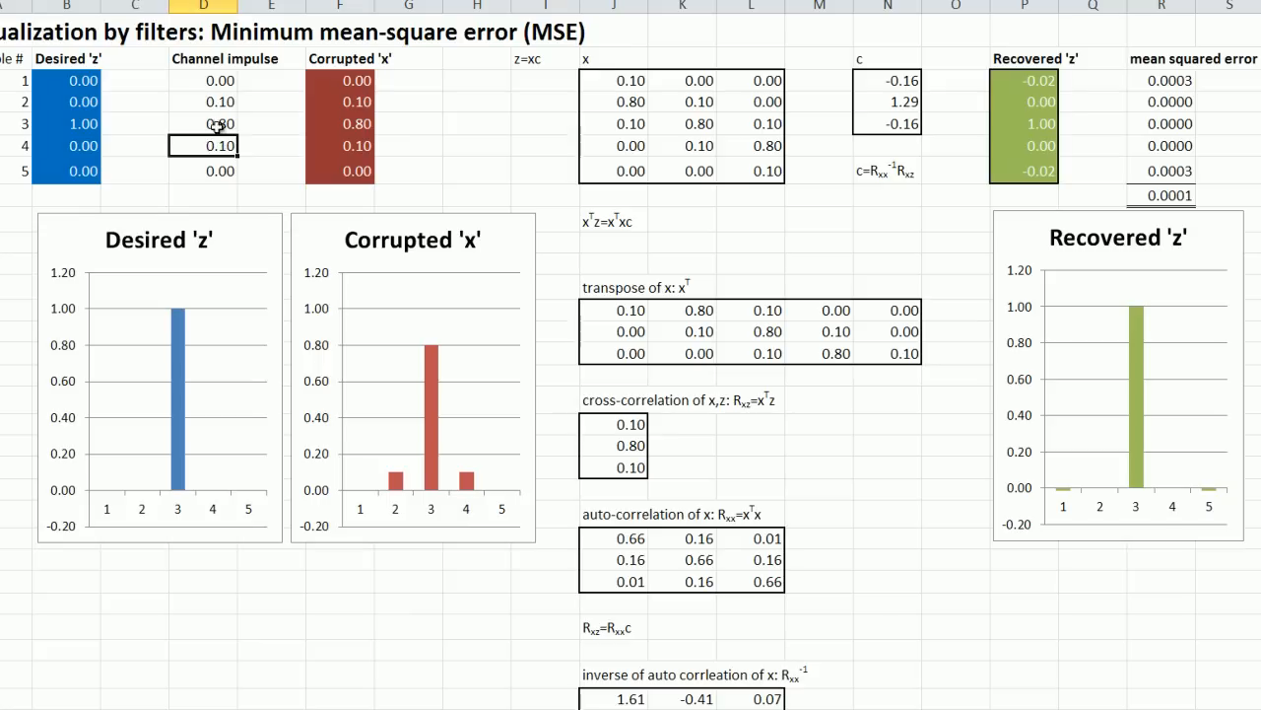
left_click(205, 103)
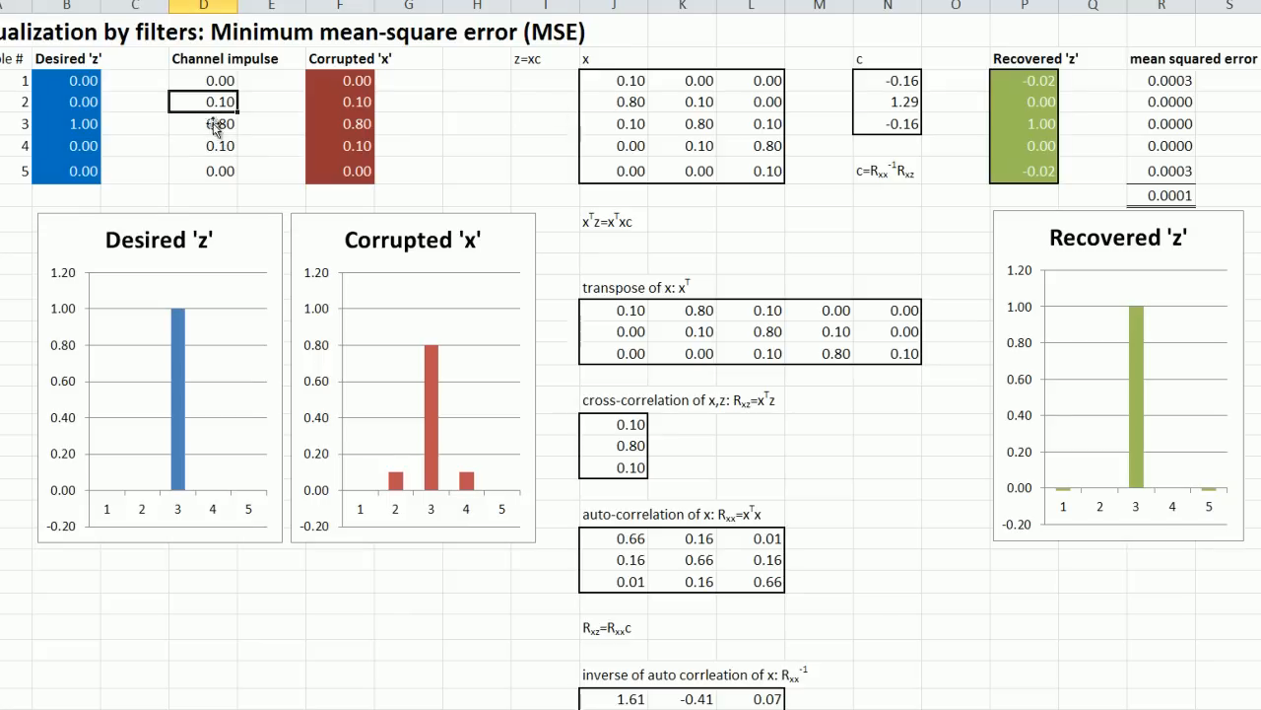
mouse_move(477, 126)
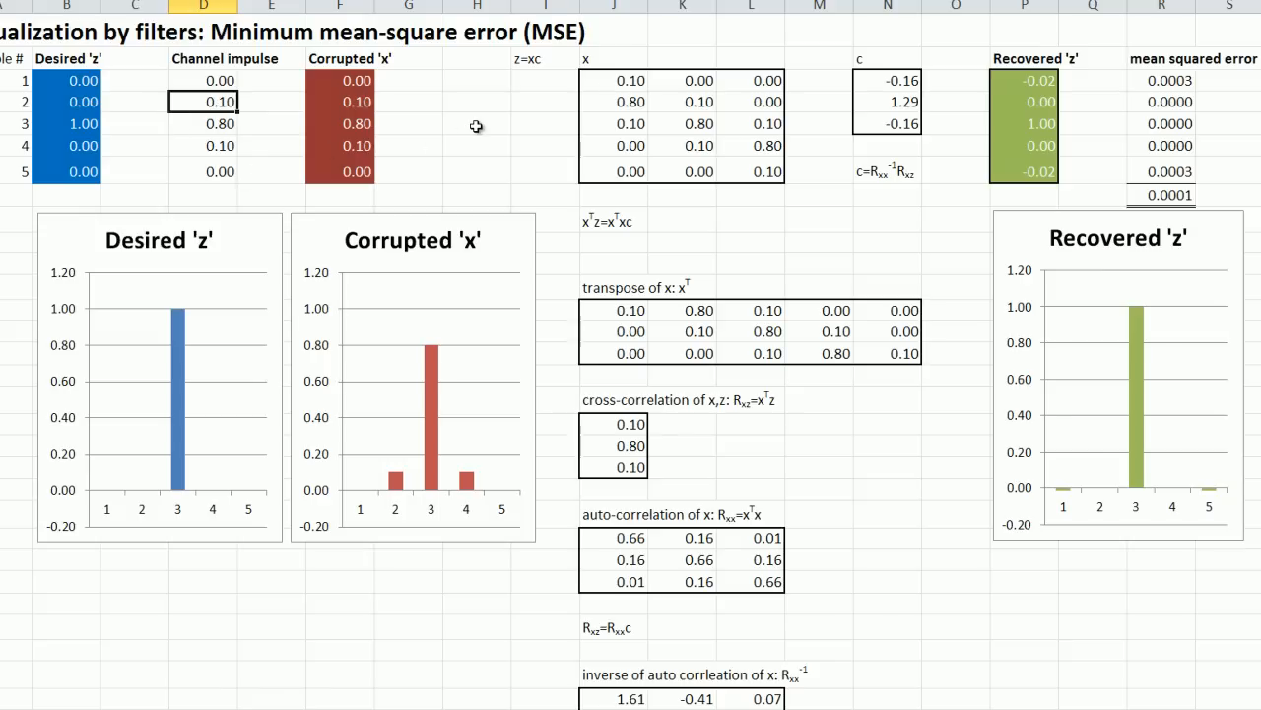